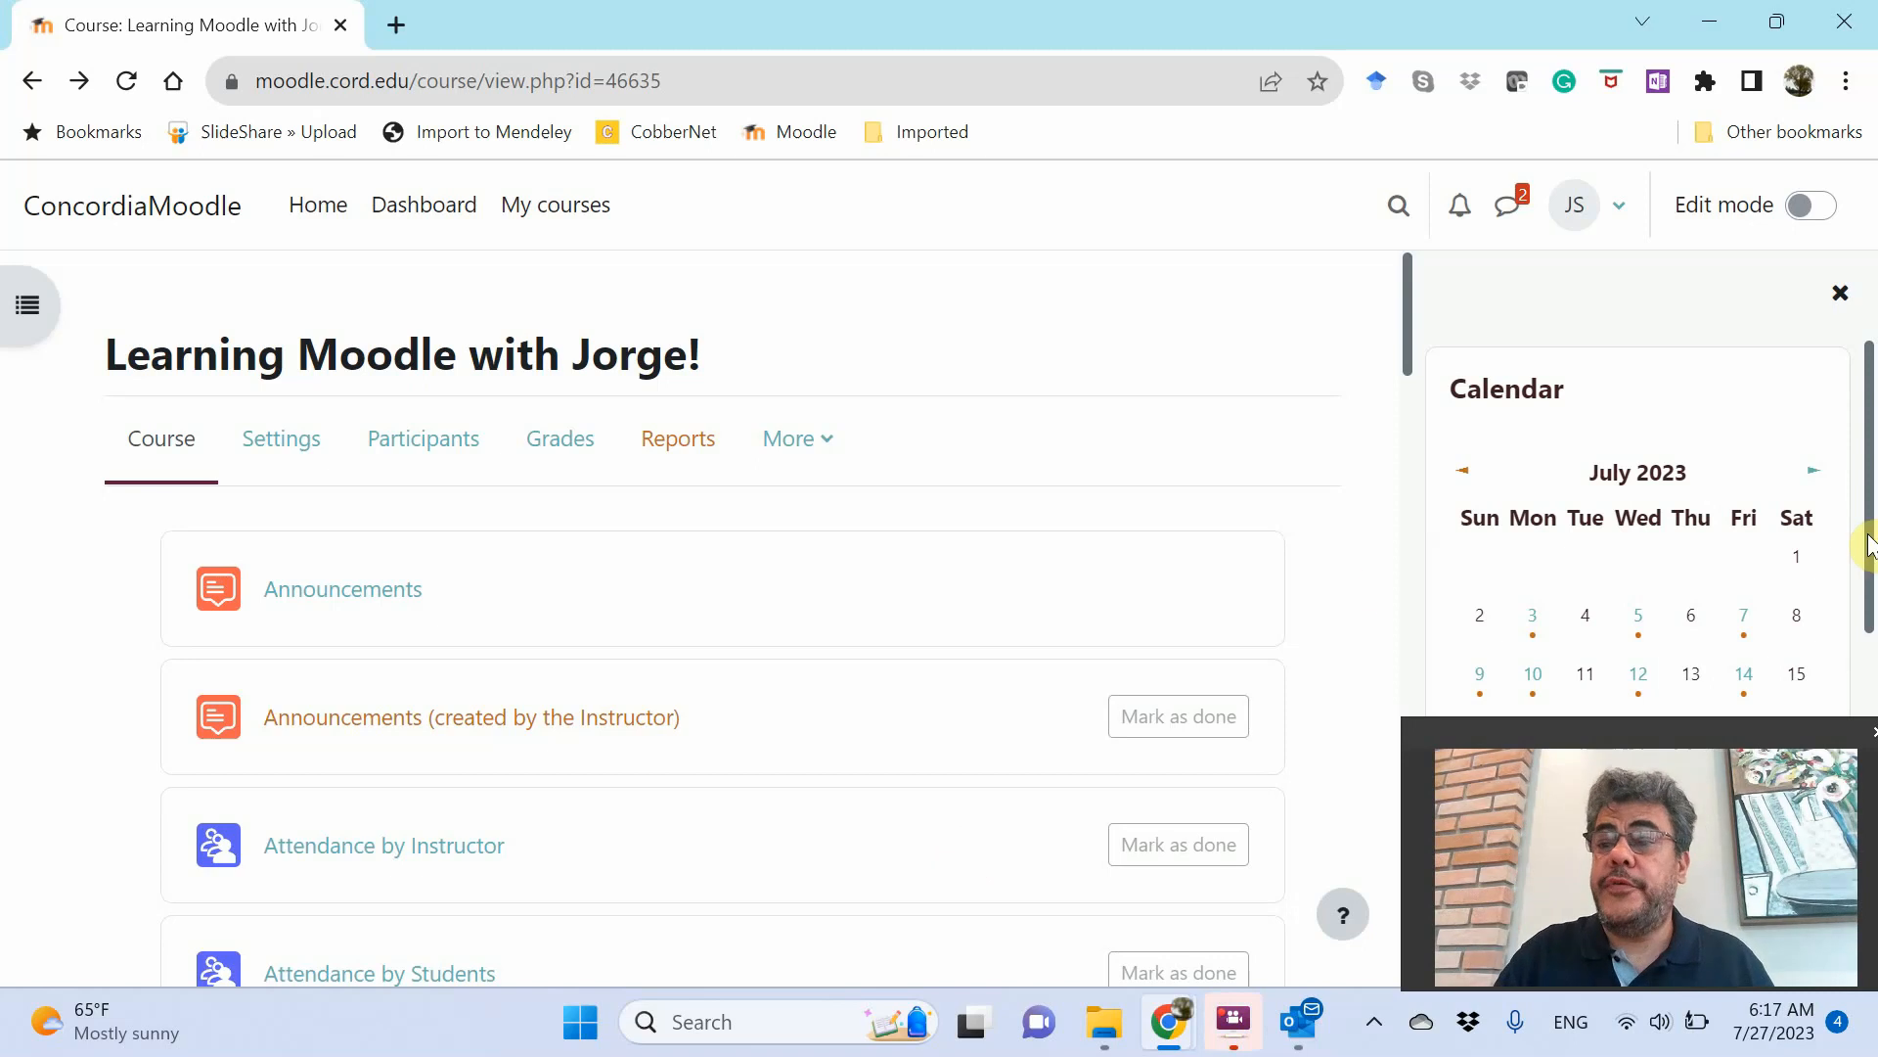
# Switch the course page to edit mode and delete the Calendar block
pyautogui.scroll(-3)
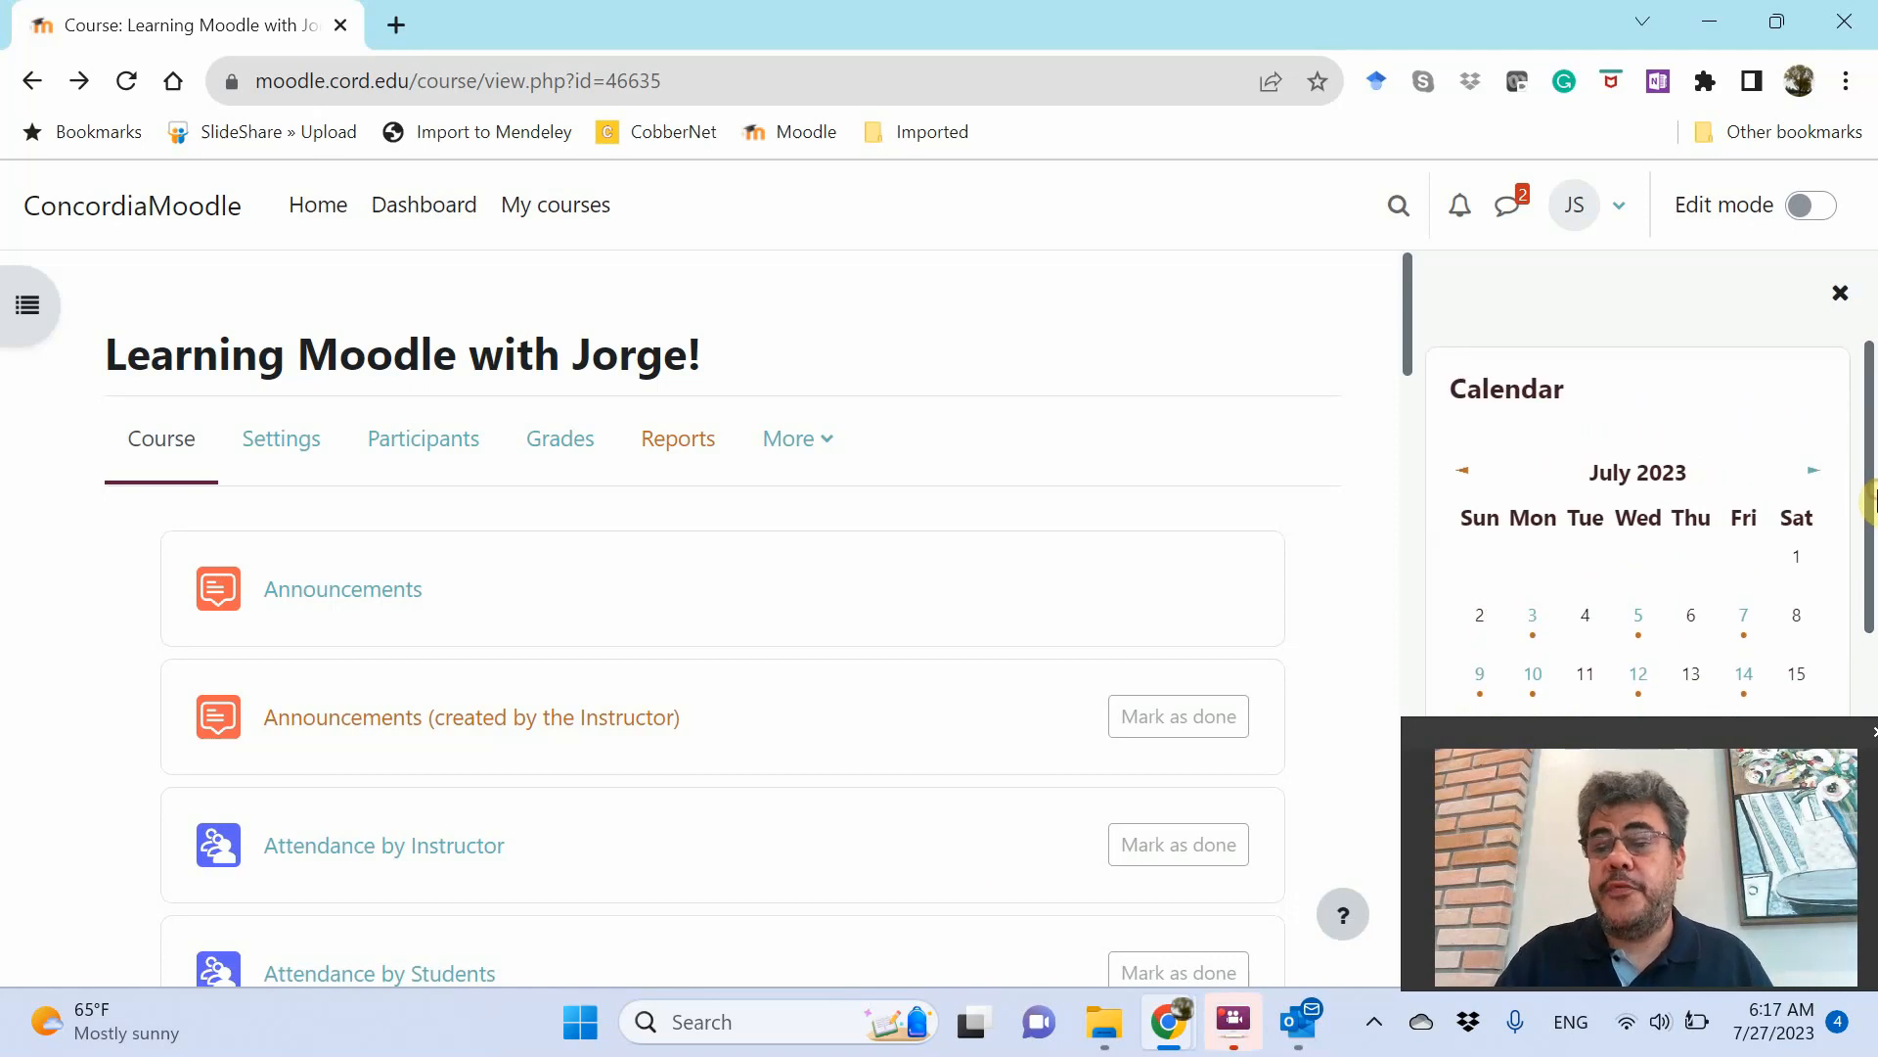
pyautogui.moveTo(1842, 288)
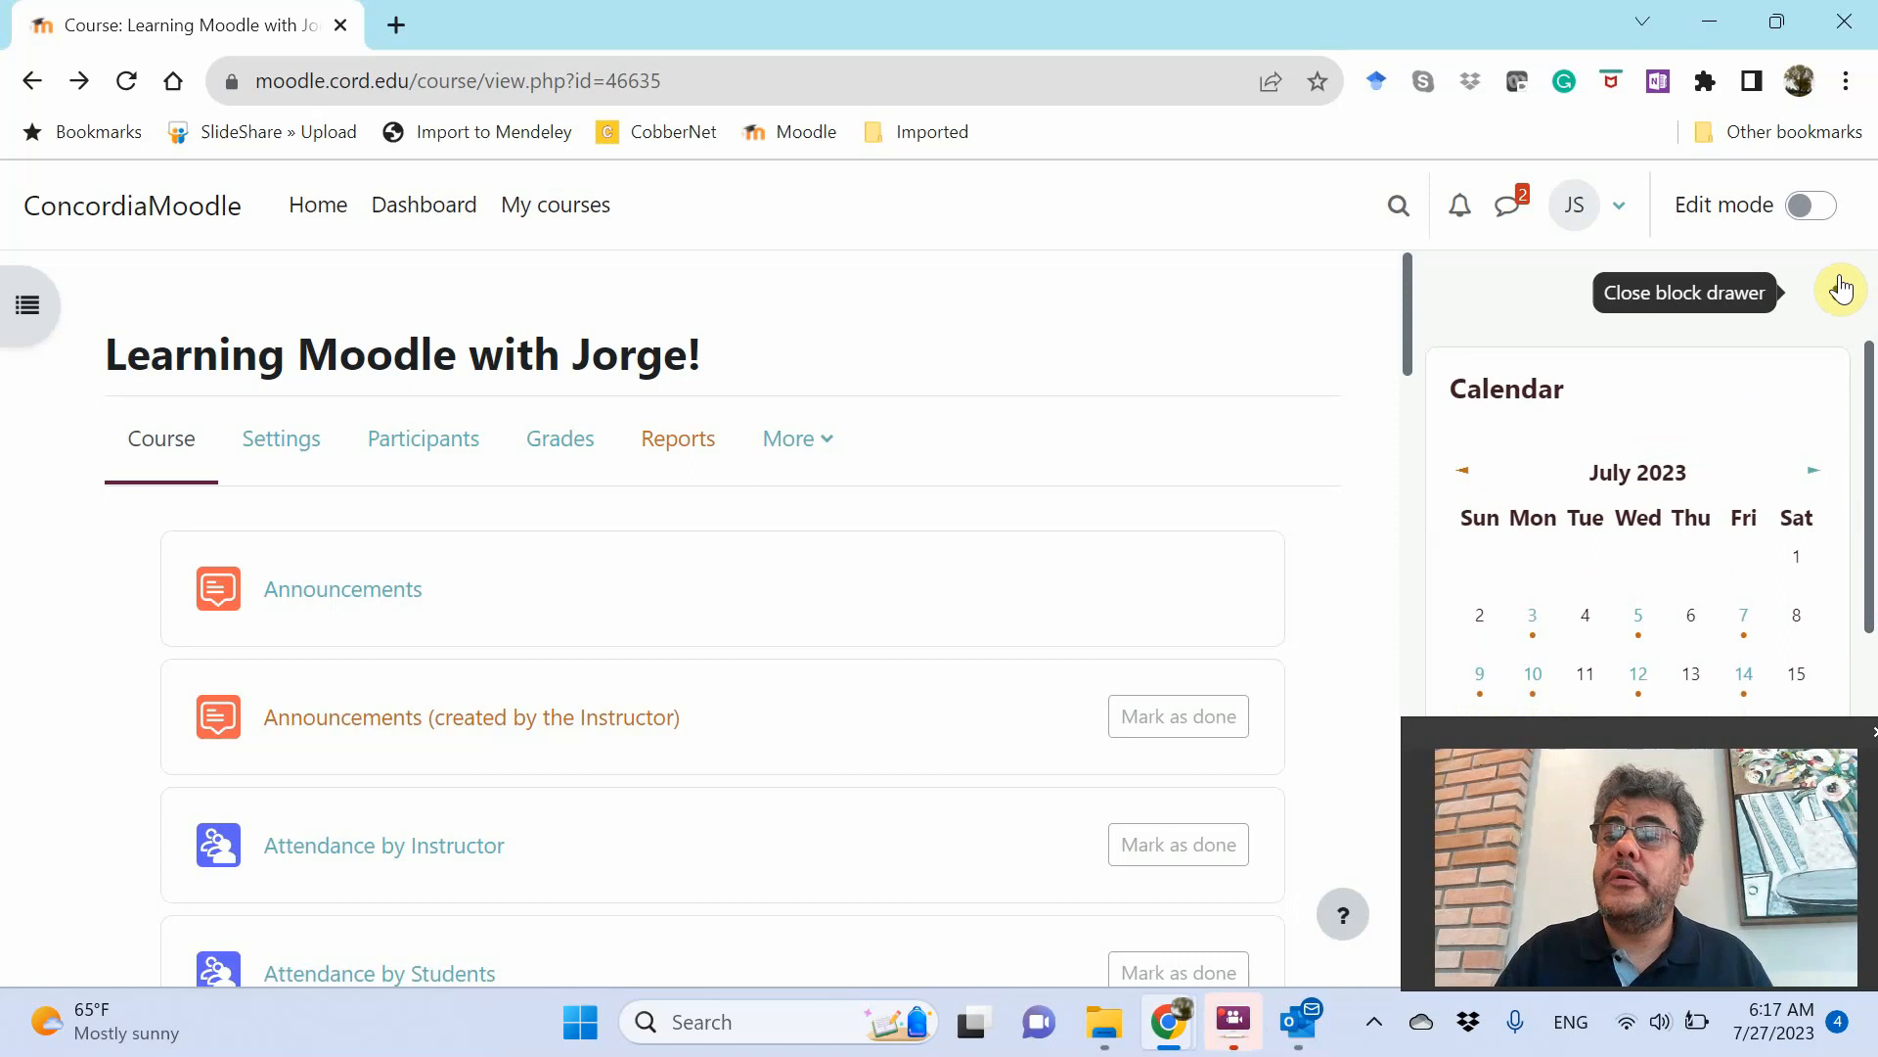
pyautogui.click(1841, 288)
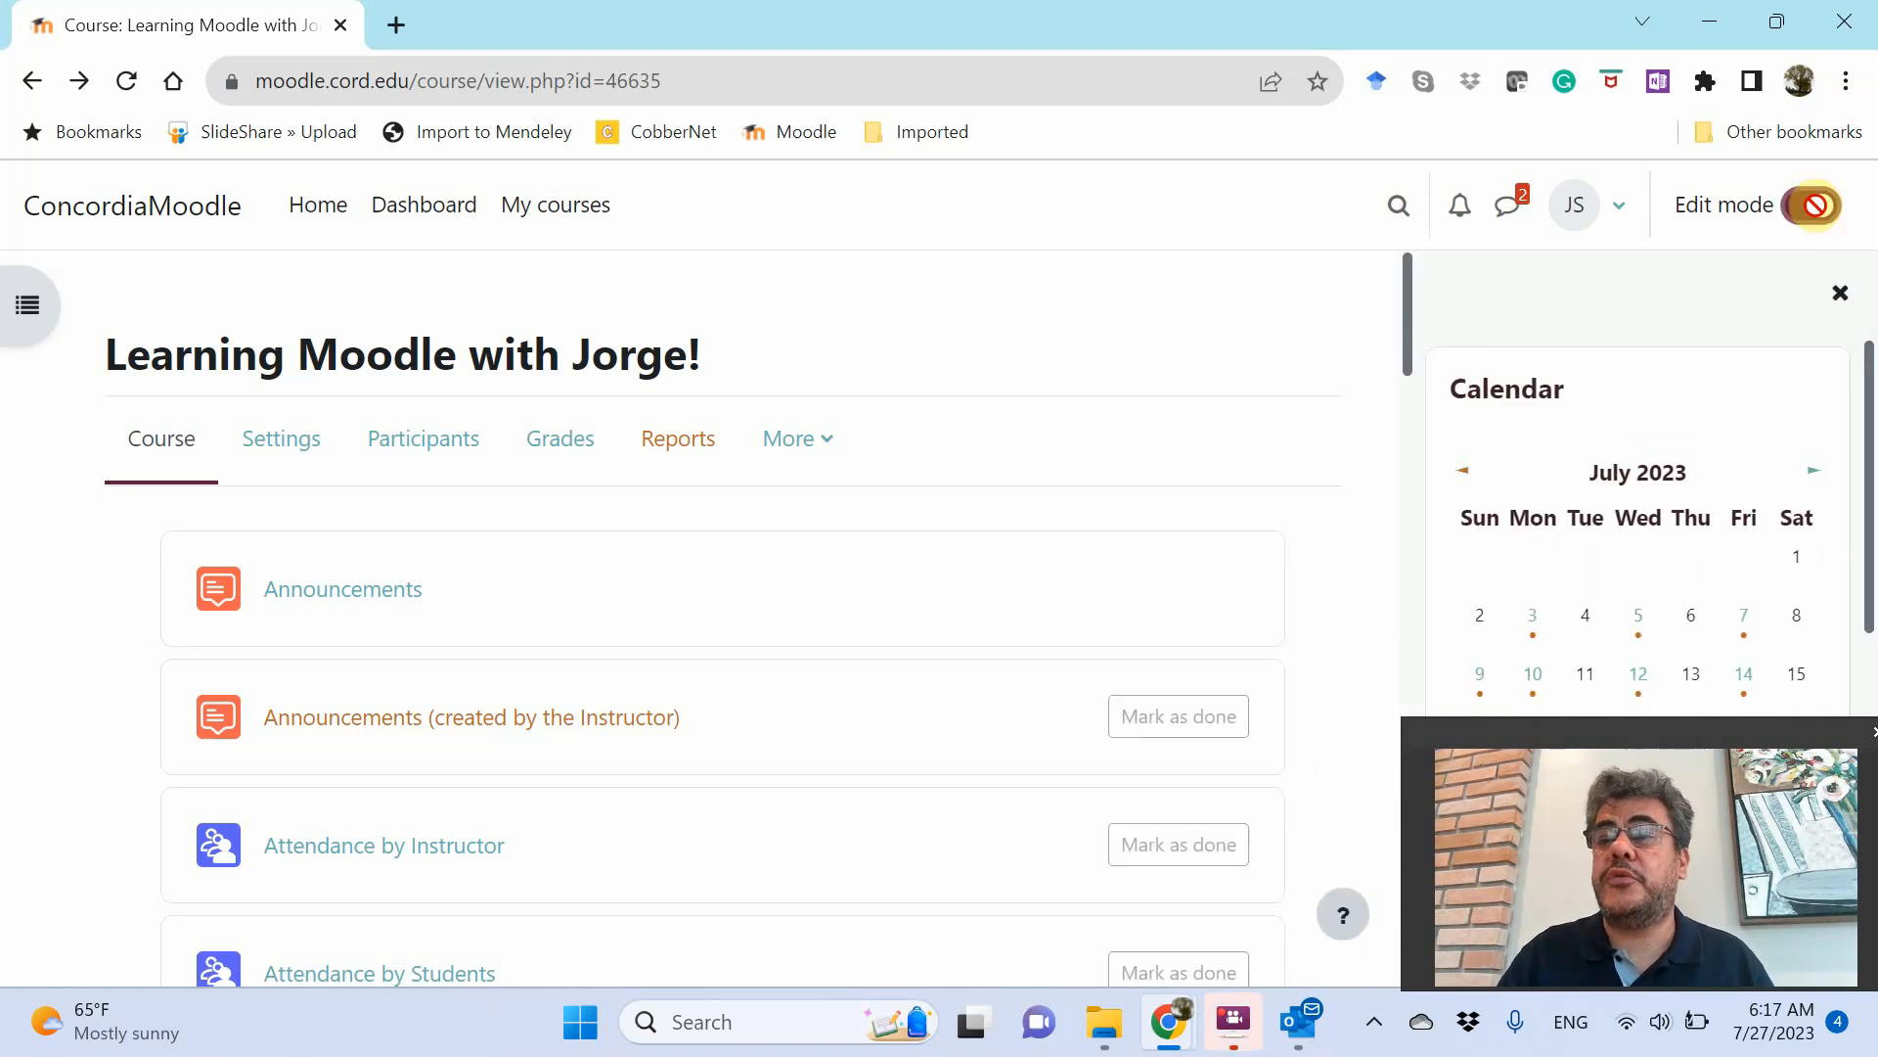
pyautogui.click(1809, 205)
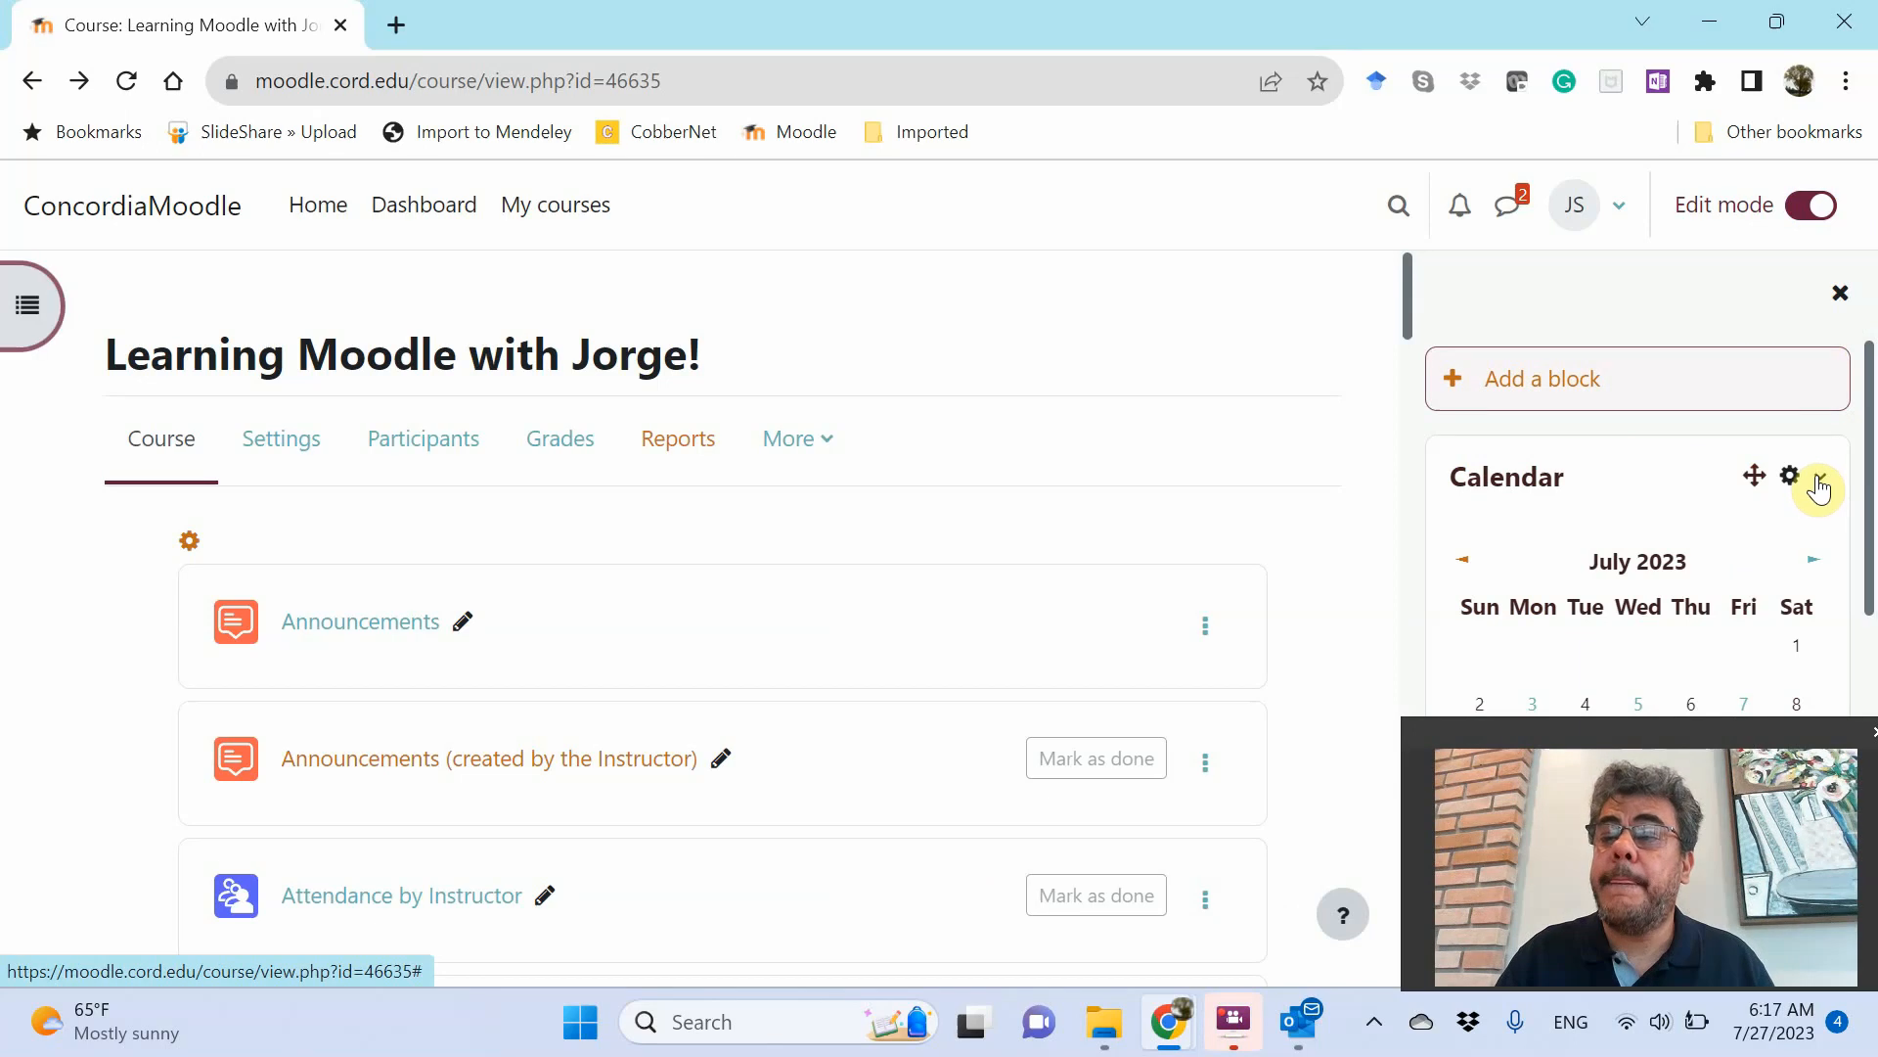
pyautogui.click(1790, 474)
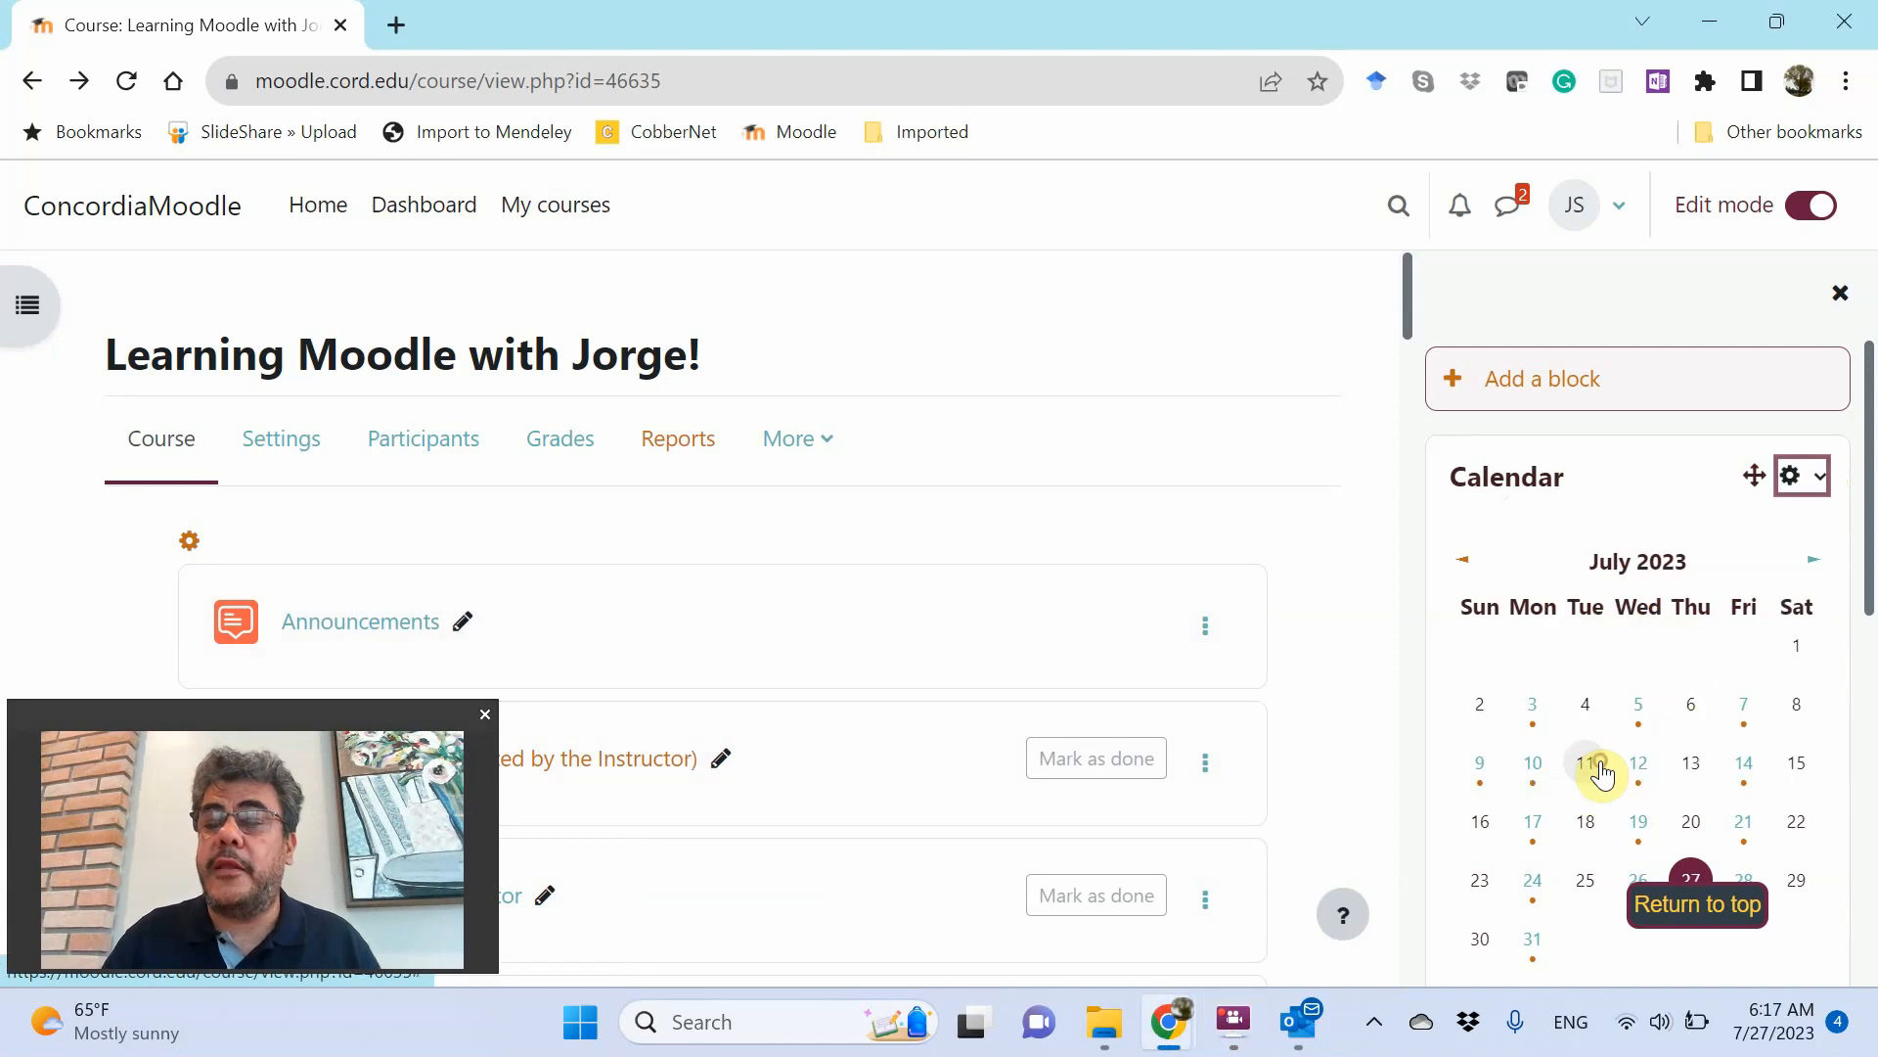
pyautogui.click(1584, 763)
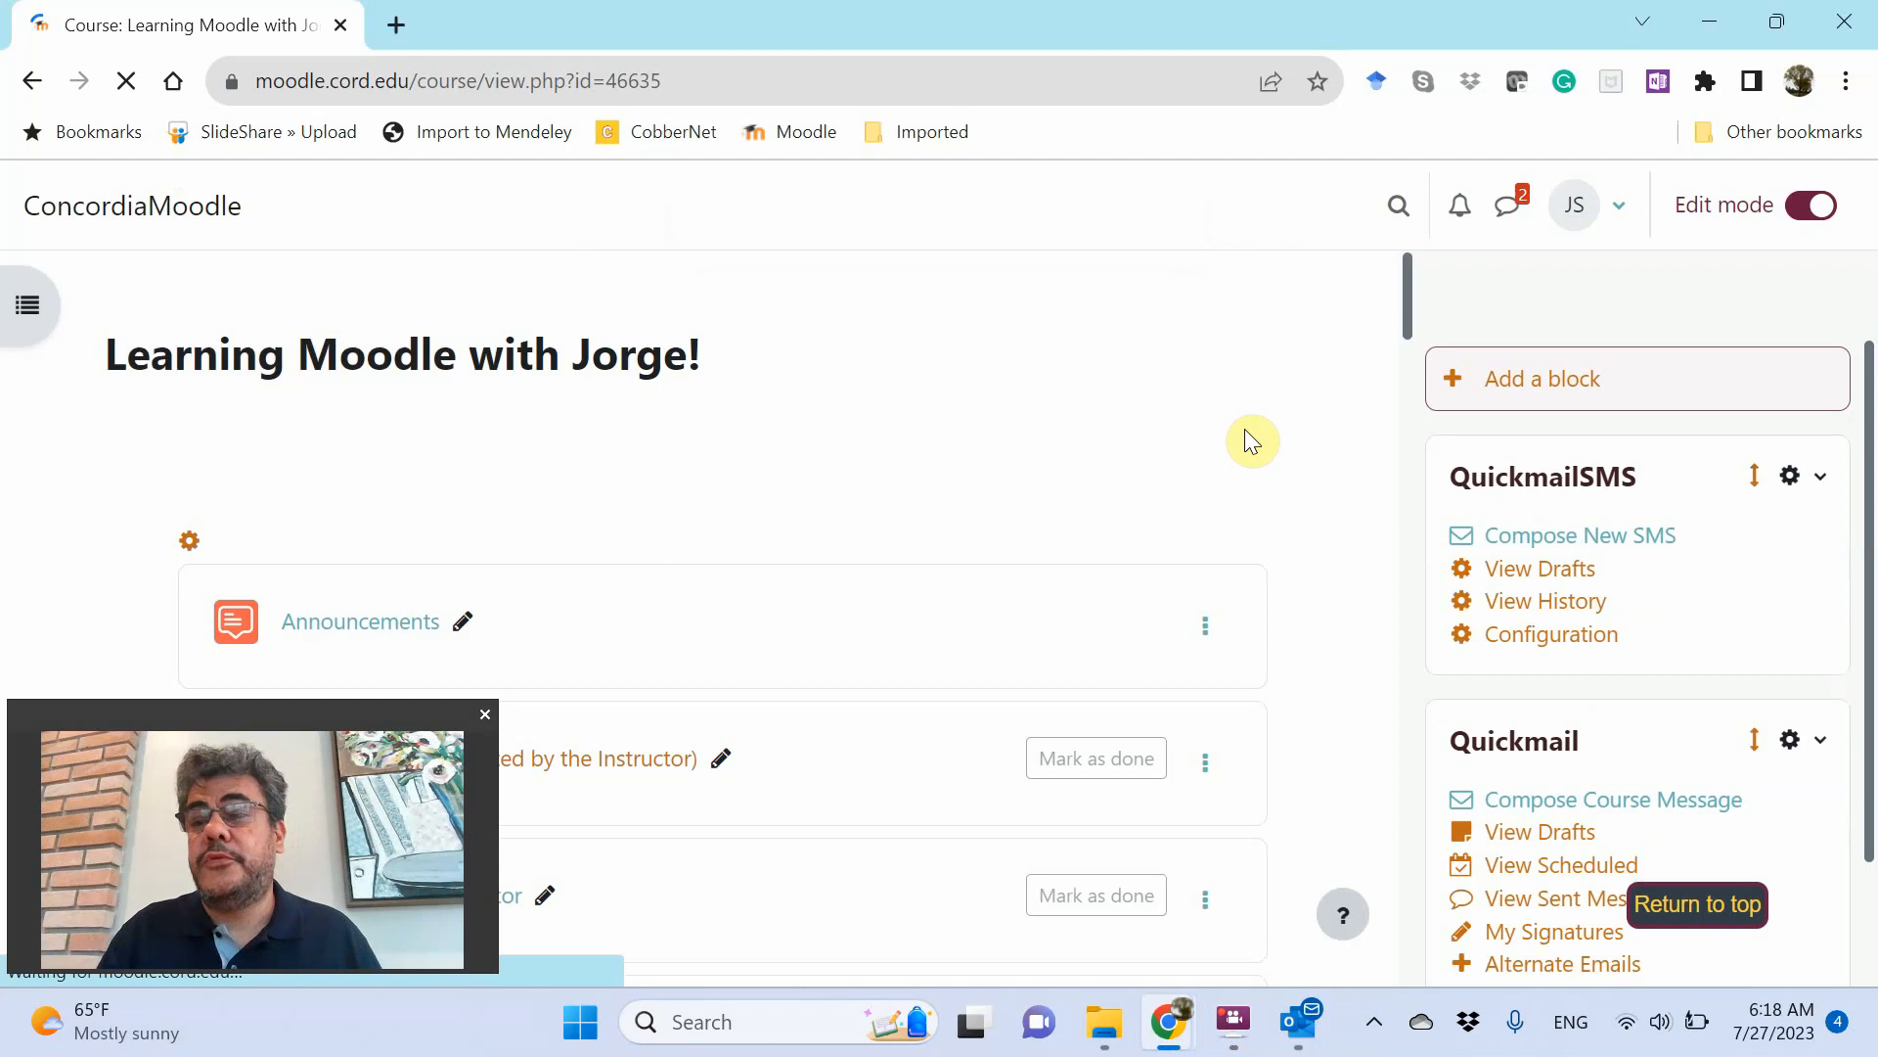
# Add a new Calendar block and move it to the top of the drawer
pyautogui.click(1542, 379)
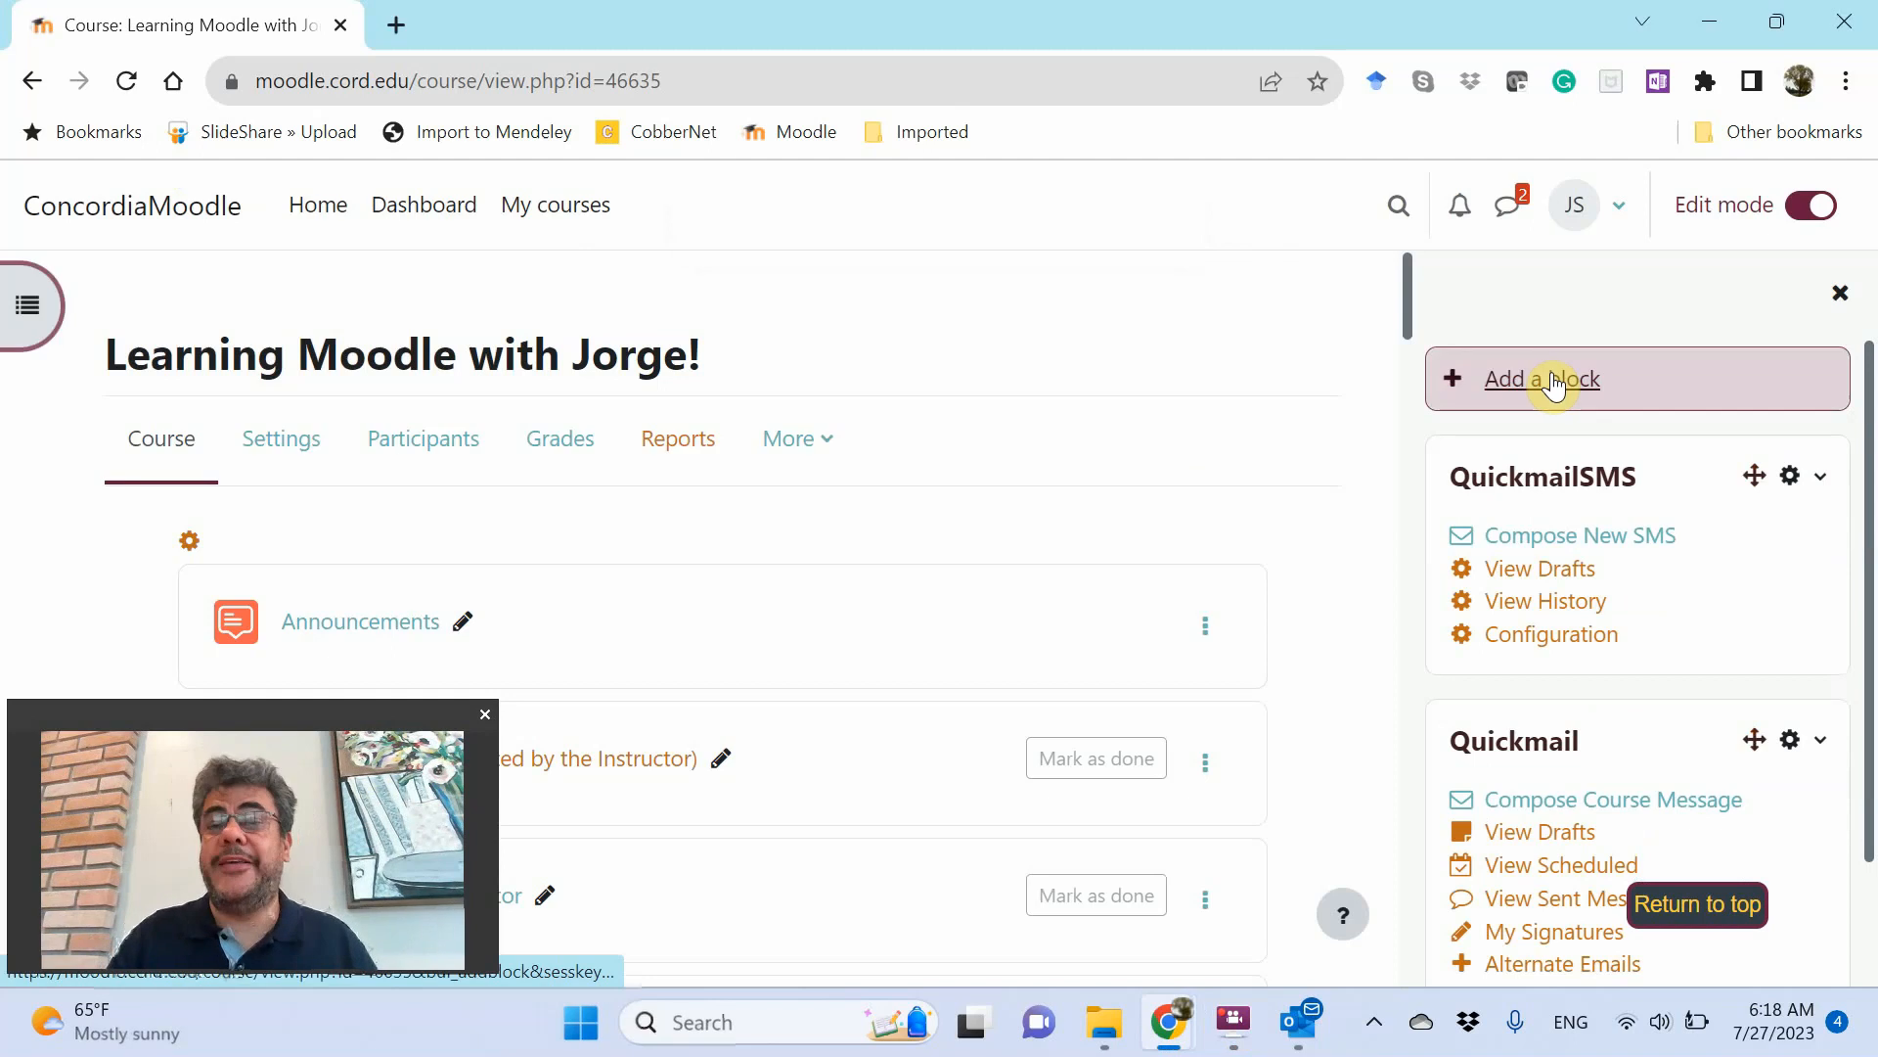
pyautogui.click(1542, 379)
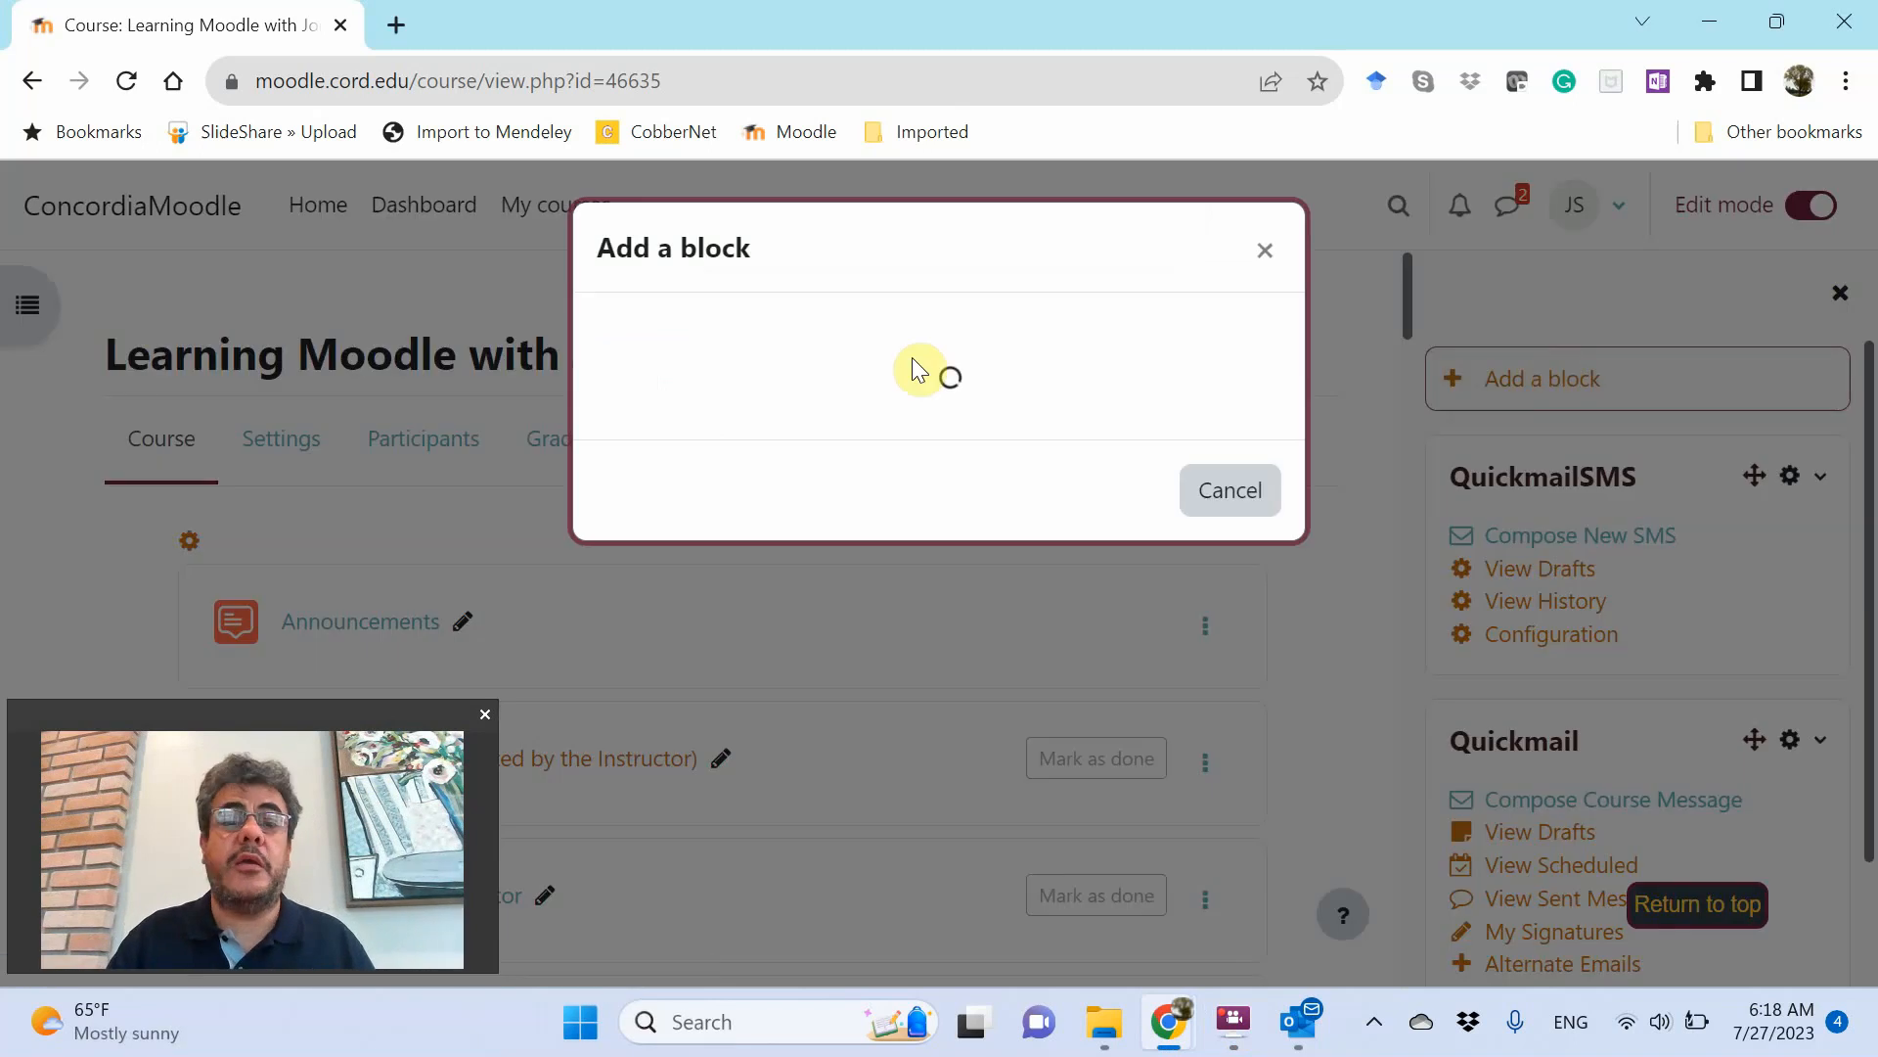
pyautogui.click(701, 768)
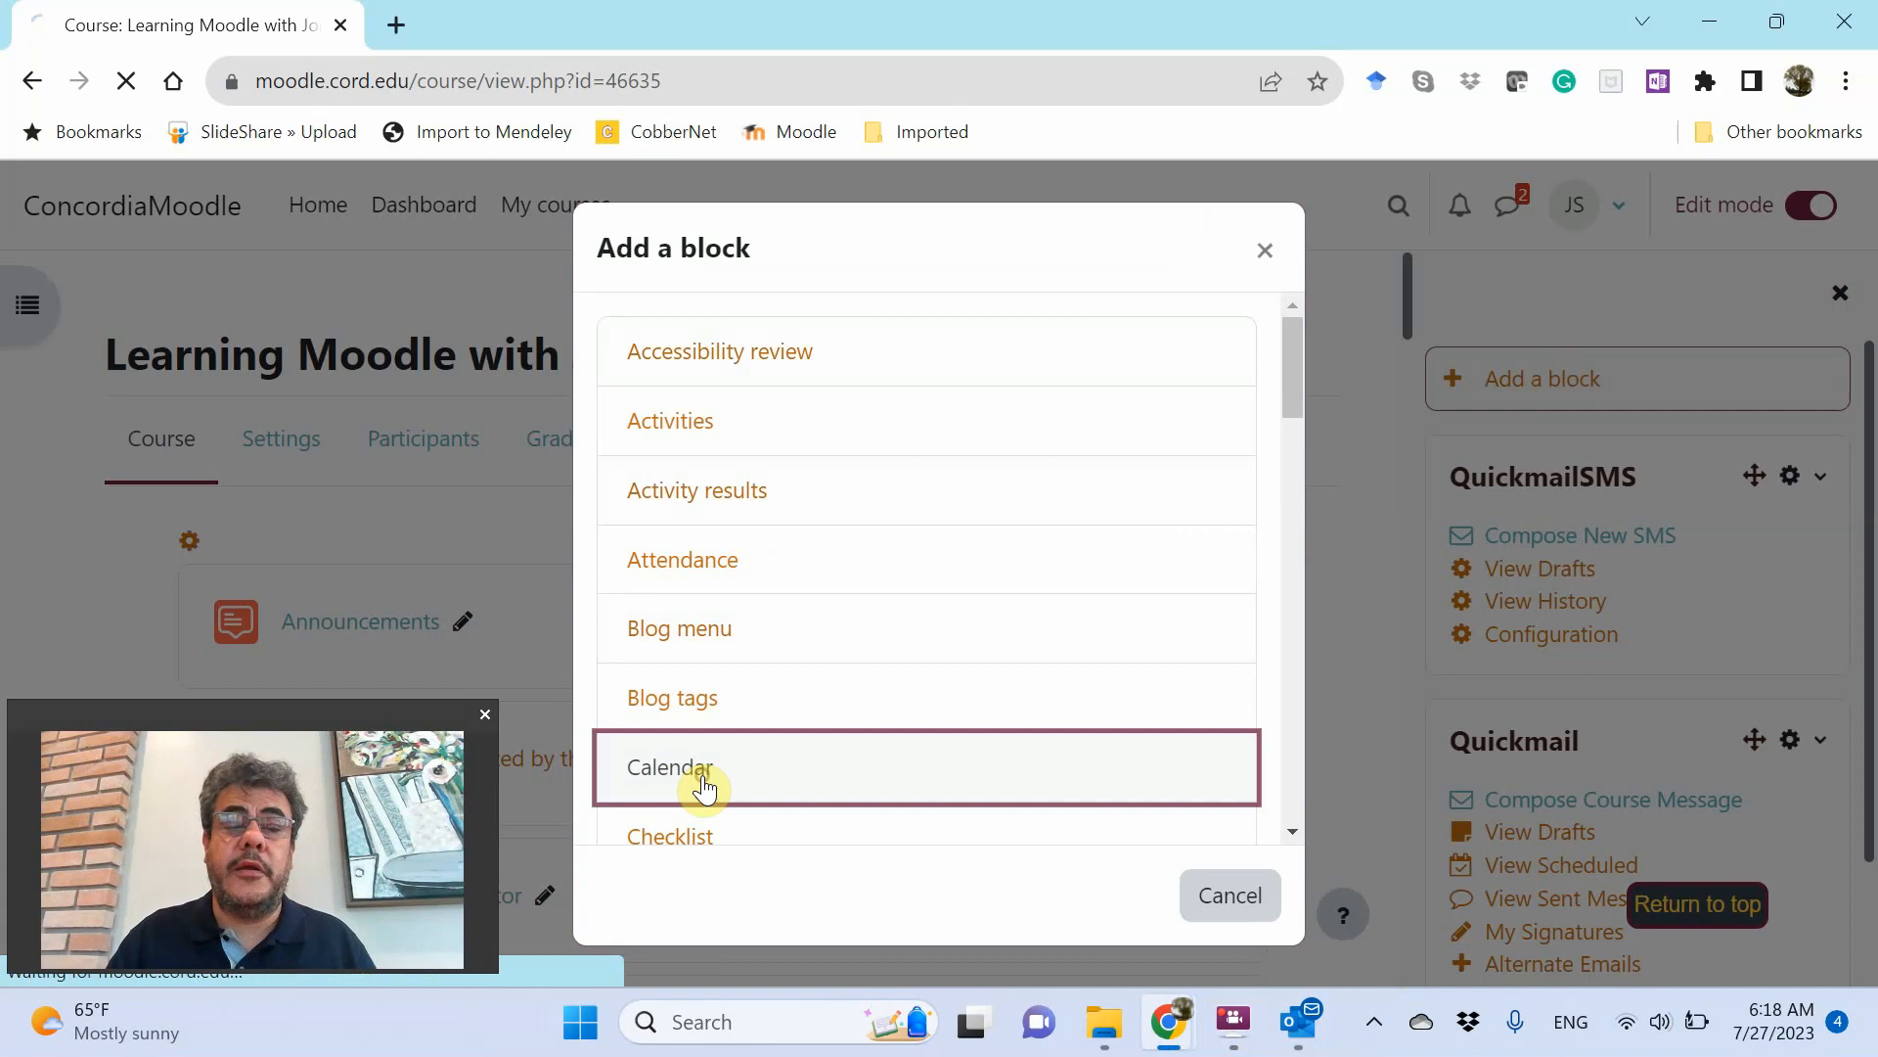
pyautogui.click(700, 767)
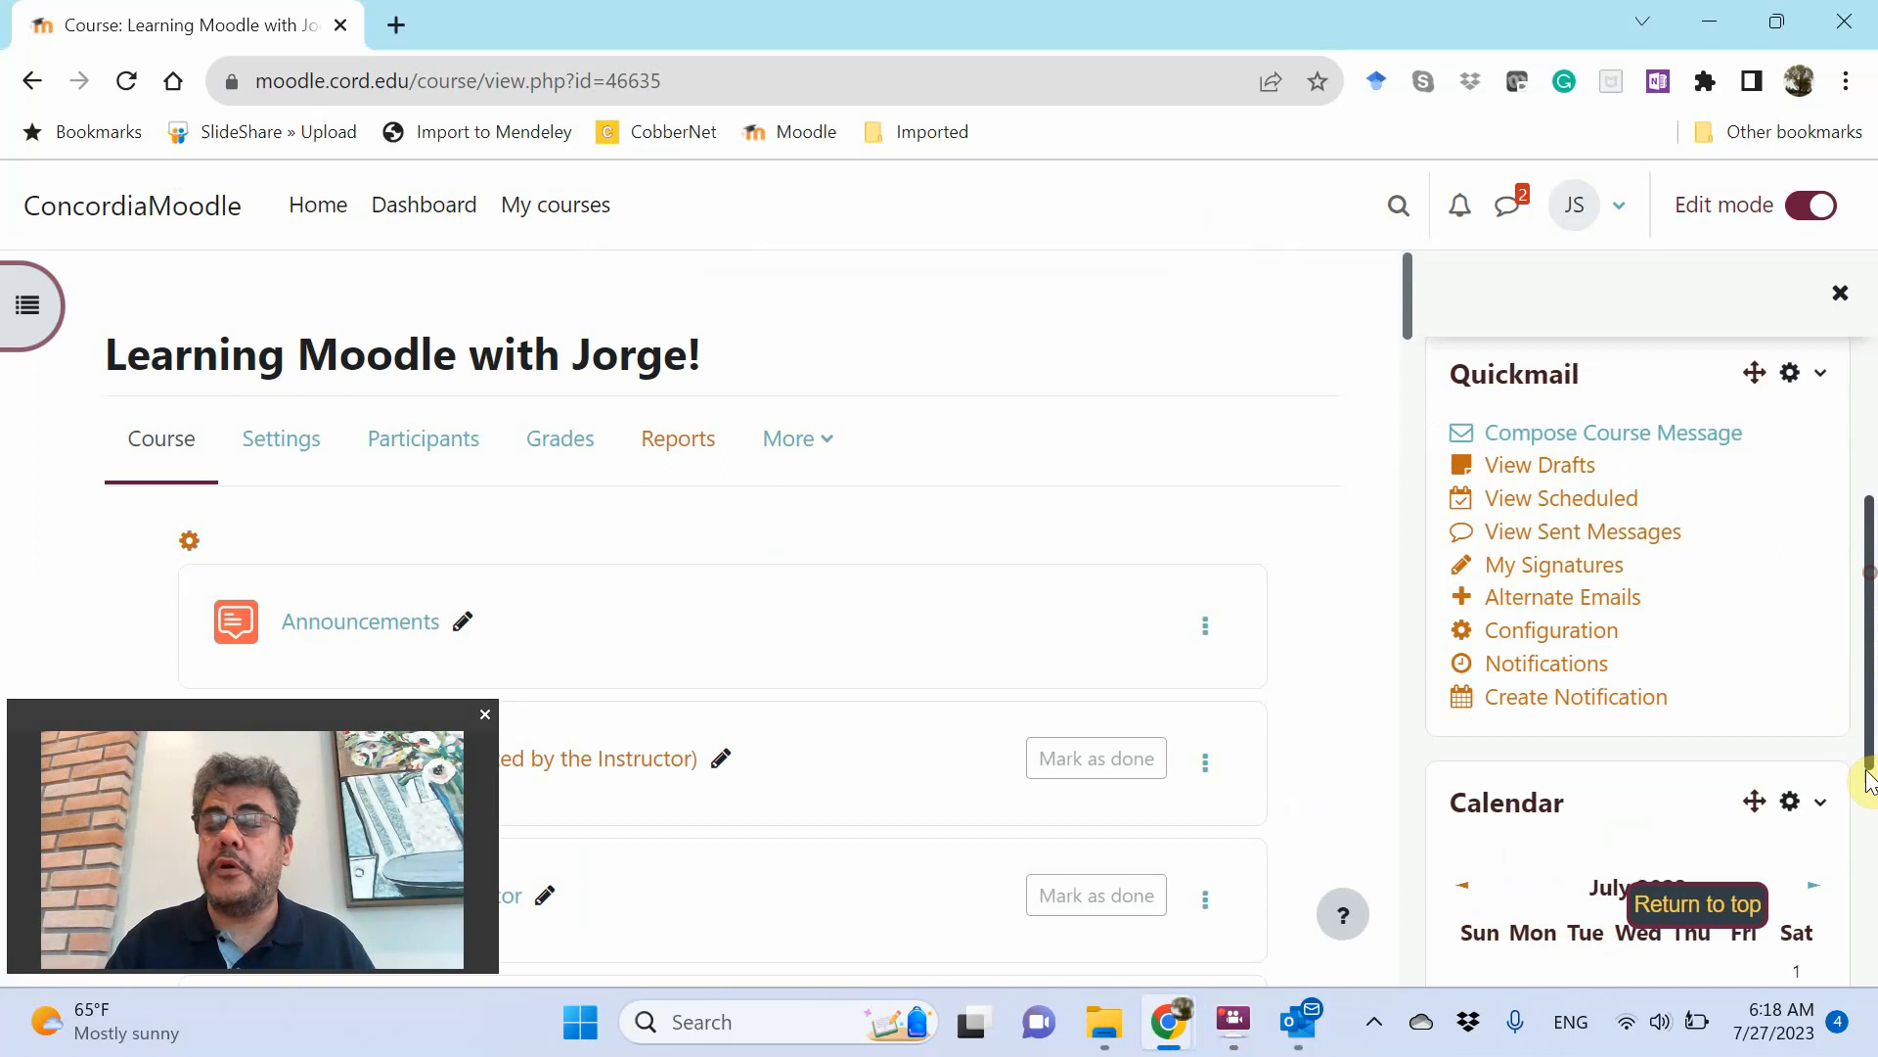
pyautogui.click(1789, 522)
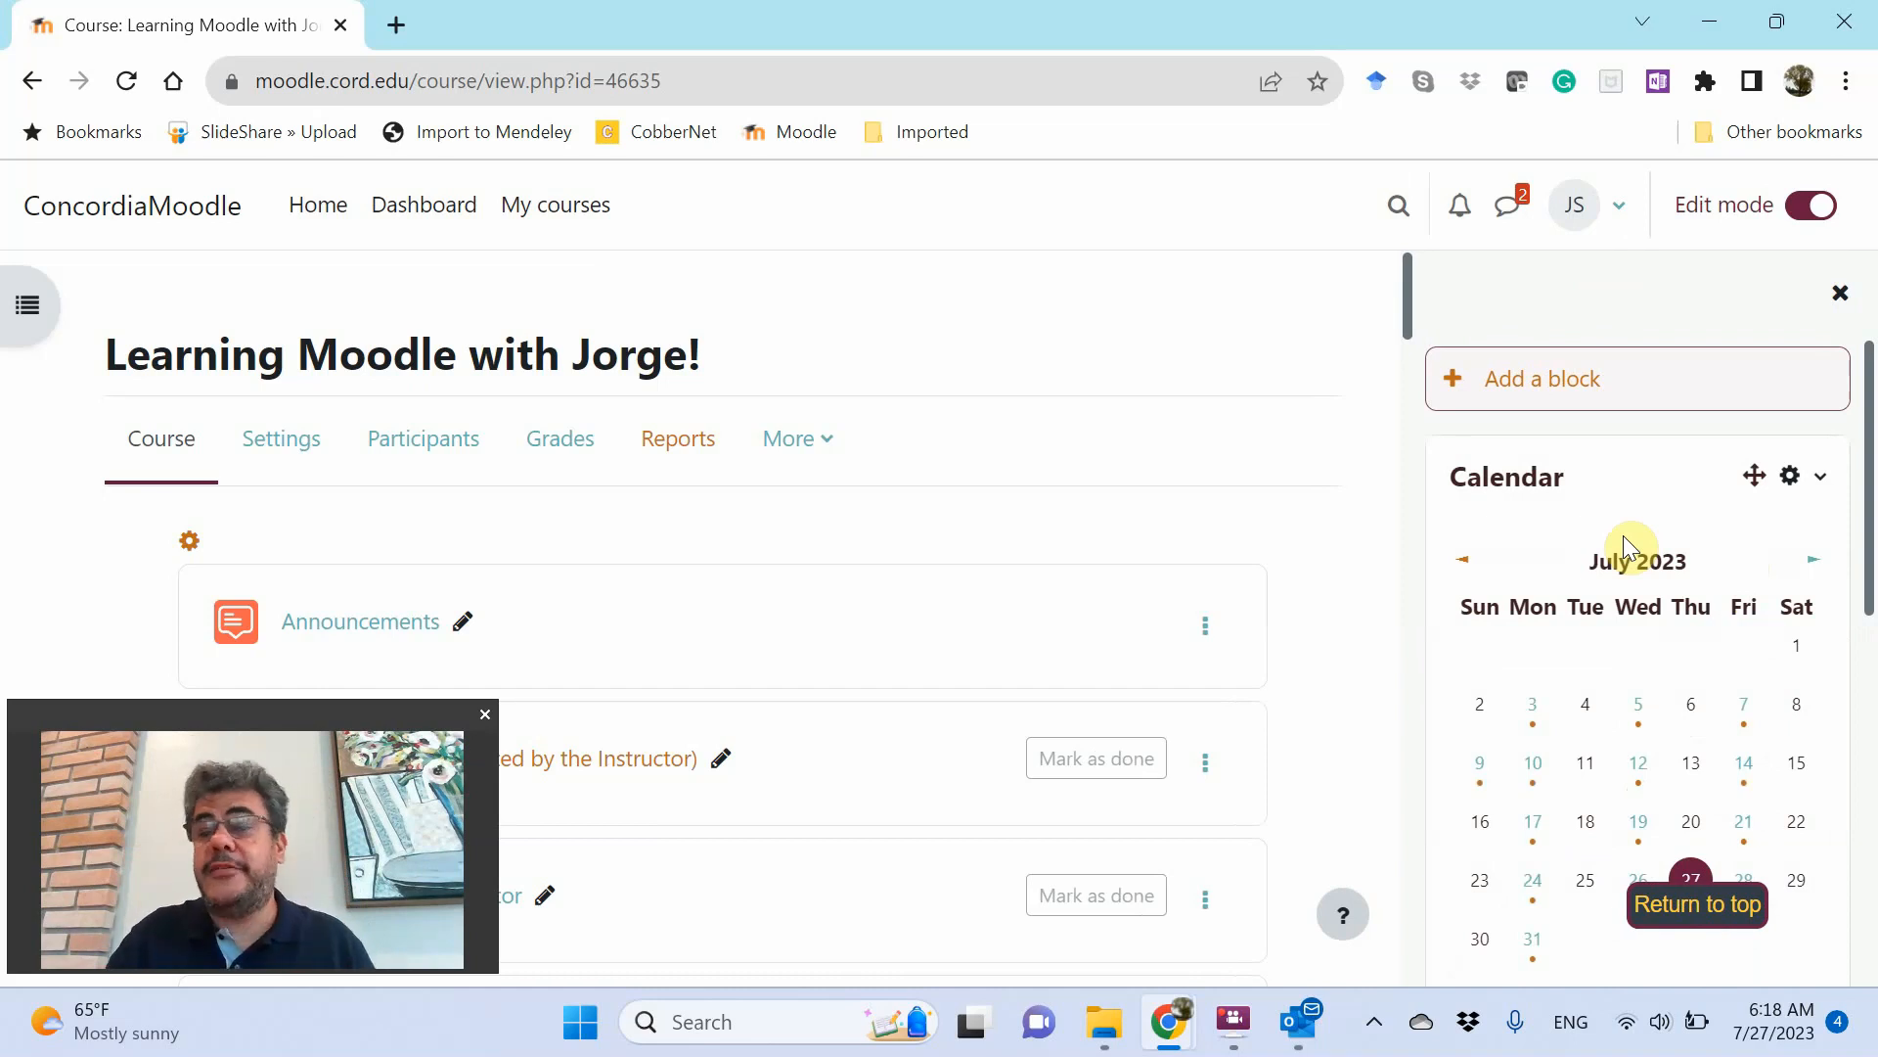
pyautogui.scroll(-3)
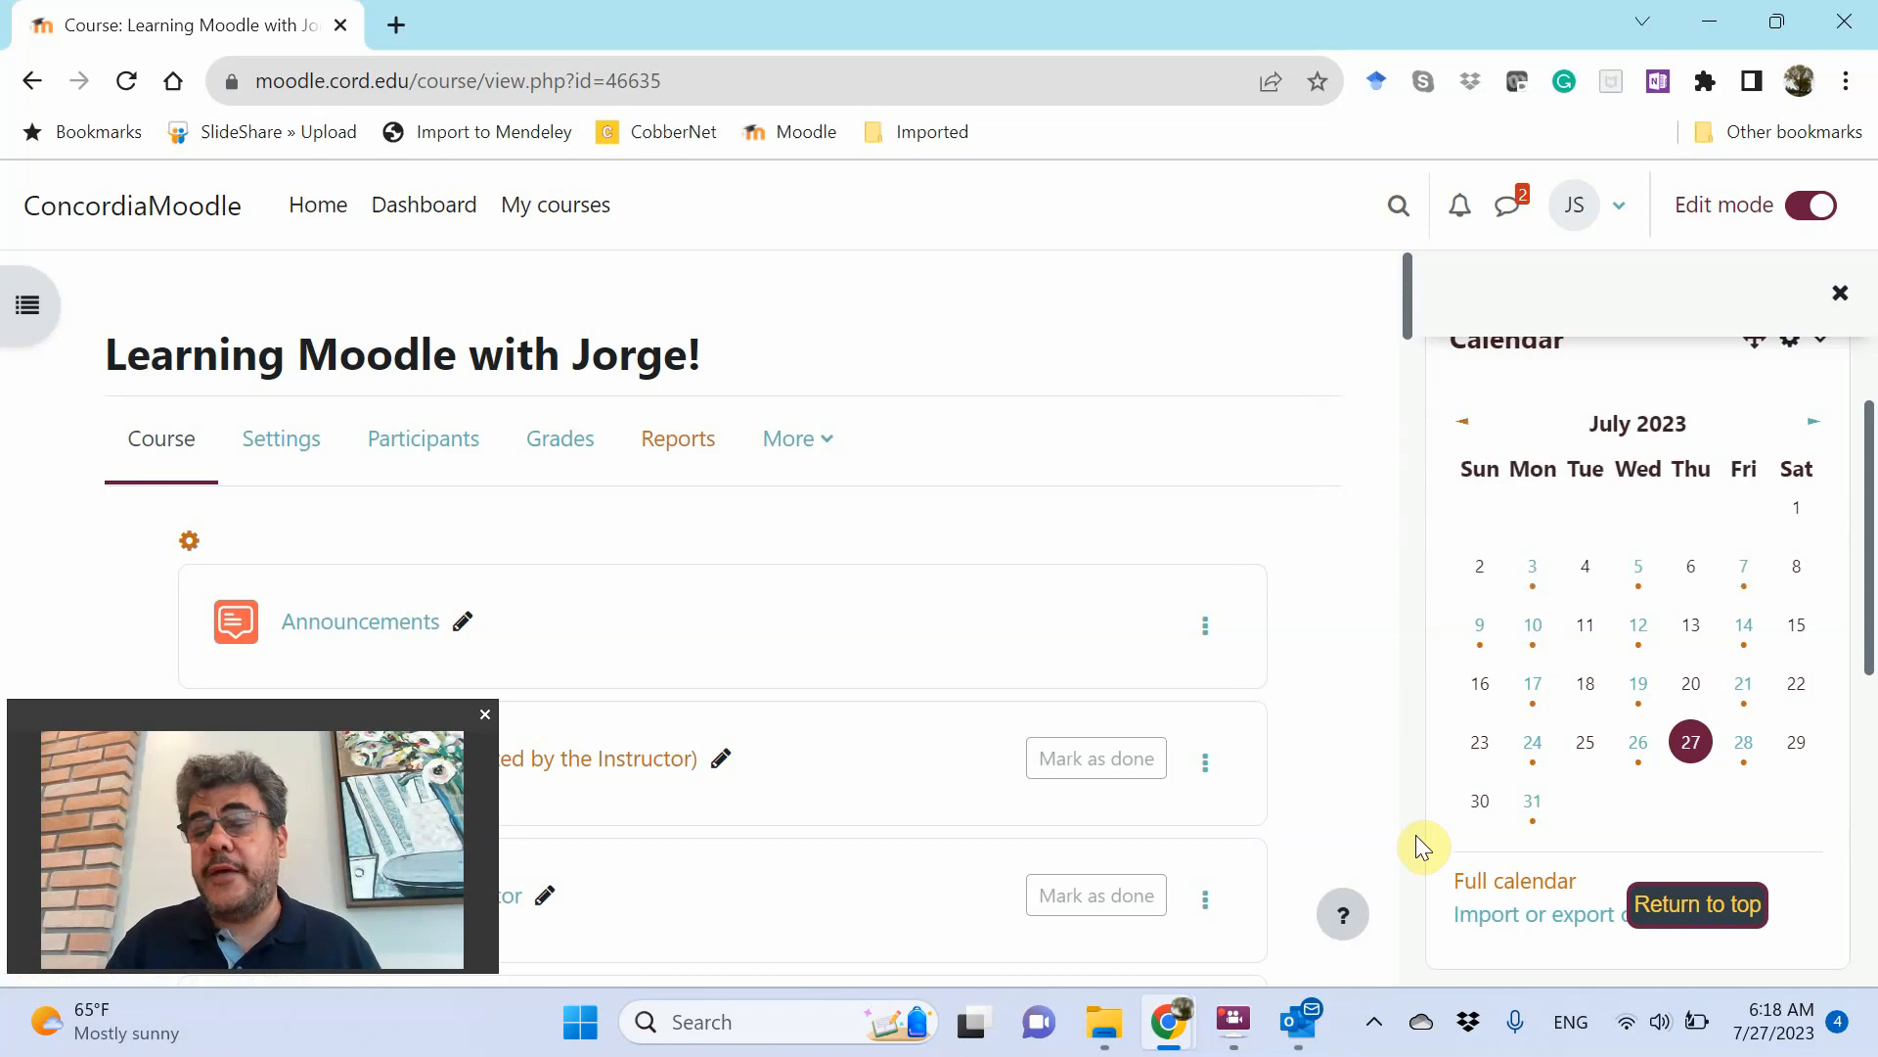
pyautogui.moveTo(1435, 838)
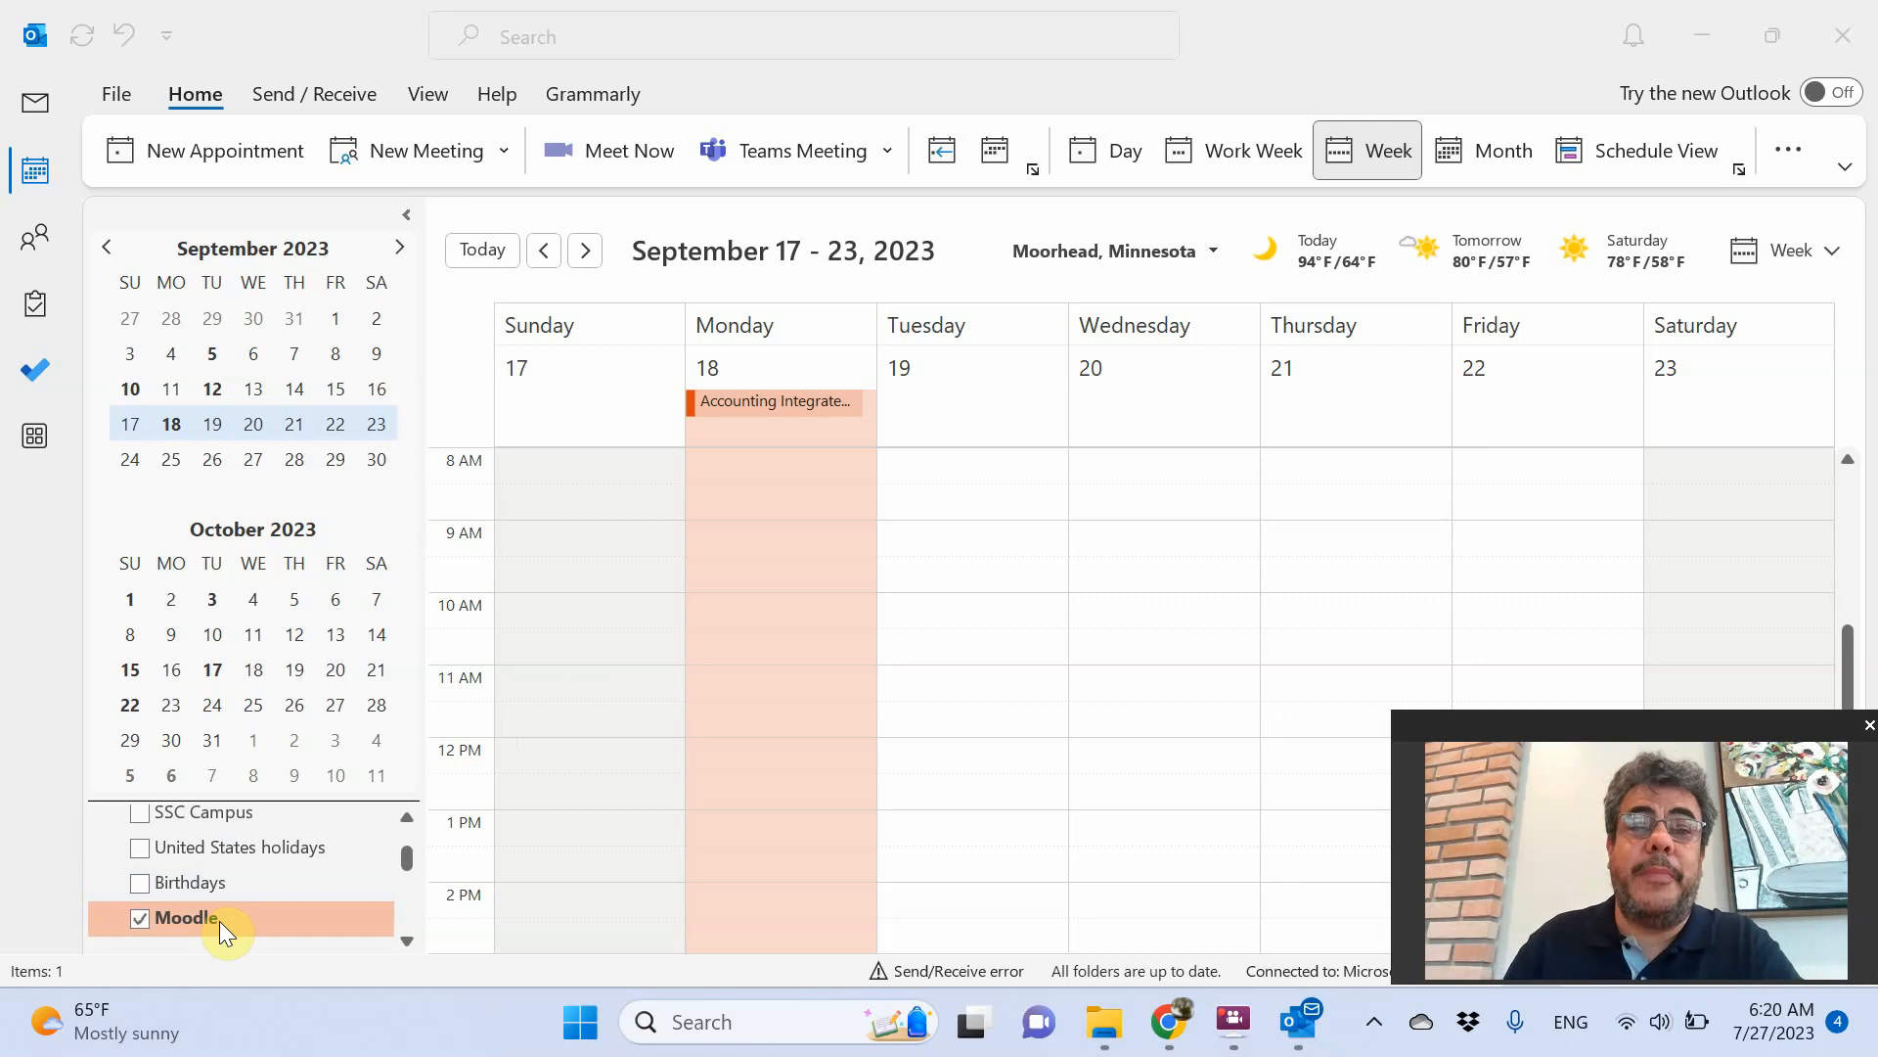
pyautogui.moveTo(802, 529)
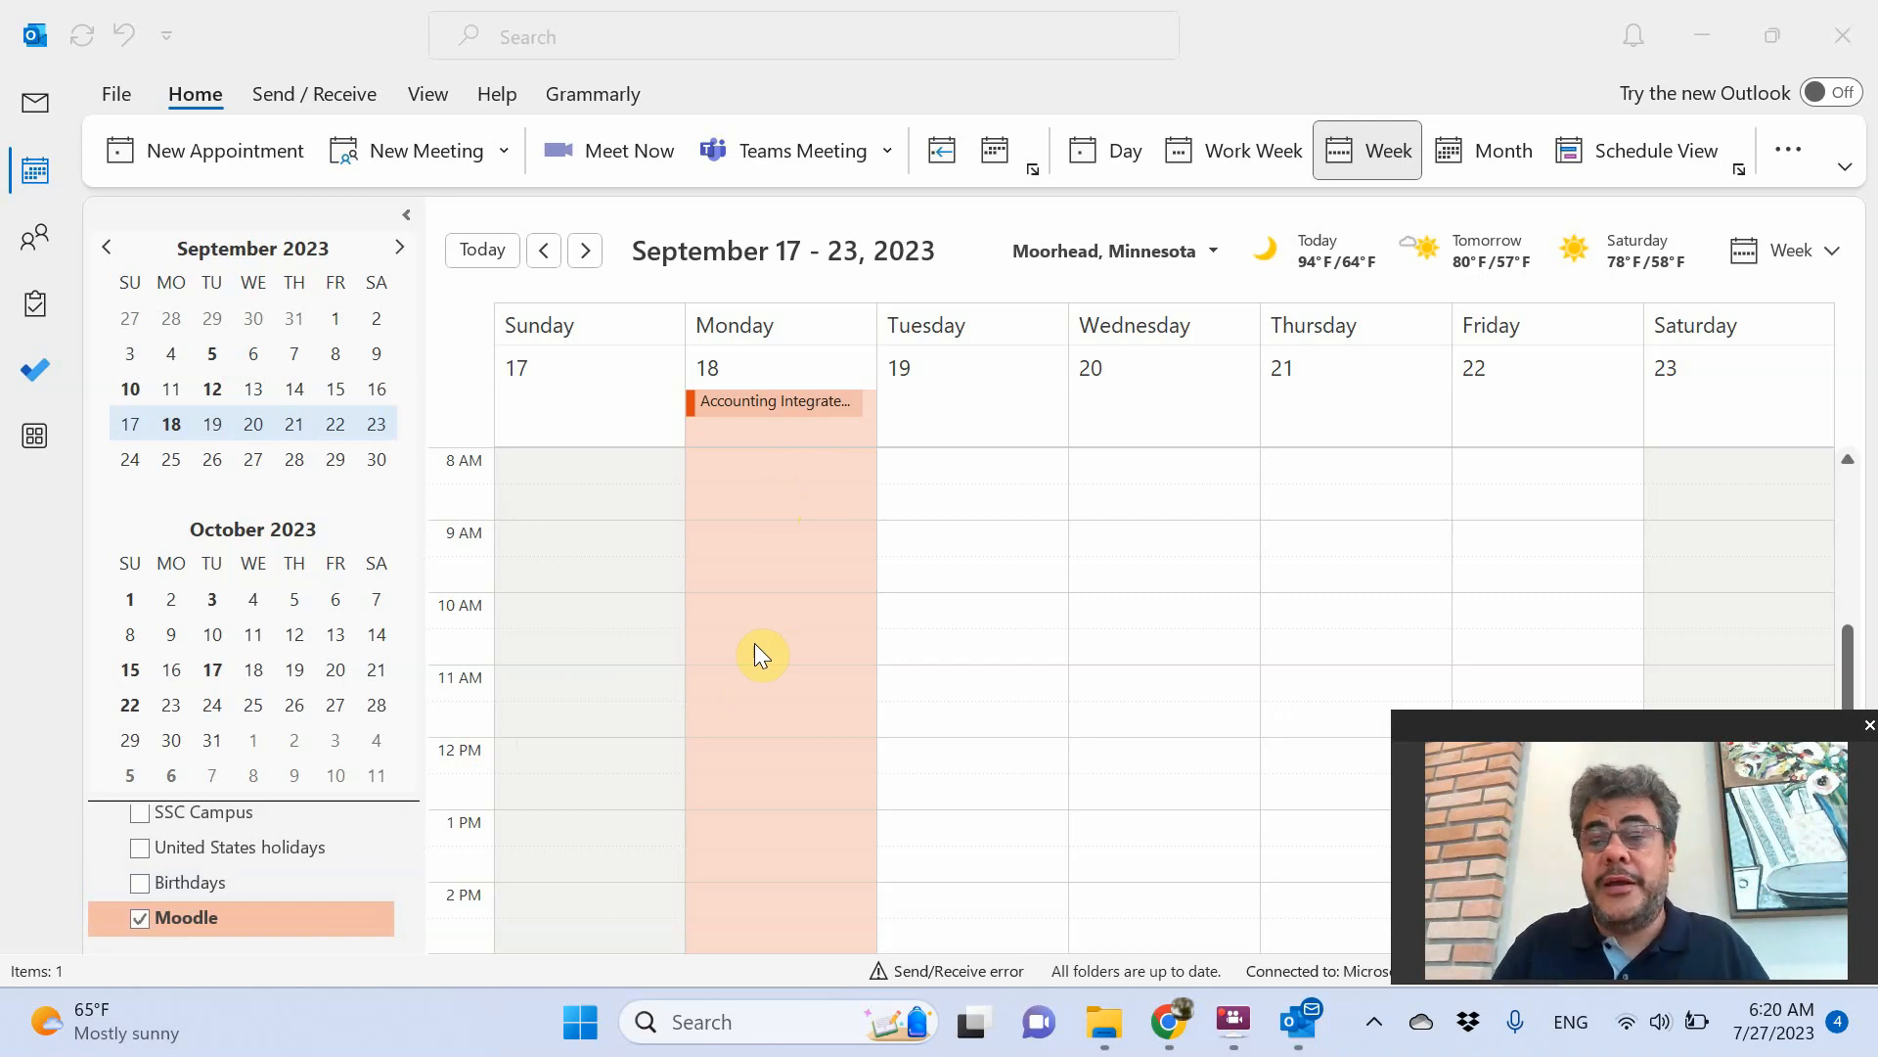
pyautogui.moveTo(742, 641)
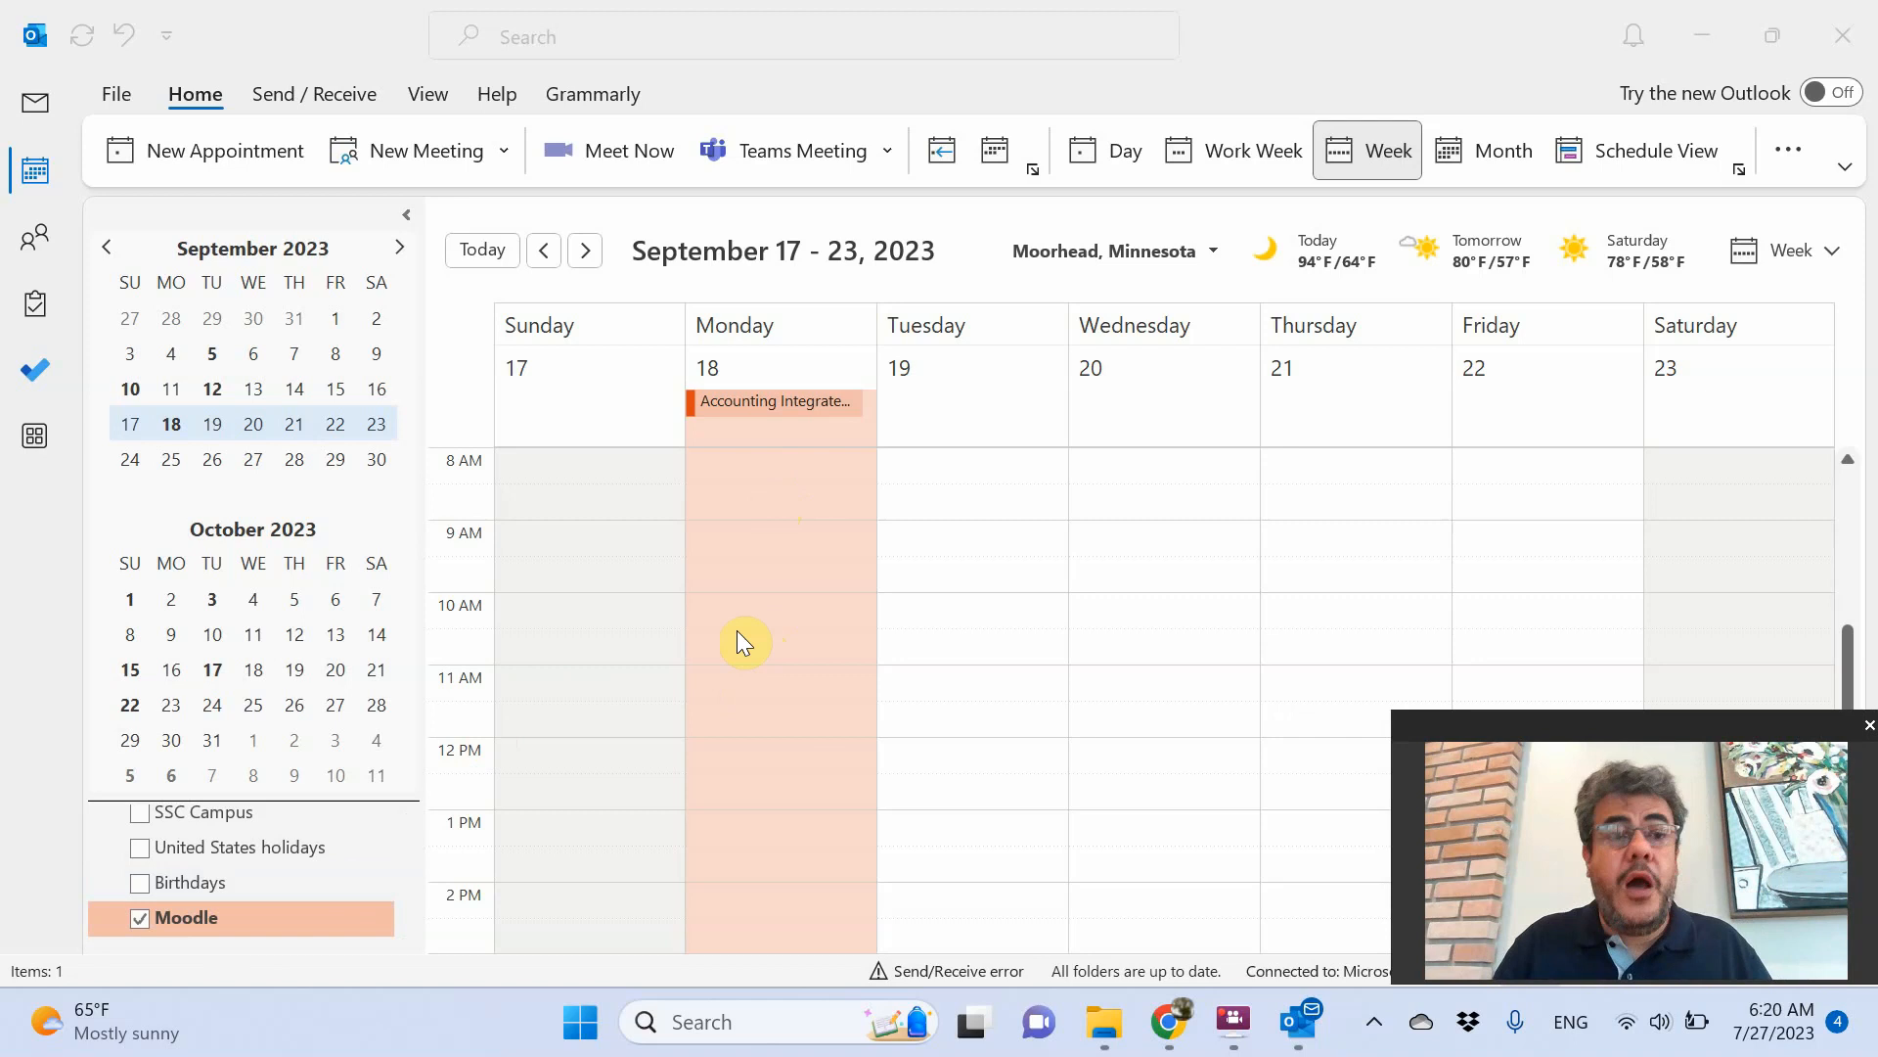
pyautogui.moveTo(116, 94)
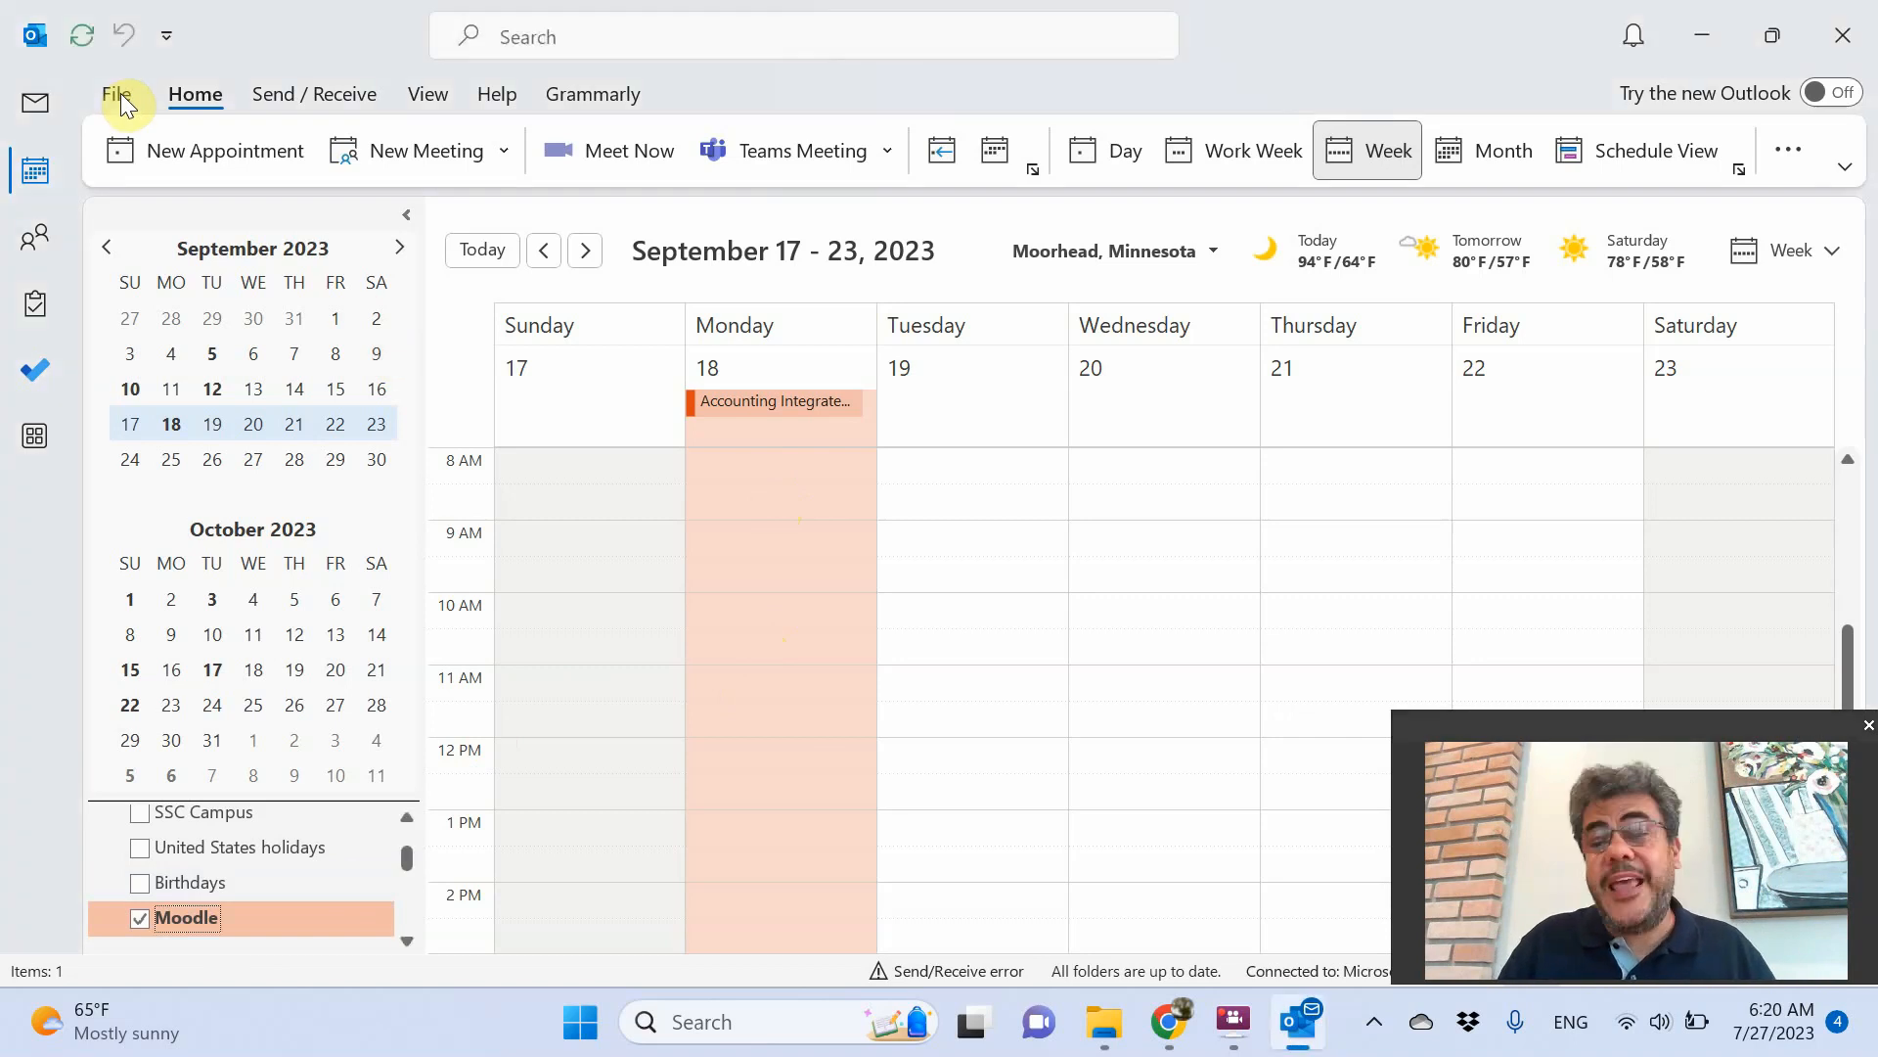
# Save the Outlook calendar as Moodle Calendar.ics, replacing the existing file
pyautogui.click(115, 94)
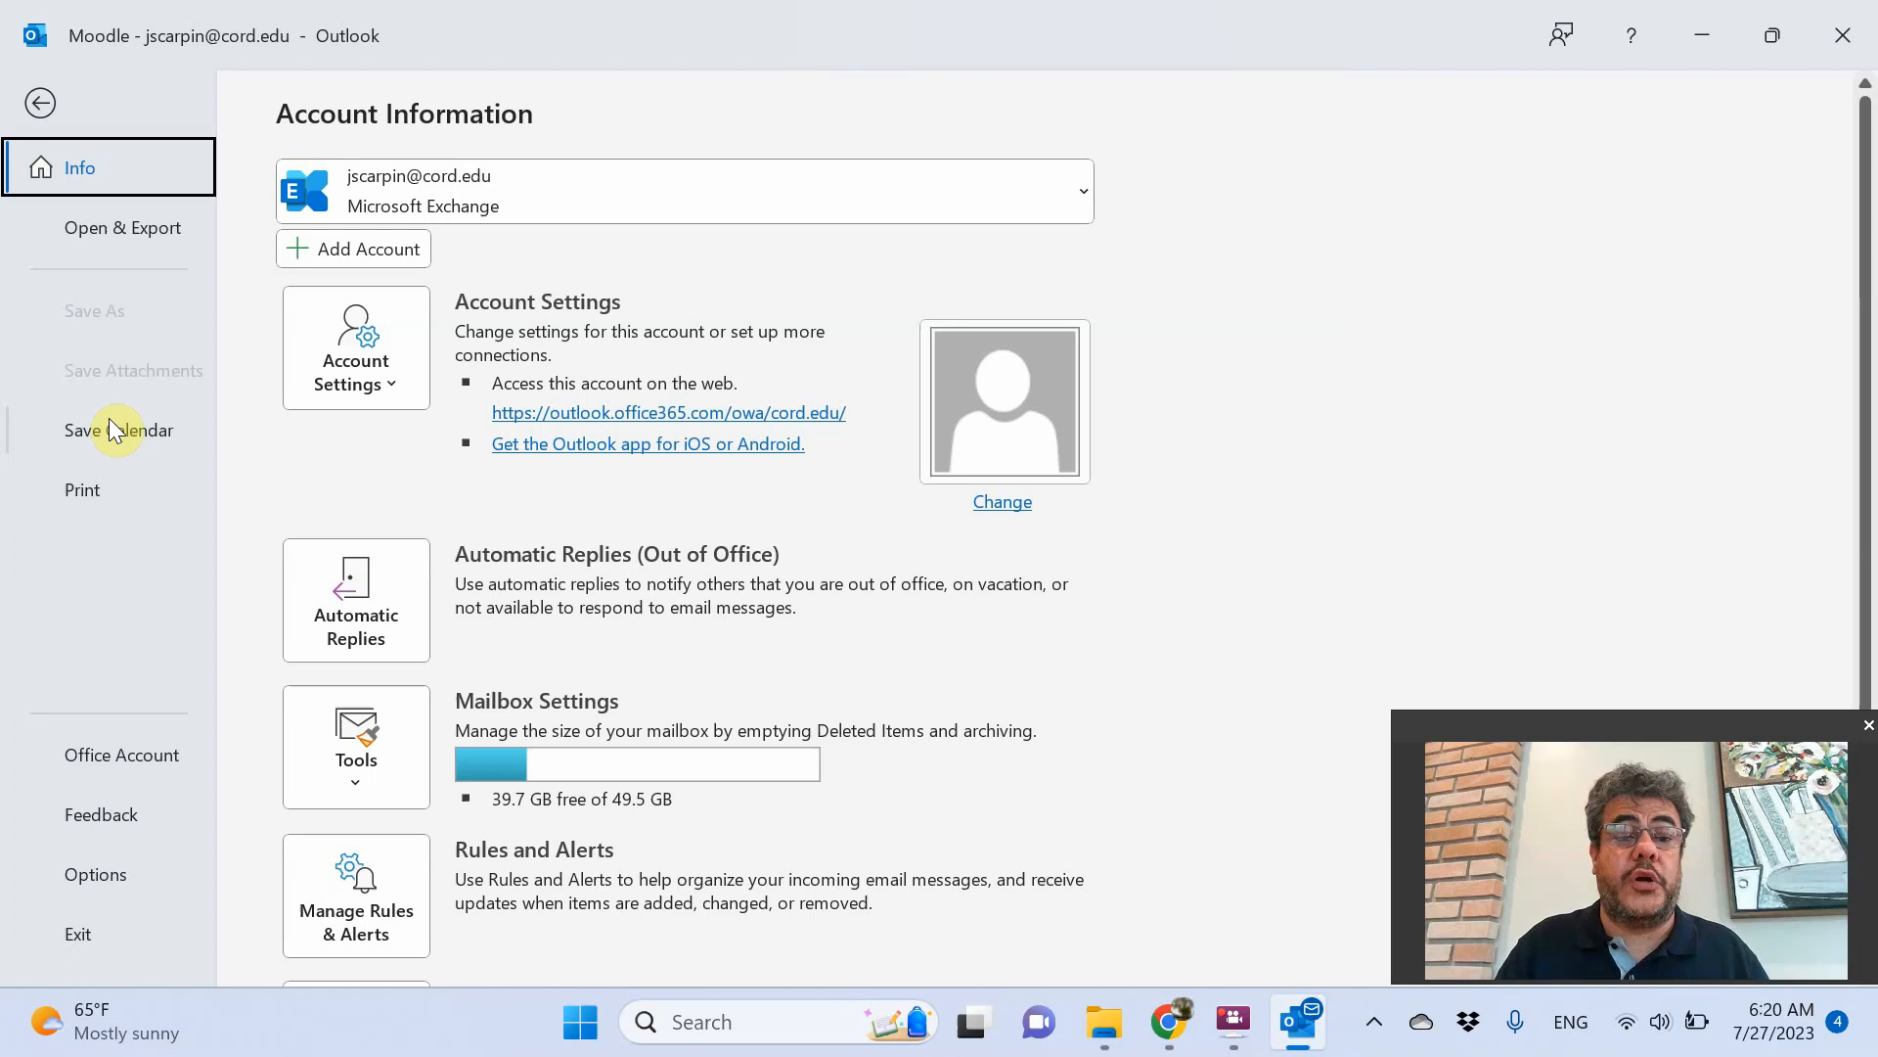
pyautogui.click(117, 431)
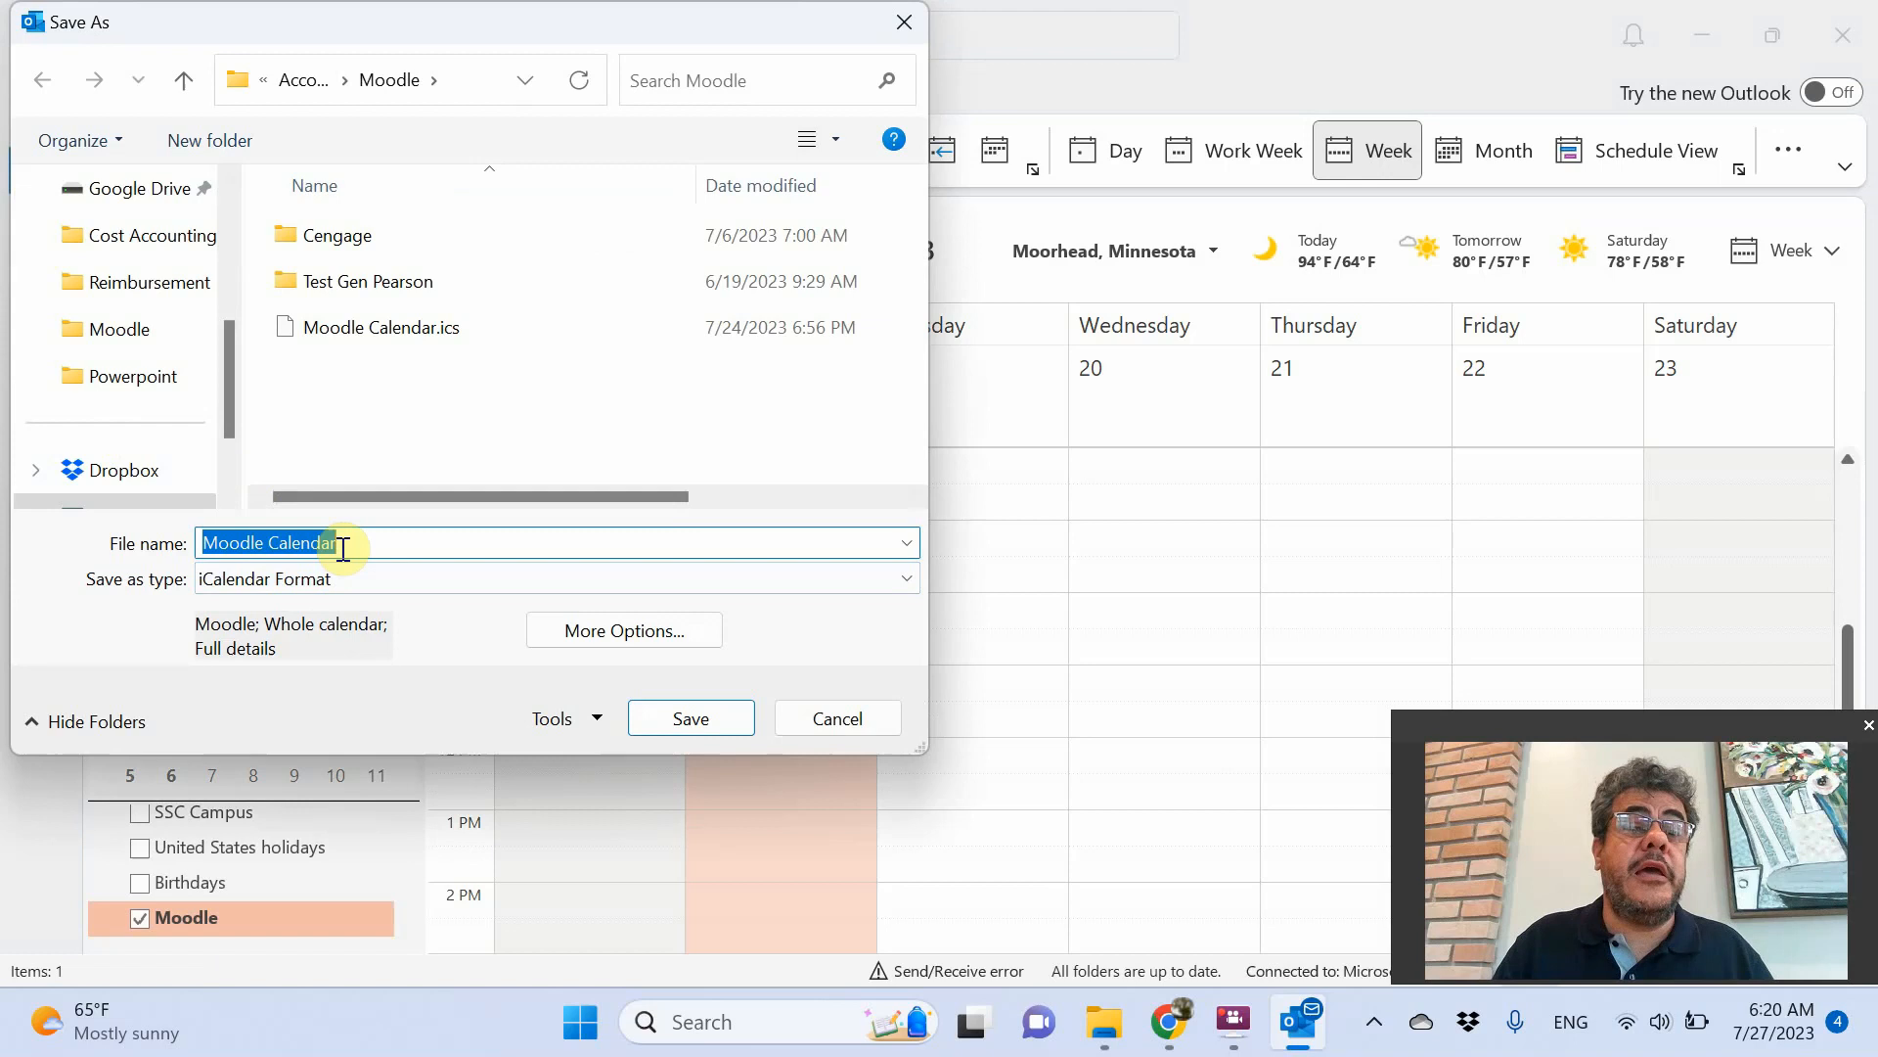
pyautogui.click(382, 327)
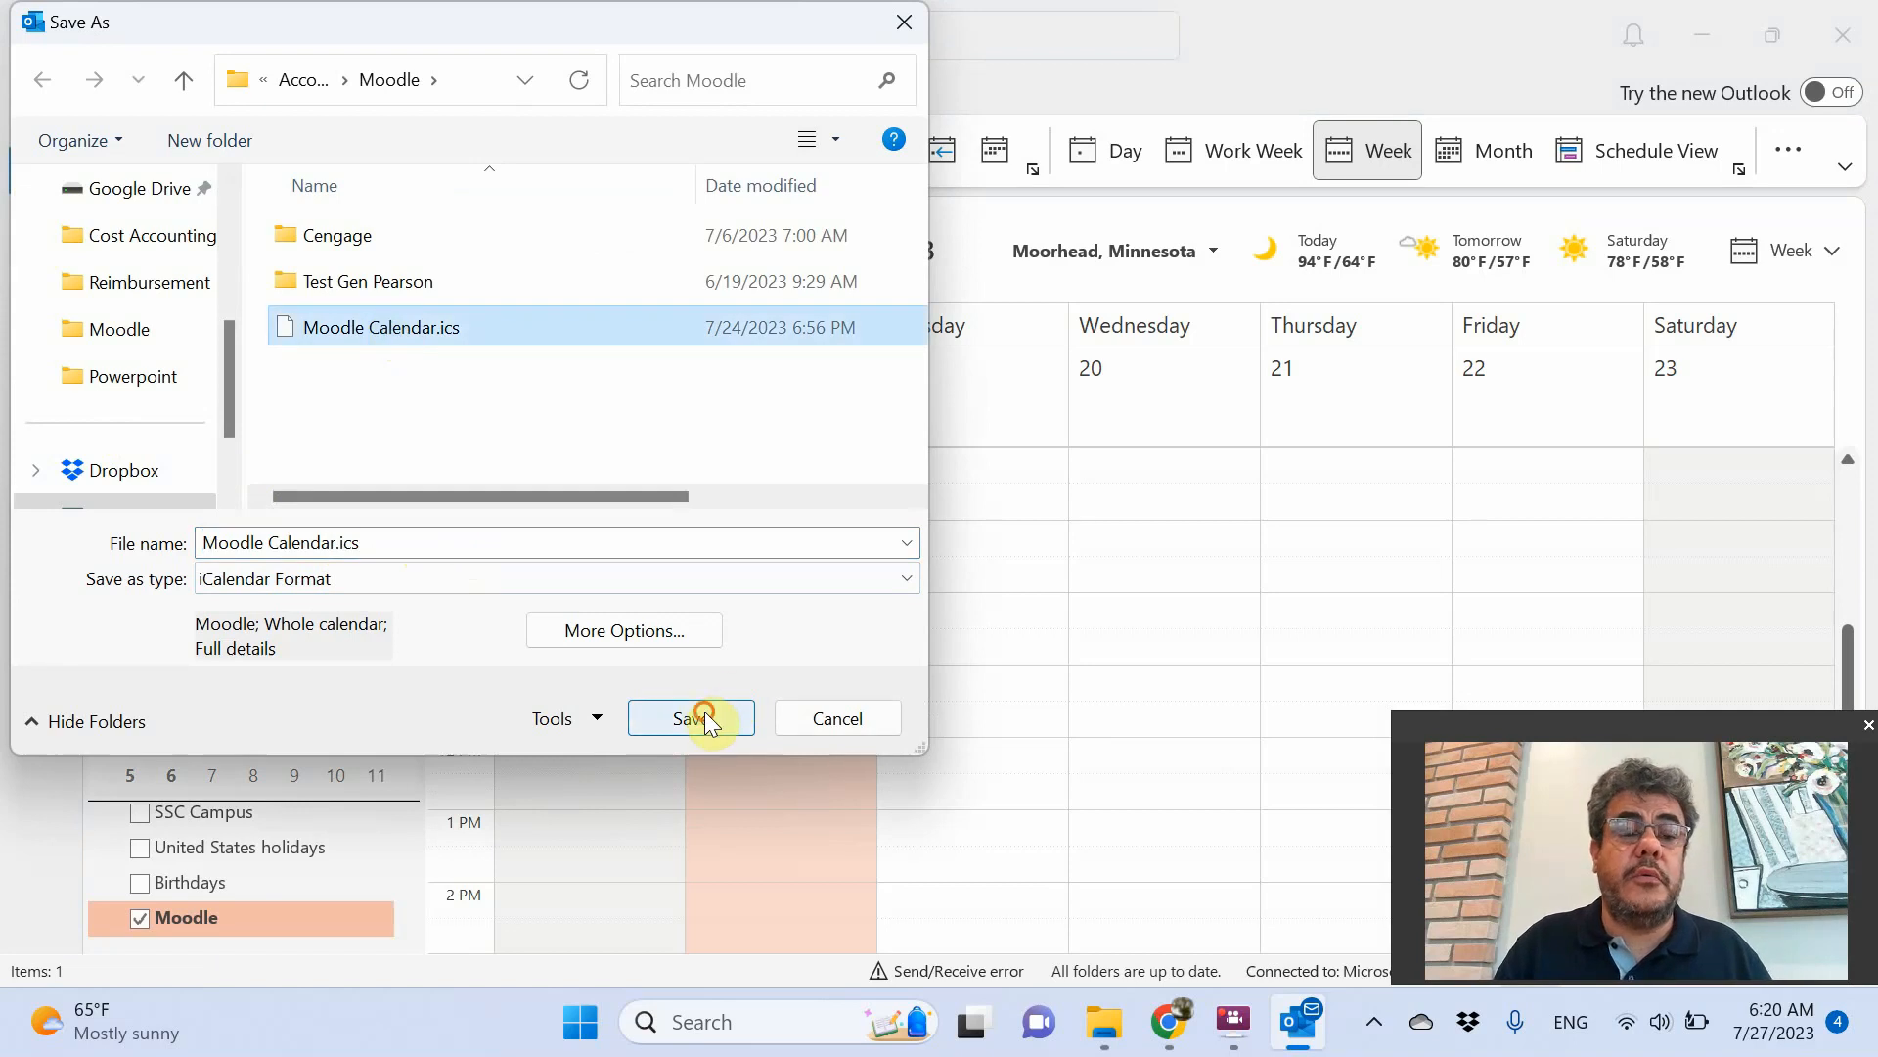
pyautogui.click(690, 717)
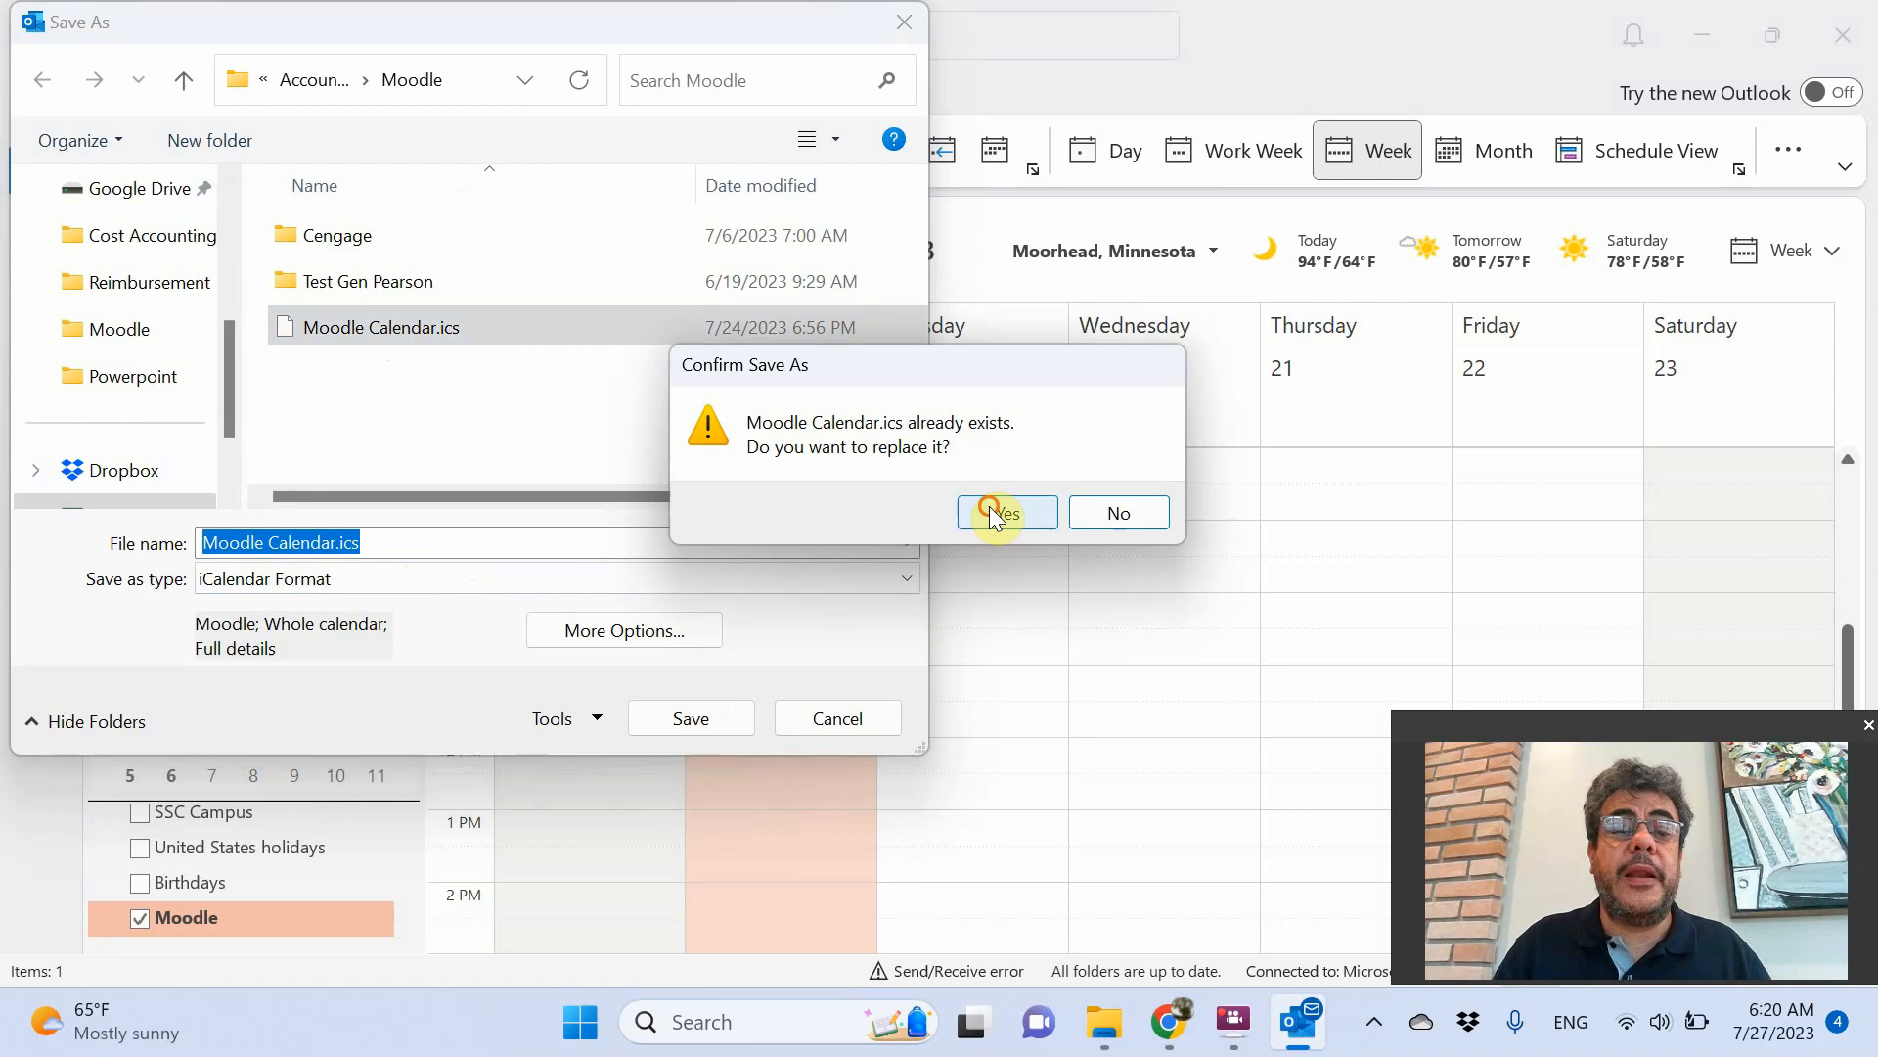
pyautogui.click(998, 513)
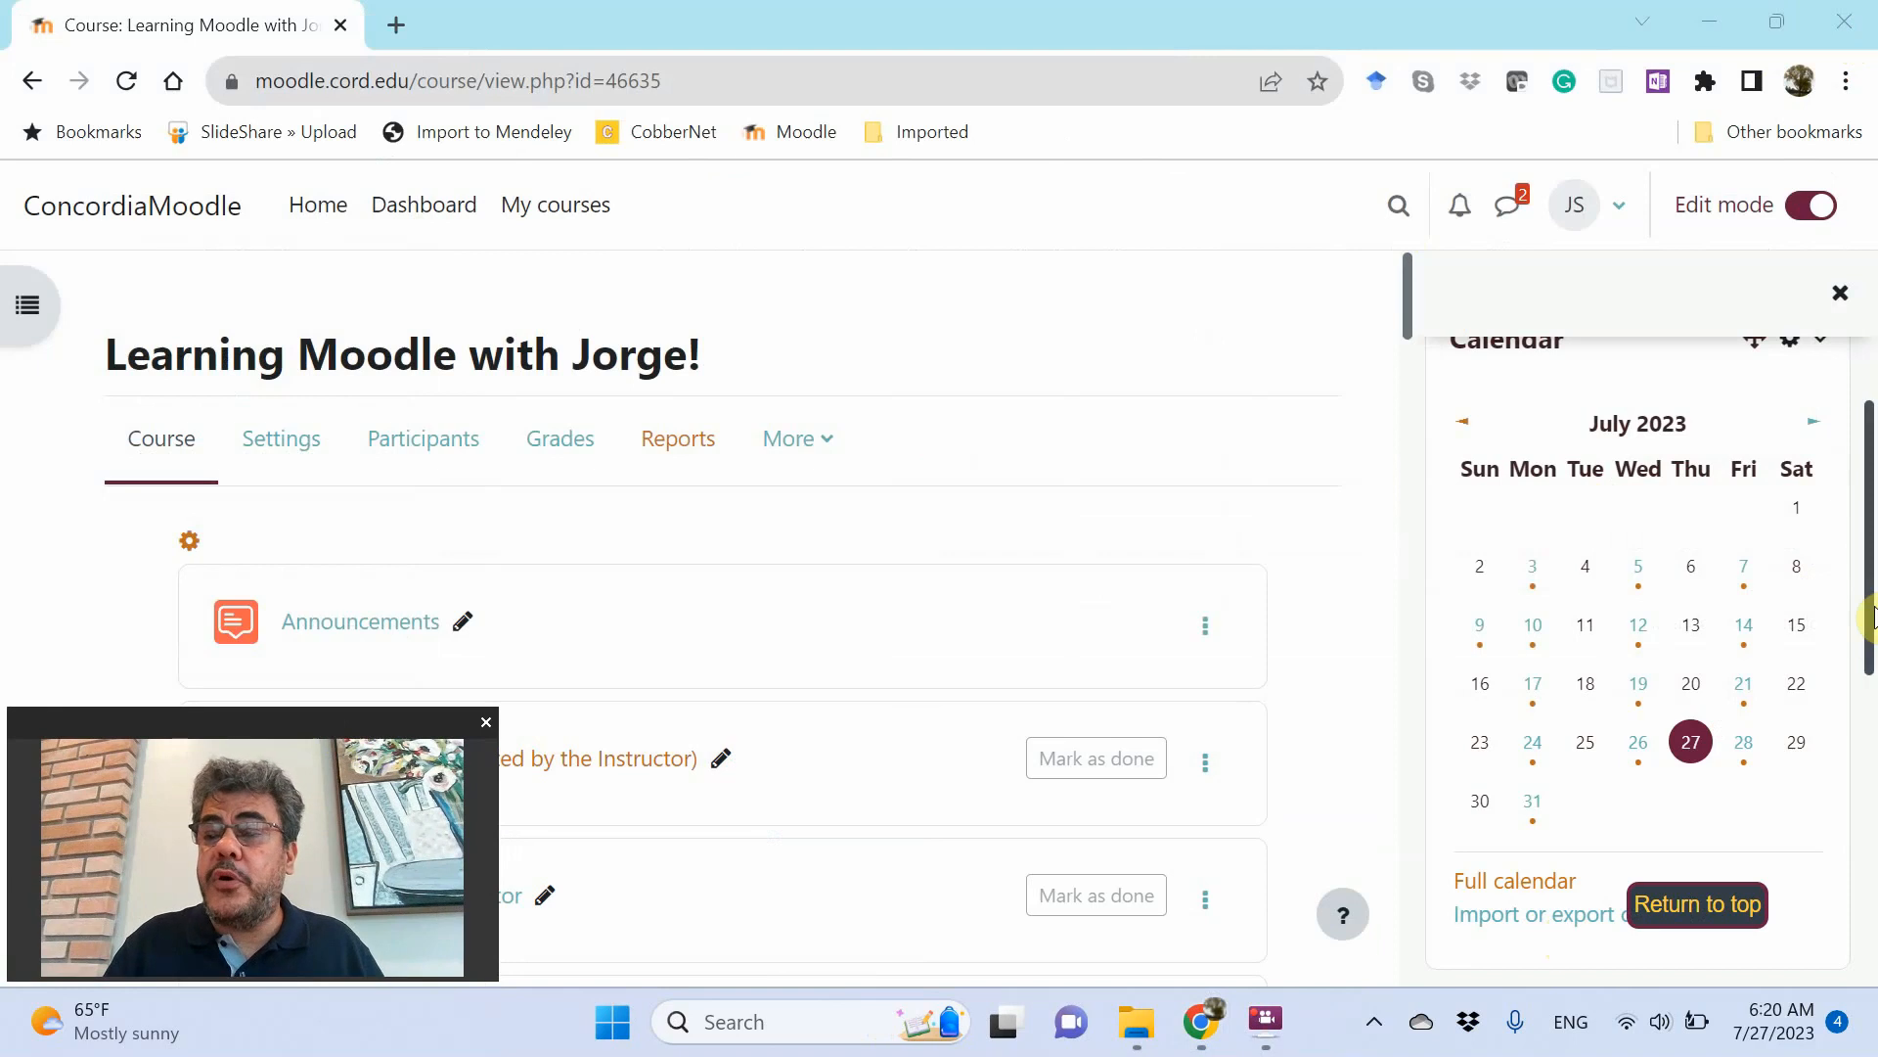
# Check the import/export calendars page, then return and open the Full calendar link
pyautogui.scroll(-3)
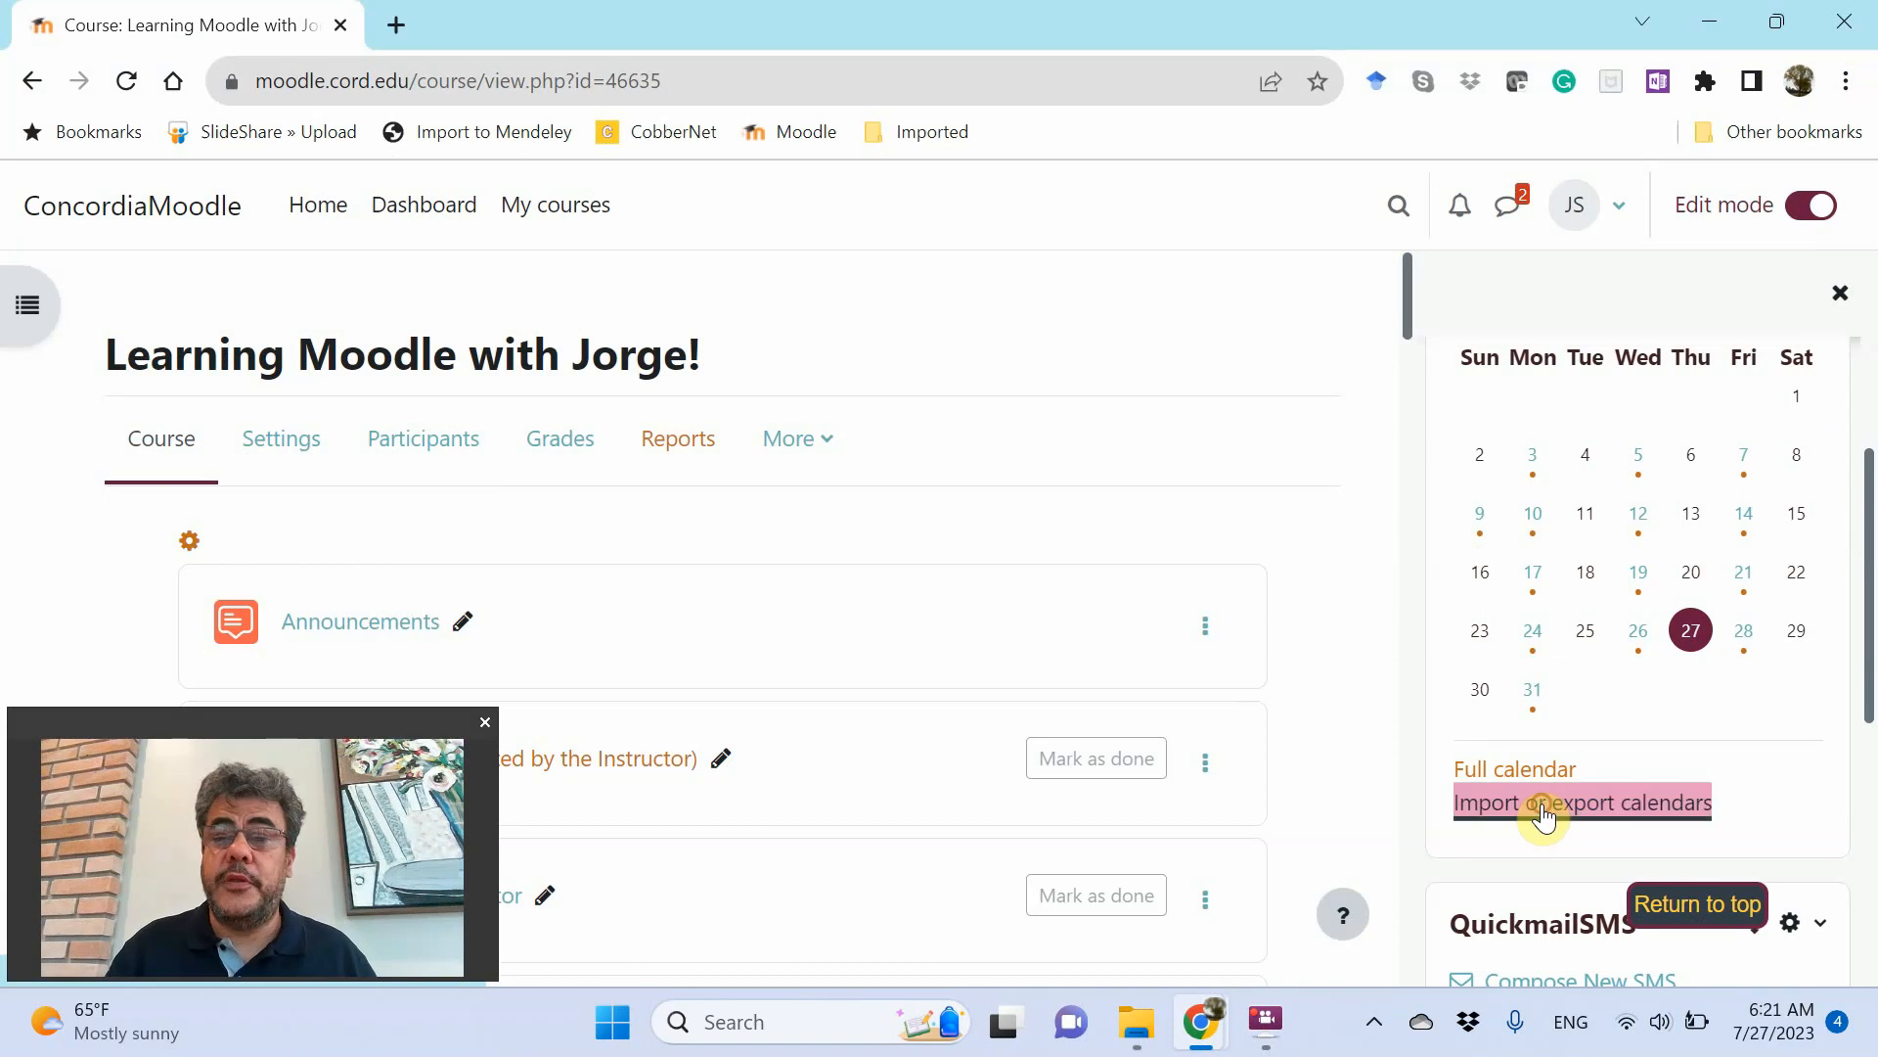
pyautogui.click(1581, 803)
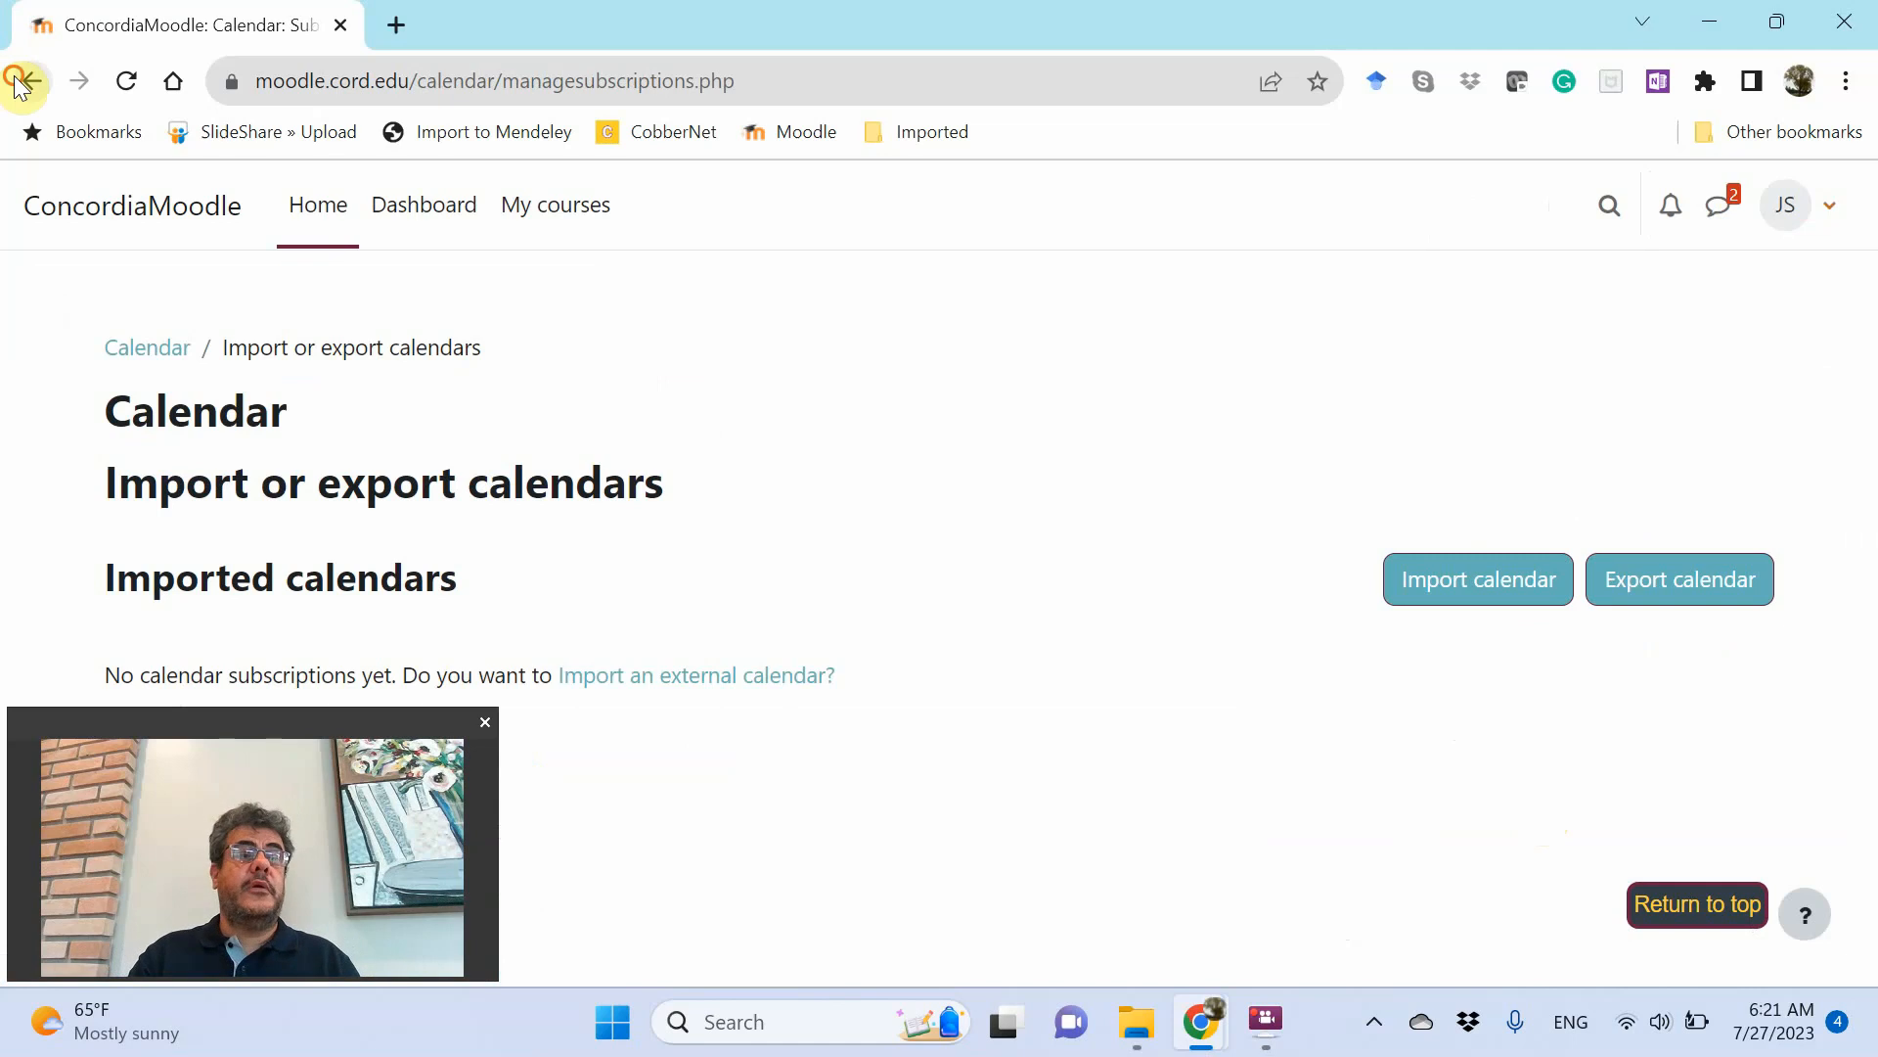
pyautogui.click(32, 80)
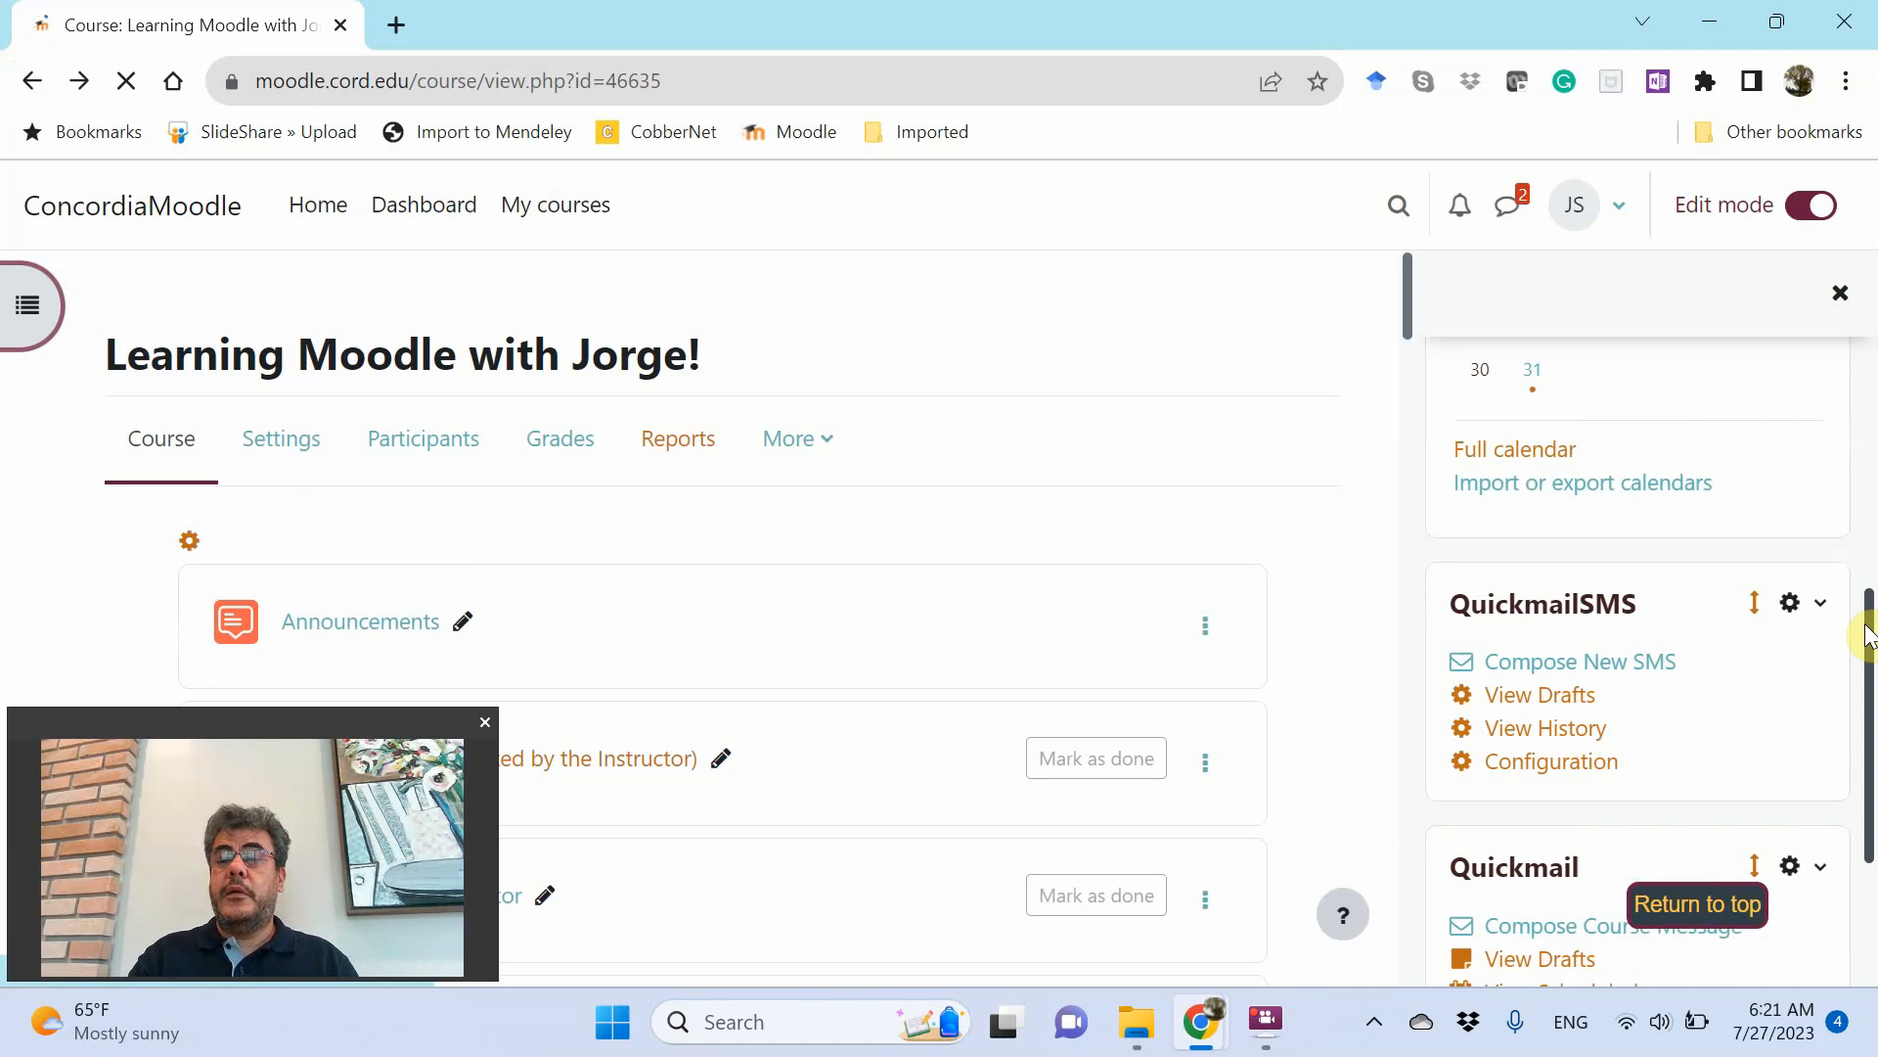
pyautogui.click(1513, 448)
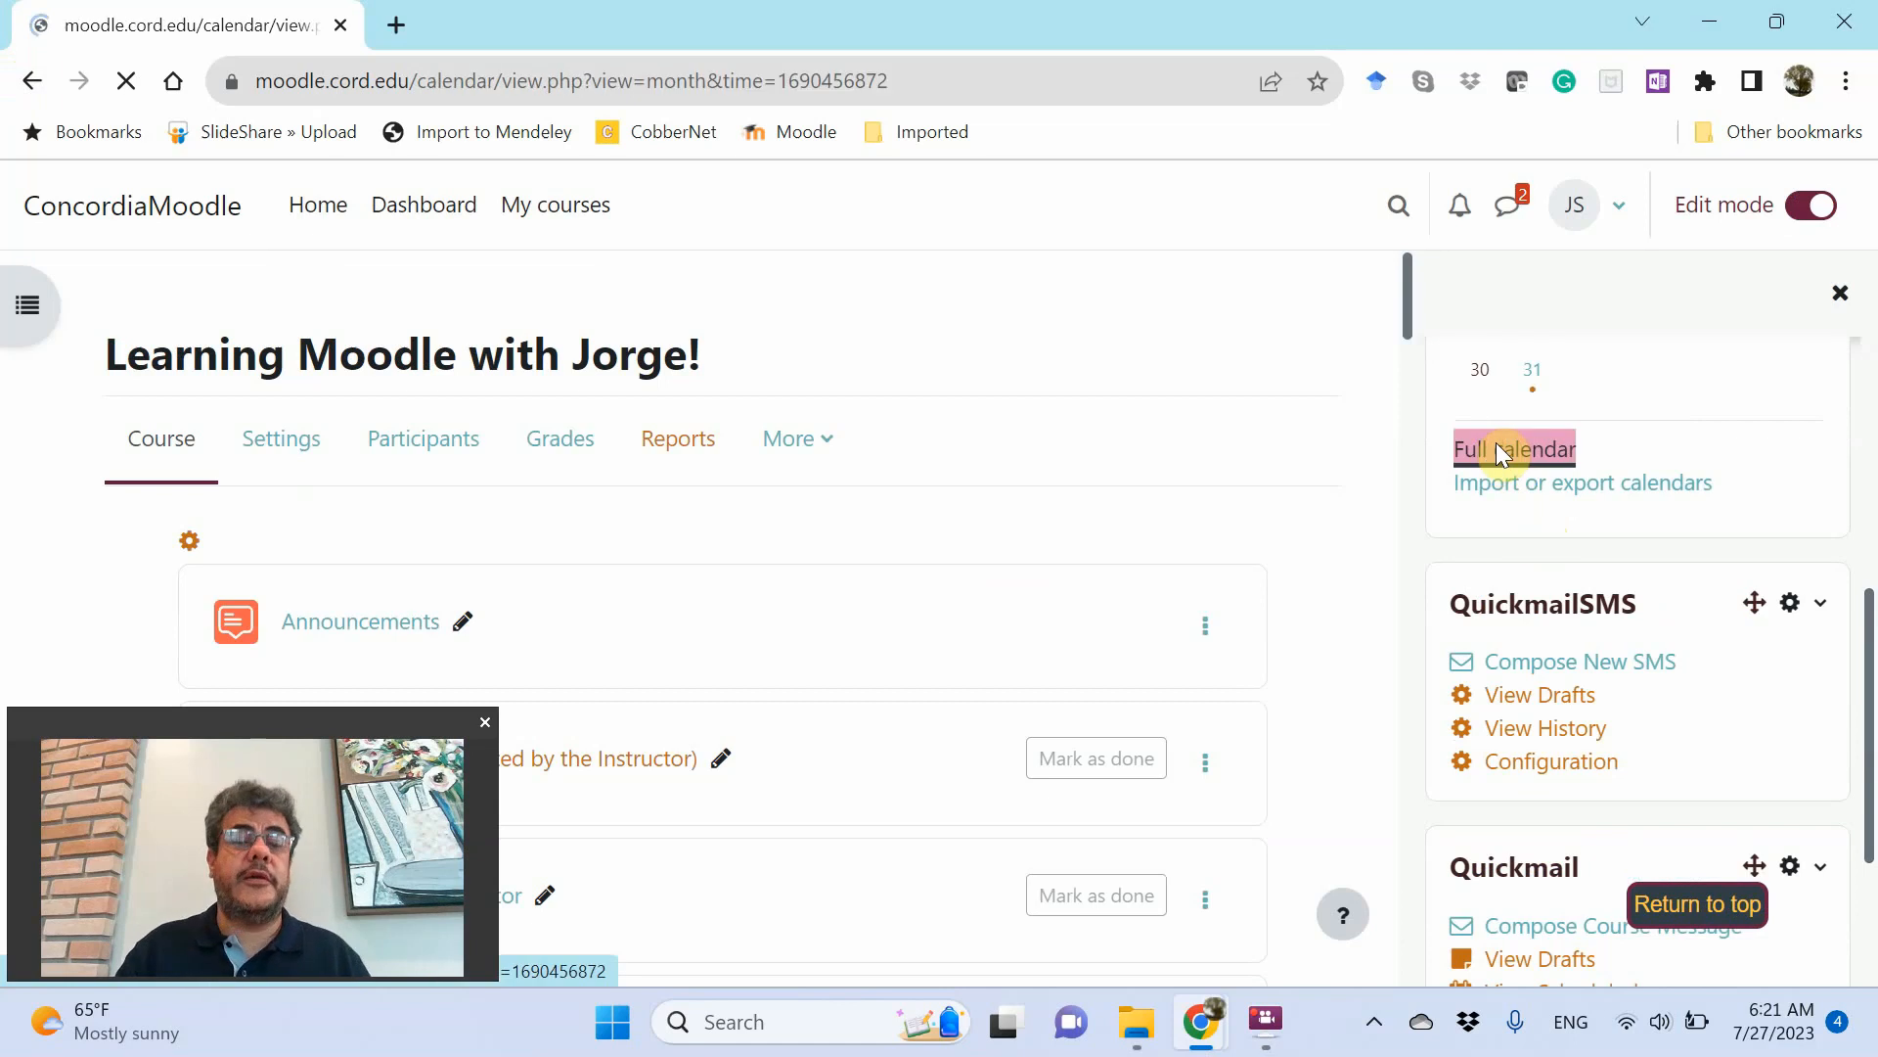
# Scroll the July 2023 month view and follow 'Import or export calendars'
pyautogui.click(1514, 448)
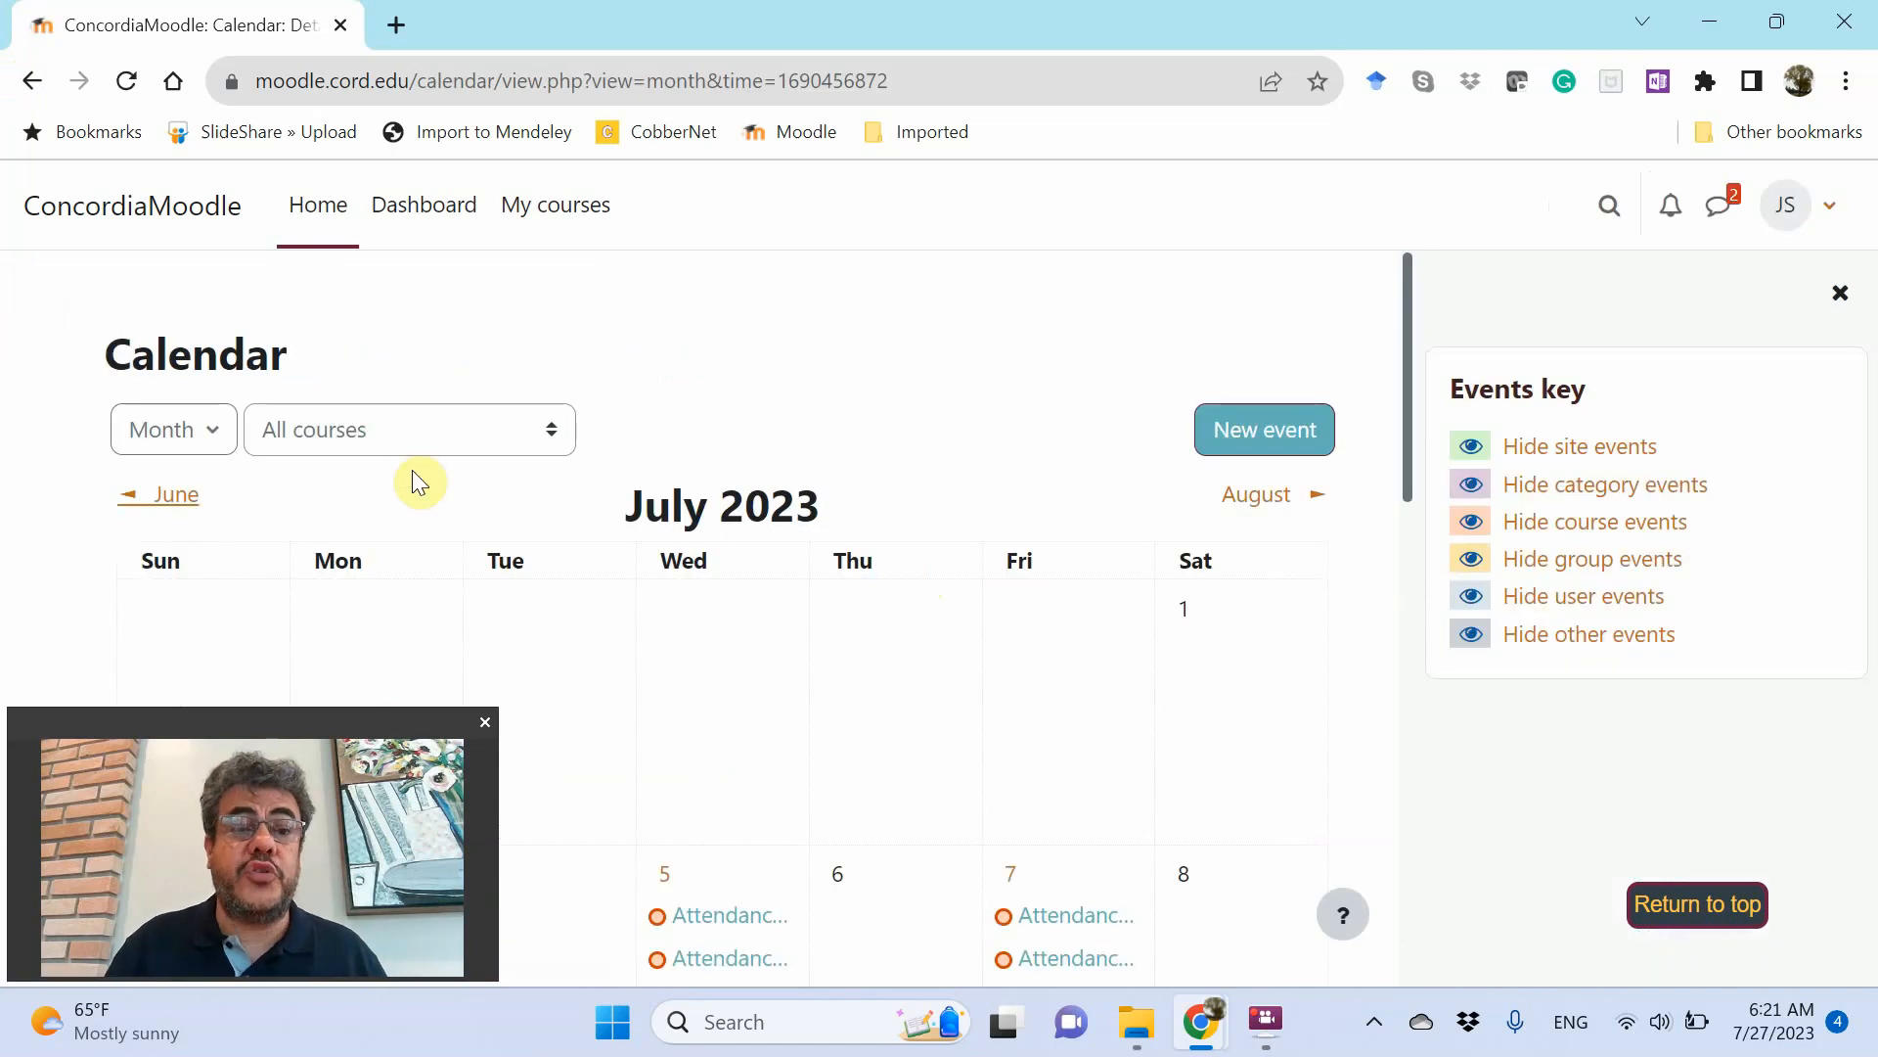
pyautogui.moveTo(246, 719); pyautogui.dragTo(929, 683)
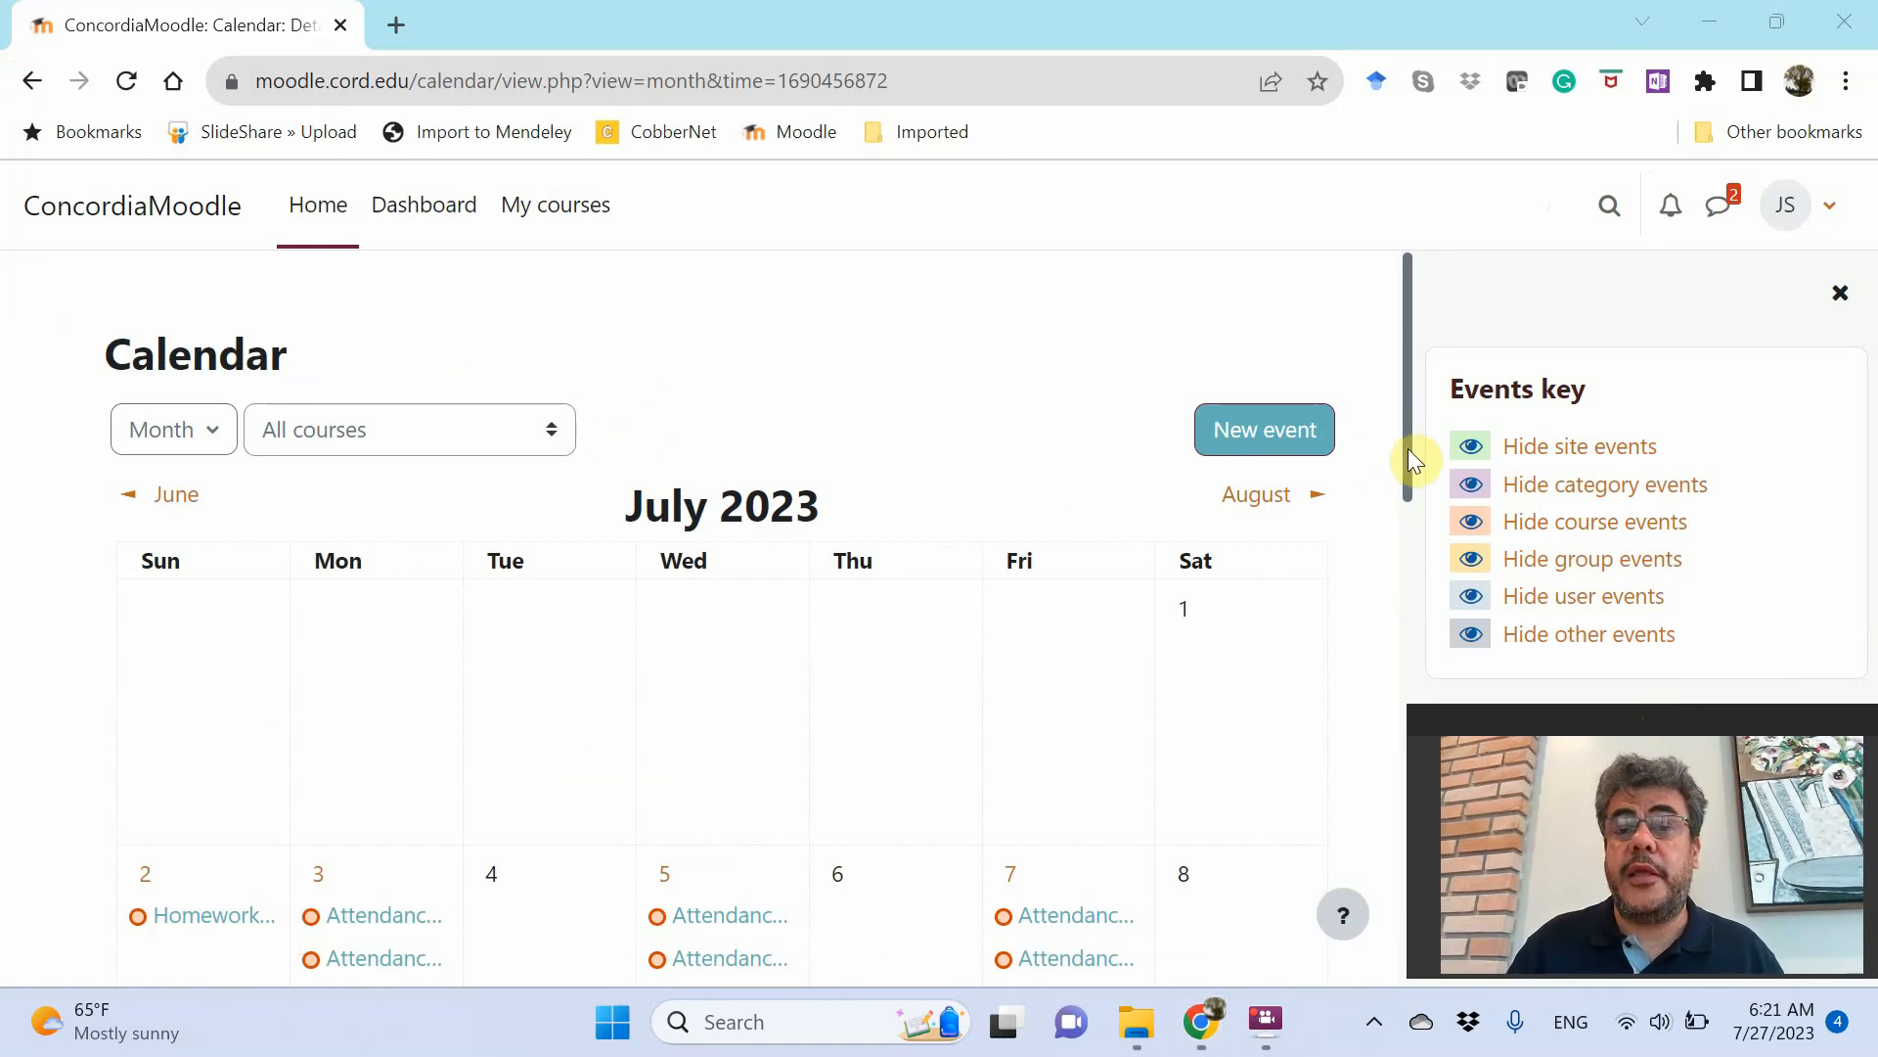
pyautogui.scroll(-3)
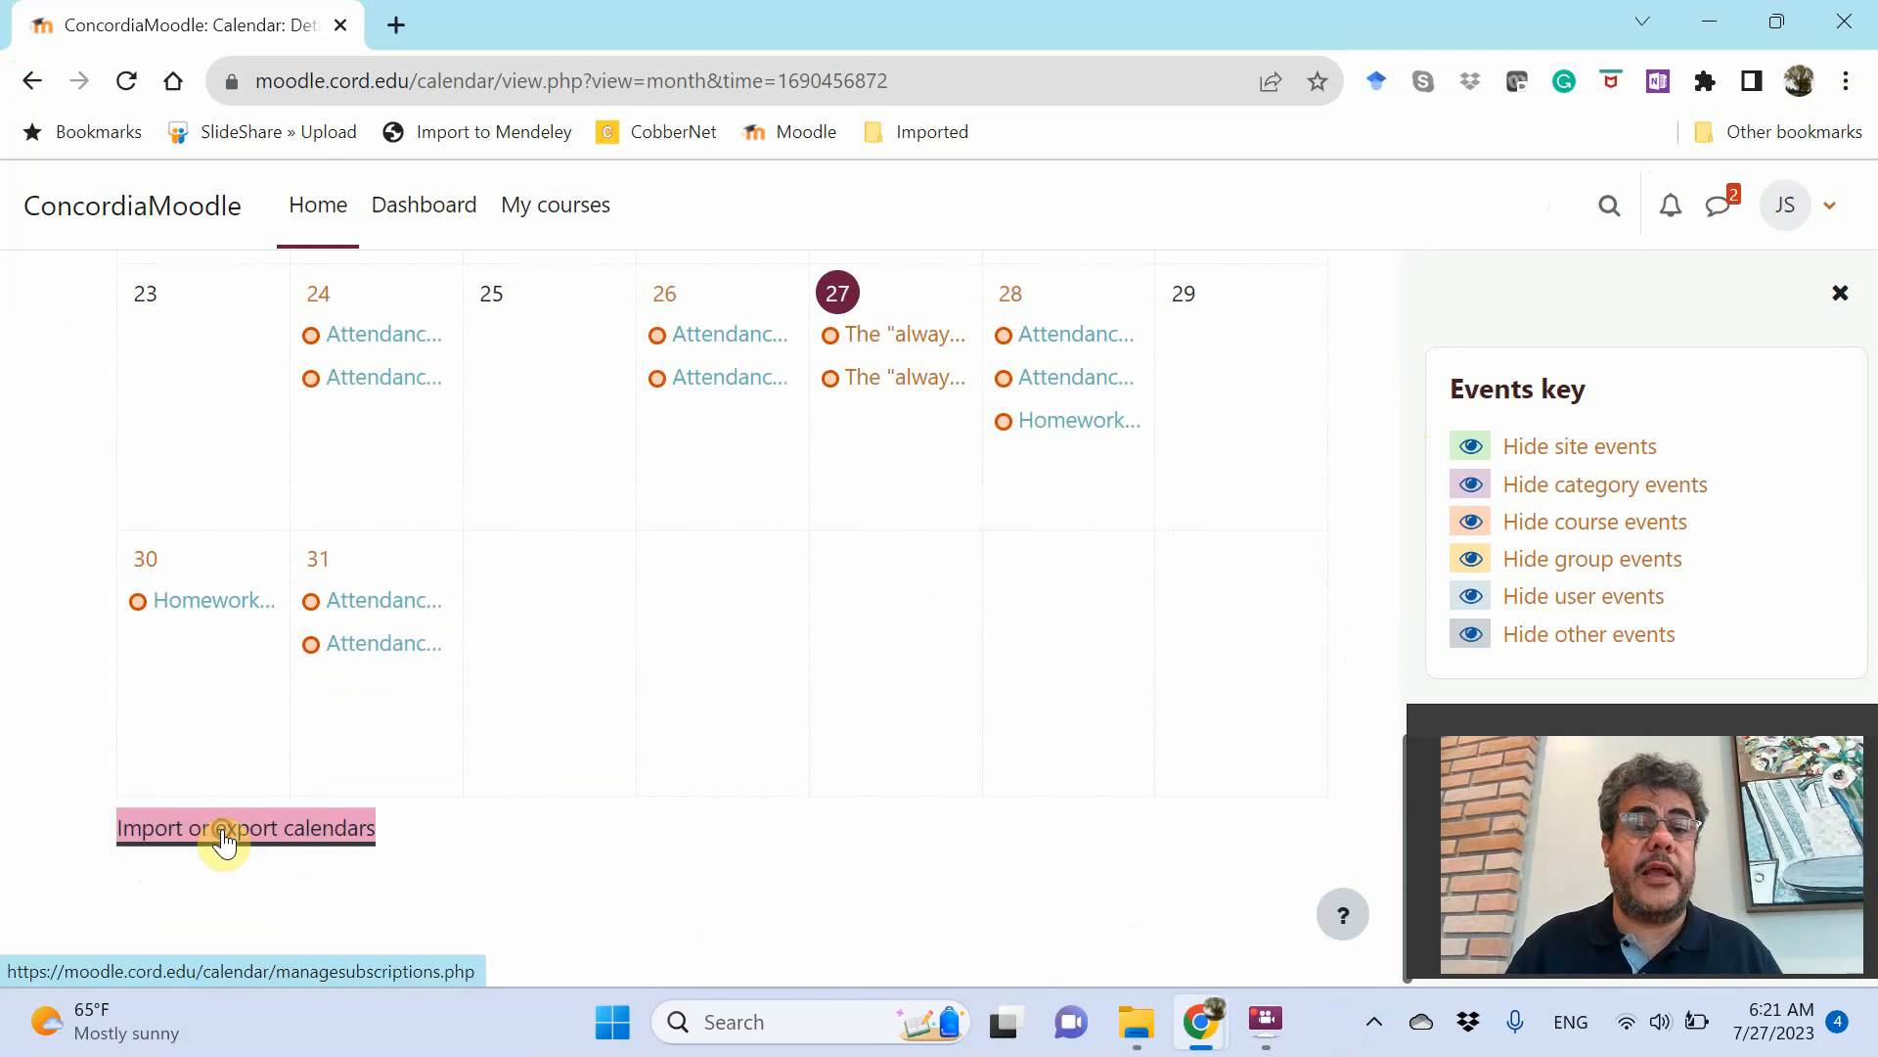
pyautogui.click(246, 827)
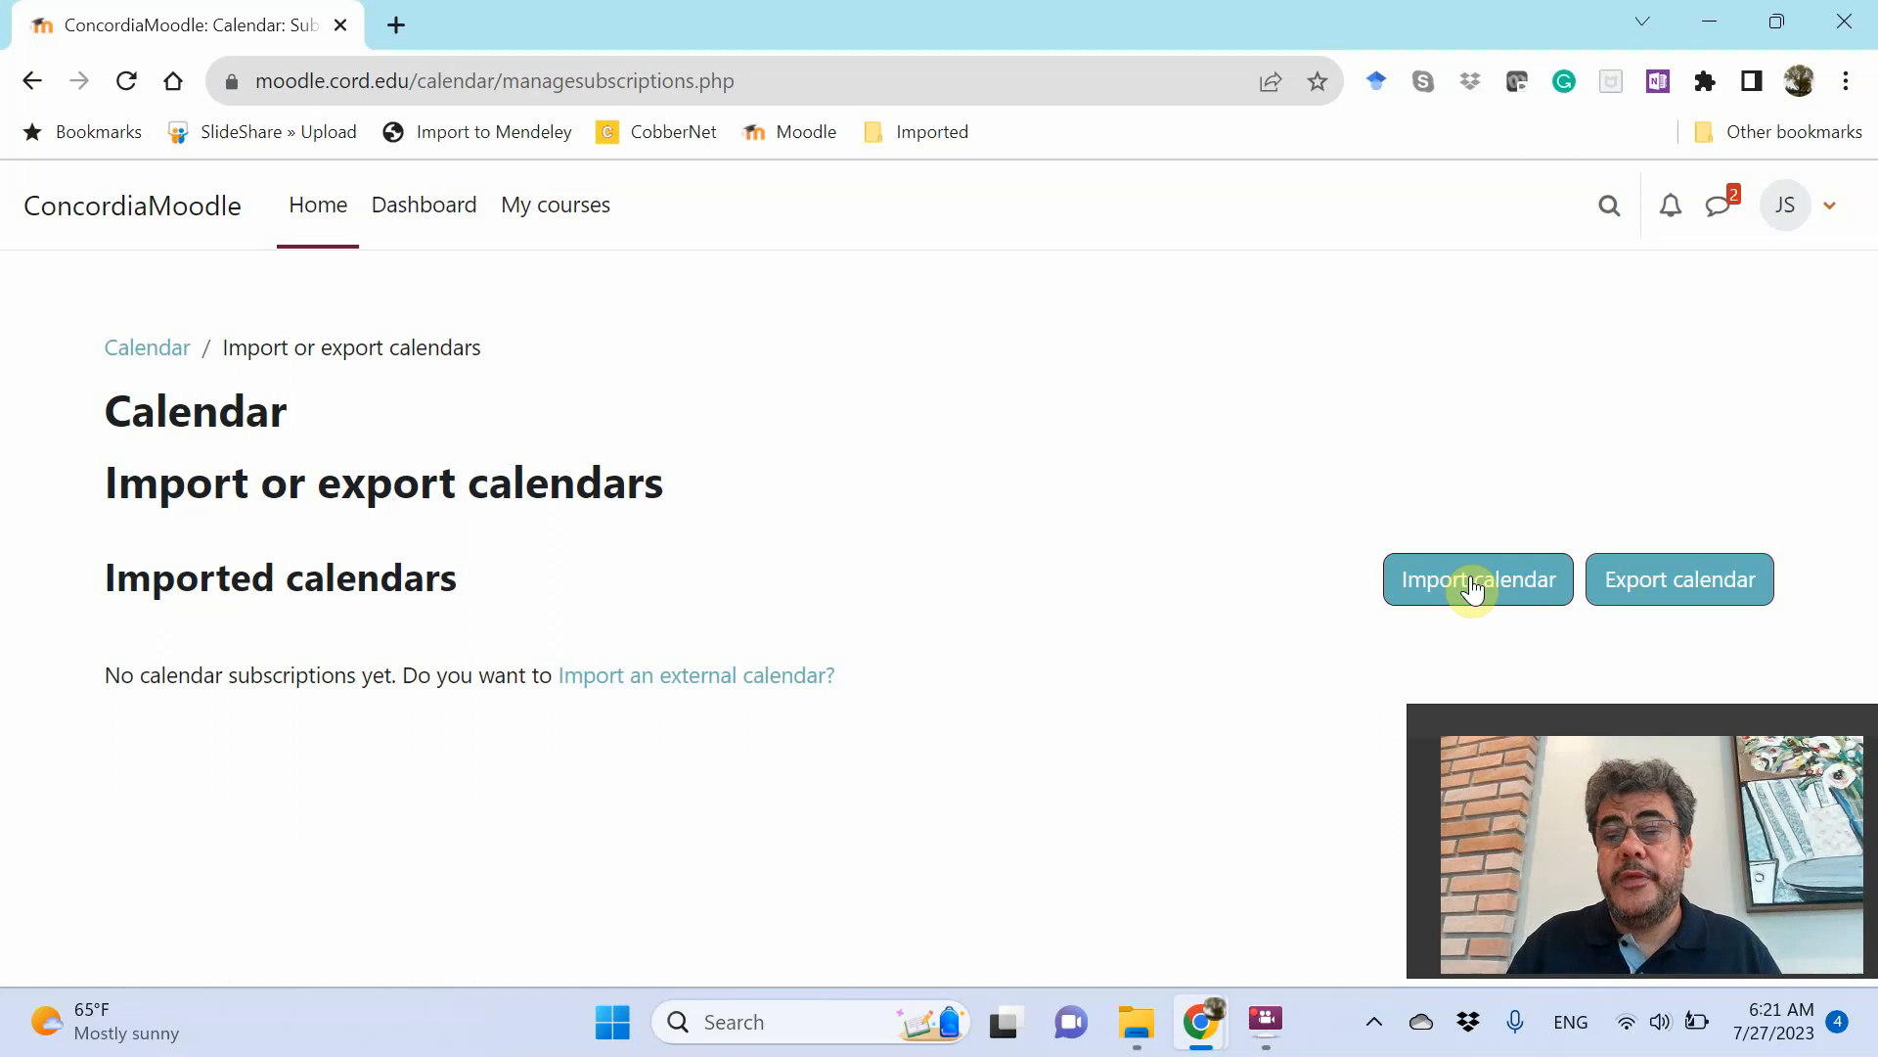
pyautogui.moveTo(1679, 578)
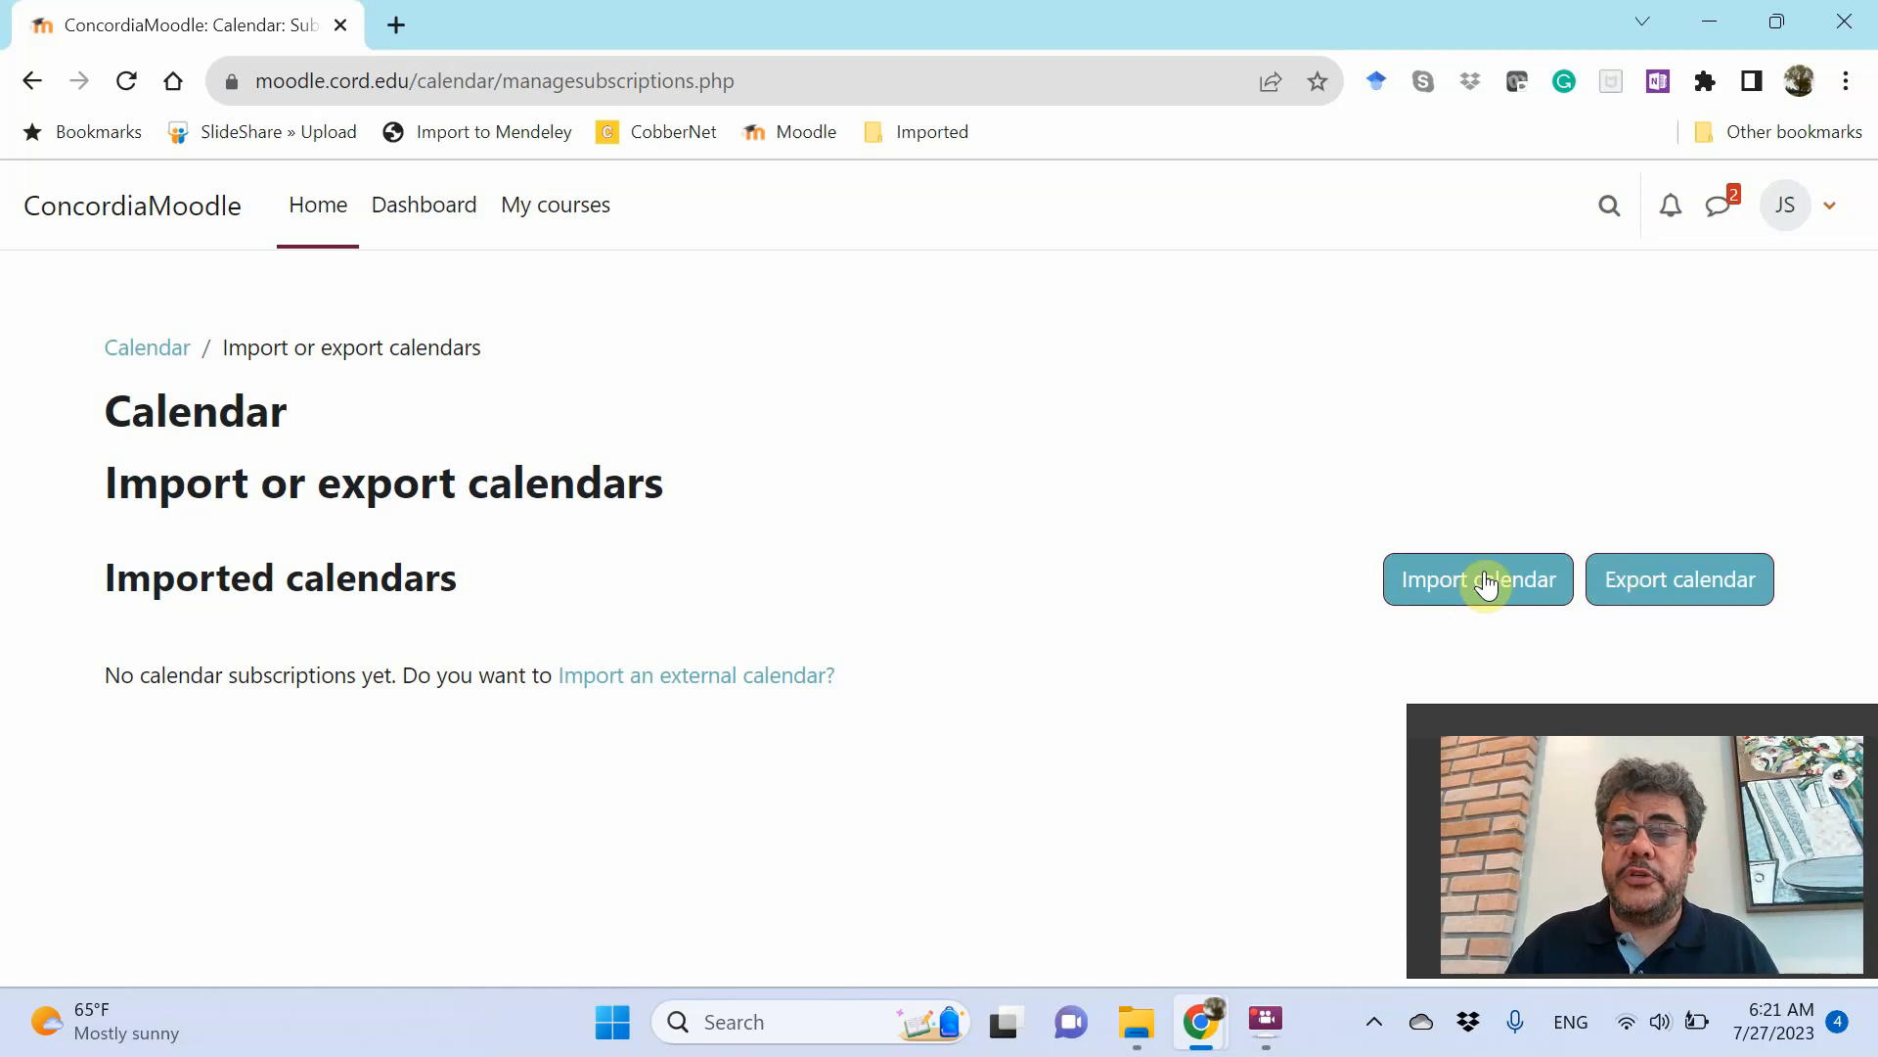
# Start a new calendar import named 'Outlook' with Calendar file (.ics) as source
pyautogui.click(1478, 578)
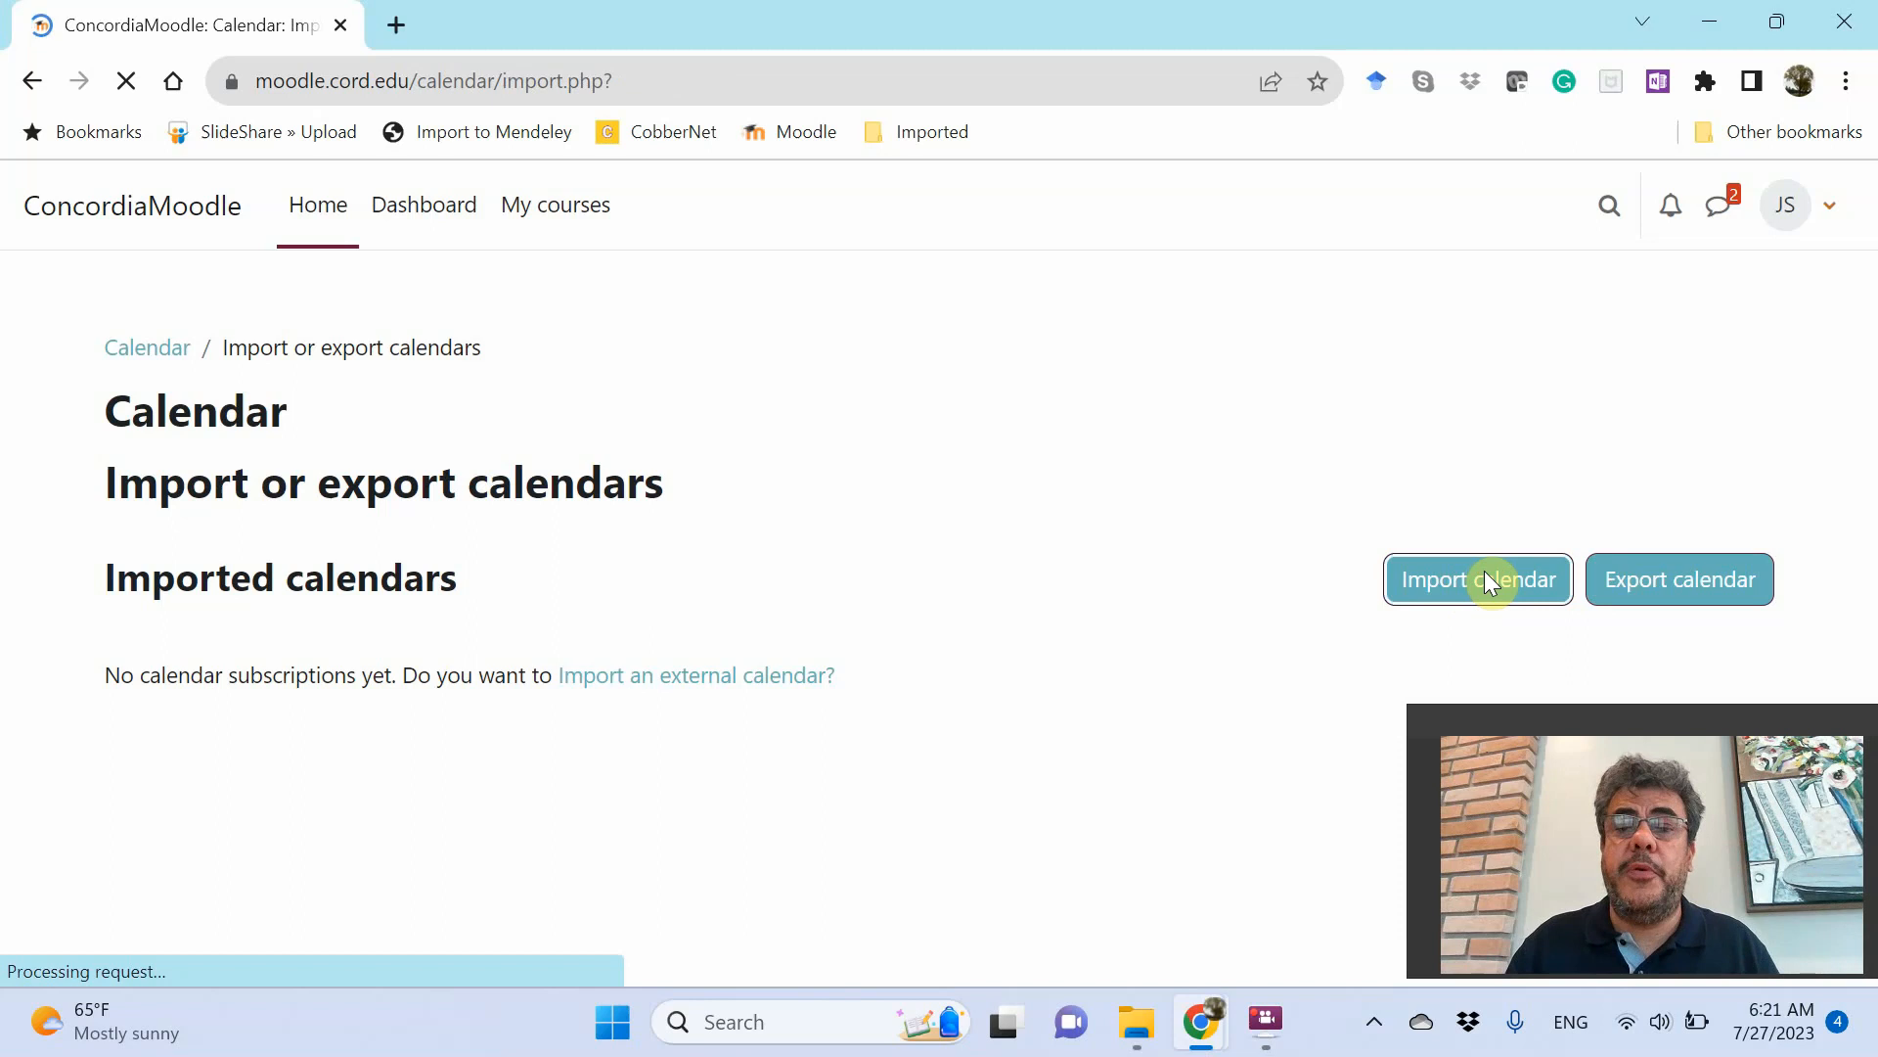
pyautogui.click(1477, 578)
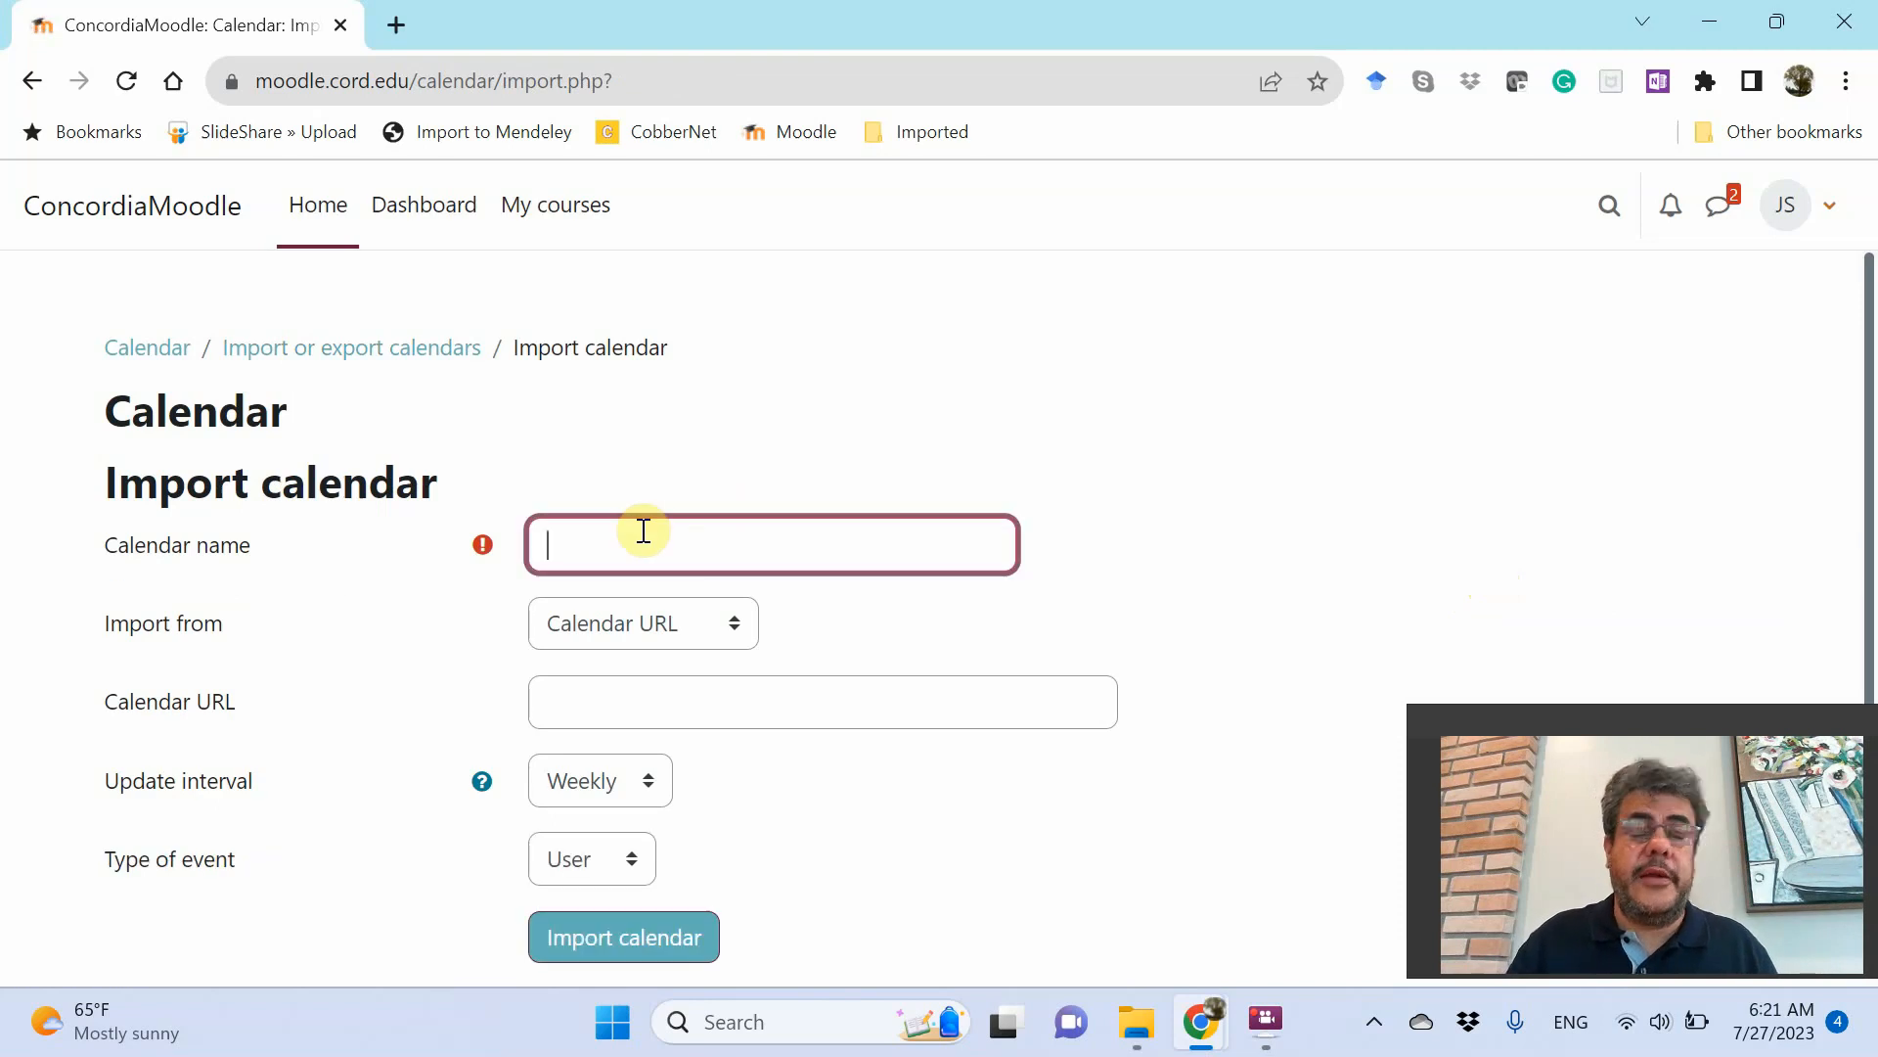
pyautogui.write('Outlook')
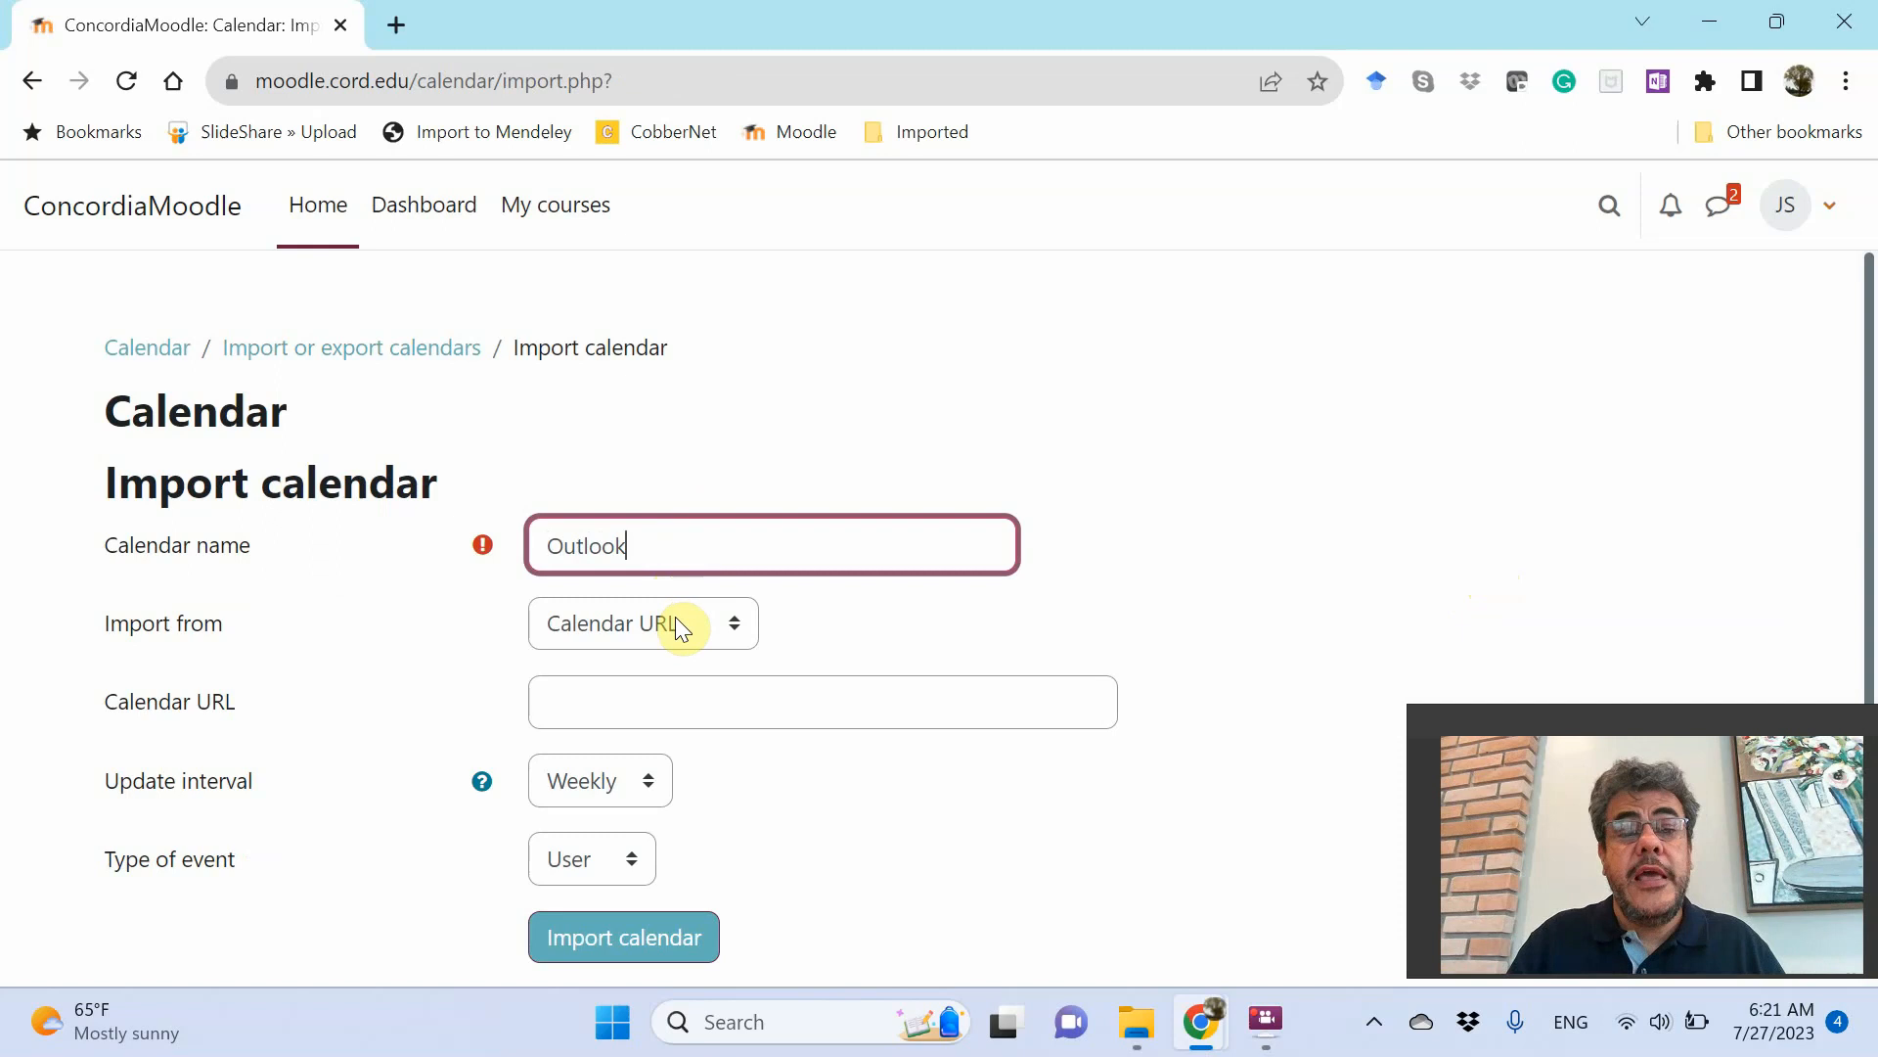
pyautogui.click(644, 623)
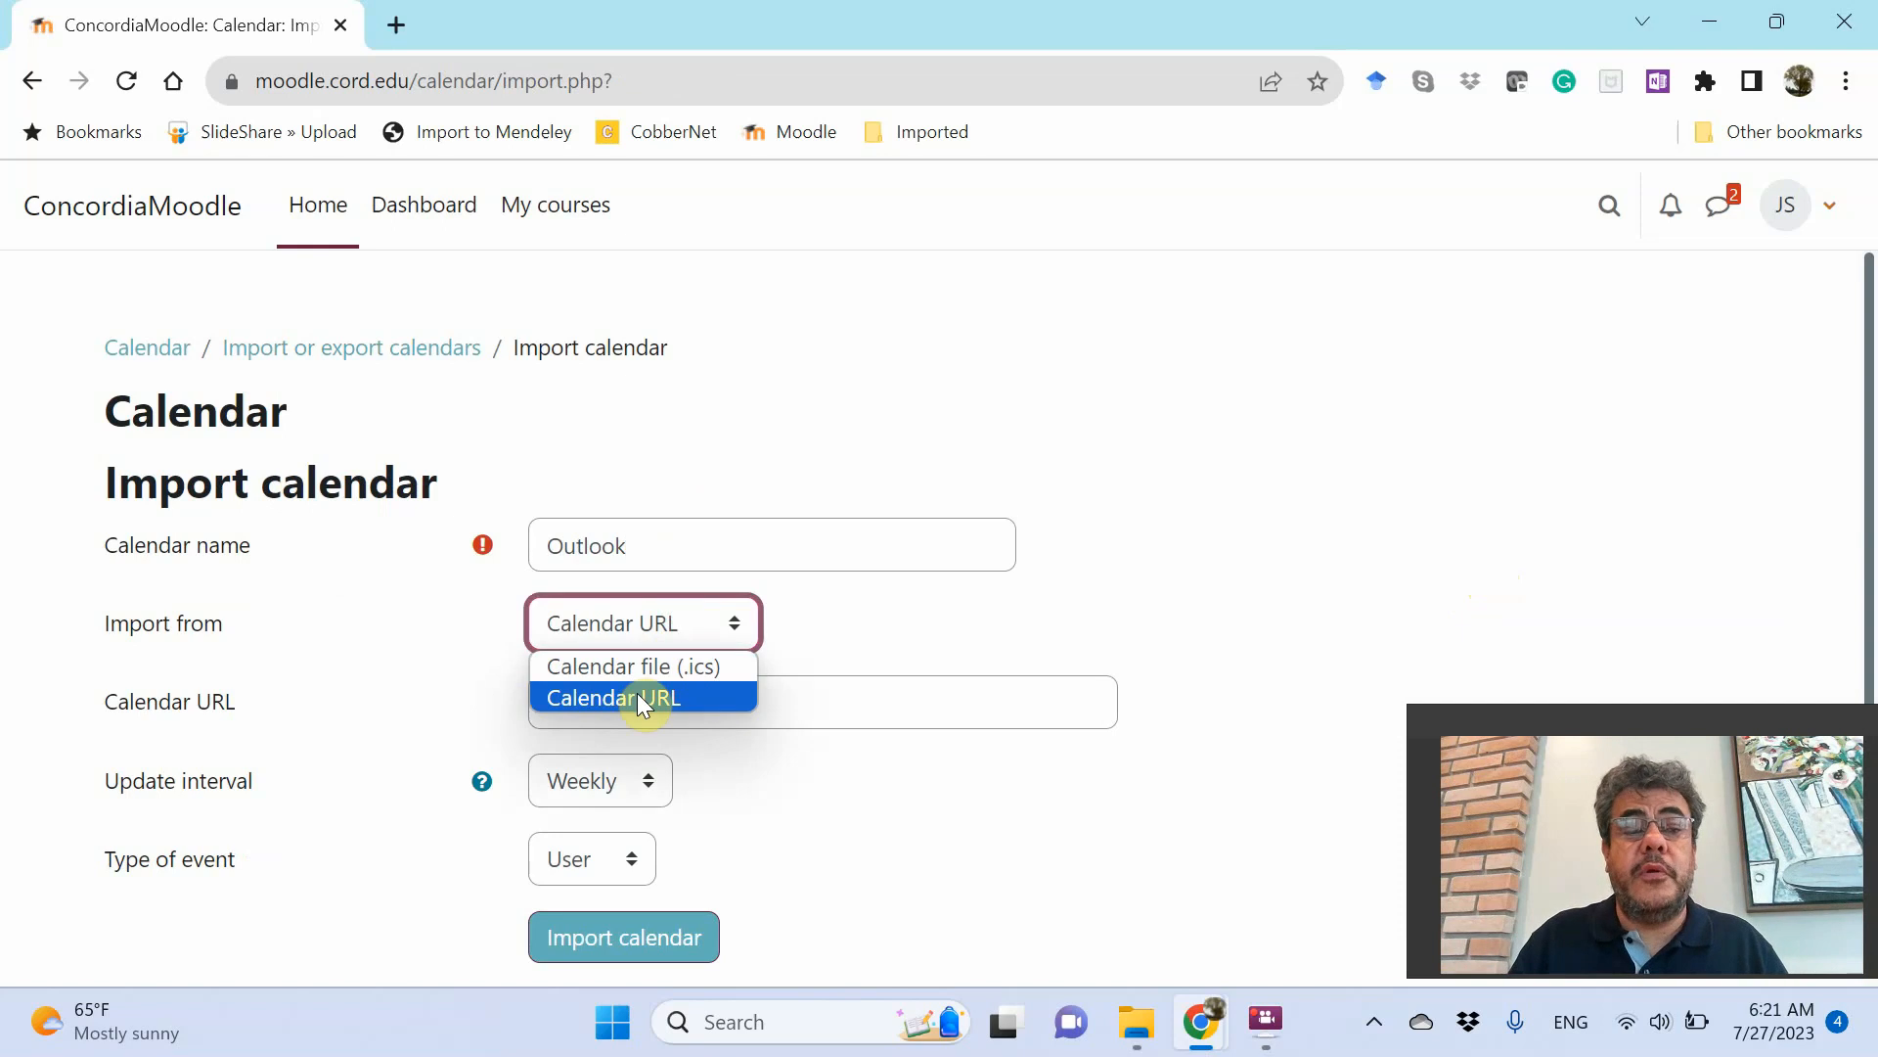
pyautogui.moveTo(641, 666)
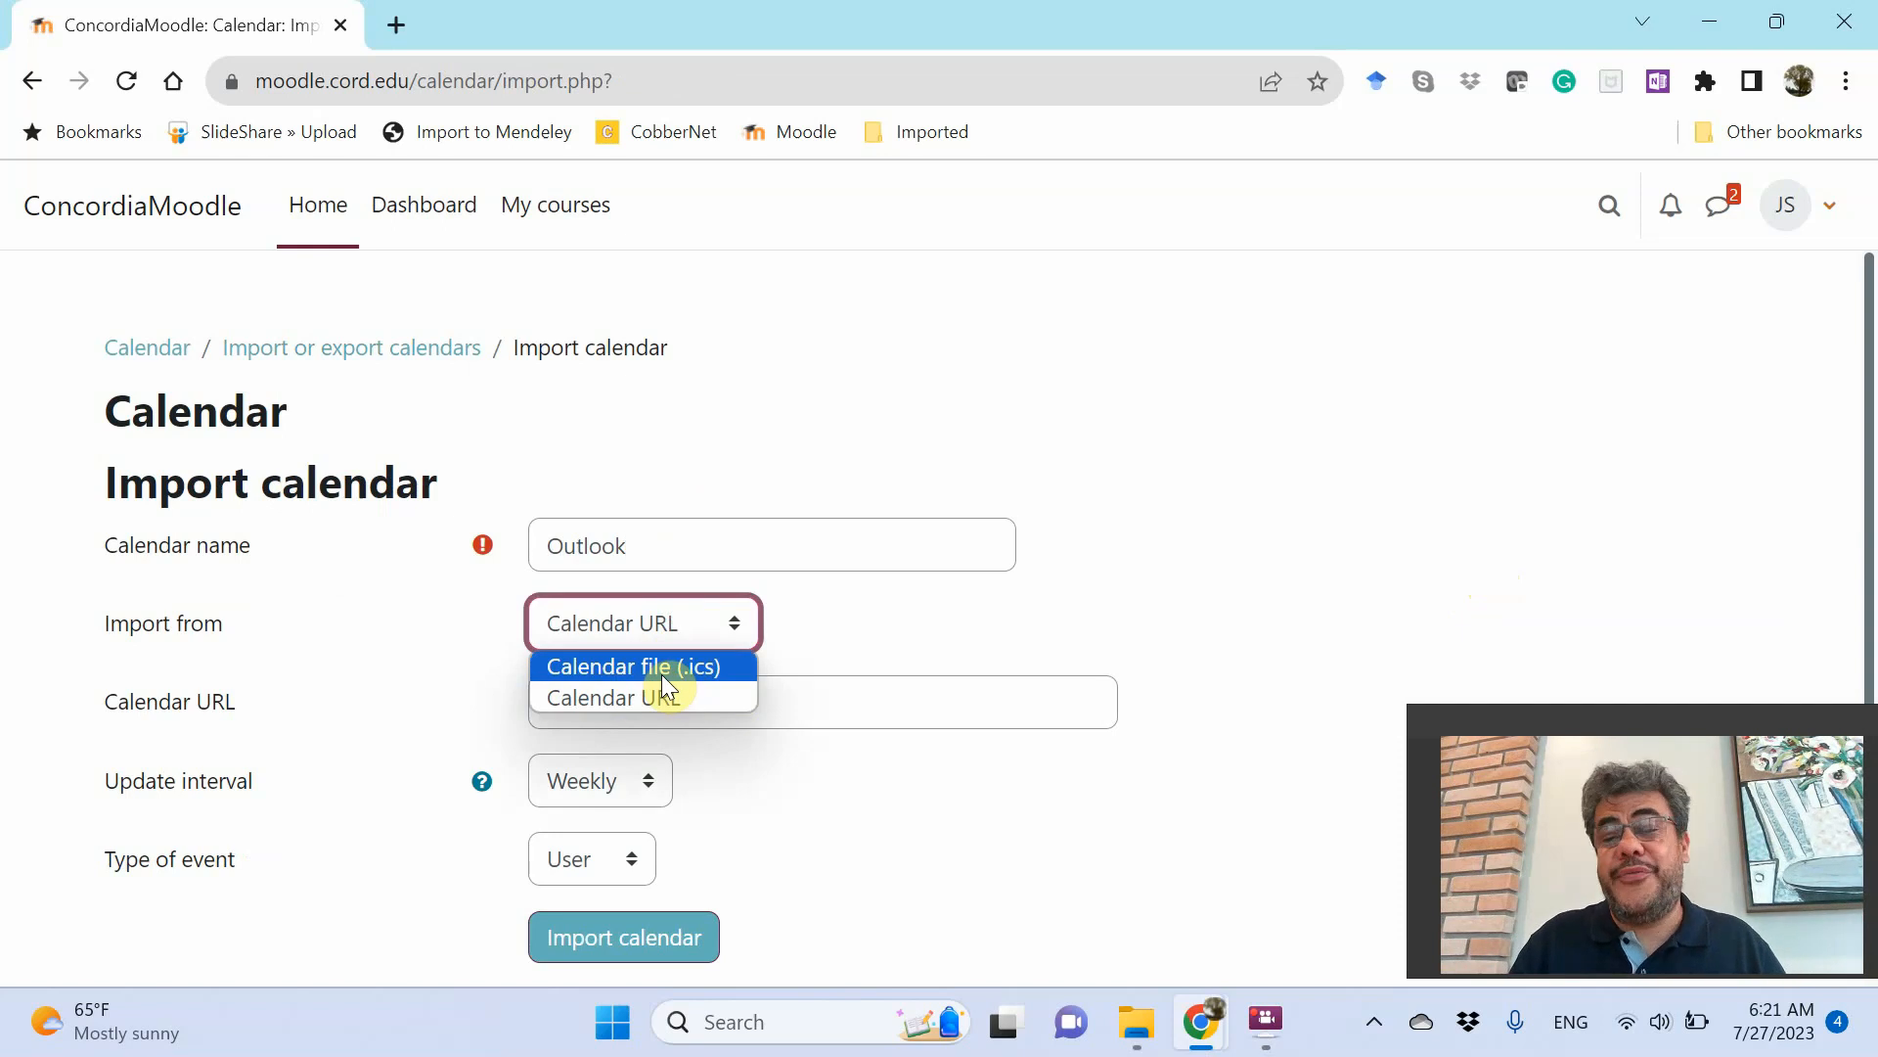
pyautogui.click(639, 666)
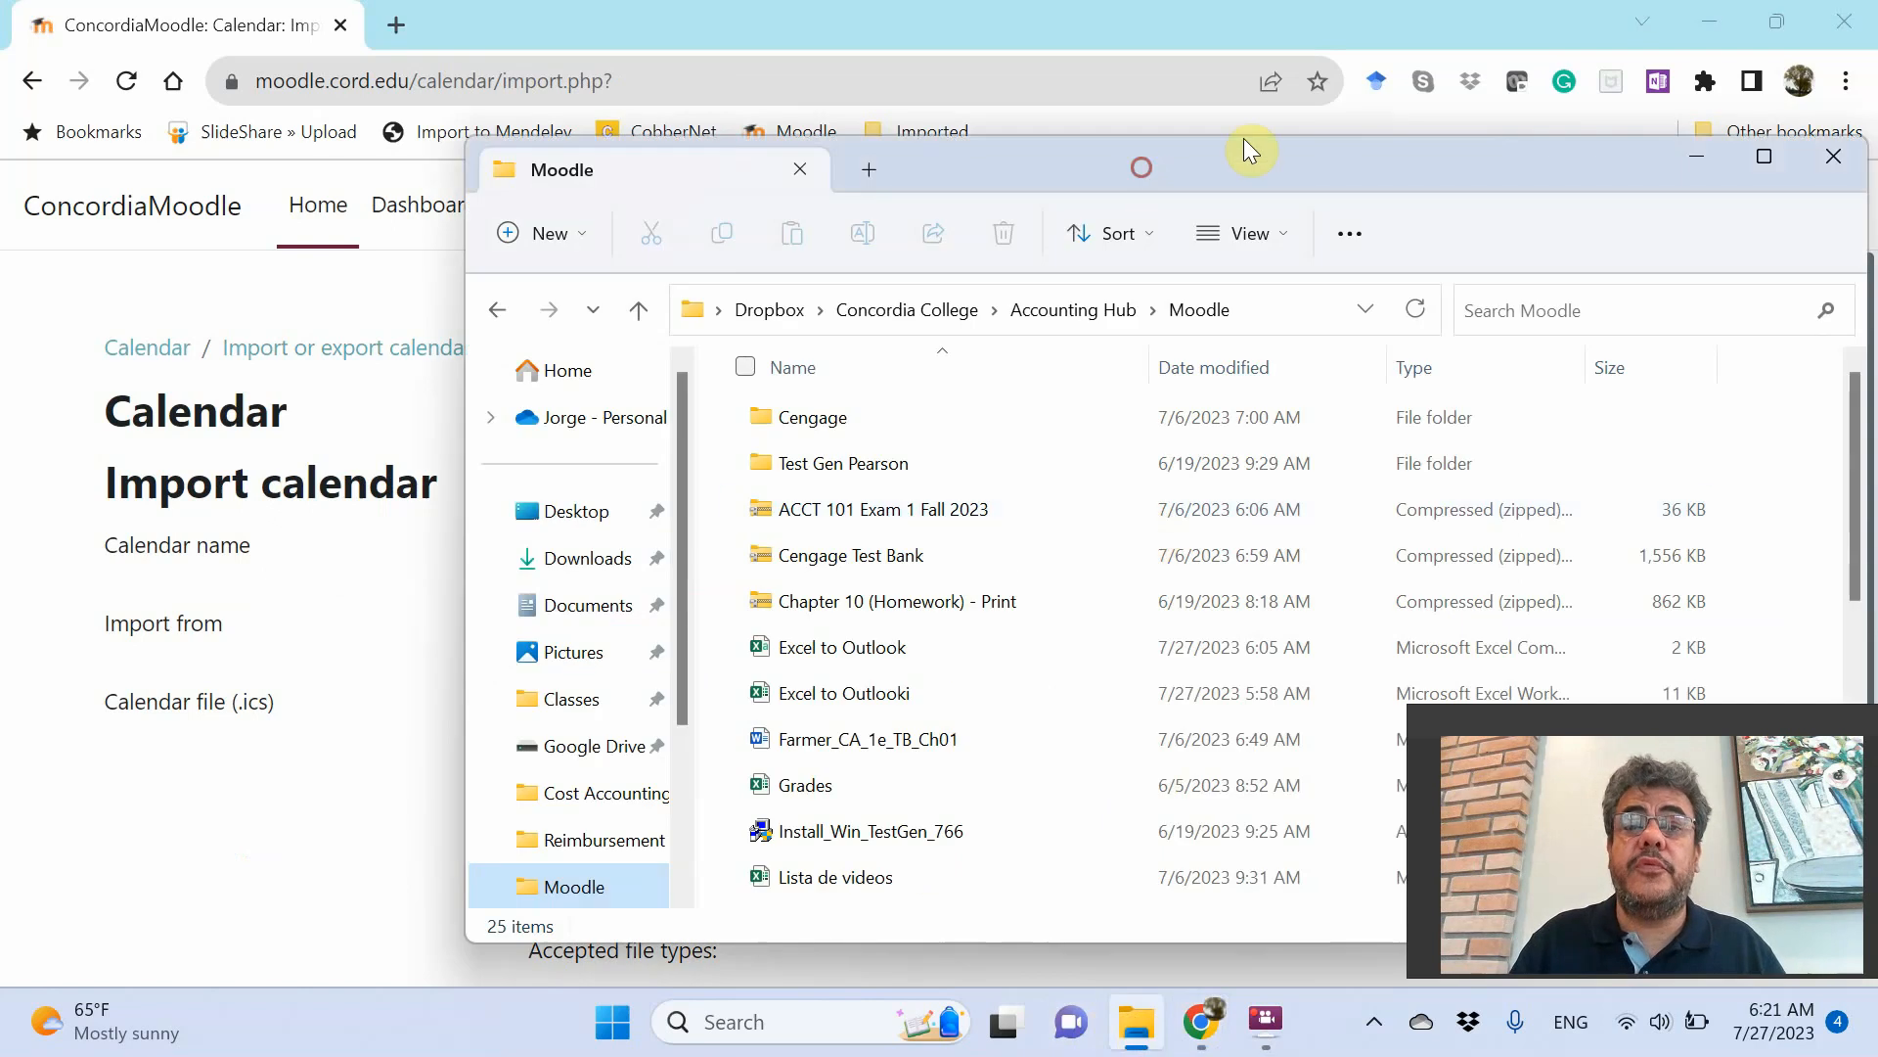
# Upload Moodle Calendar.ics into the import form's file drop box
pyautogui.click(1763, 156)
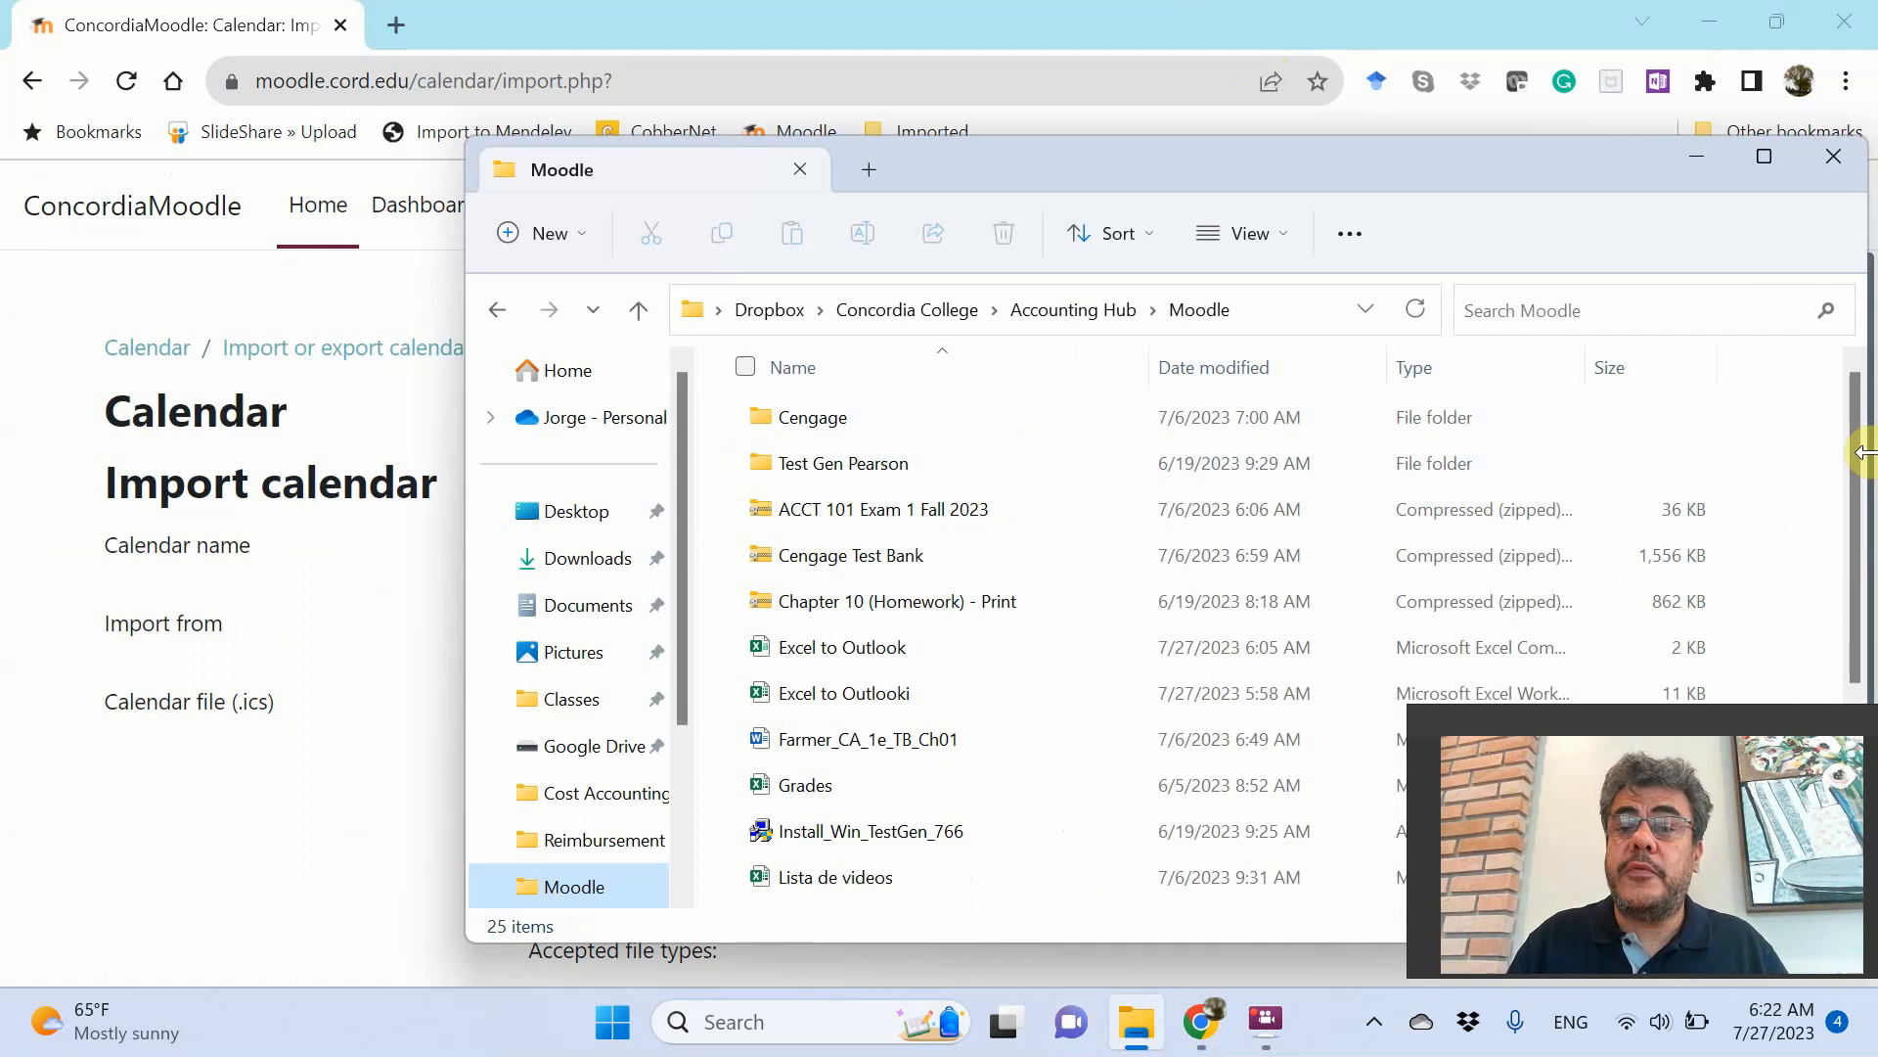
pyautogui.scroll(-3)
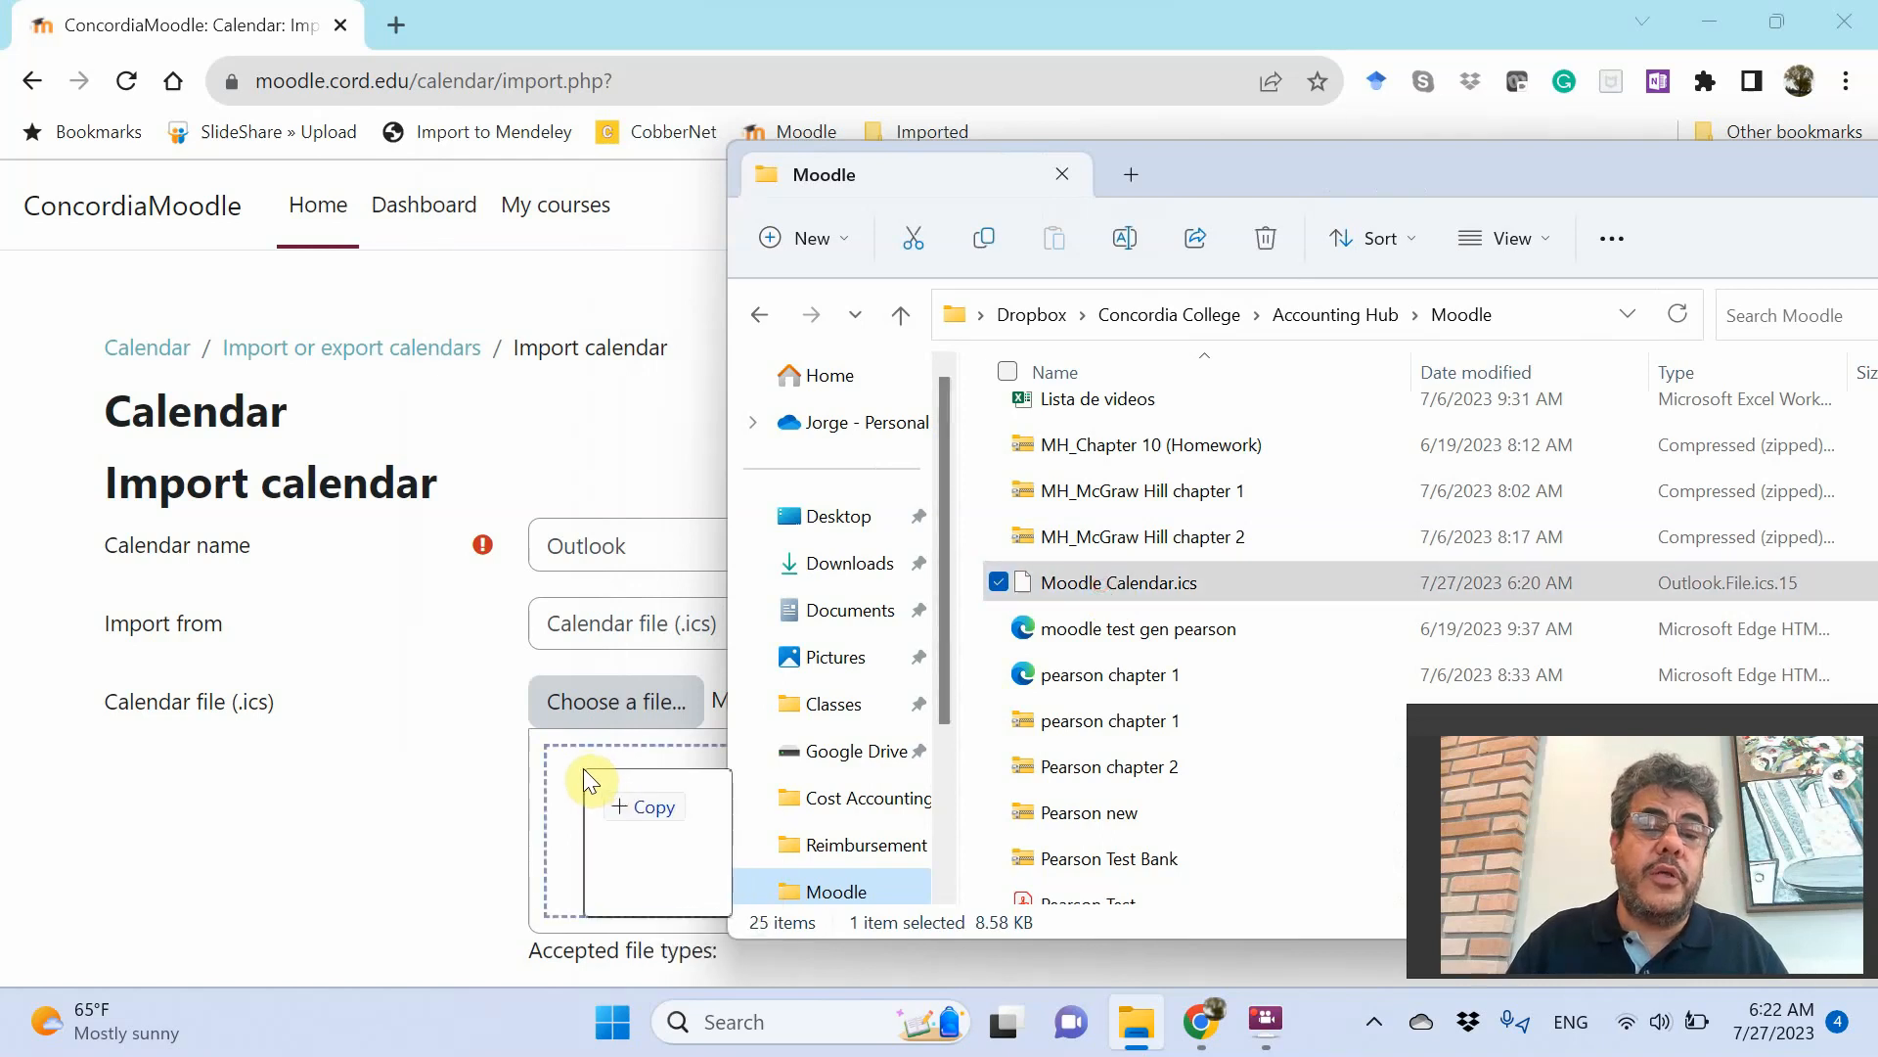
pyautogui.moveTo(1117, 582); pyautogui.dragTo(587, 779)
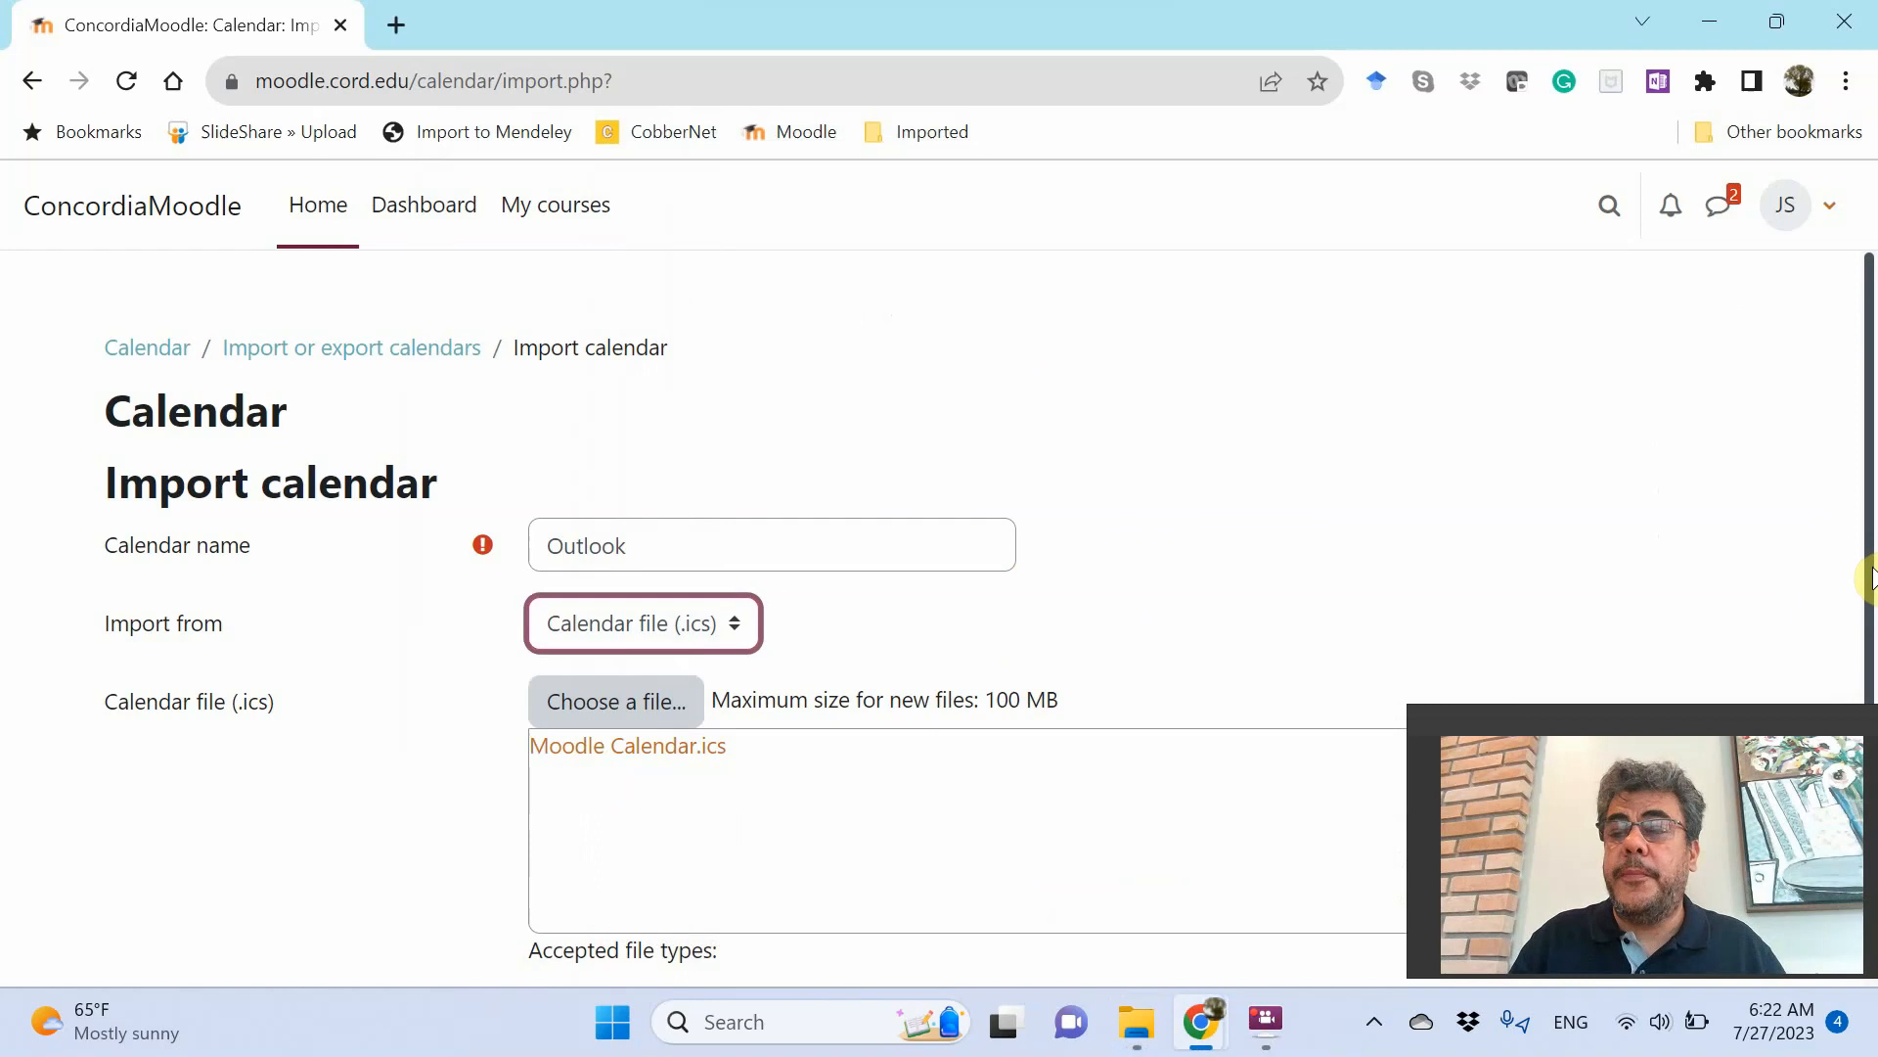
# Set event type to Course, choose Learning Moodle with Jorge!, and submit the import
pyautogui.scroll(-3)
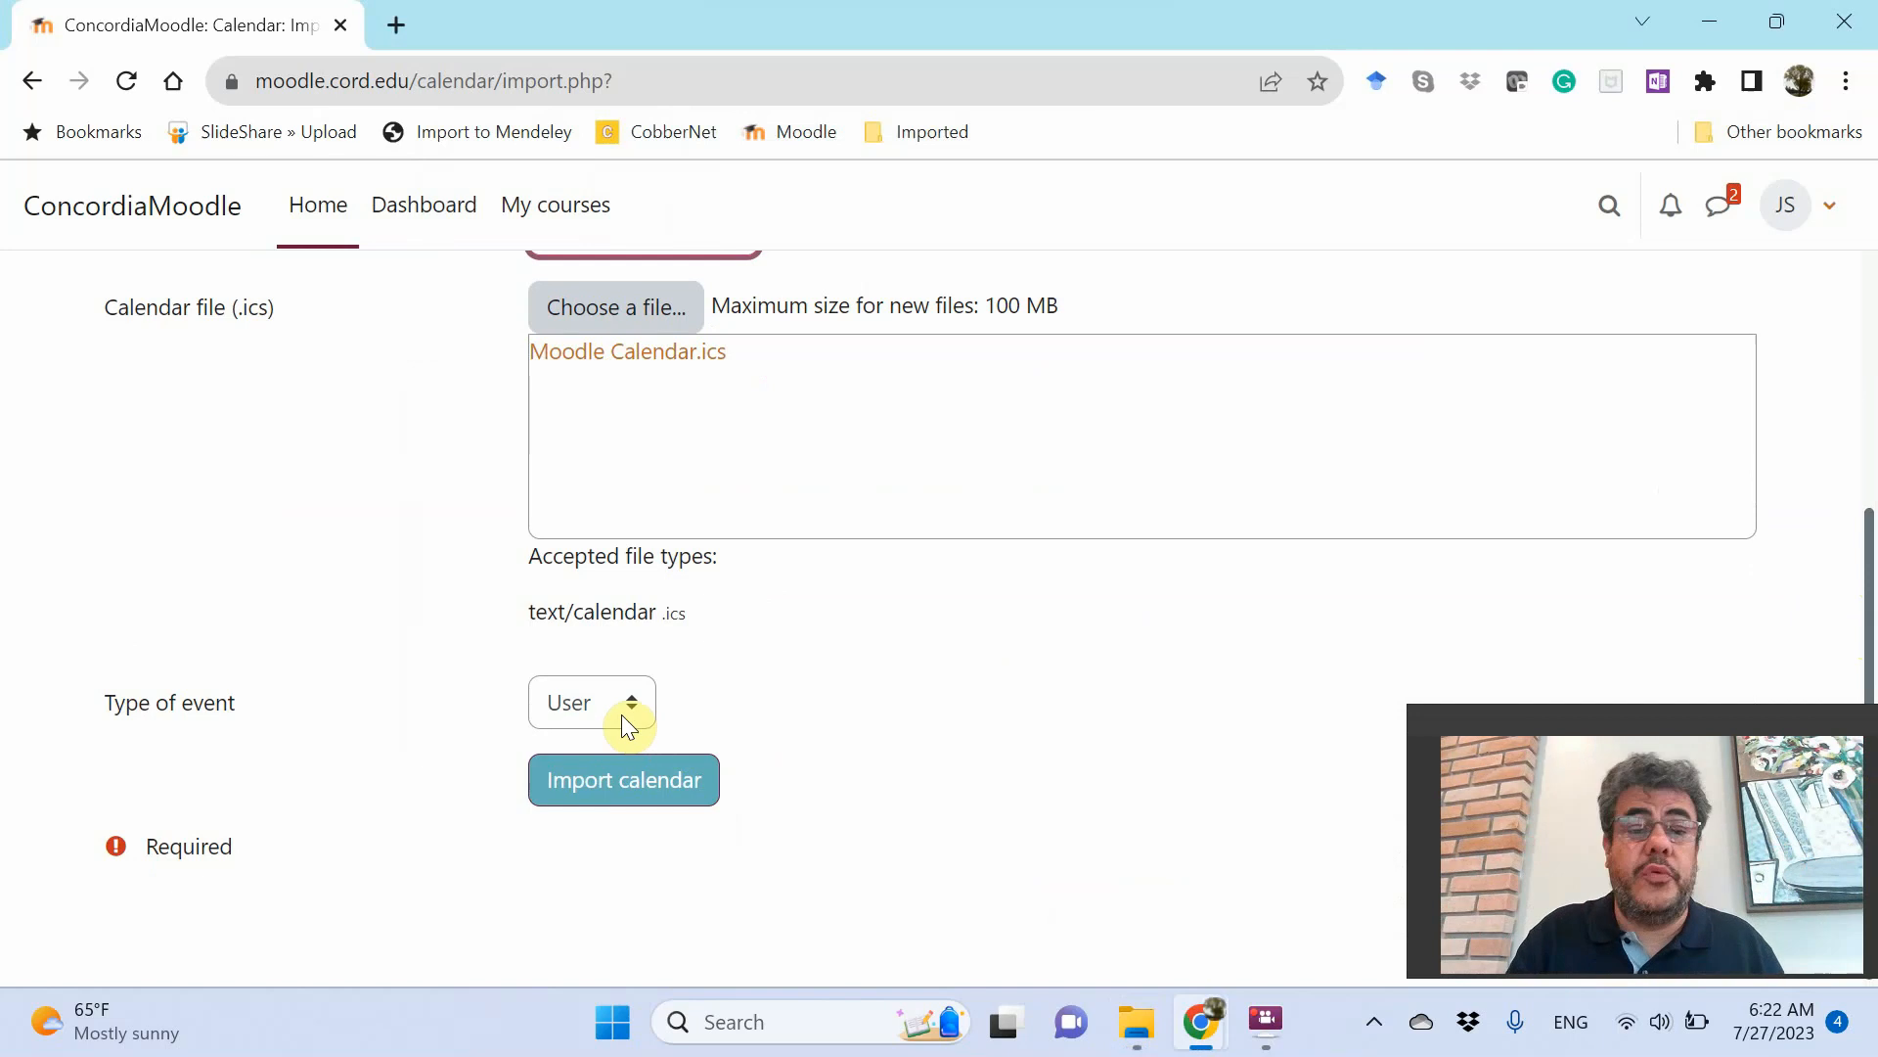
pyautogui.click(591, 702)
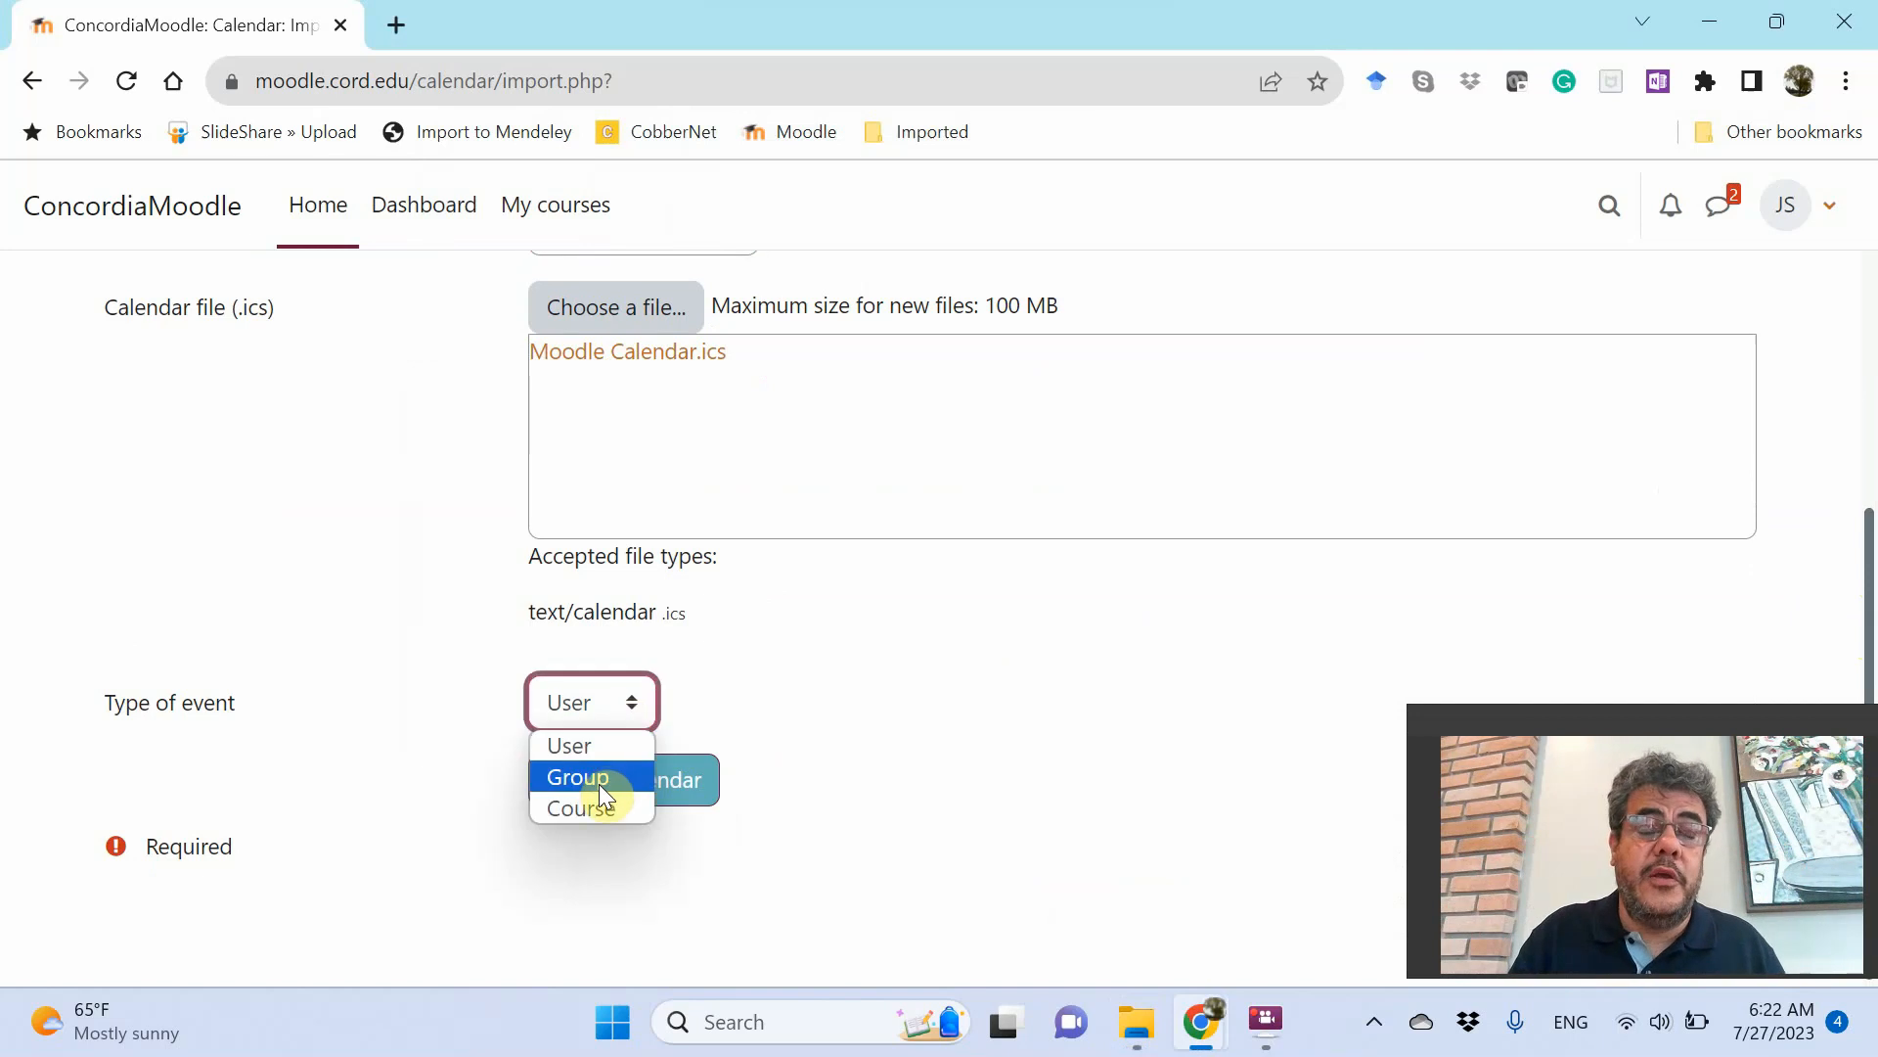
pyautogui.click(580, 807)
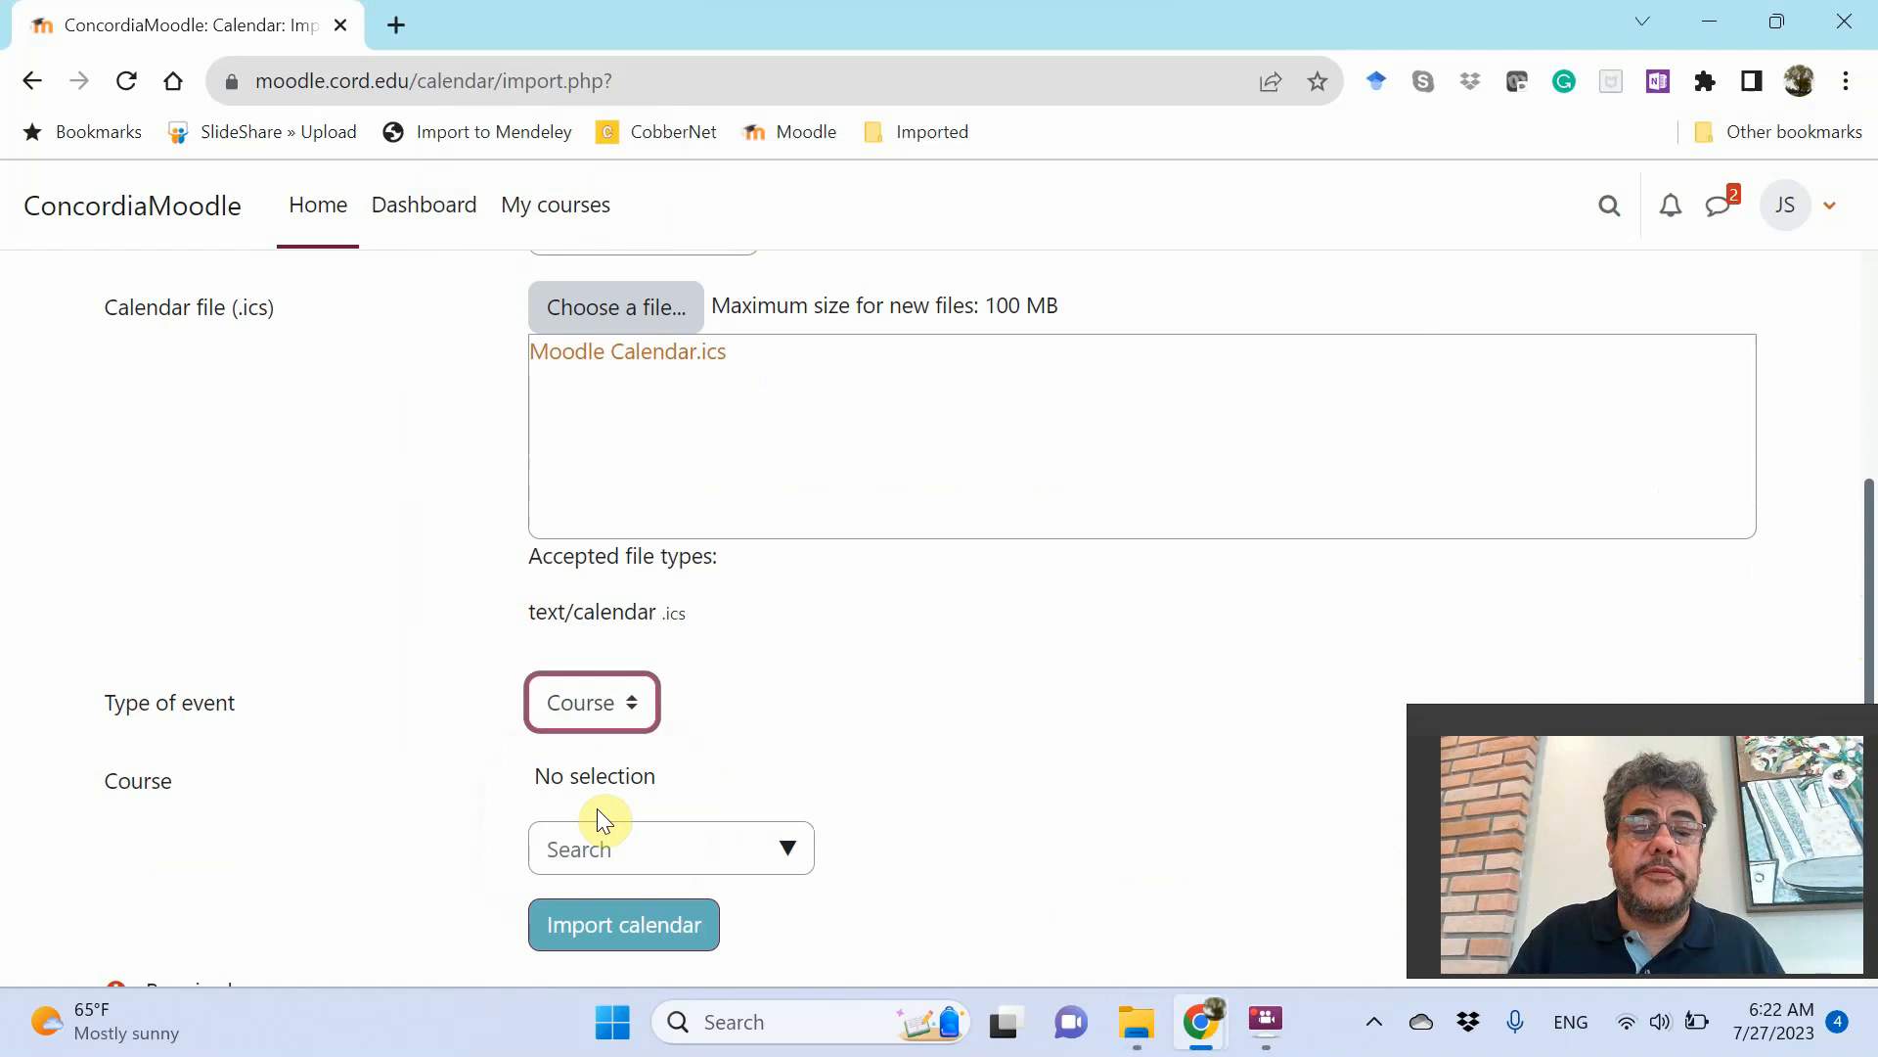
pyautogui.write('moodle')
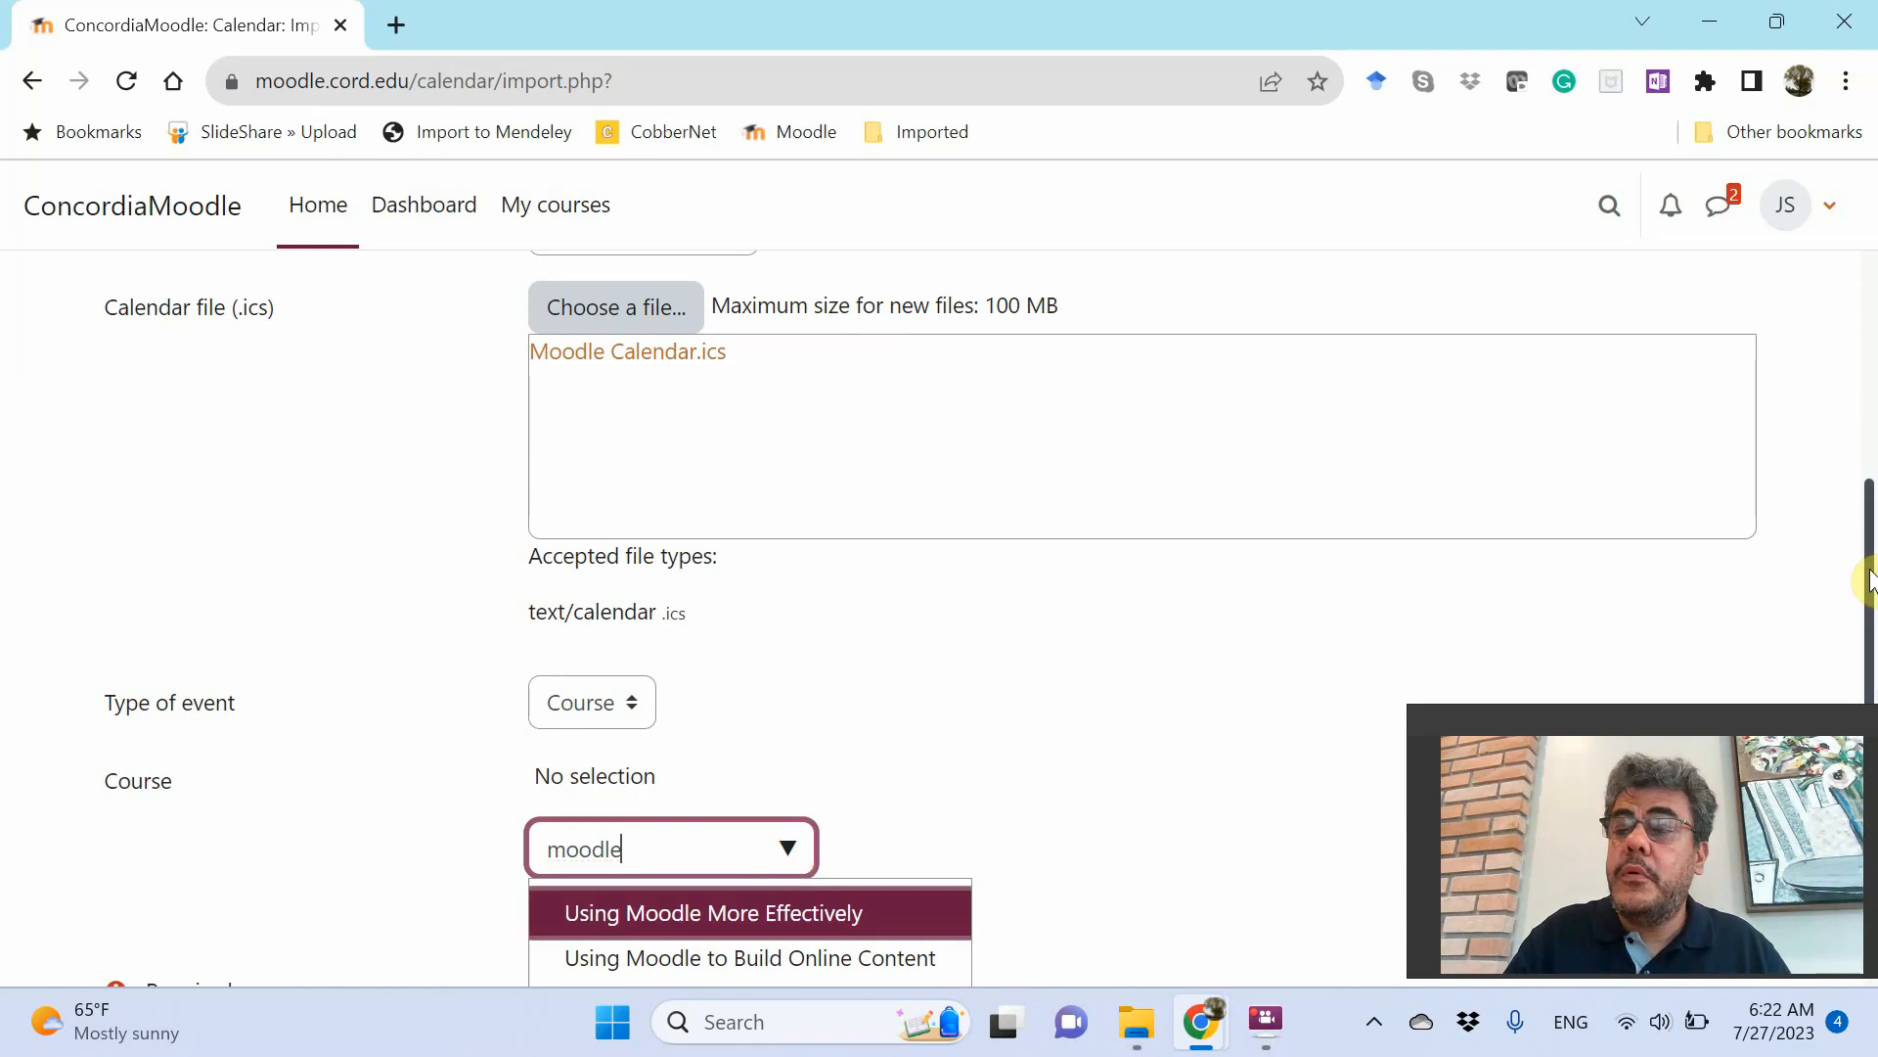
pyautogui.scroll(-3)
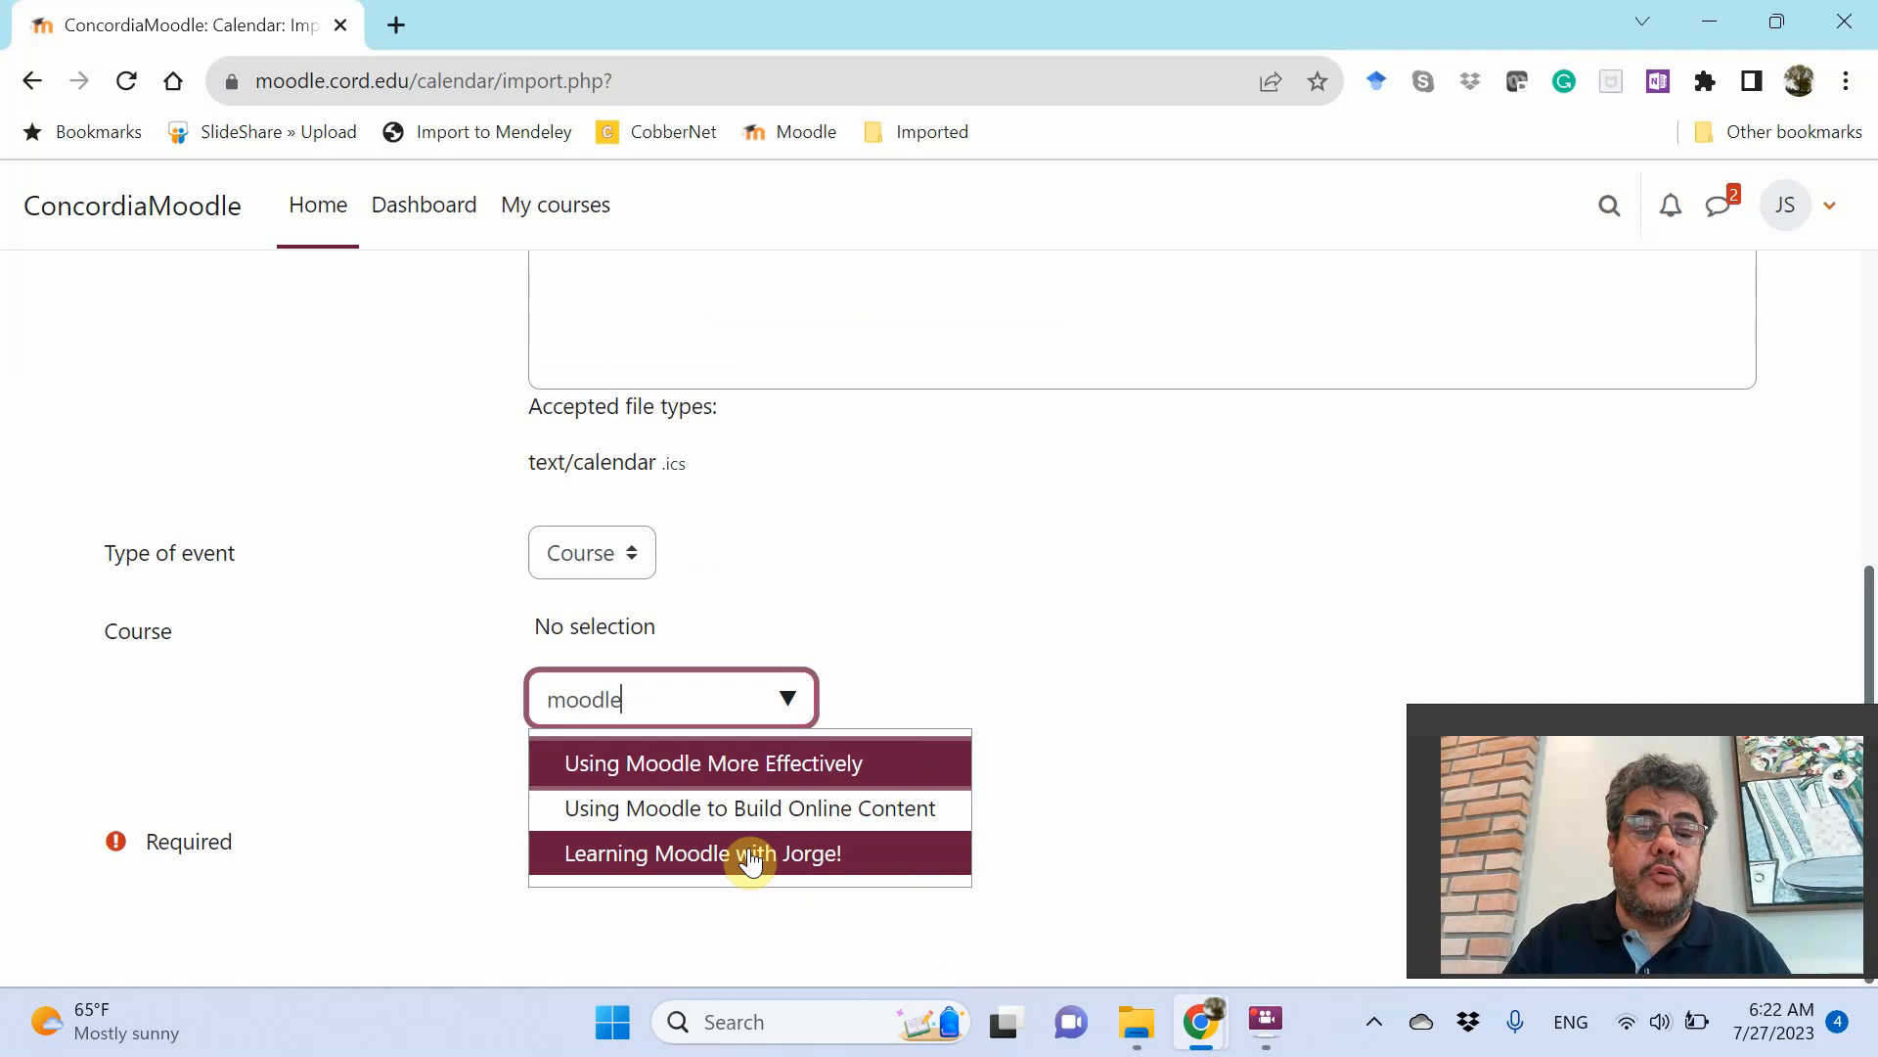
pyautogui.click(702, 853)
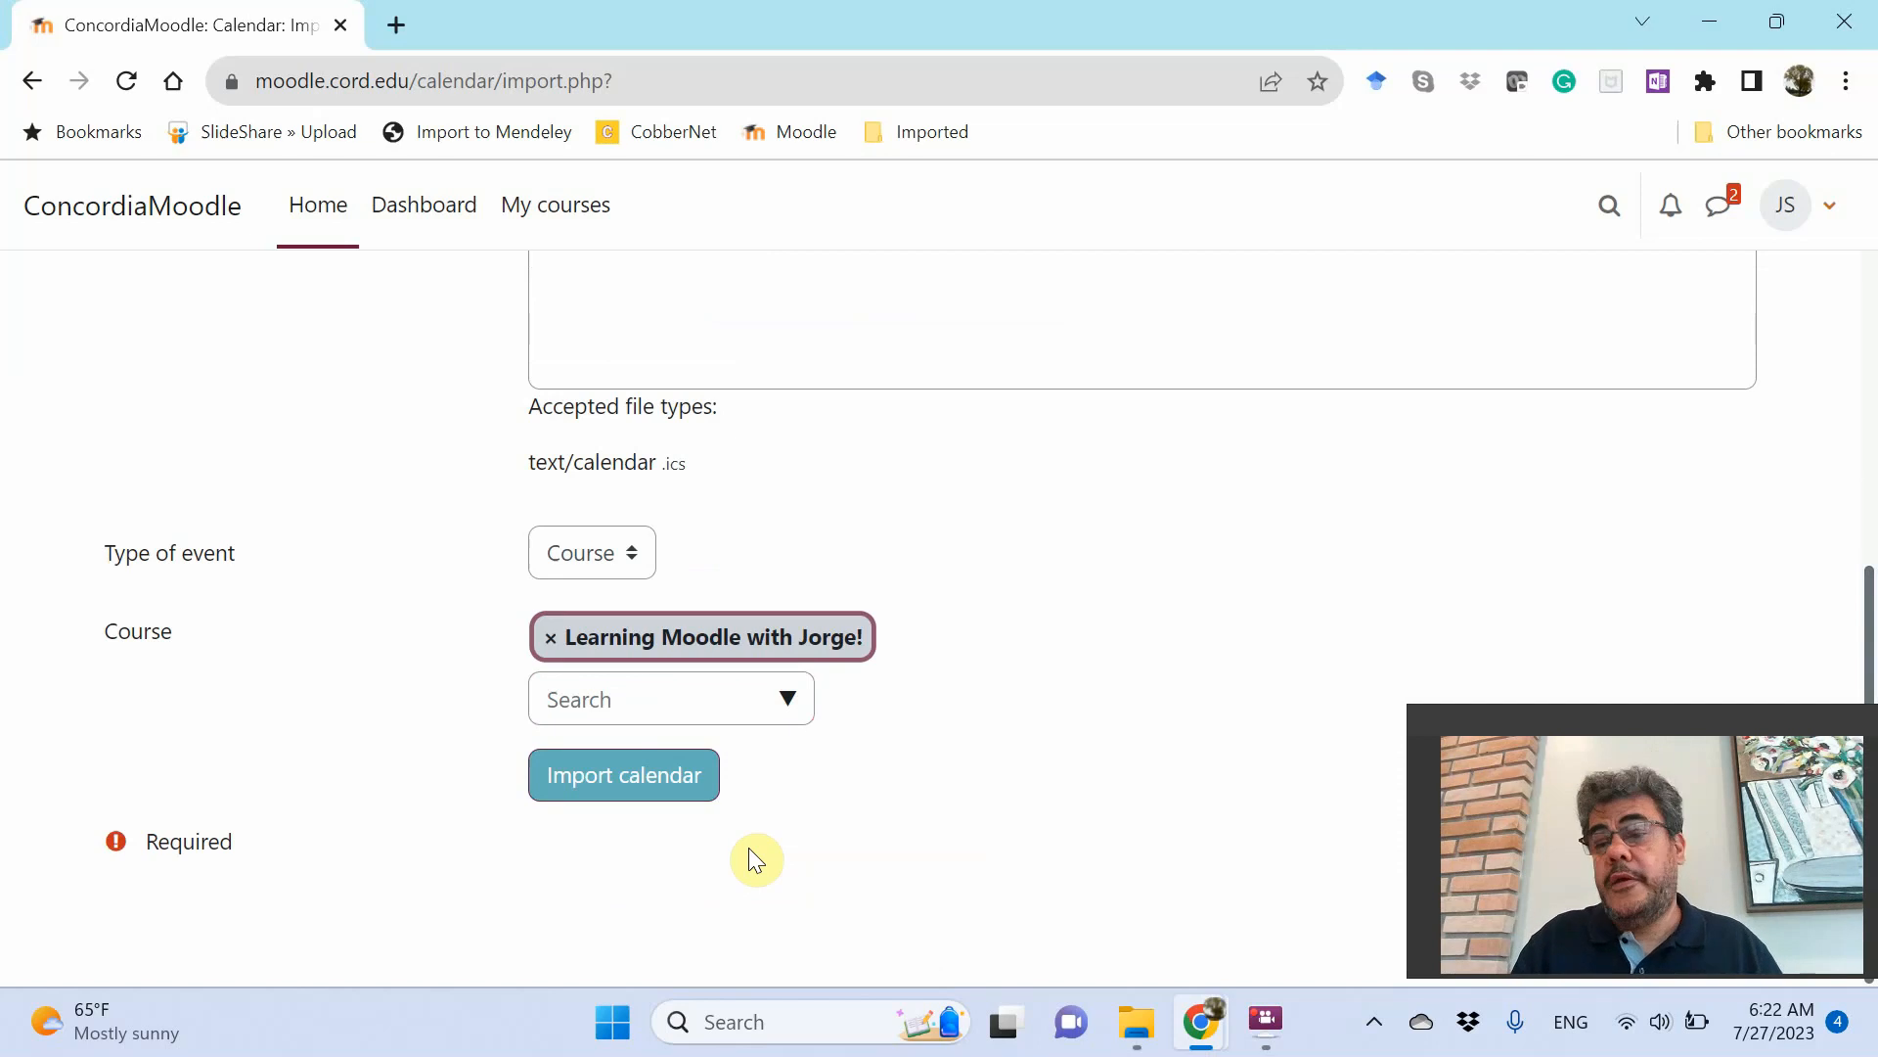
pyautogui.click(623, 775)
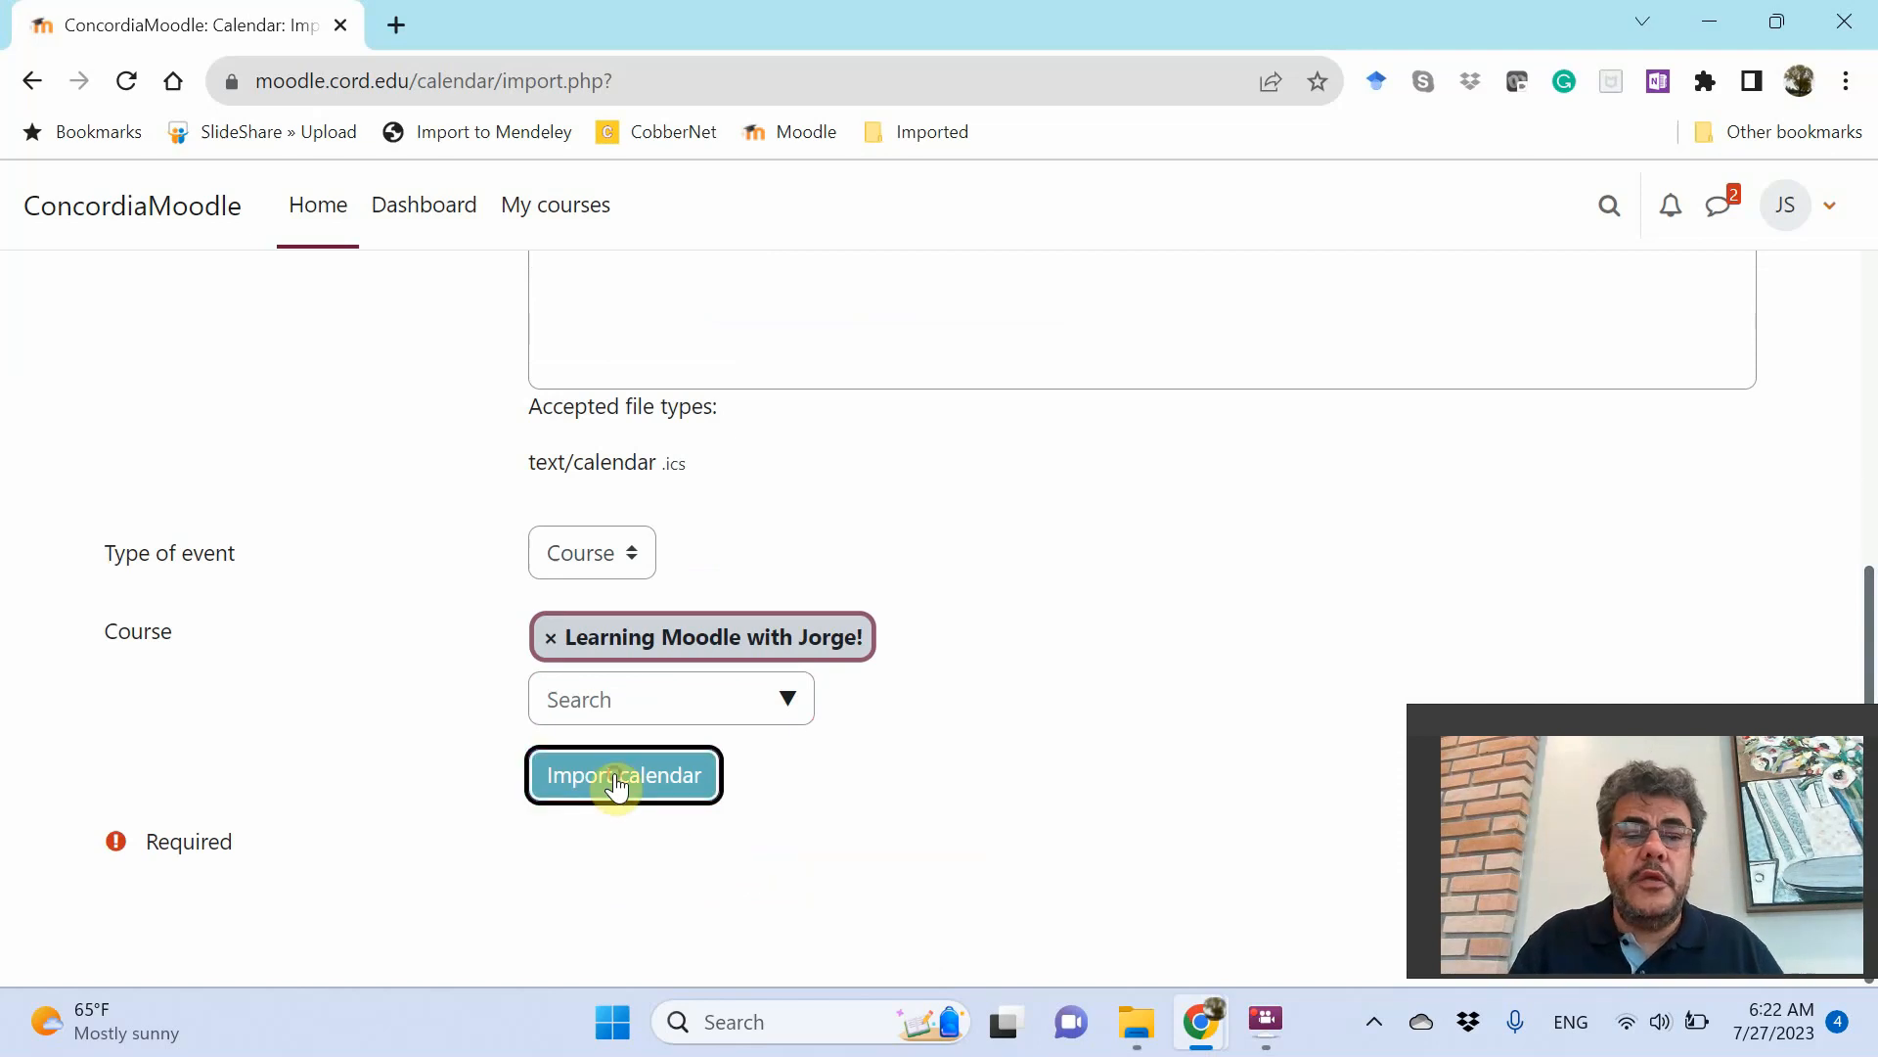
# Confirm 18 events imported and the Outlook subscription listed, then return to the calendar
pyautogui.click(623, 774)
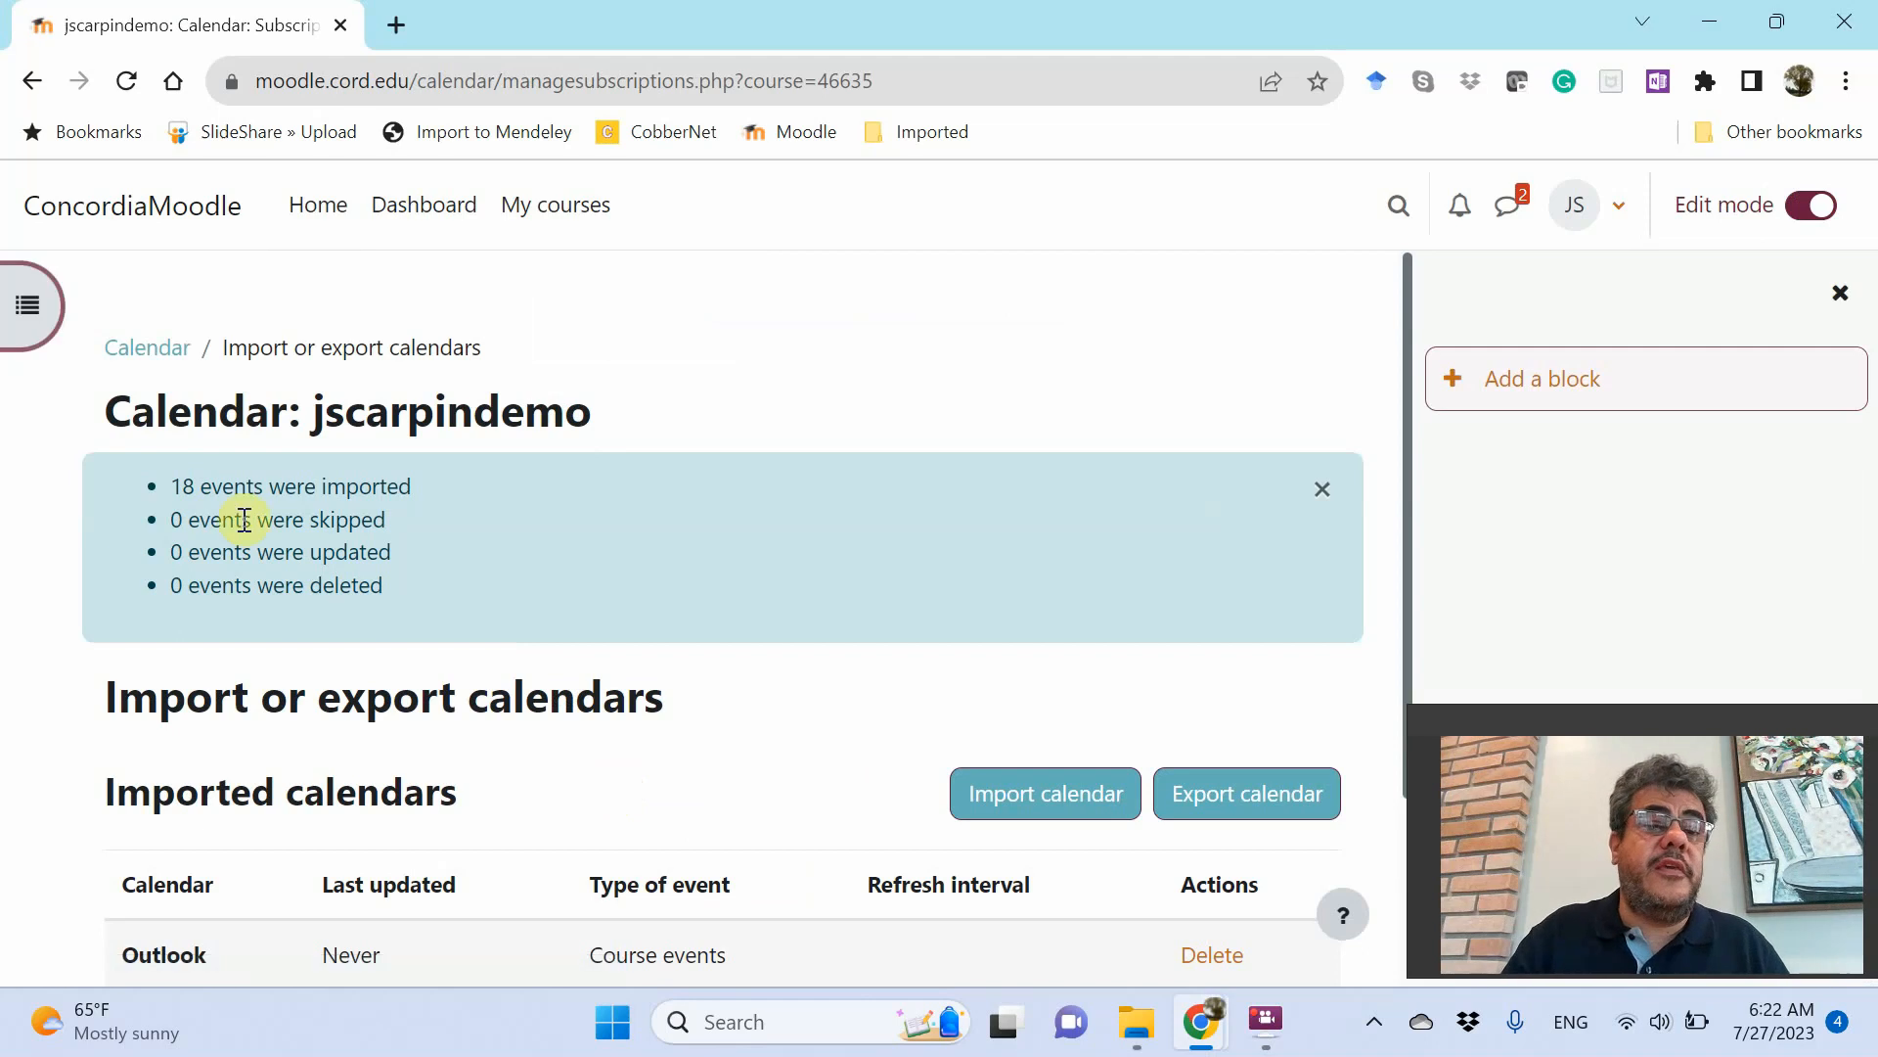
pyautogui.moveTo(1339, 667)
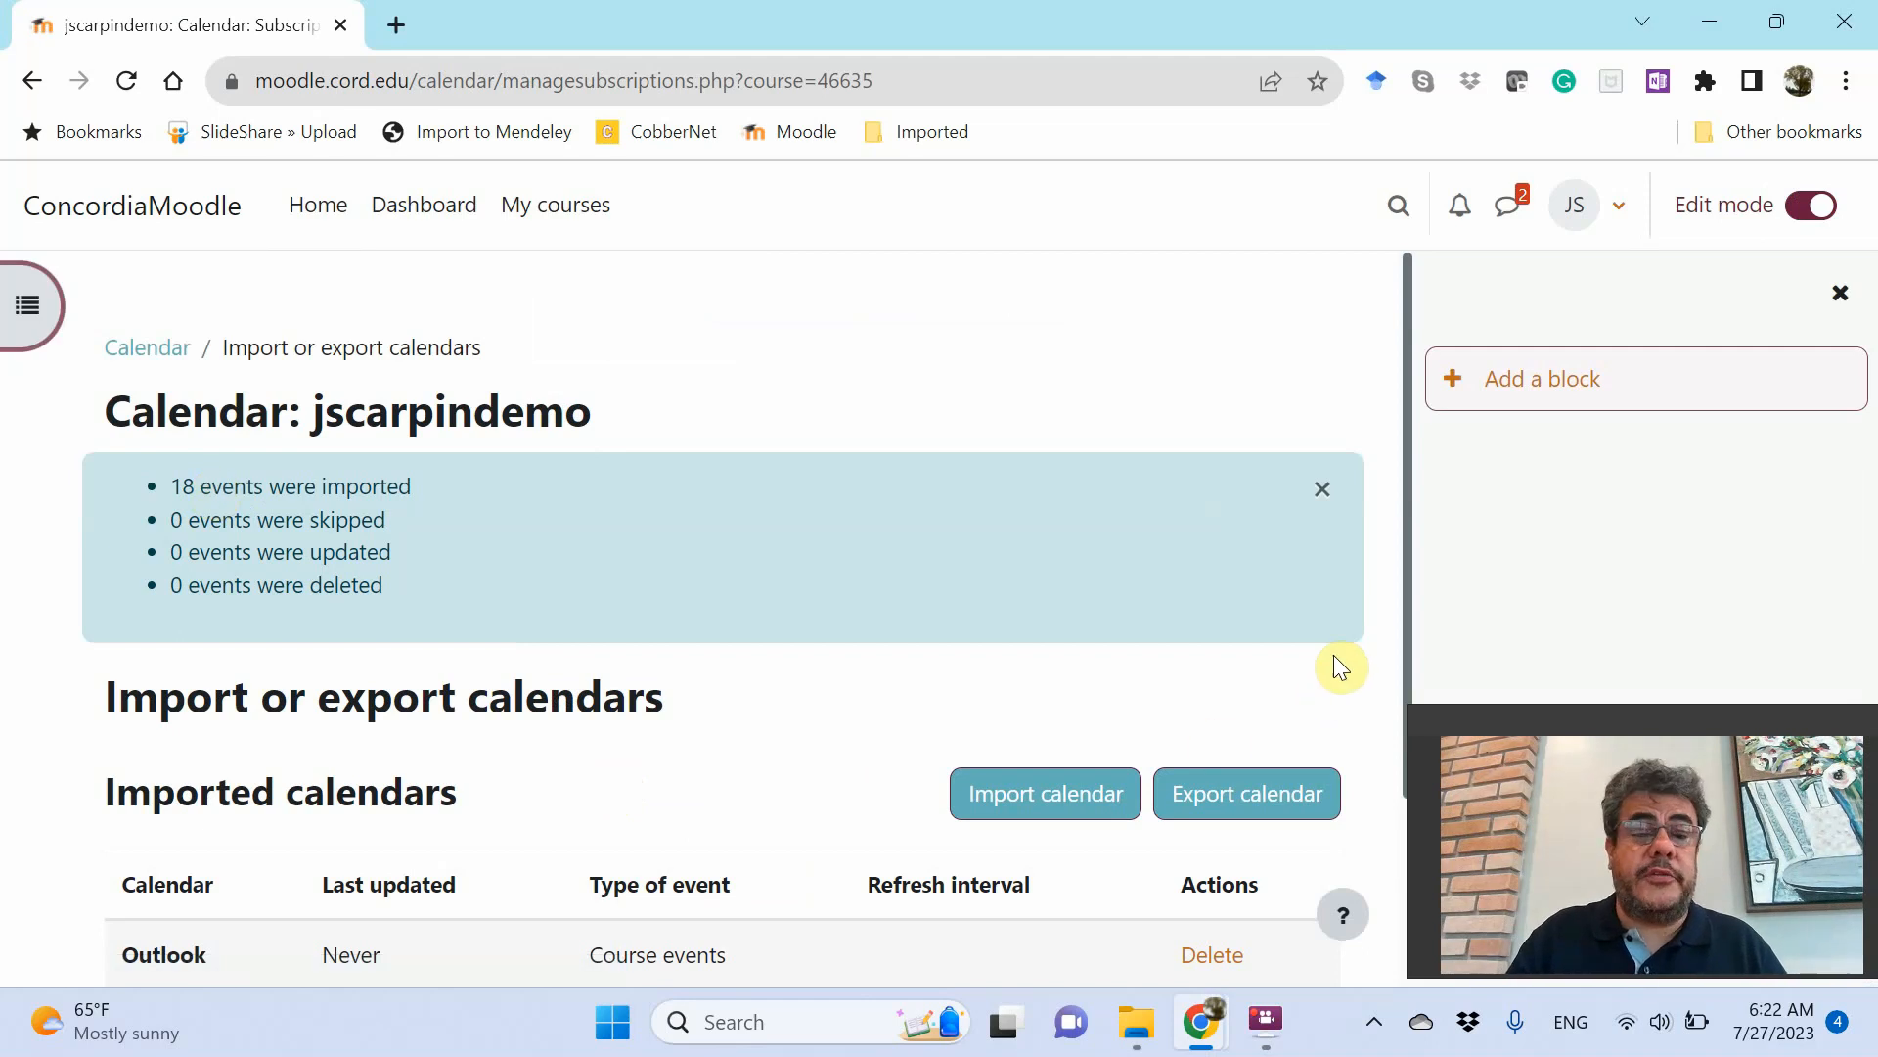
pyautogui.scroll(-3)
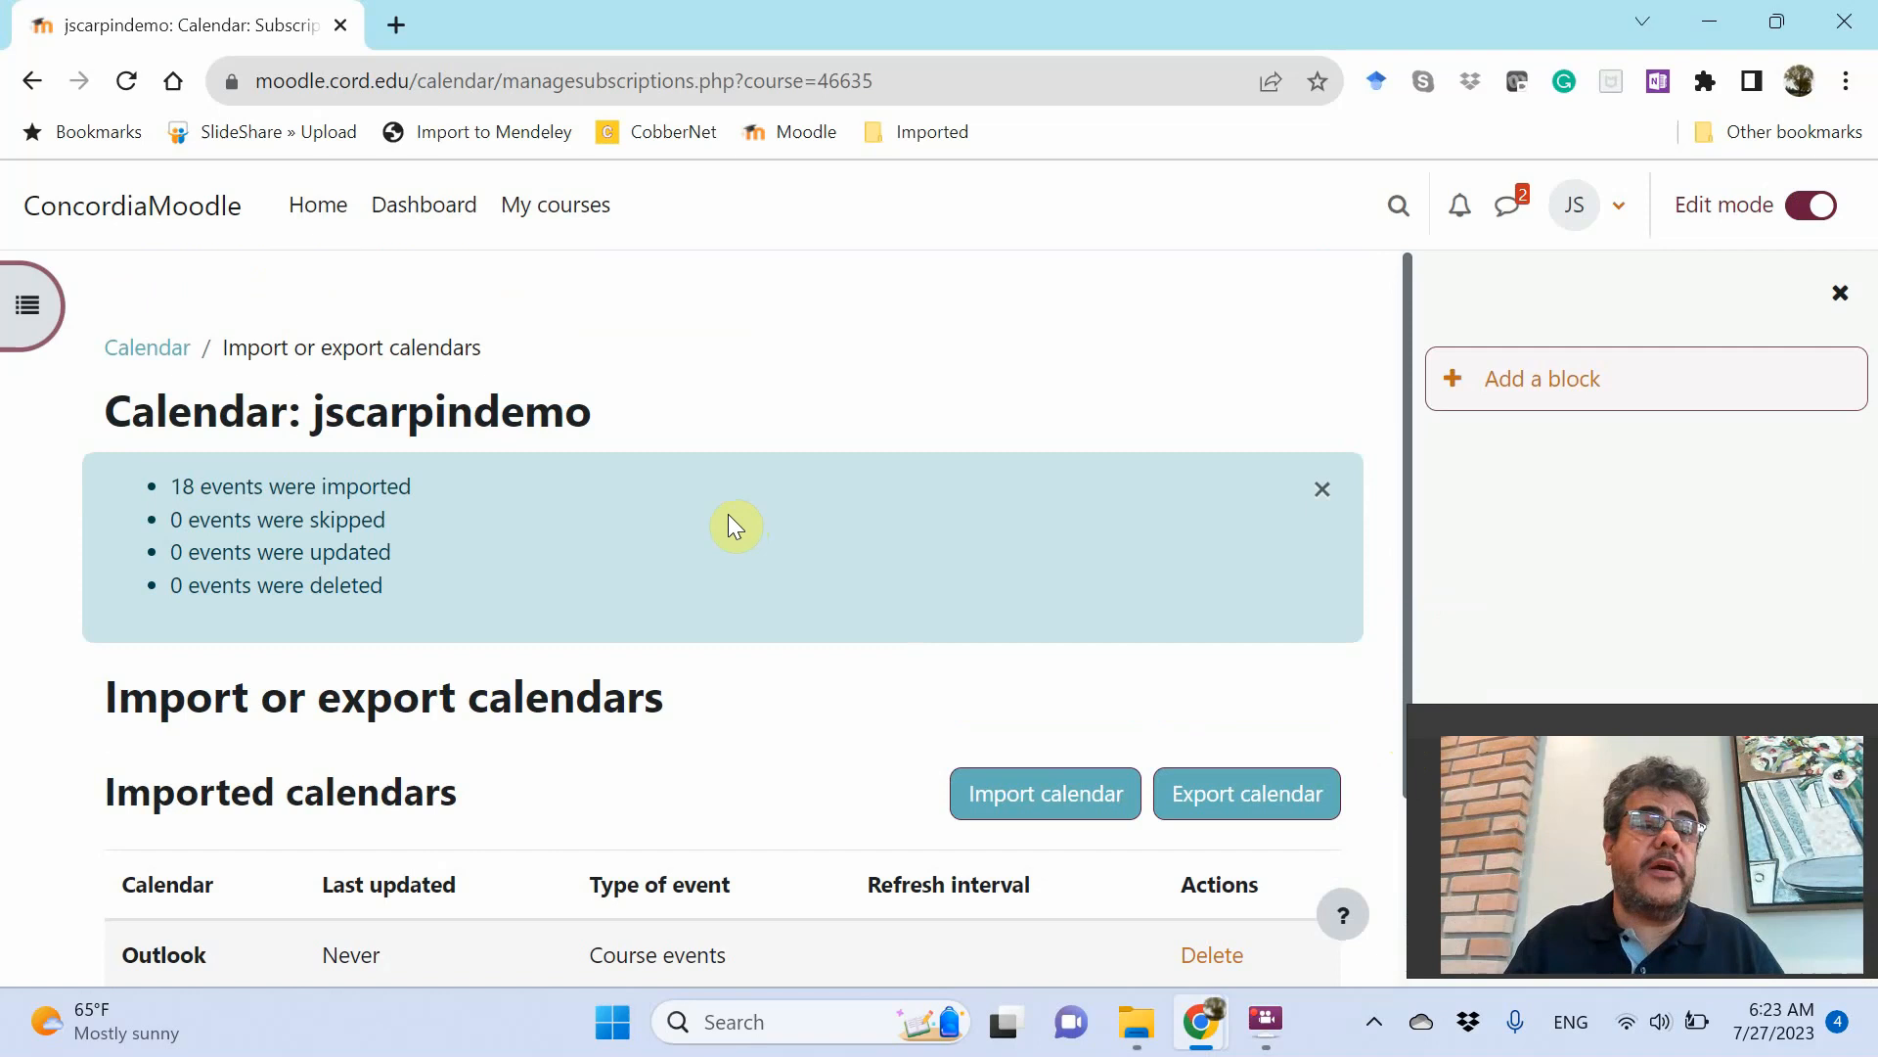
pyautogui.click(145, 347)
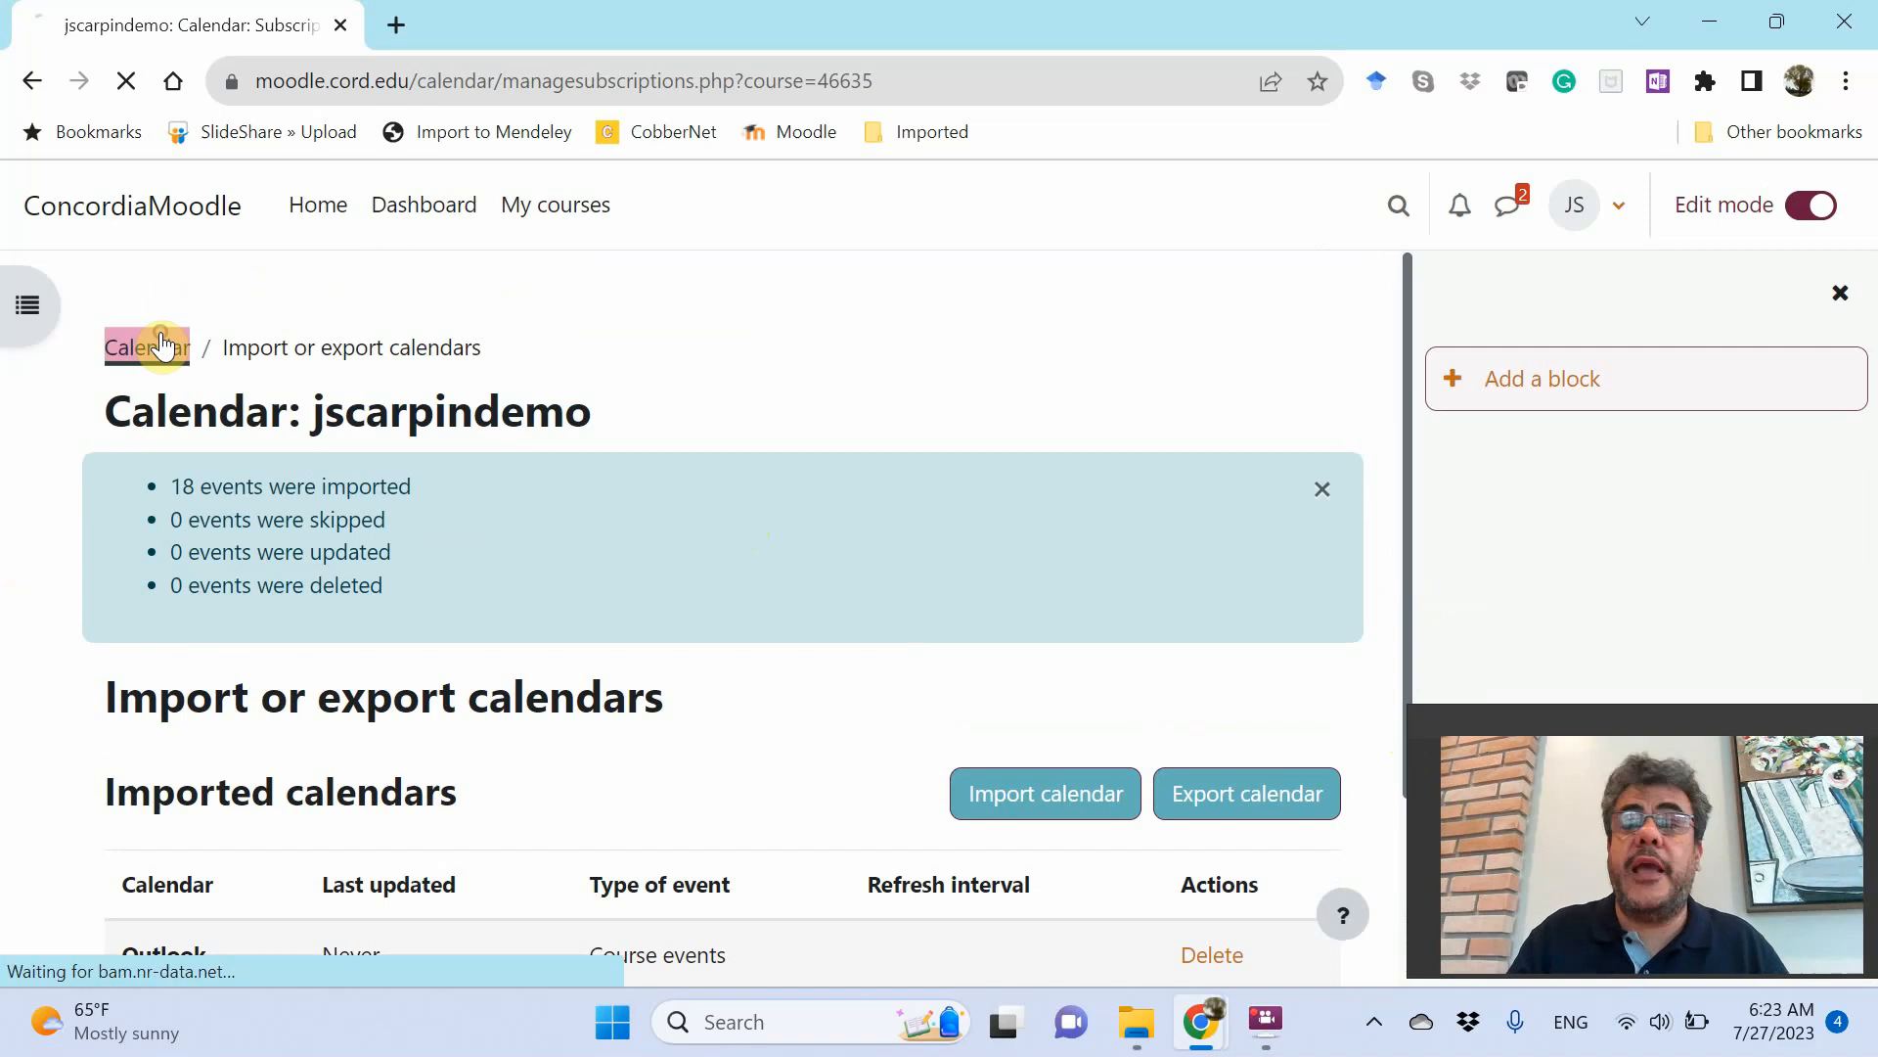
# Try the All courses filter, then return the July 2023 calendar to the demo course
pyautogui.click(146, 348)
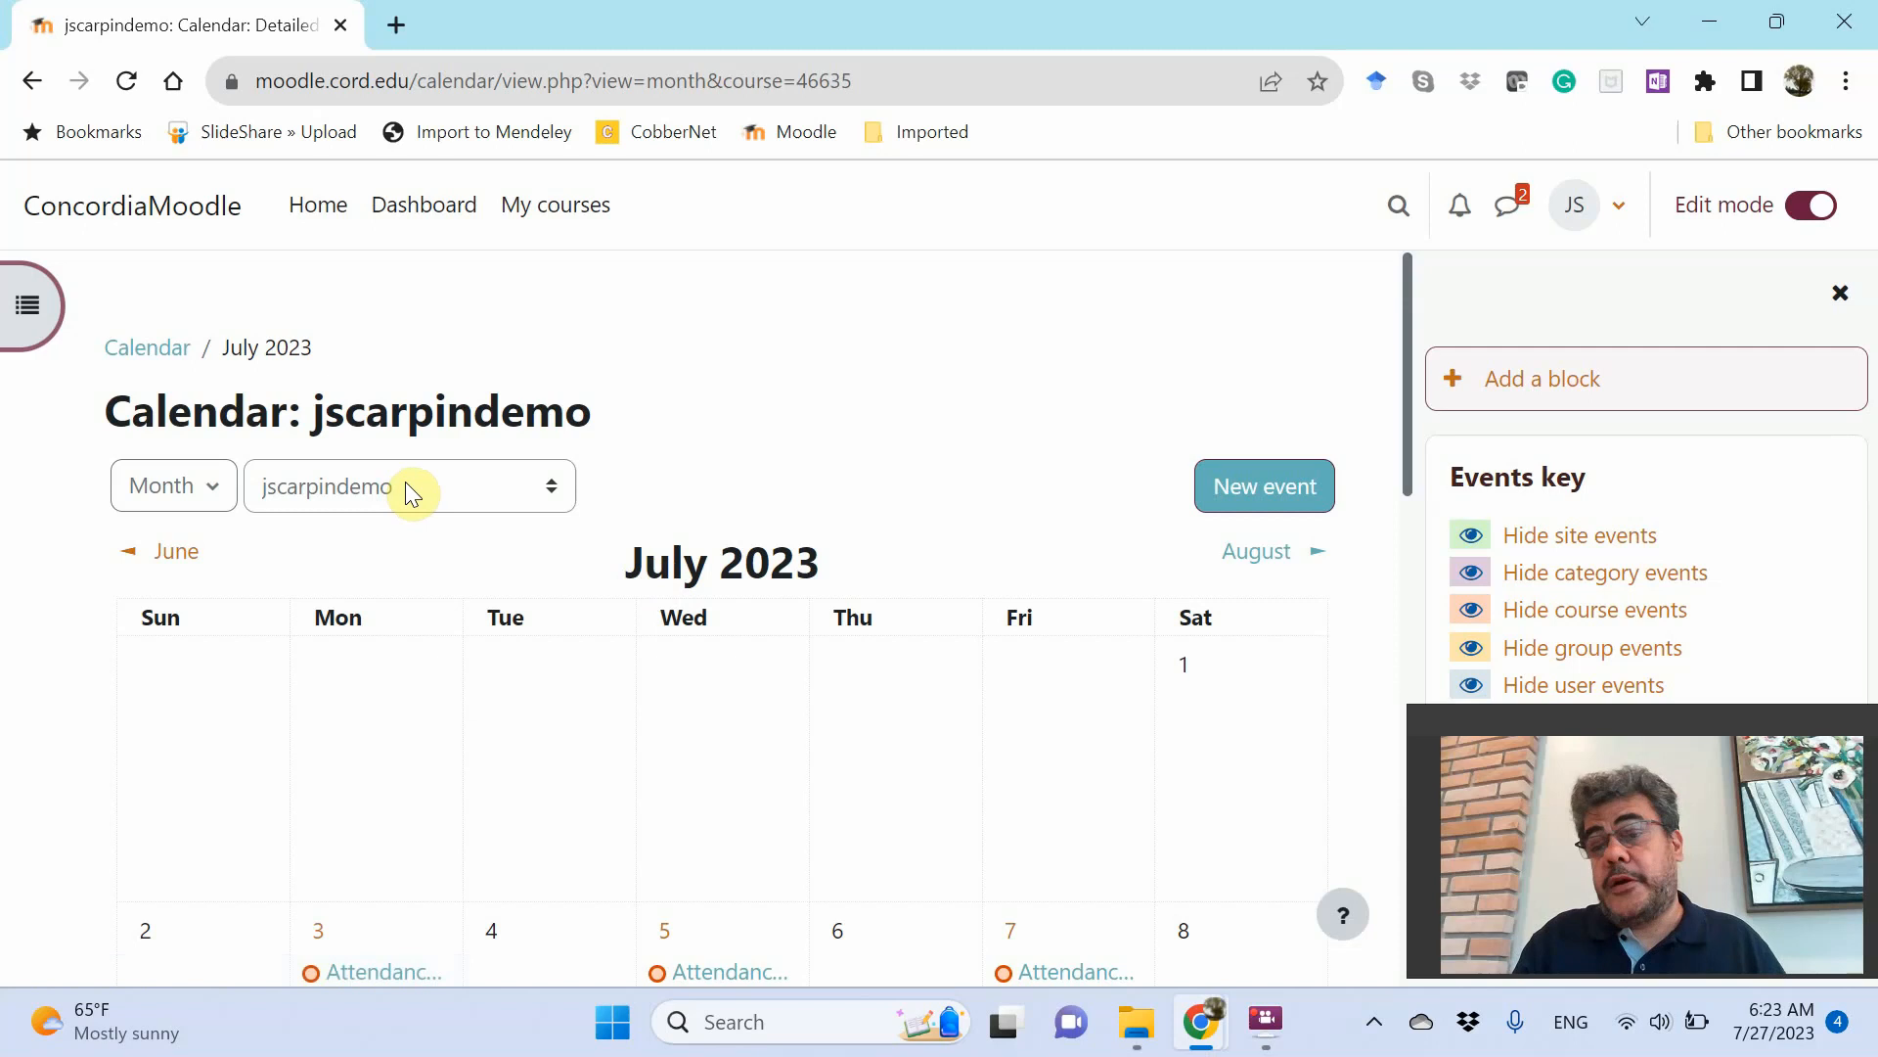
pyautogui.click(407, 485)
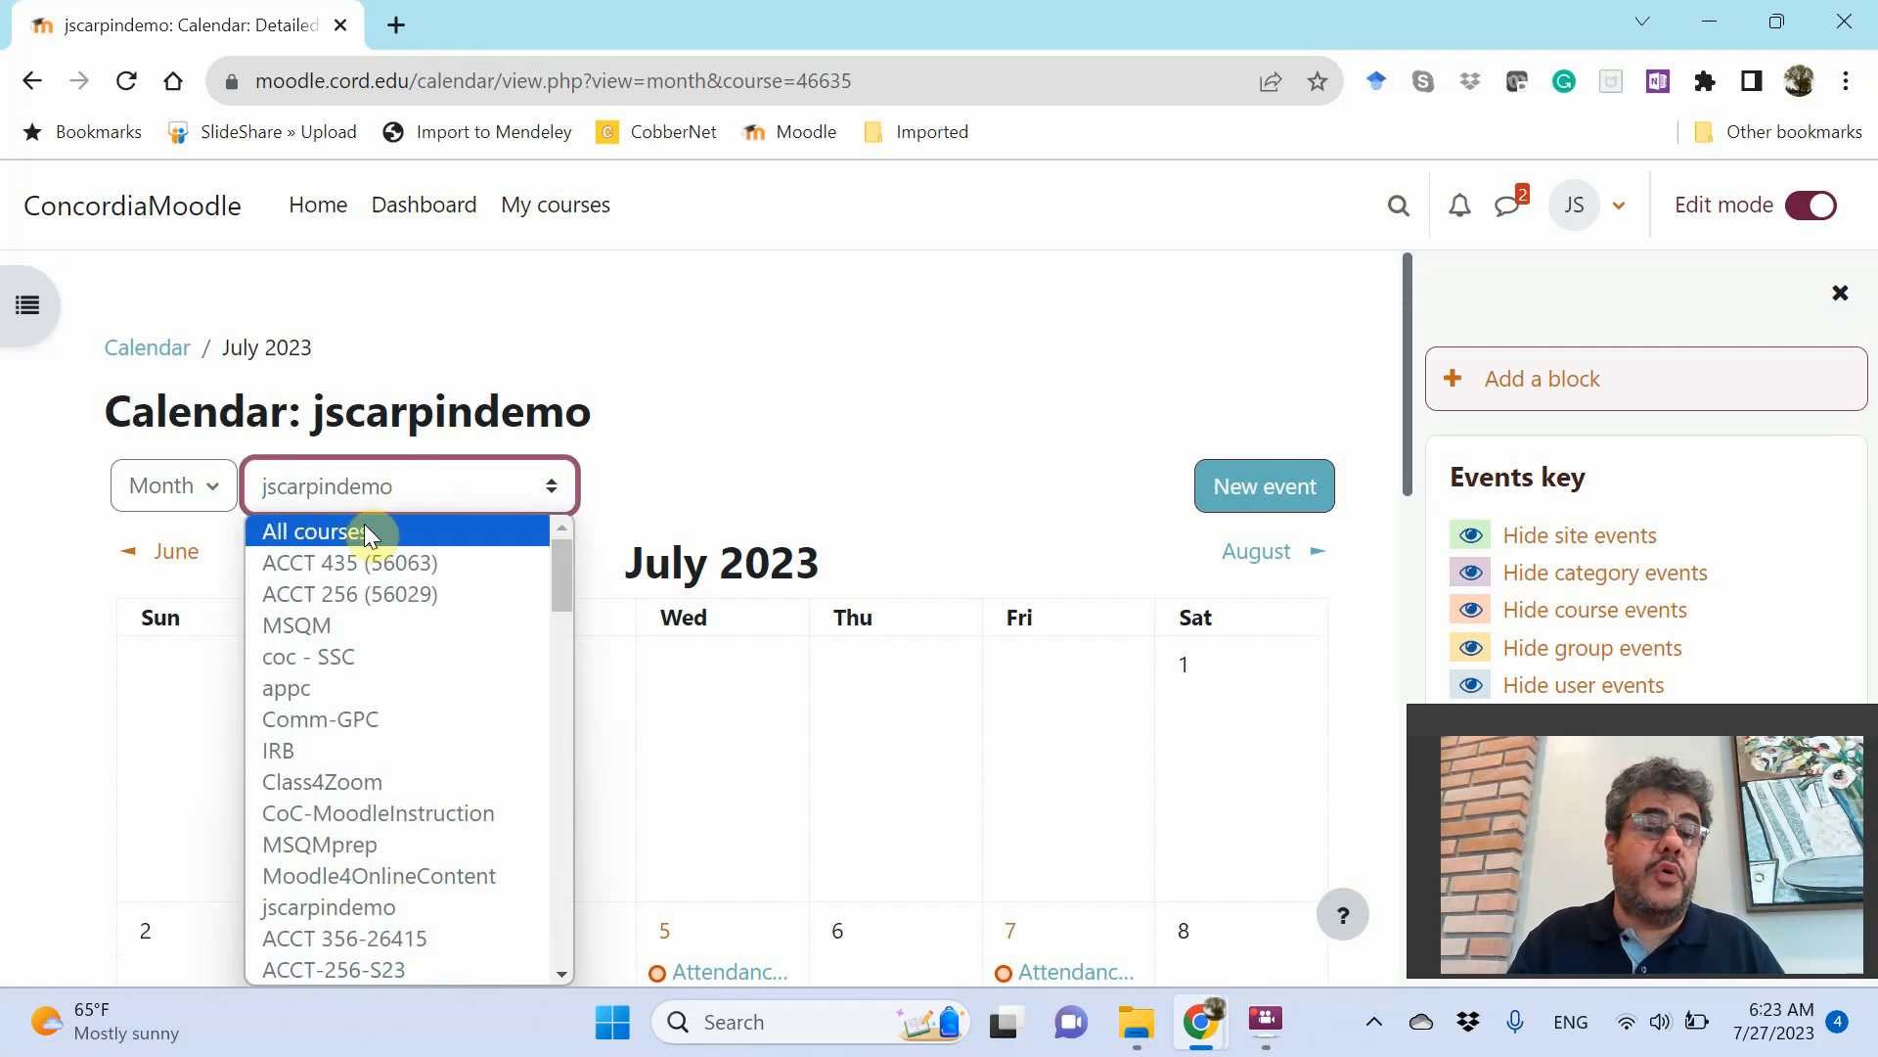
pyautogui.click(314, 530)
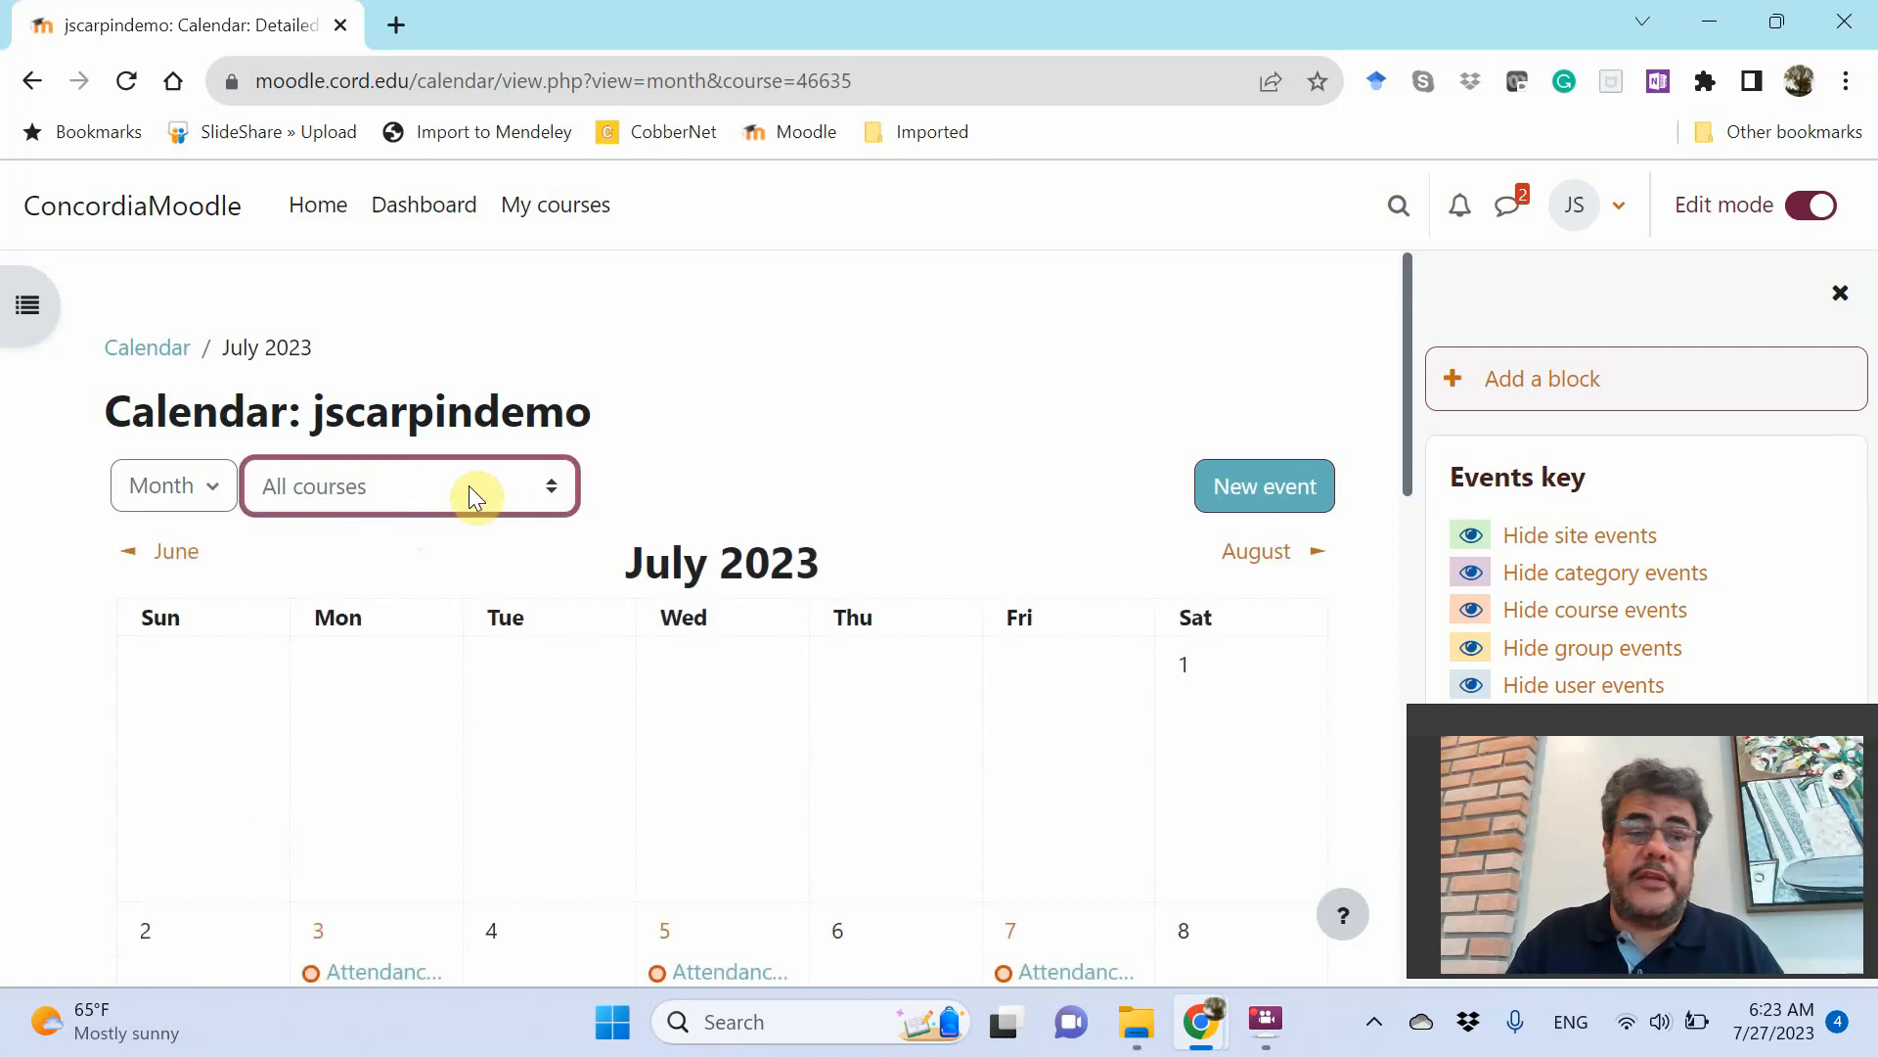
pyautogui.click(407, 485)
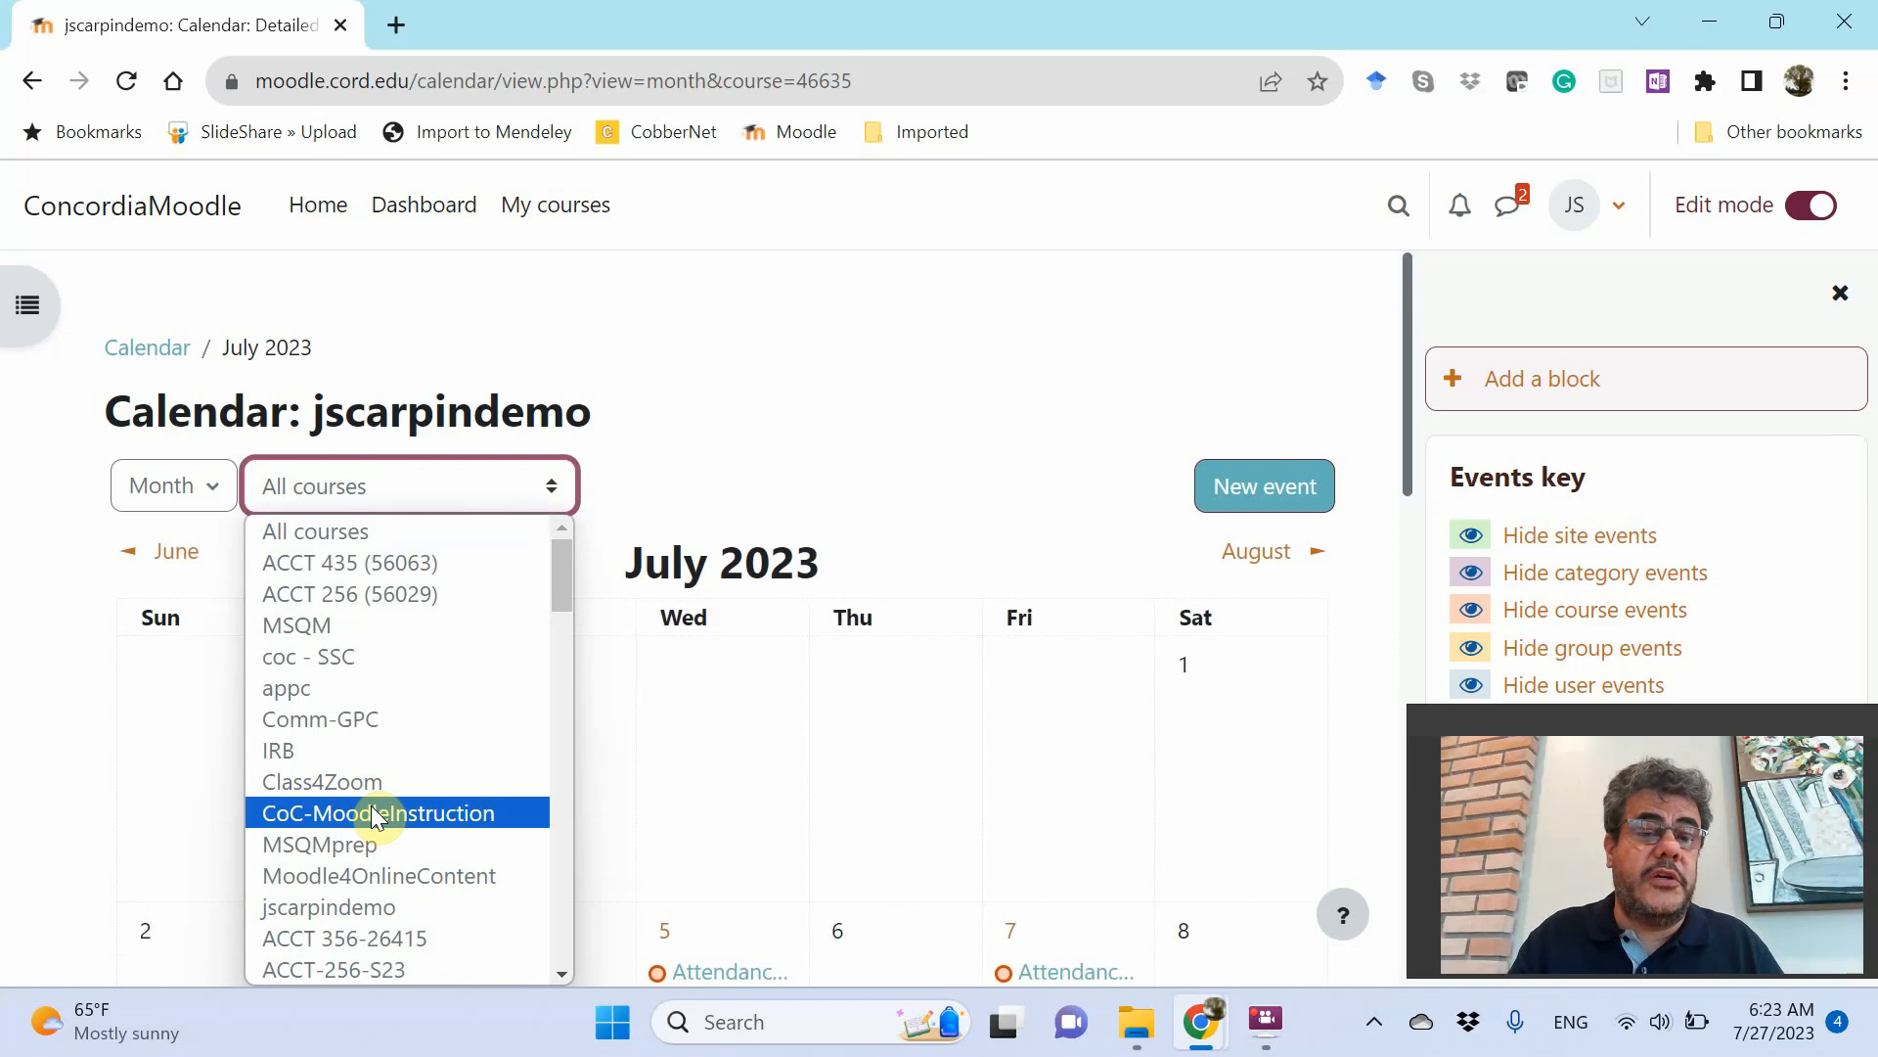
pyautogui.click(330, 907)
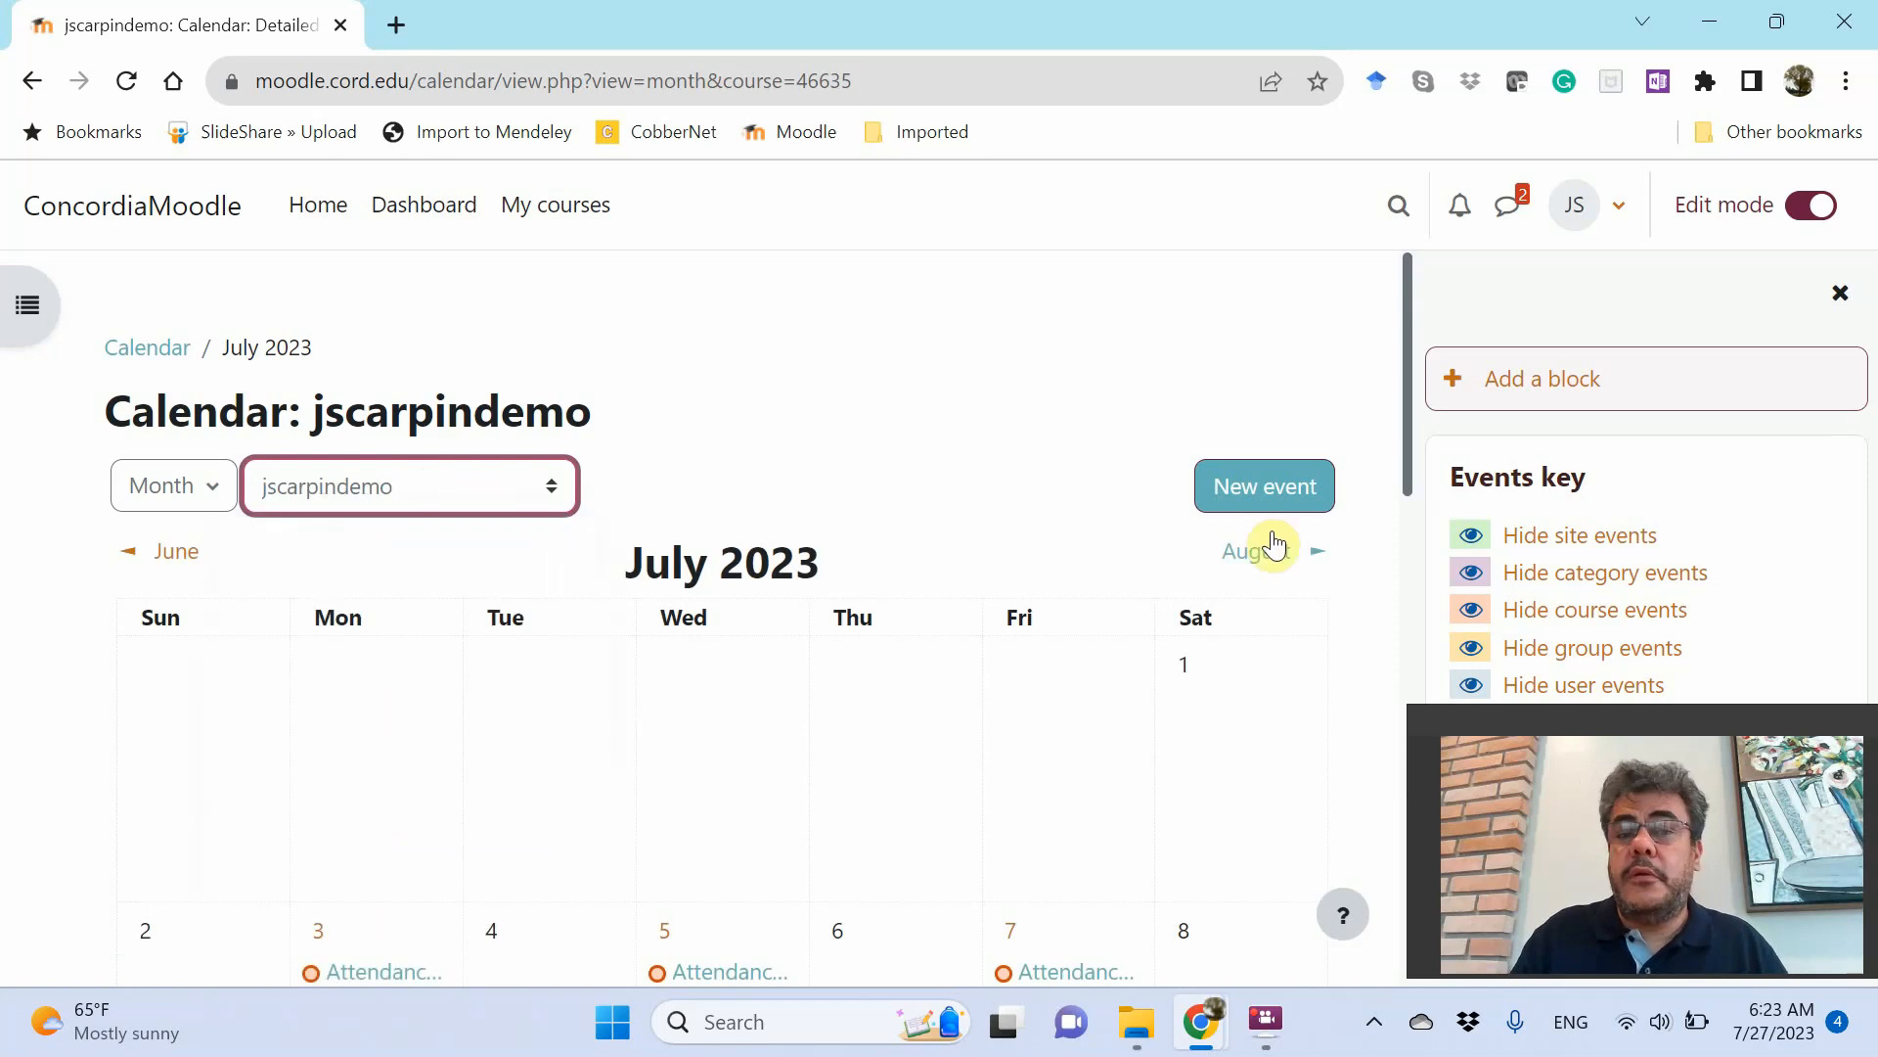
pyautogui.scroll(-3)
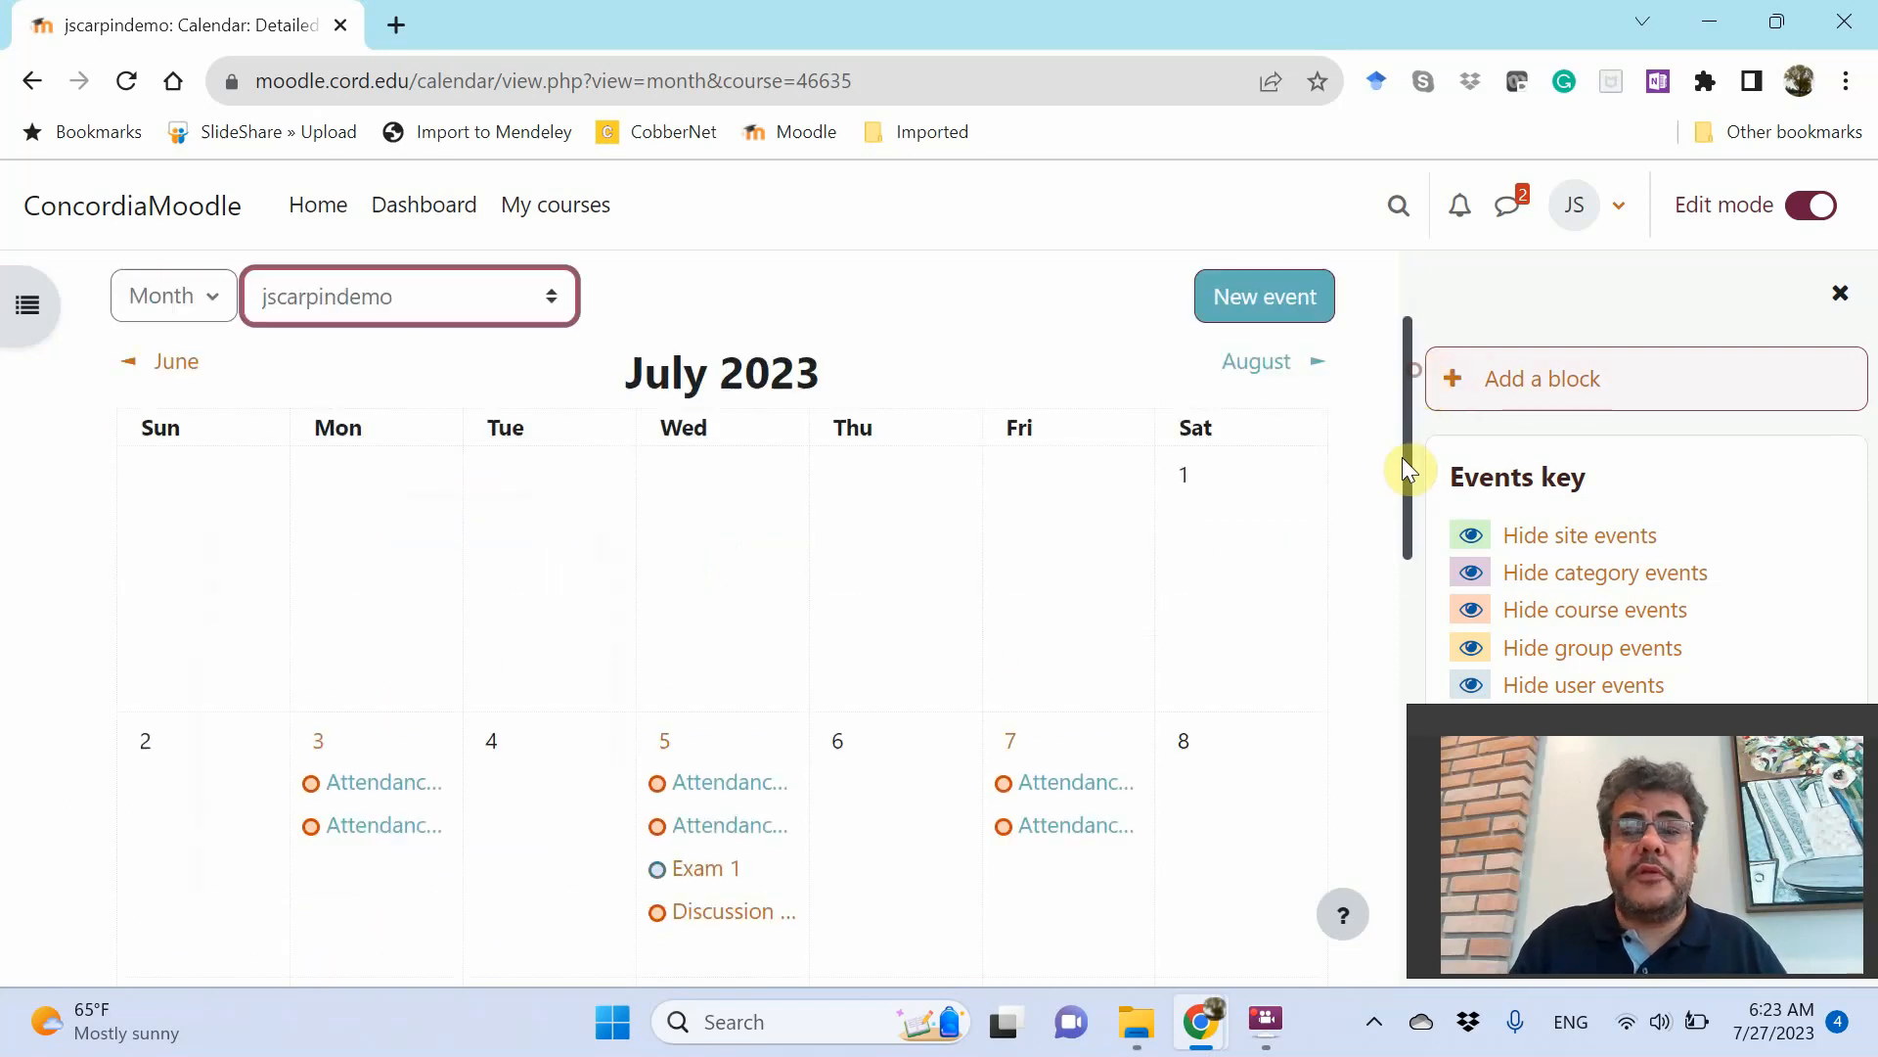
pyautogui.scroll(-3)
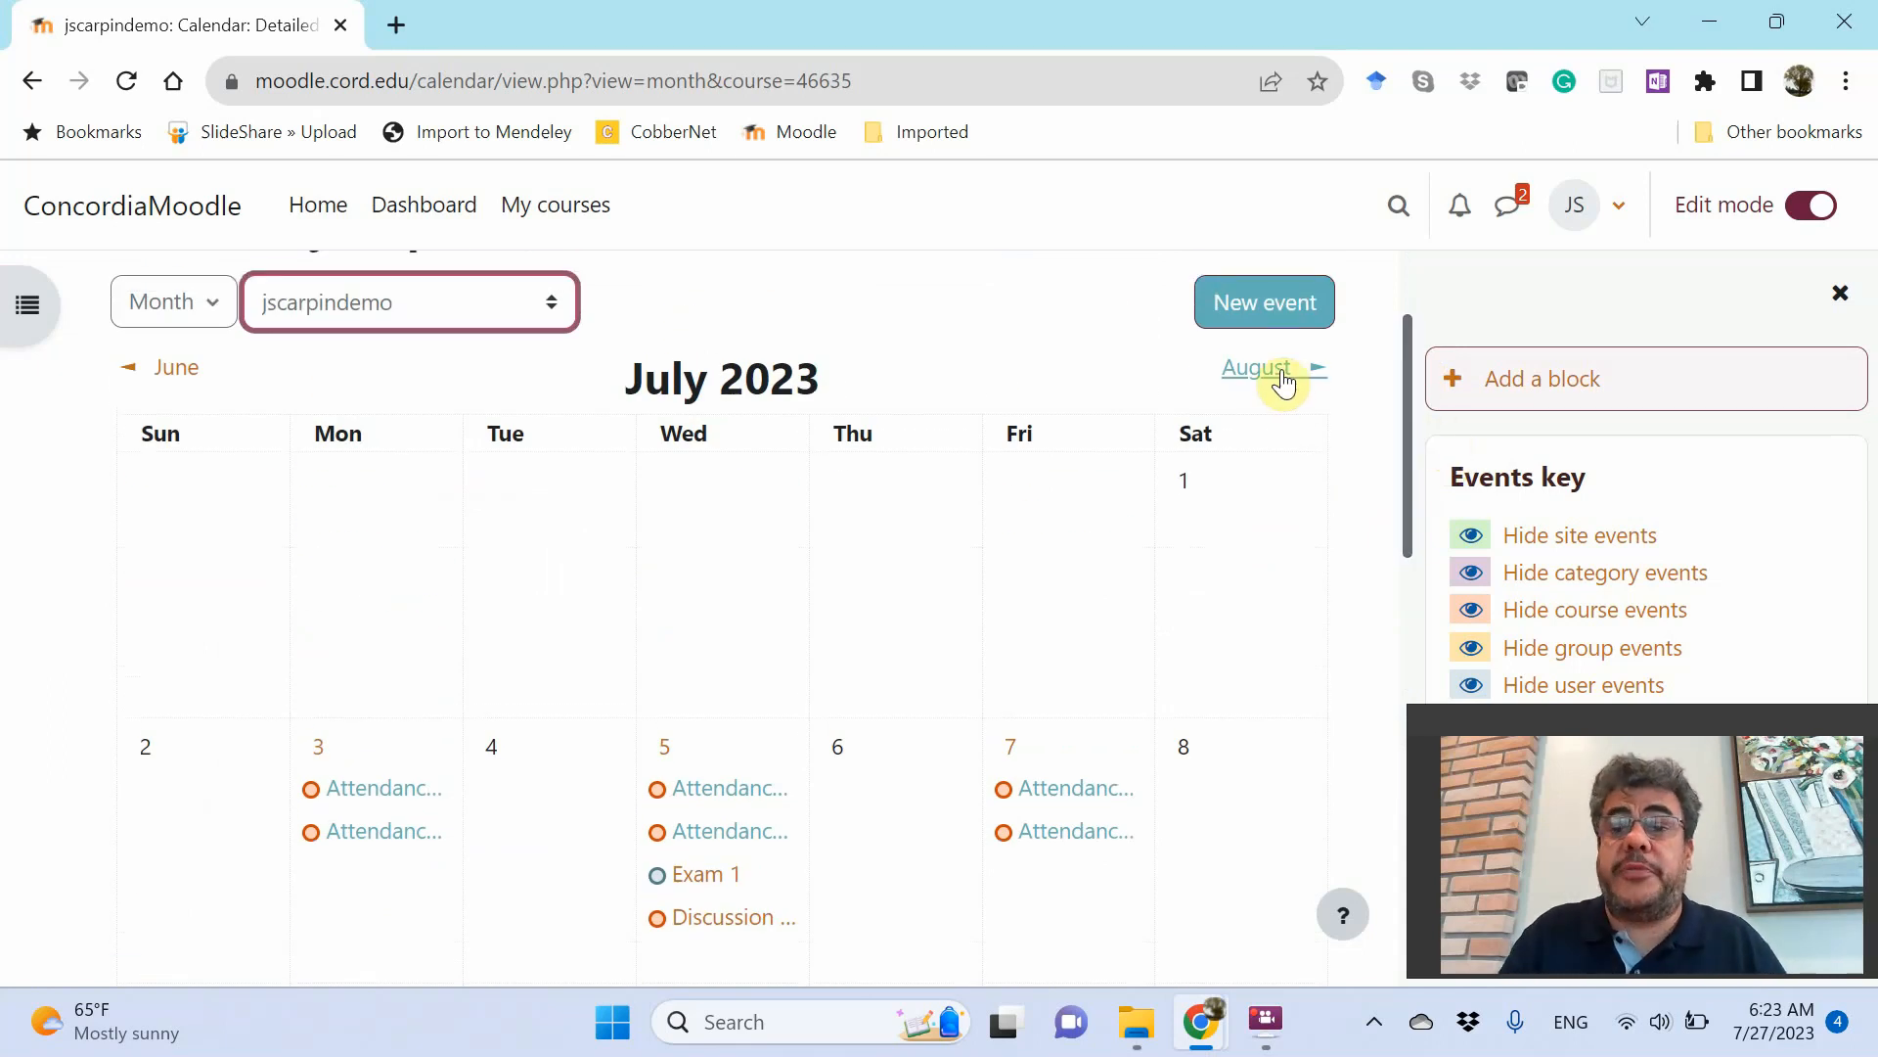
# Advance to September 2023 and view the September 4 Homework & Quiz chapter 3 event
pyautogui.click(1254, 367)
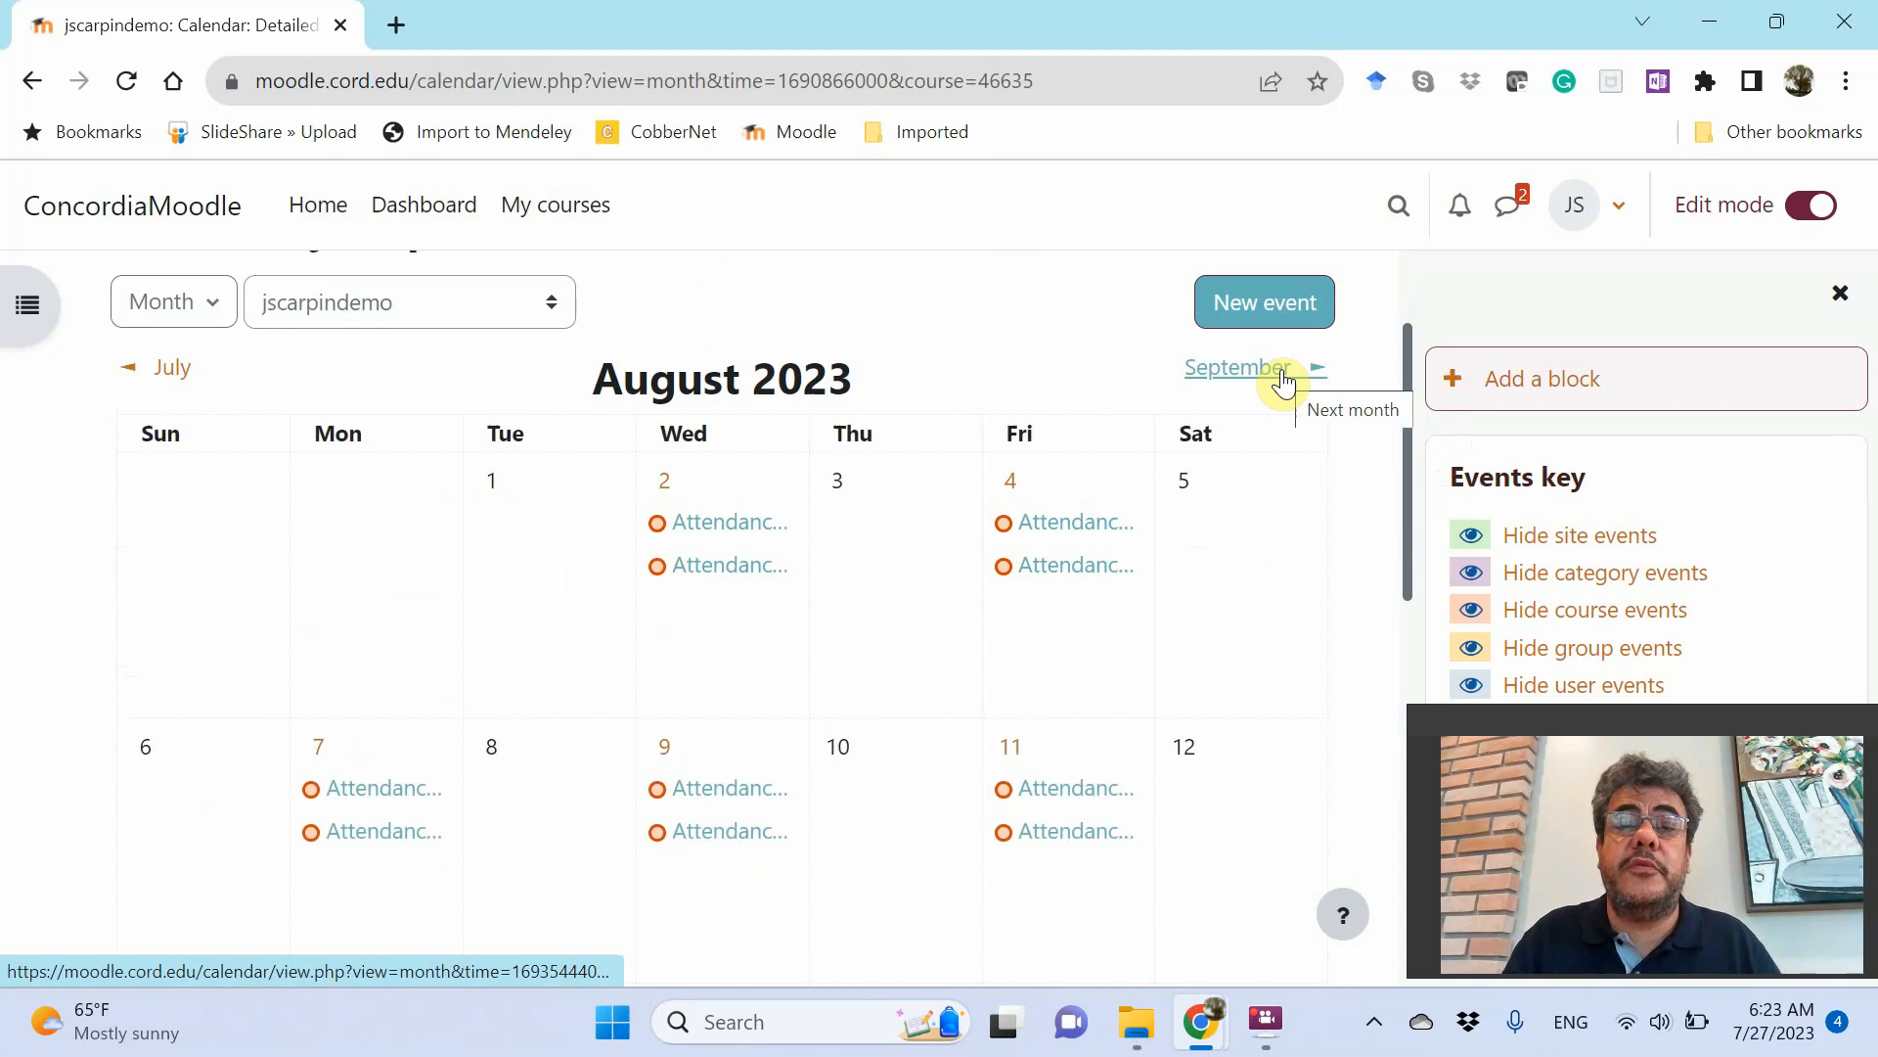
pyautogui.click(1238, 368)
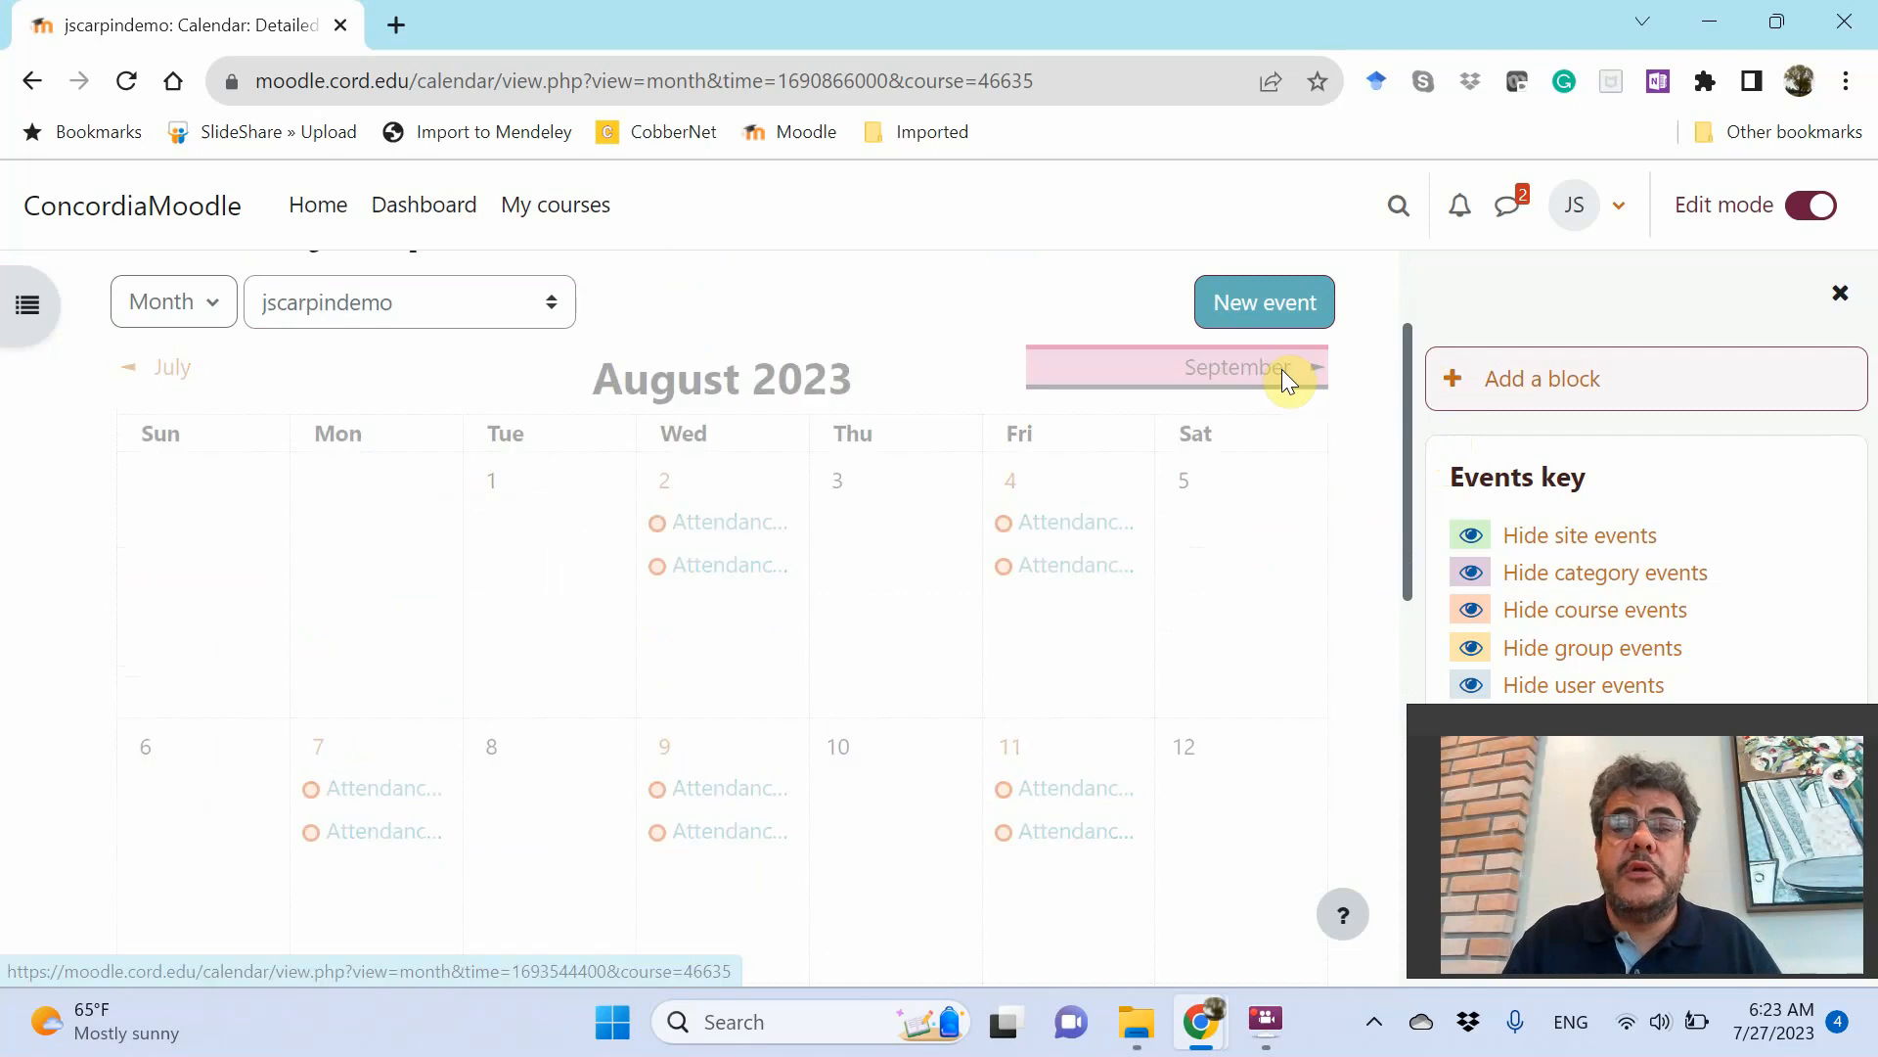
pyautogui.click(1234, 367)
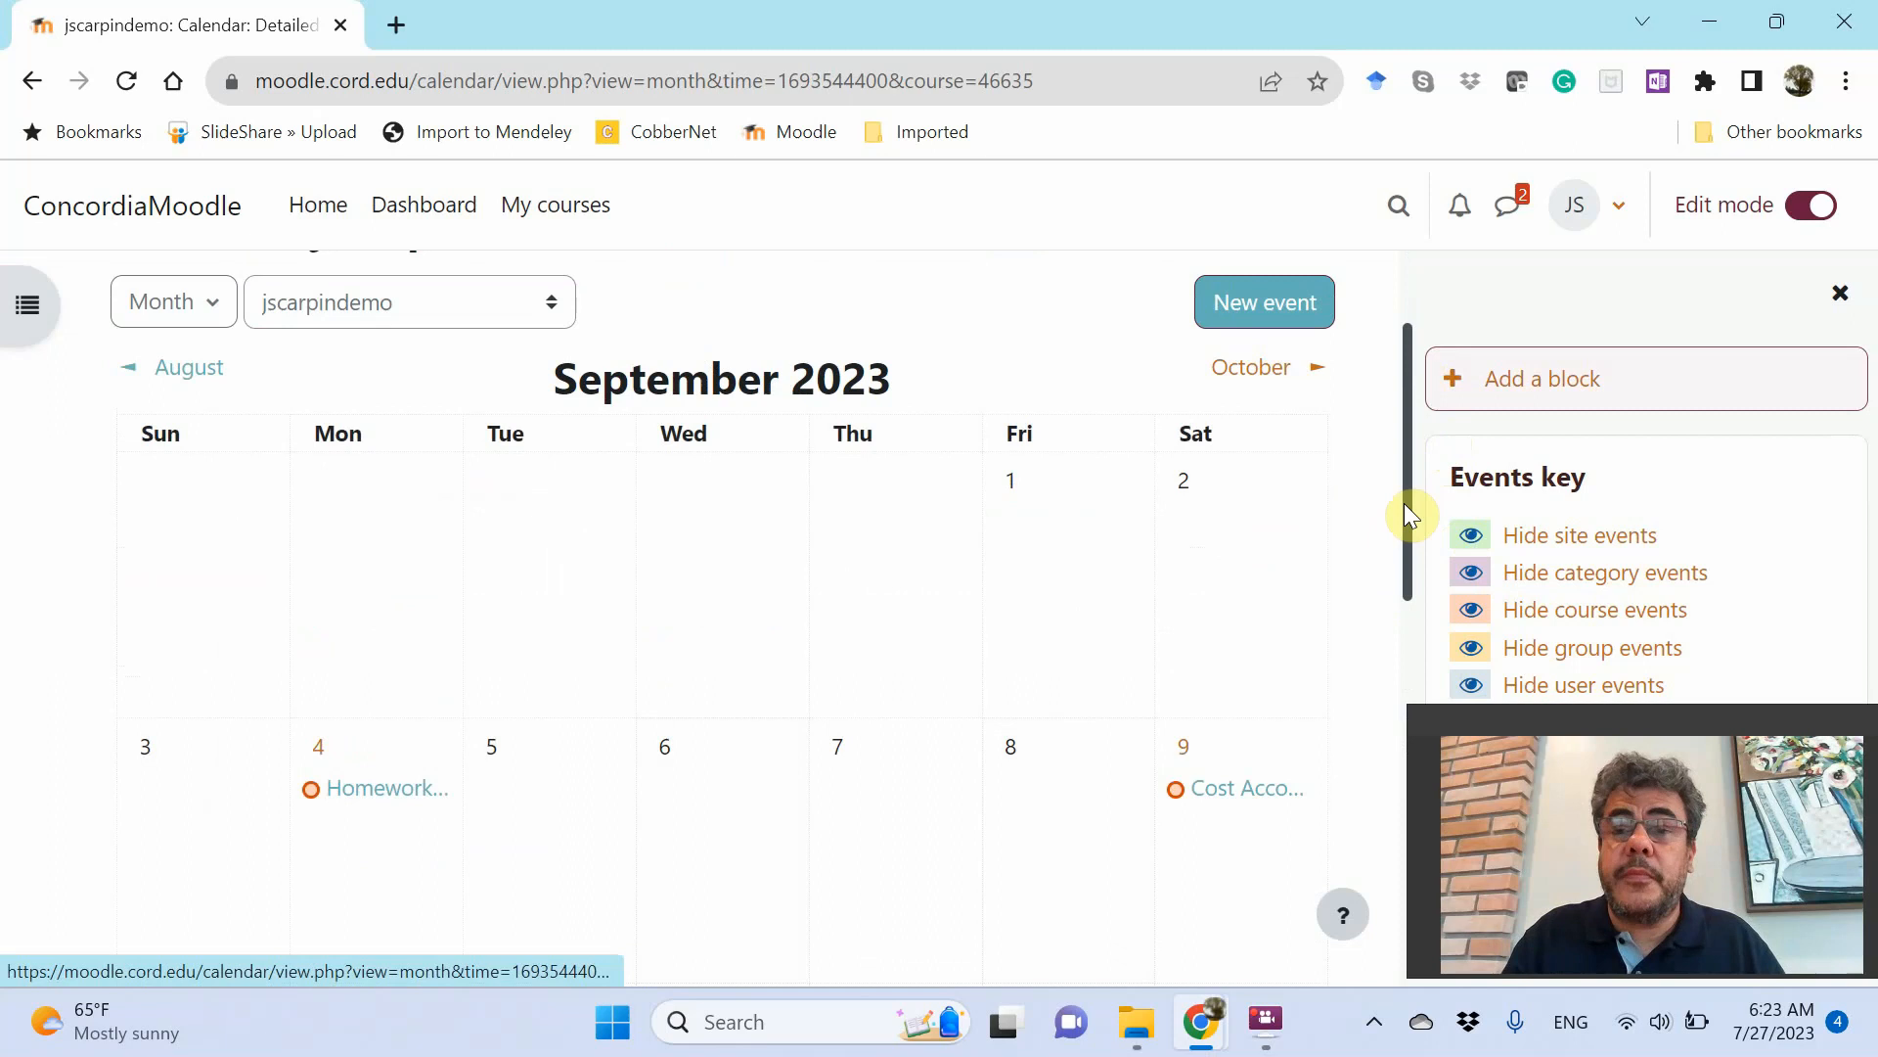
pyautogui.scroll(-3)
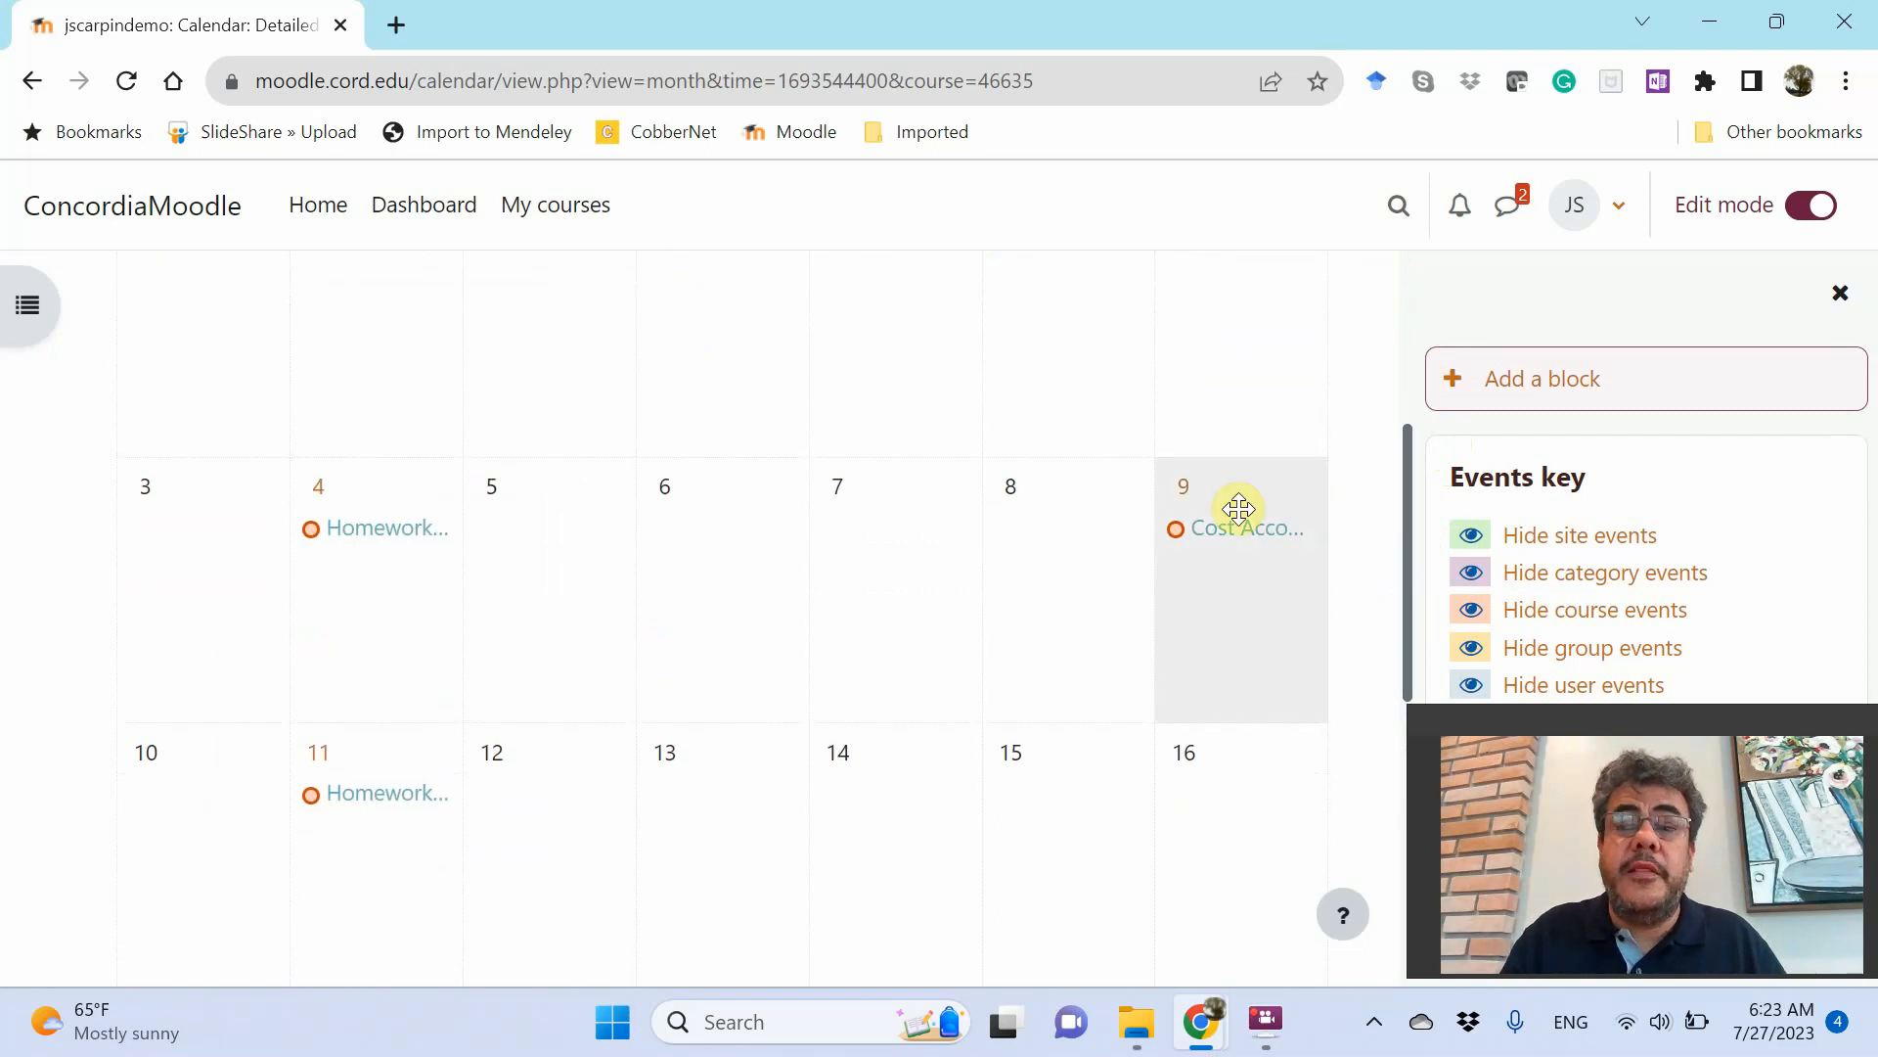
pyautogui.moveTo(386, 528)
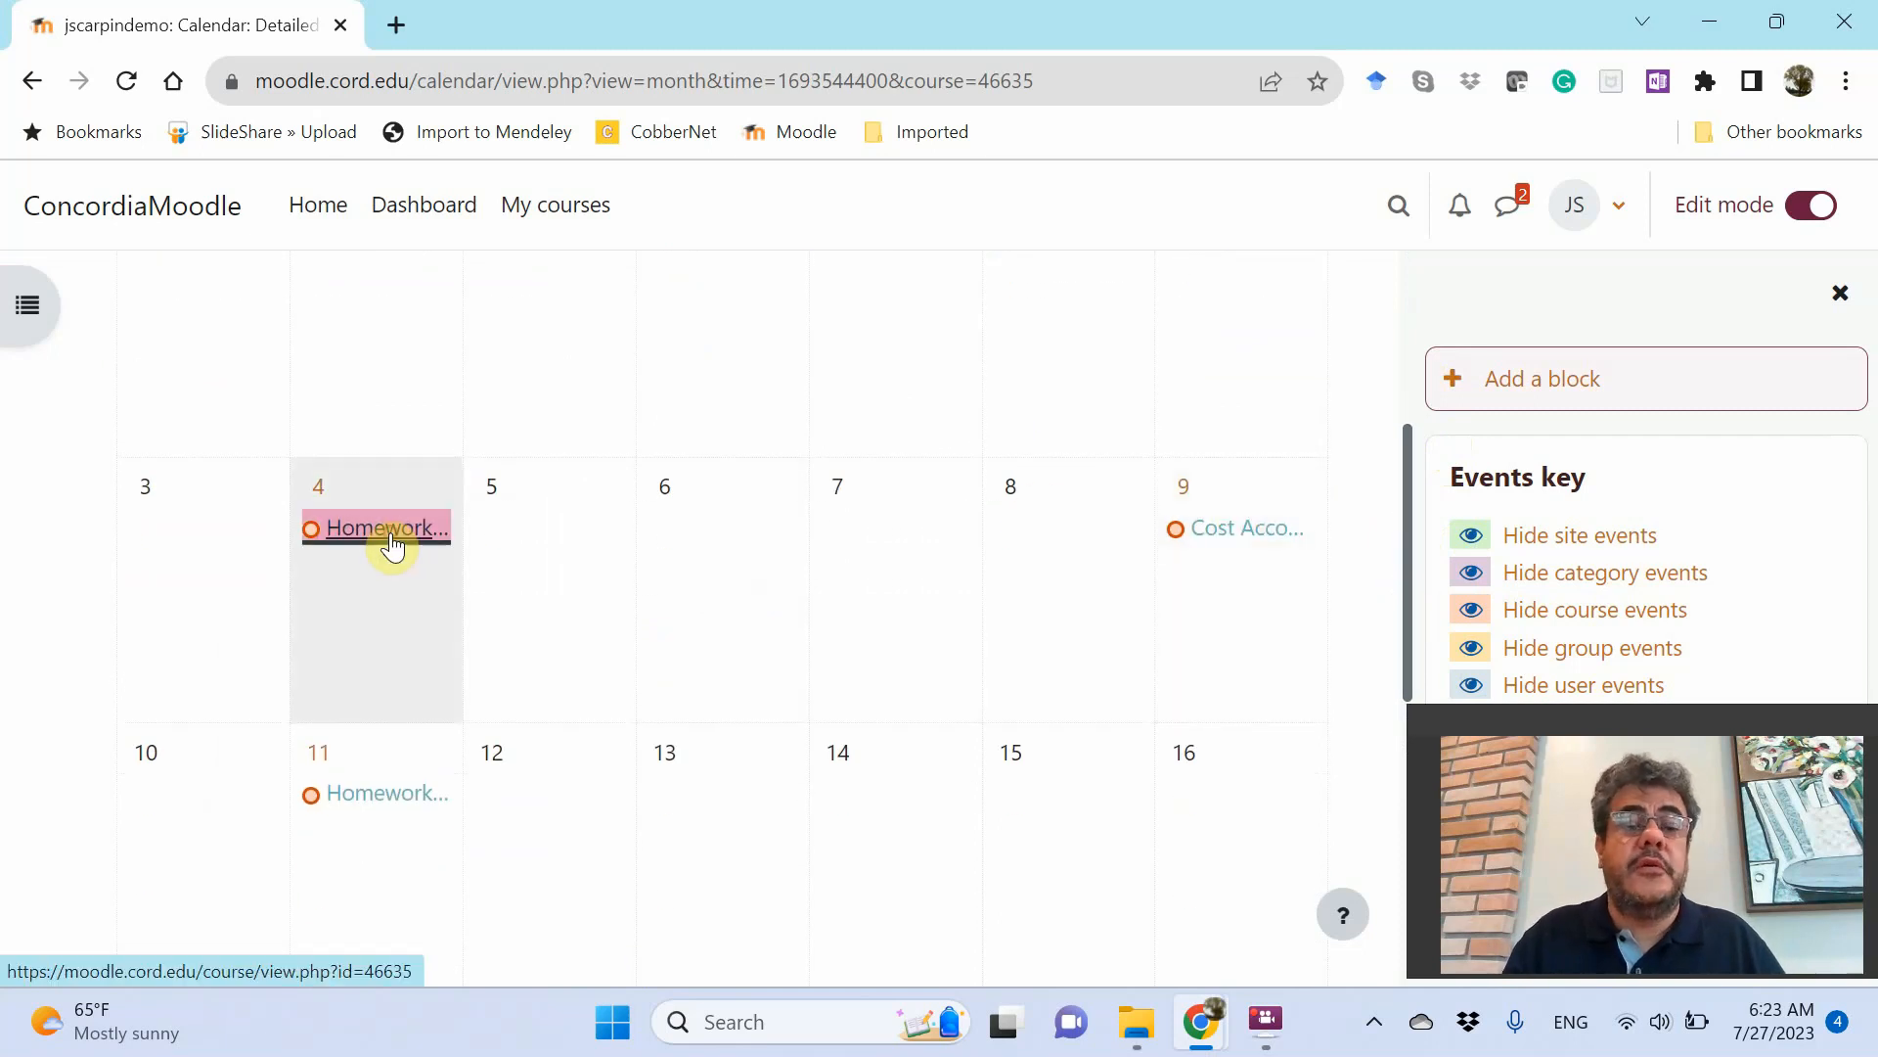
pyautogui.click(385, 528)
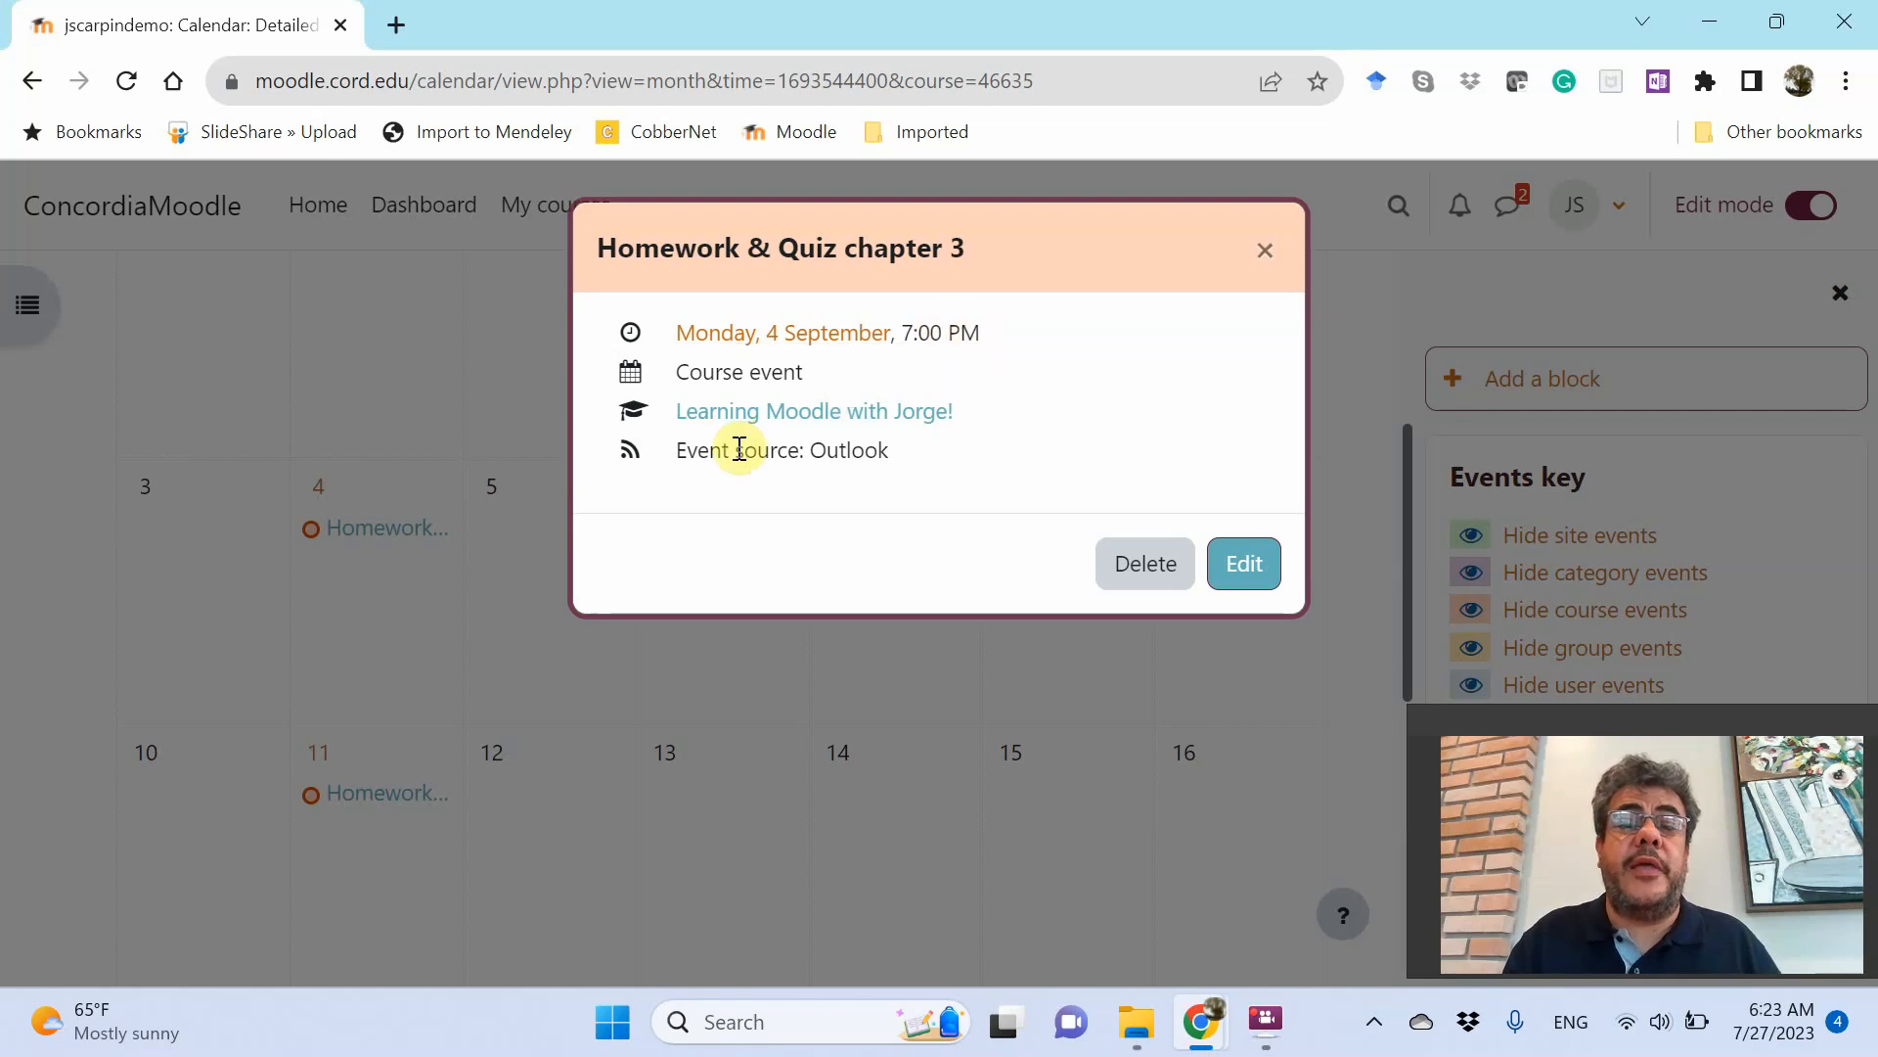
pyautogui.moveTo(887, 465)
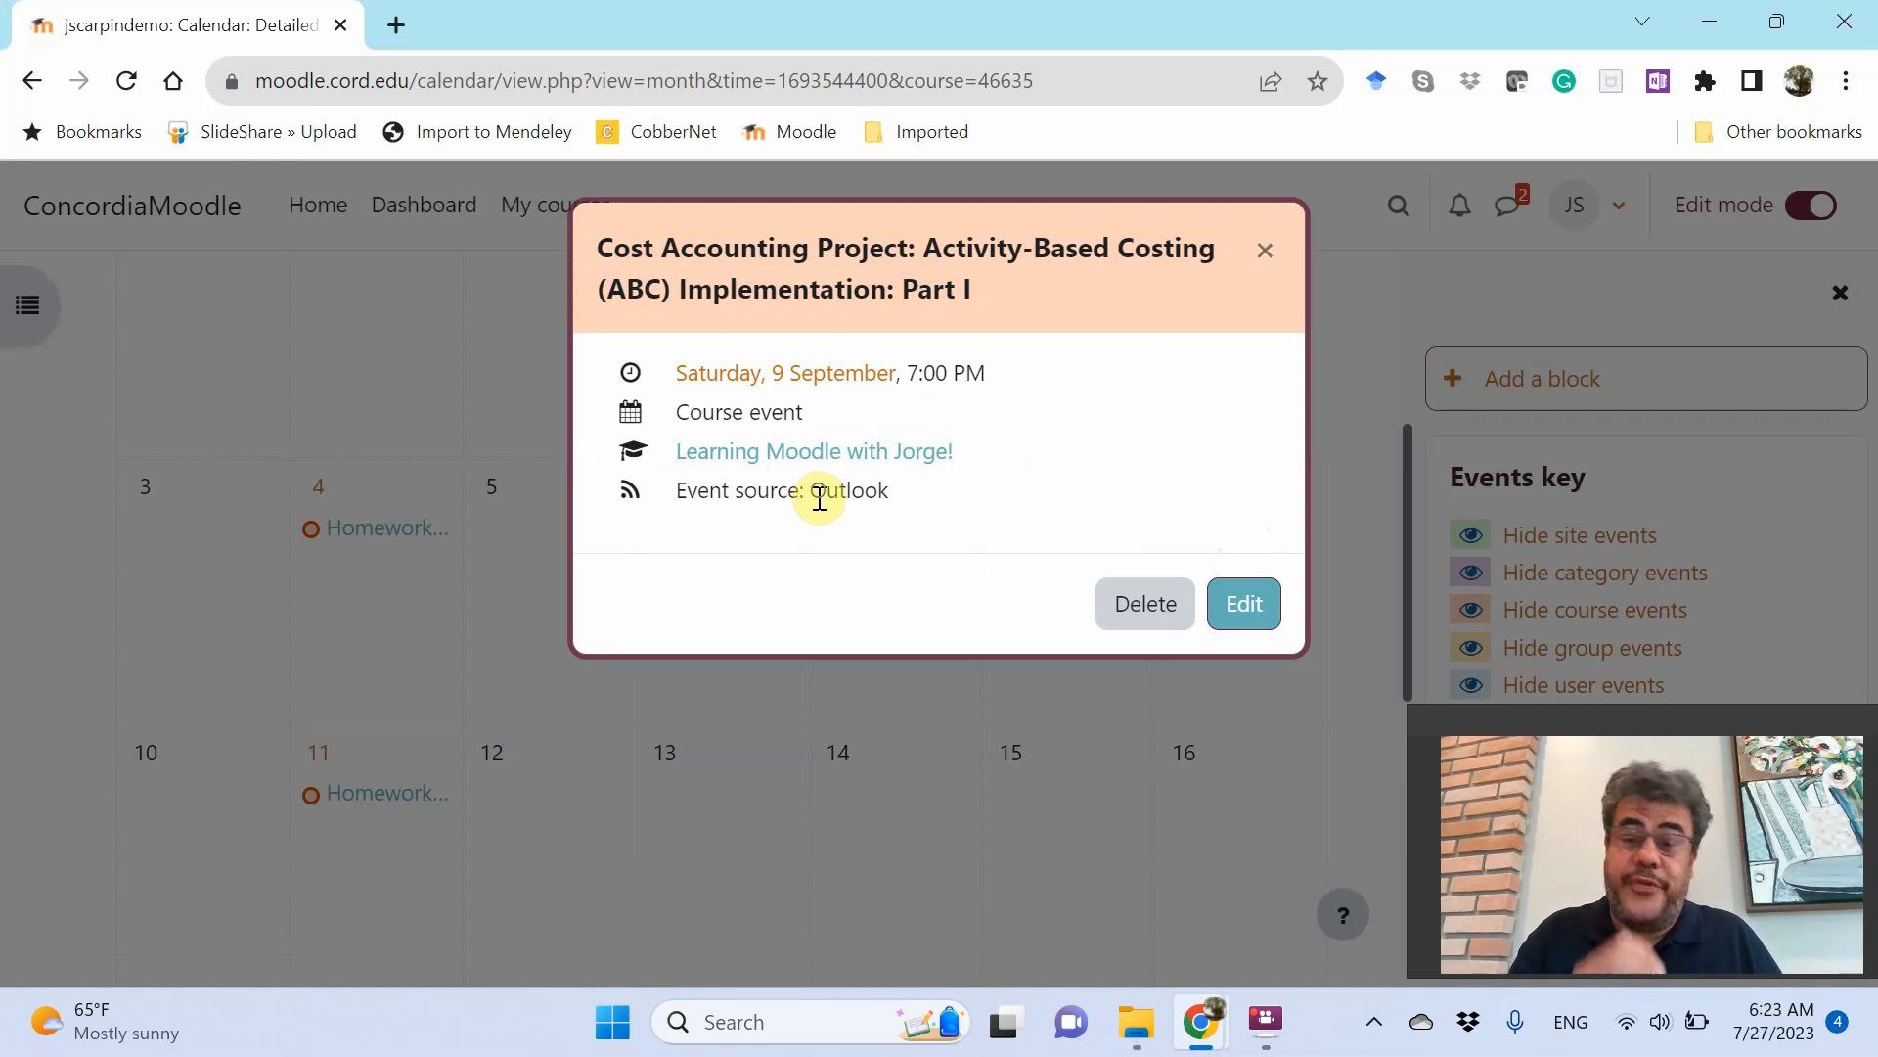
pyautogui.moveTo(1265, 253)
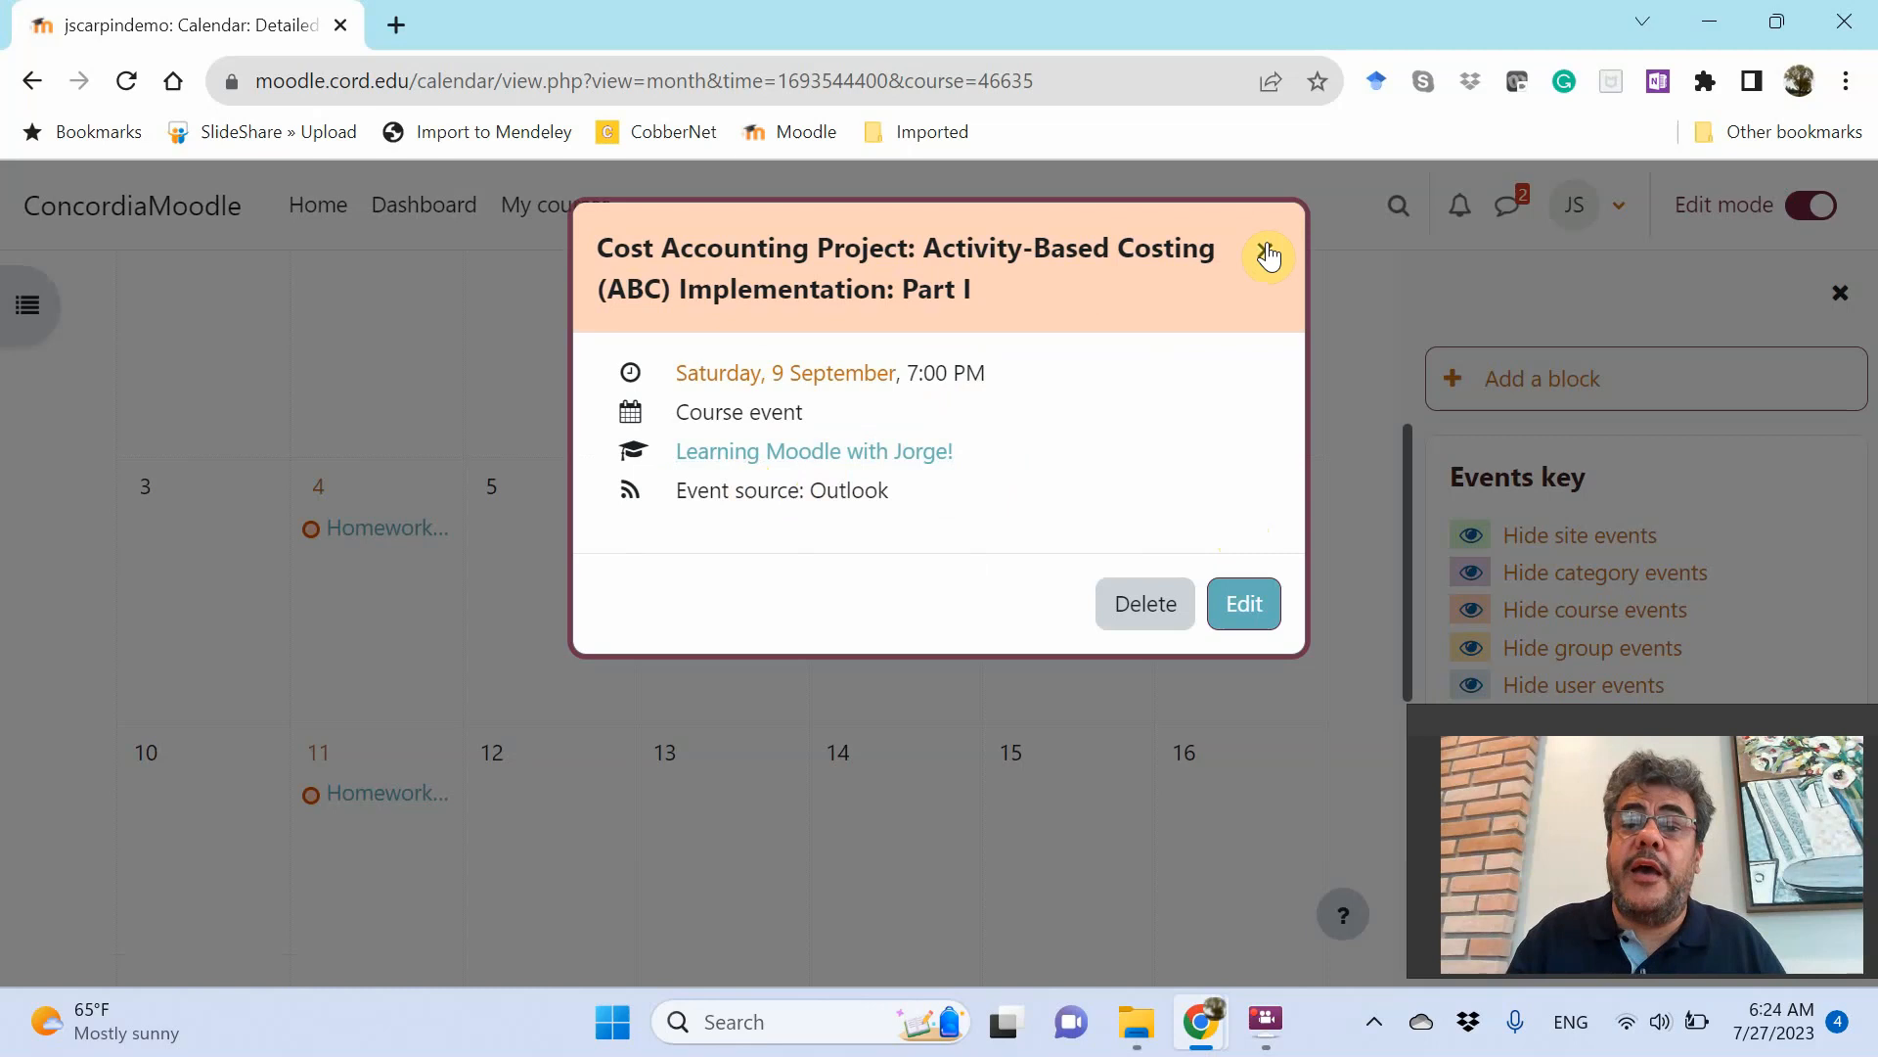
pyautogui.click(1268, 256)
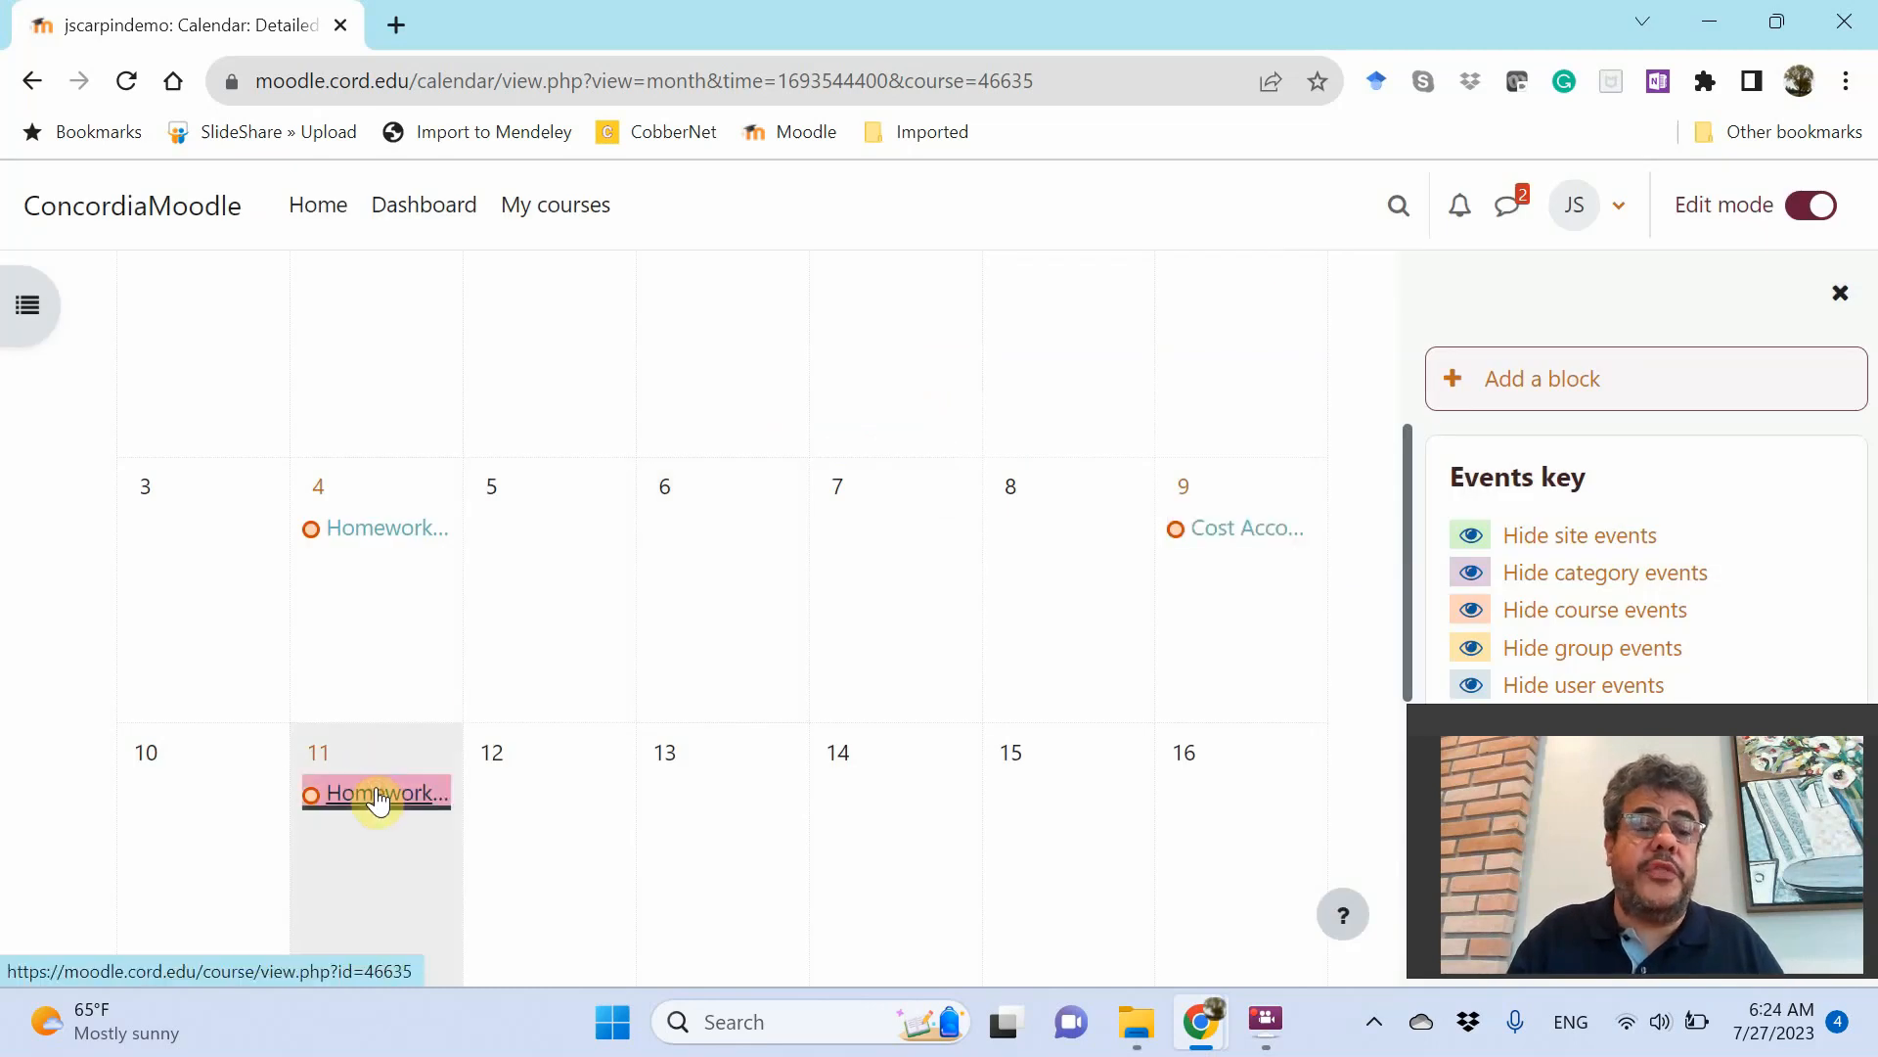
pyautogui.click(376, 793)
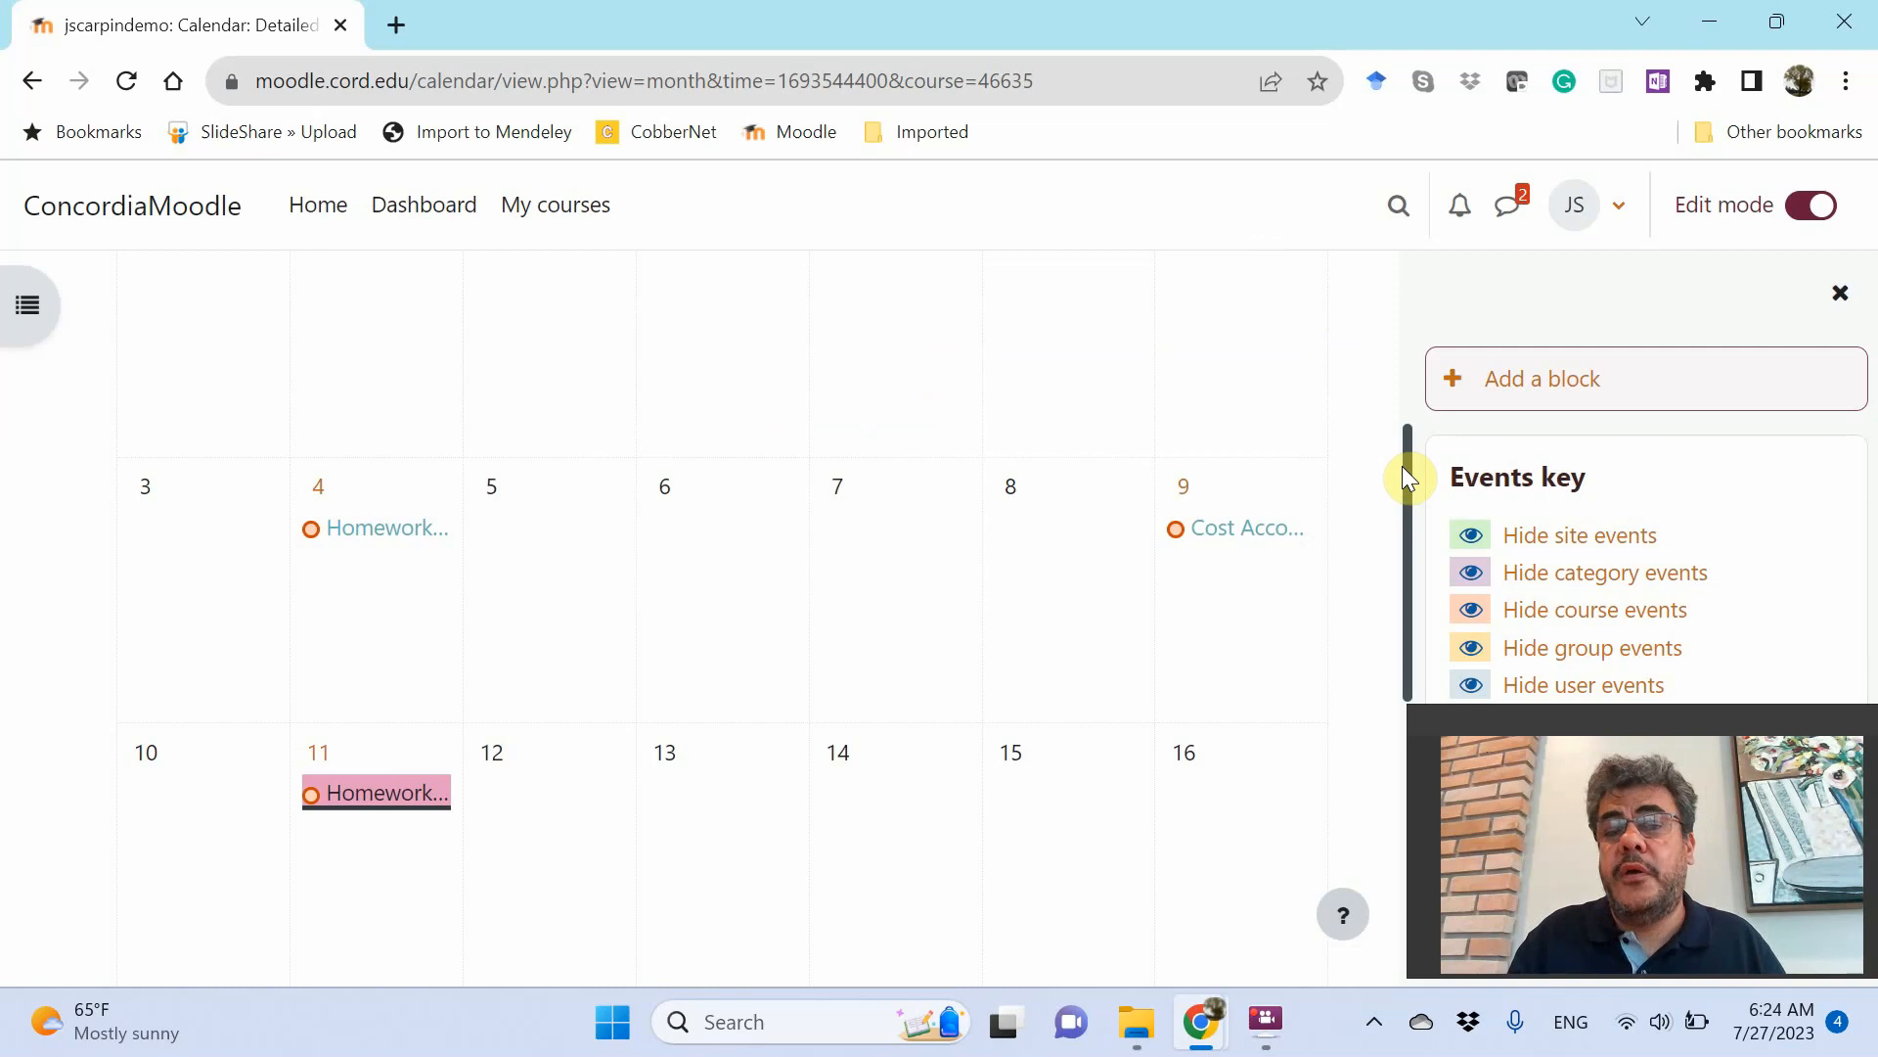
pyautogui.scroll(-3)
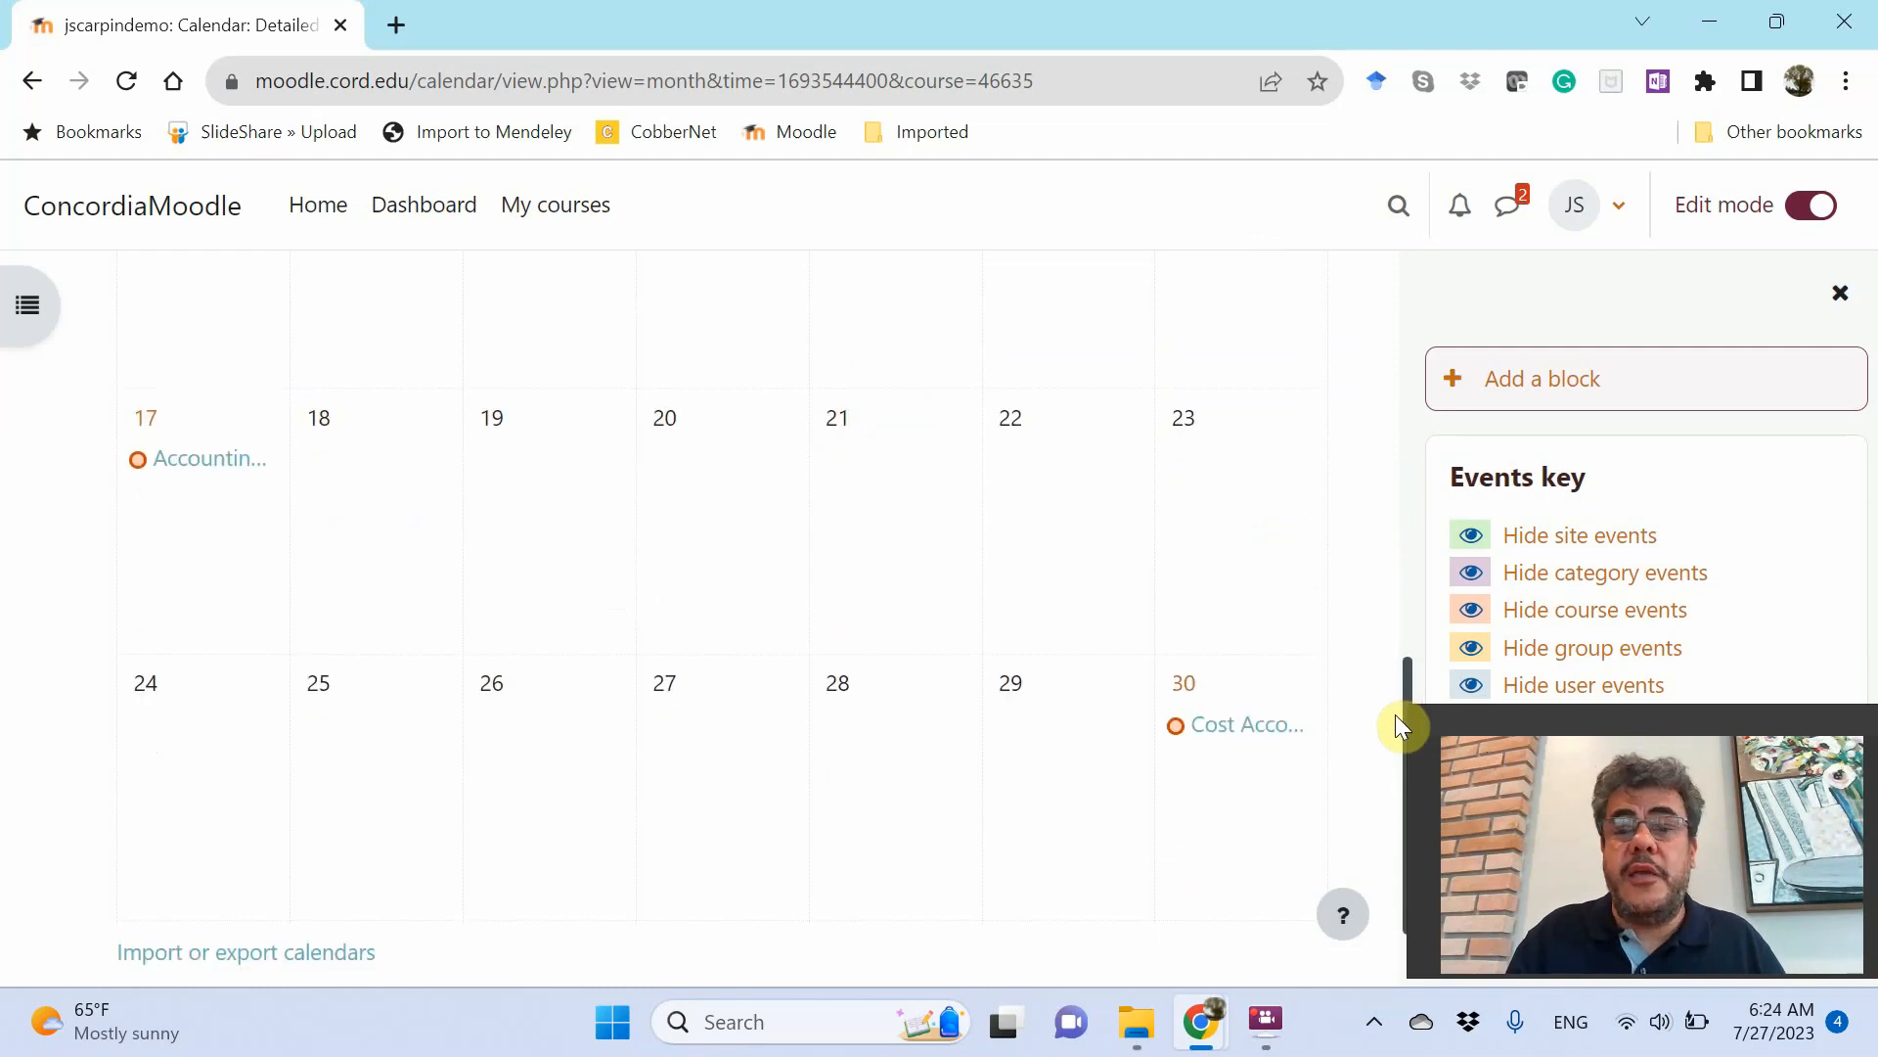
pyautogui.scroll(3)
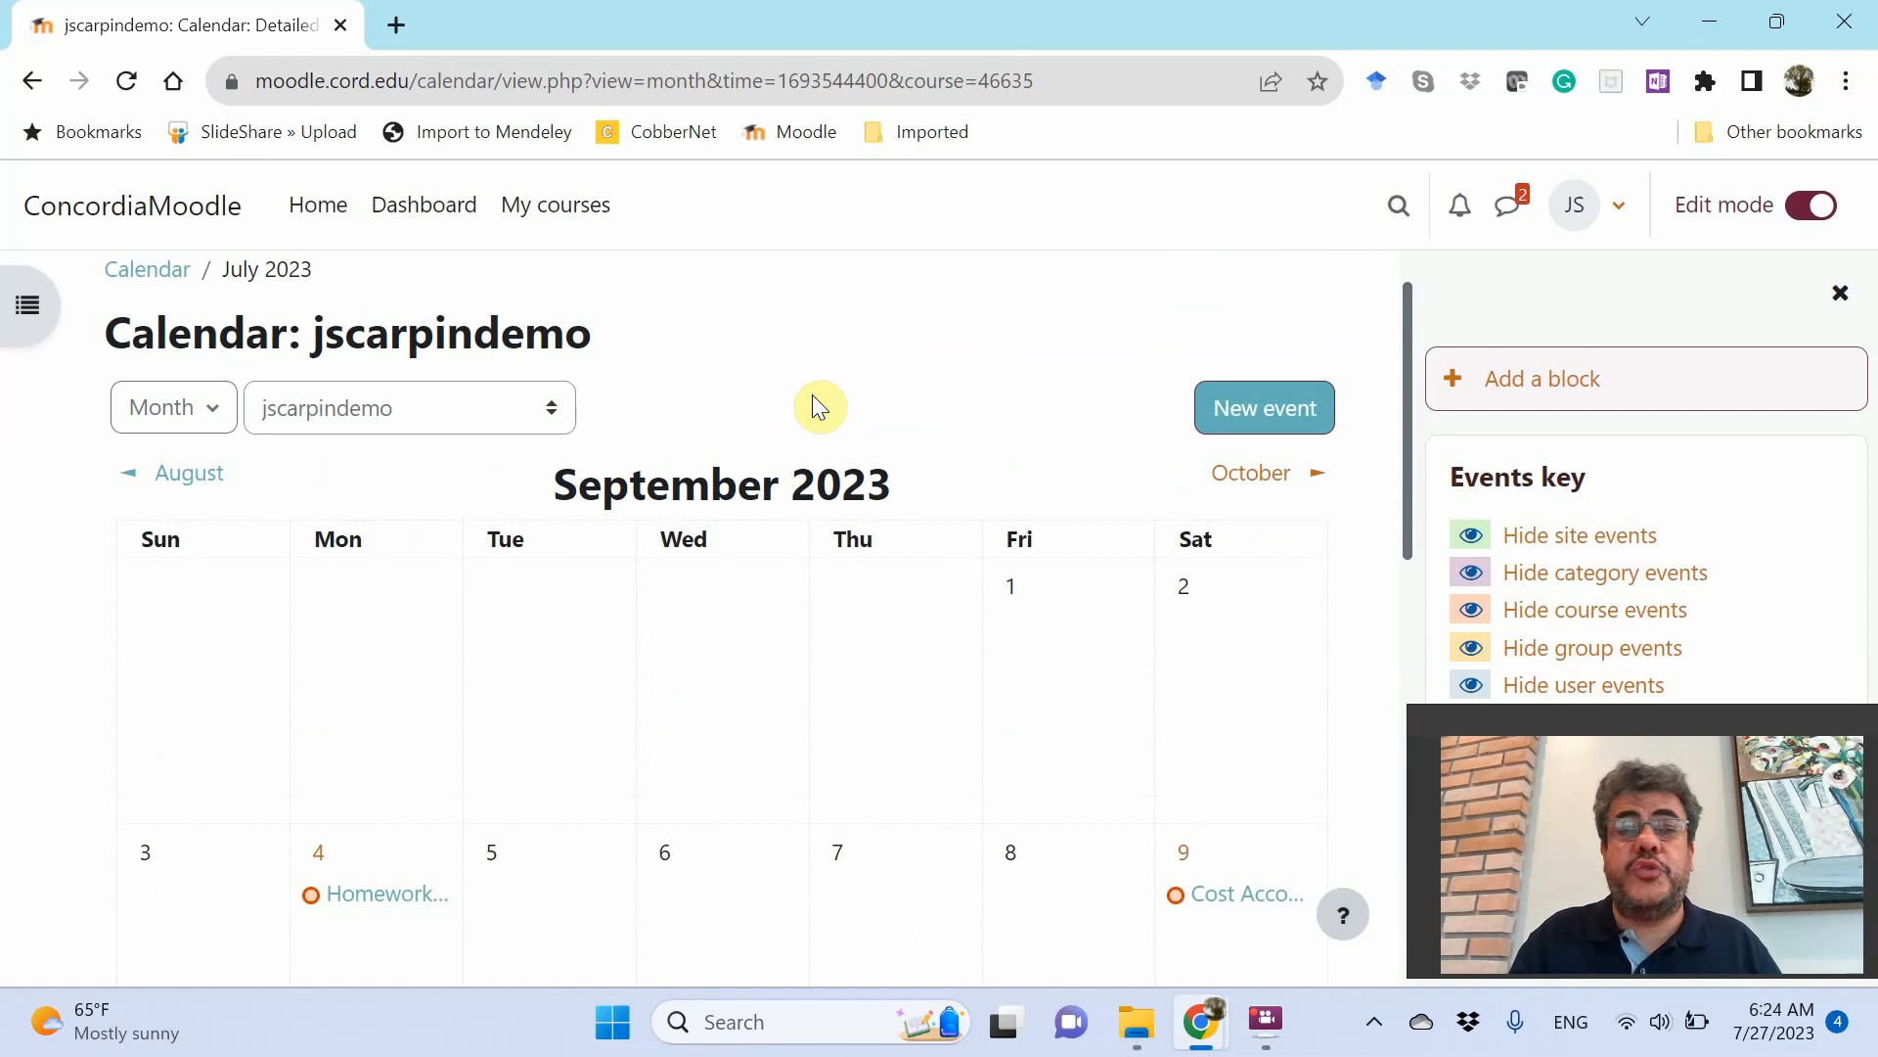
pyautogui.click(407, 407)
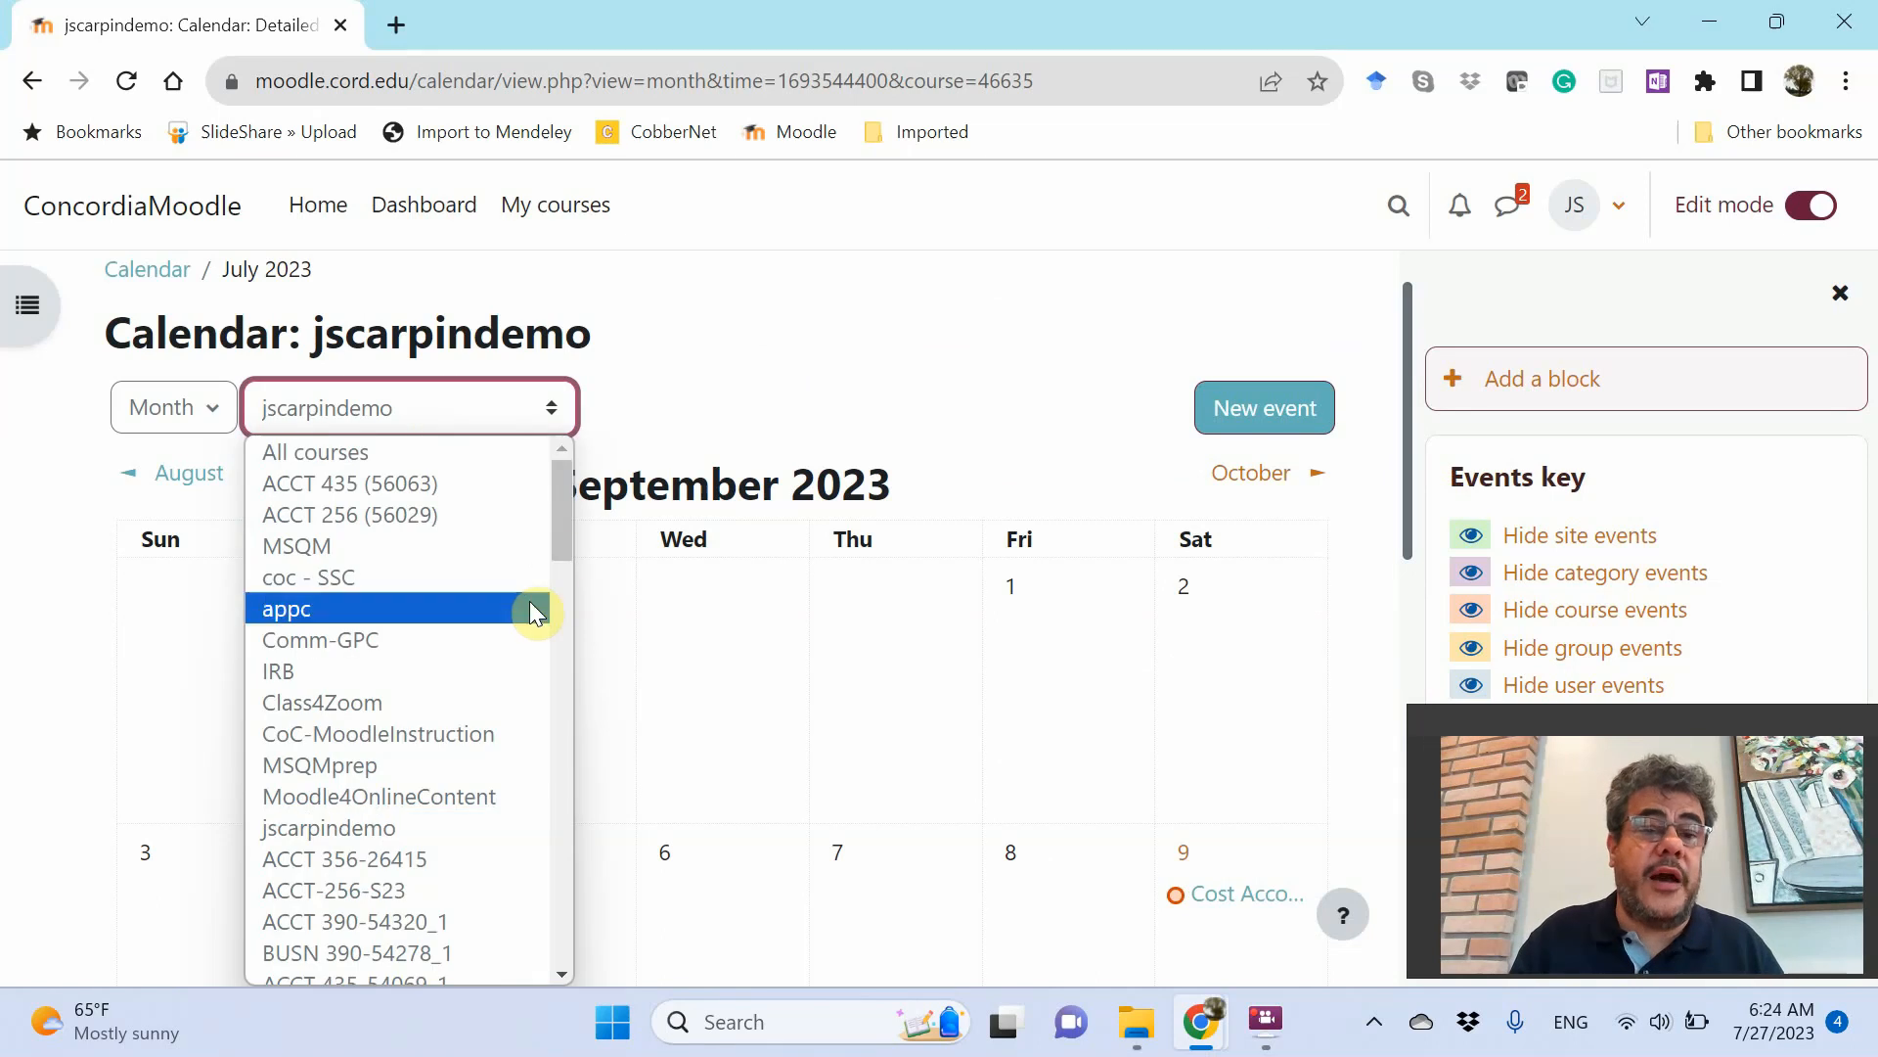
pyautogui.scroll(-3)
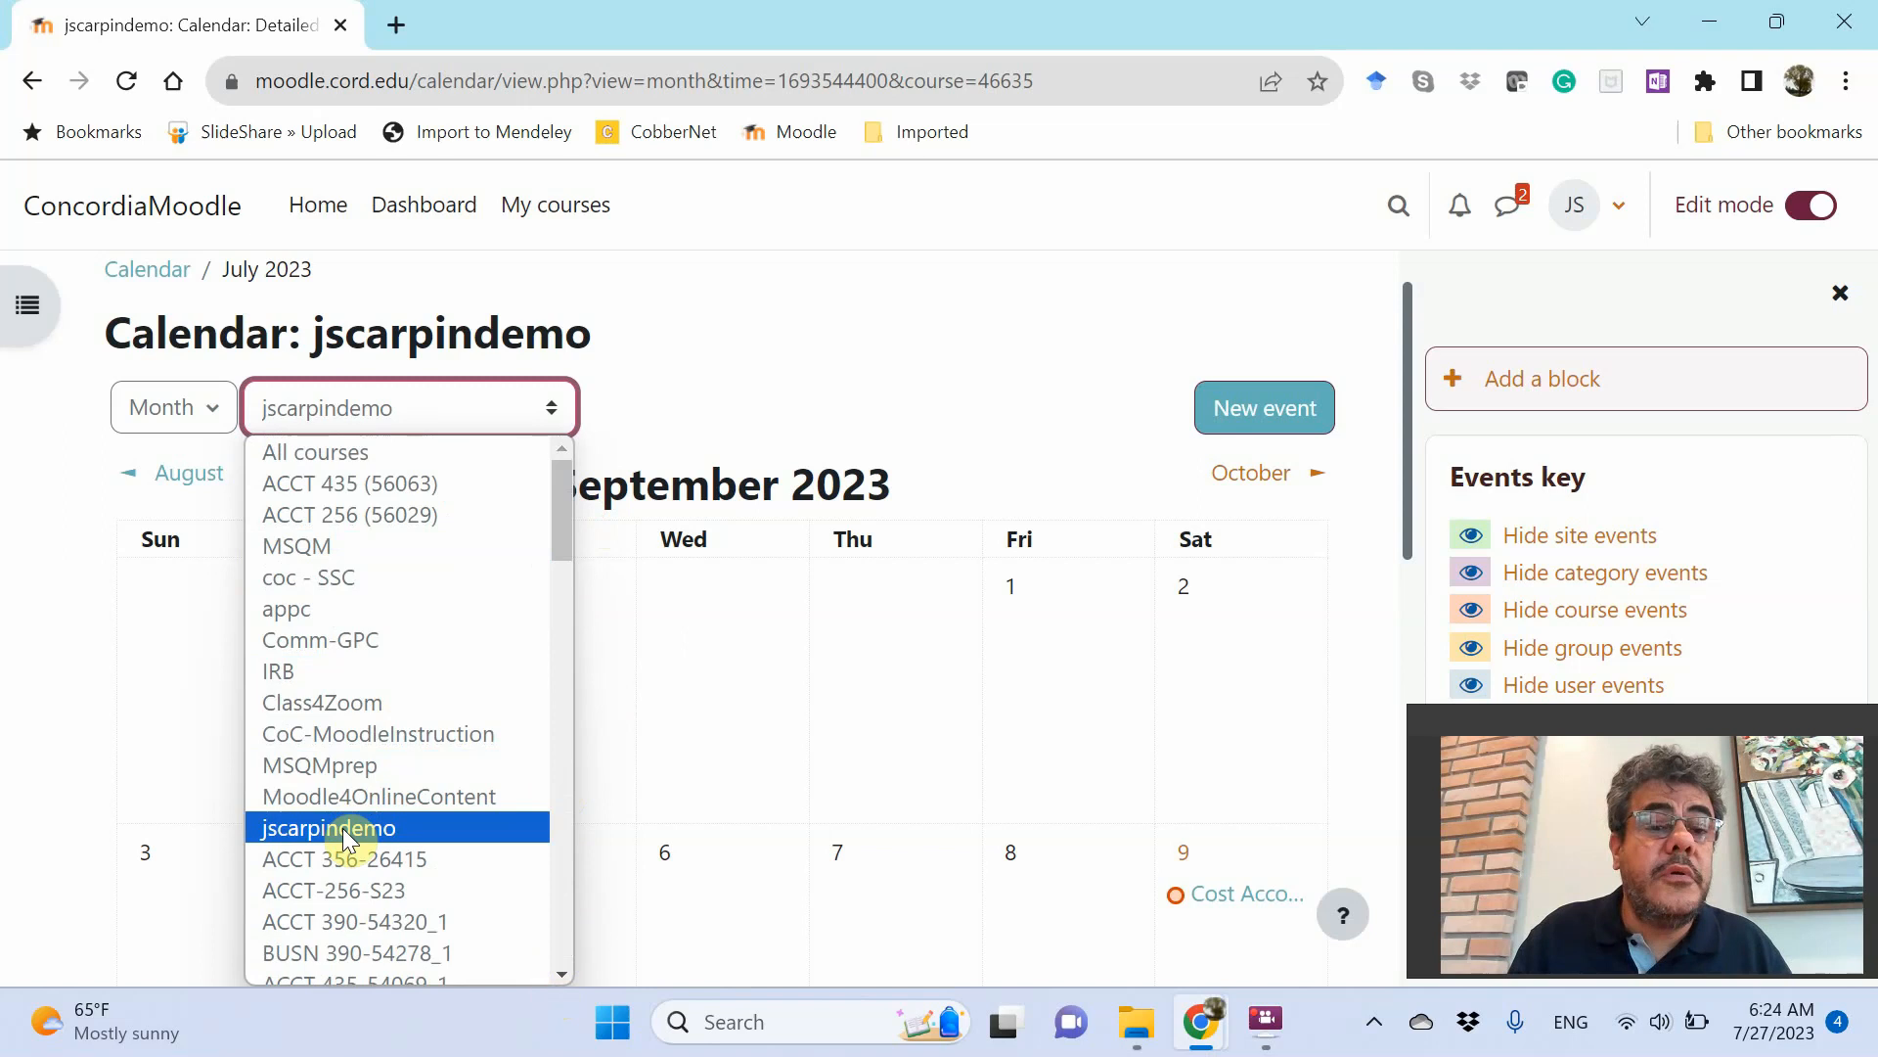
pyautogui.click(327, 827)
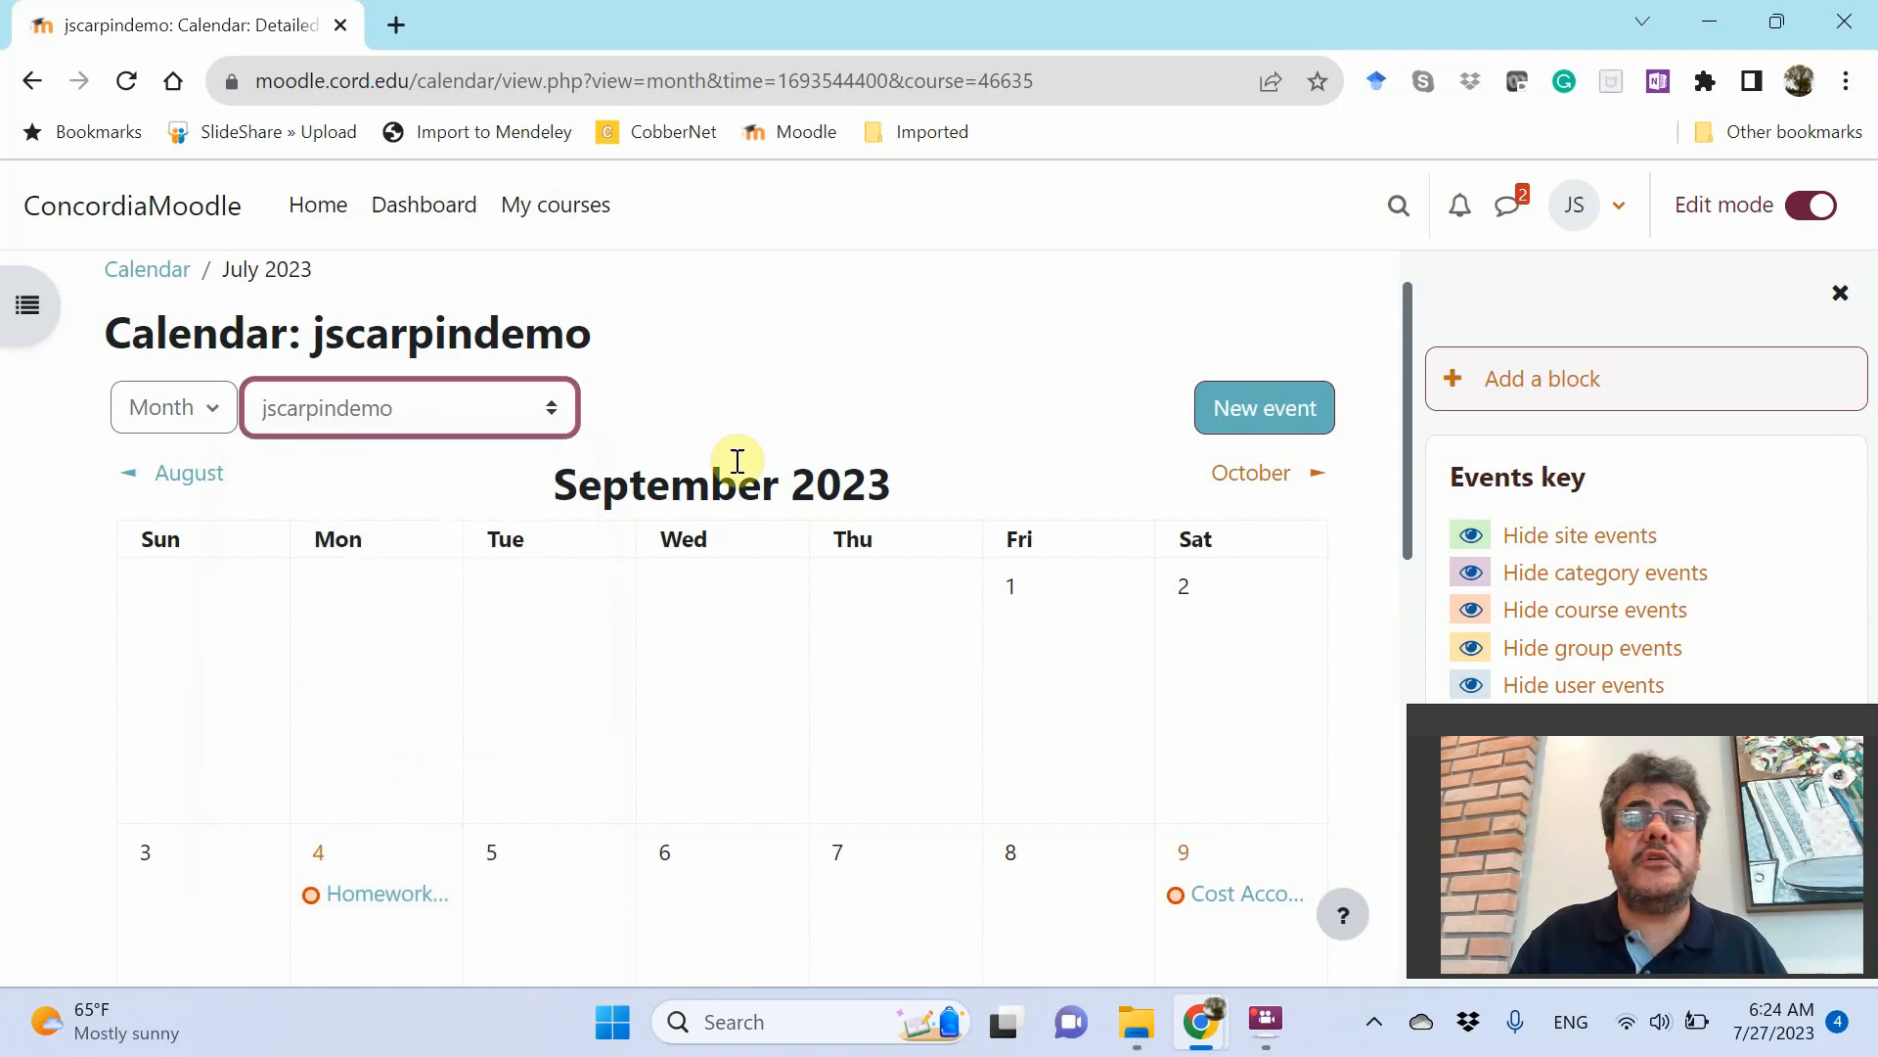